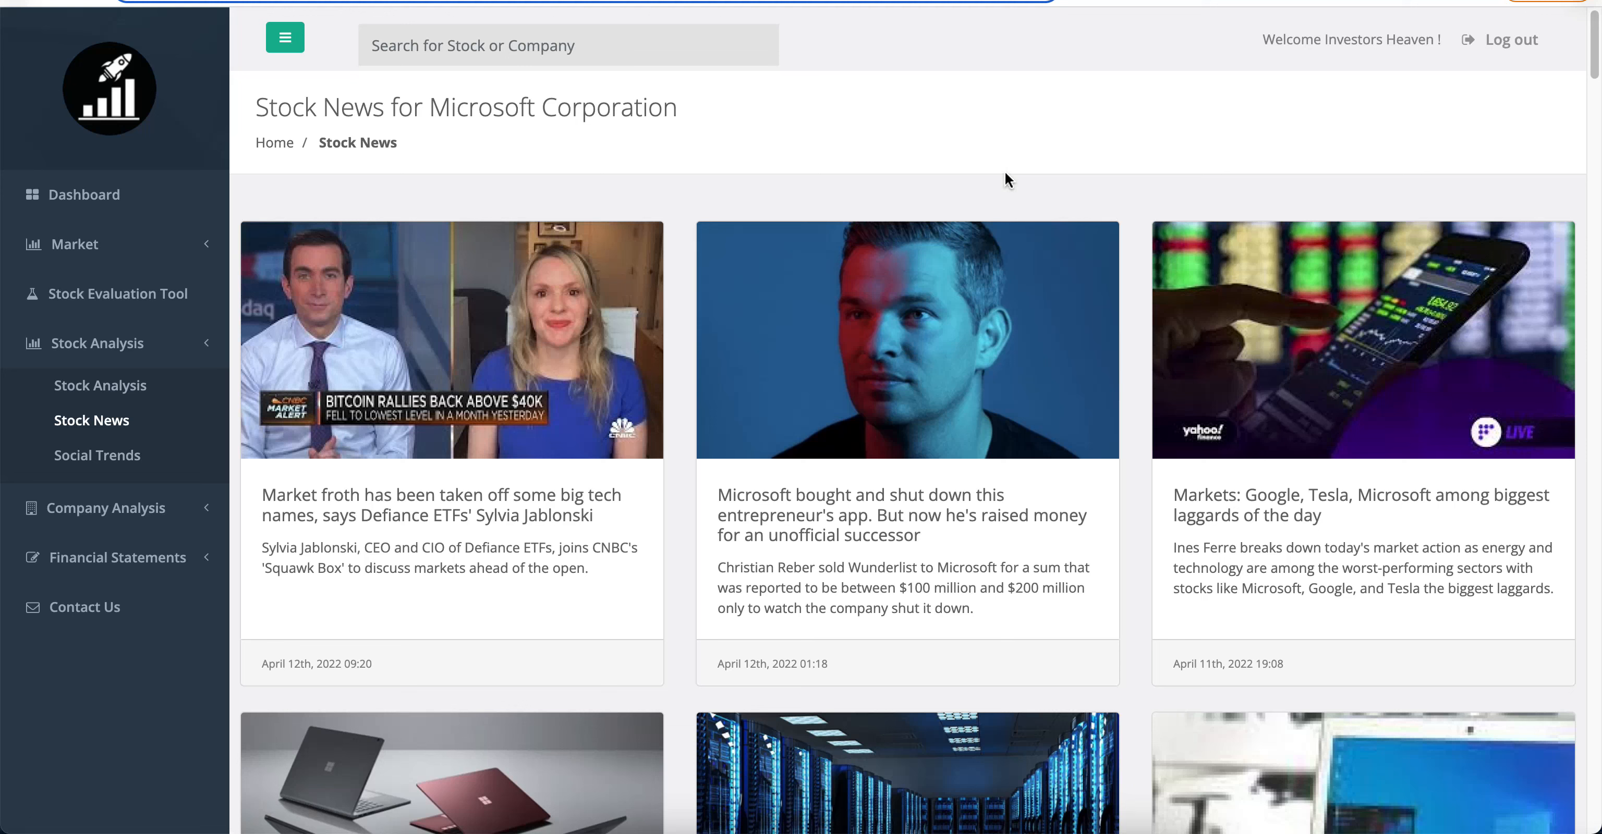
{"action": "mouse_move", "coordinate": [948, 191]}
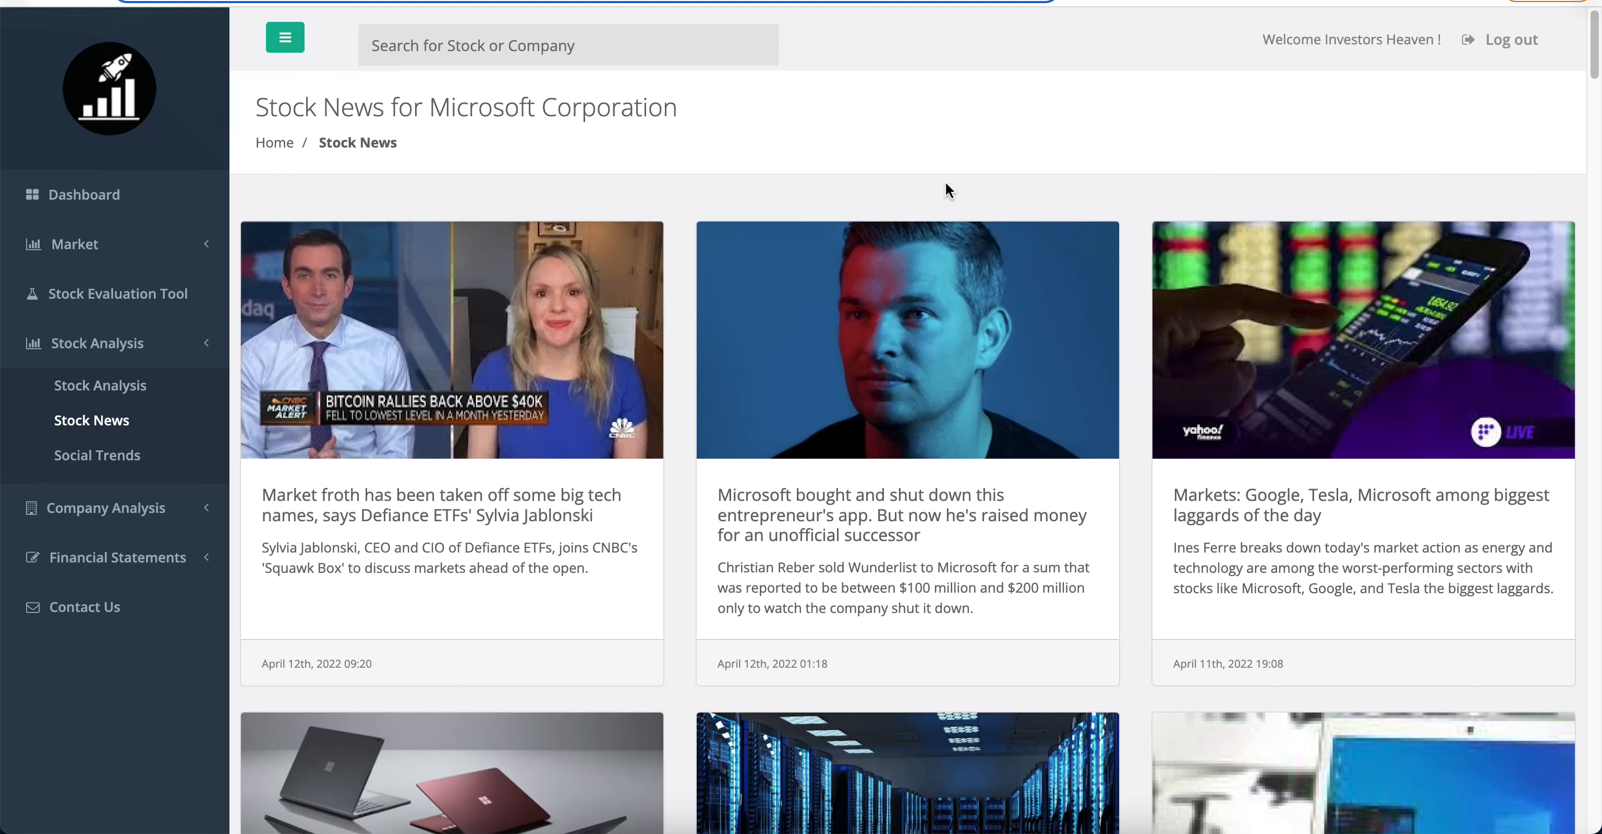
{"action": "mouse_move", "coordinate": [97, 455]}
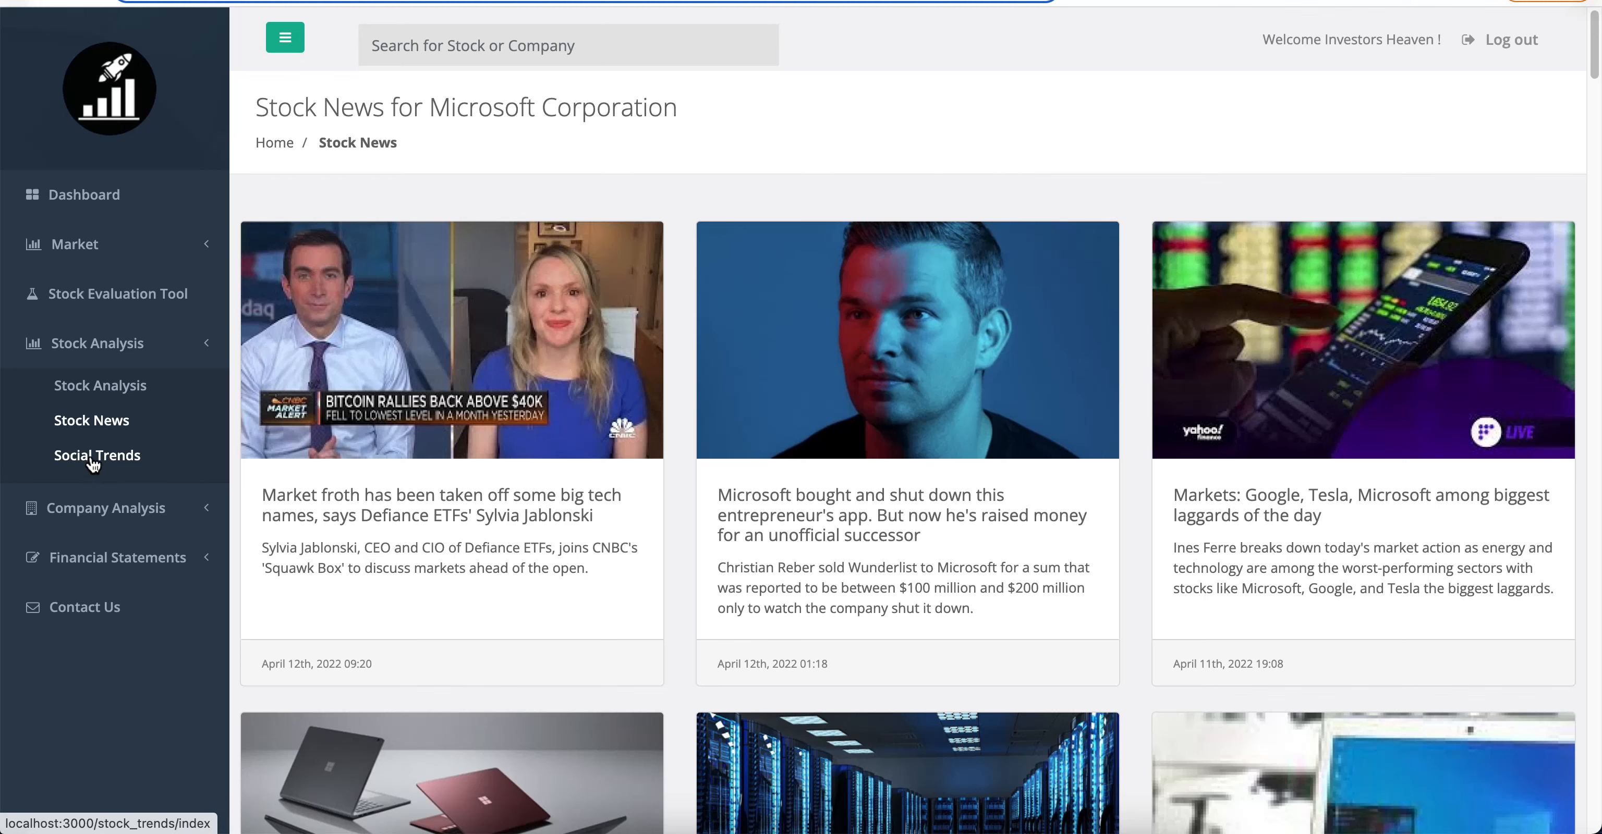
- Show Microsoft's Social Trends with today's and yesterday's Stocktwits and Twitter activity
{"action": "left_click", "coordinate": [97, 455]}
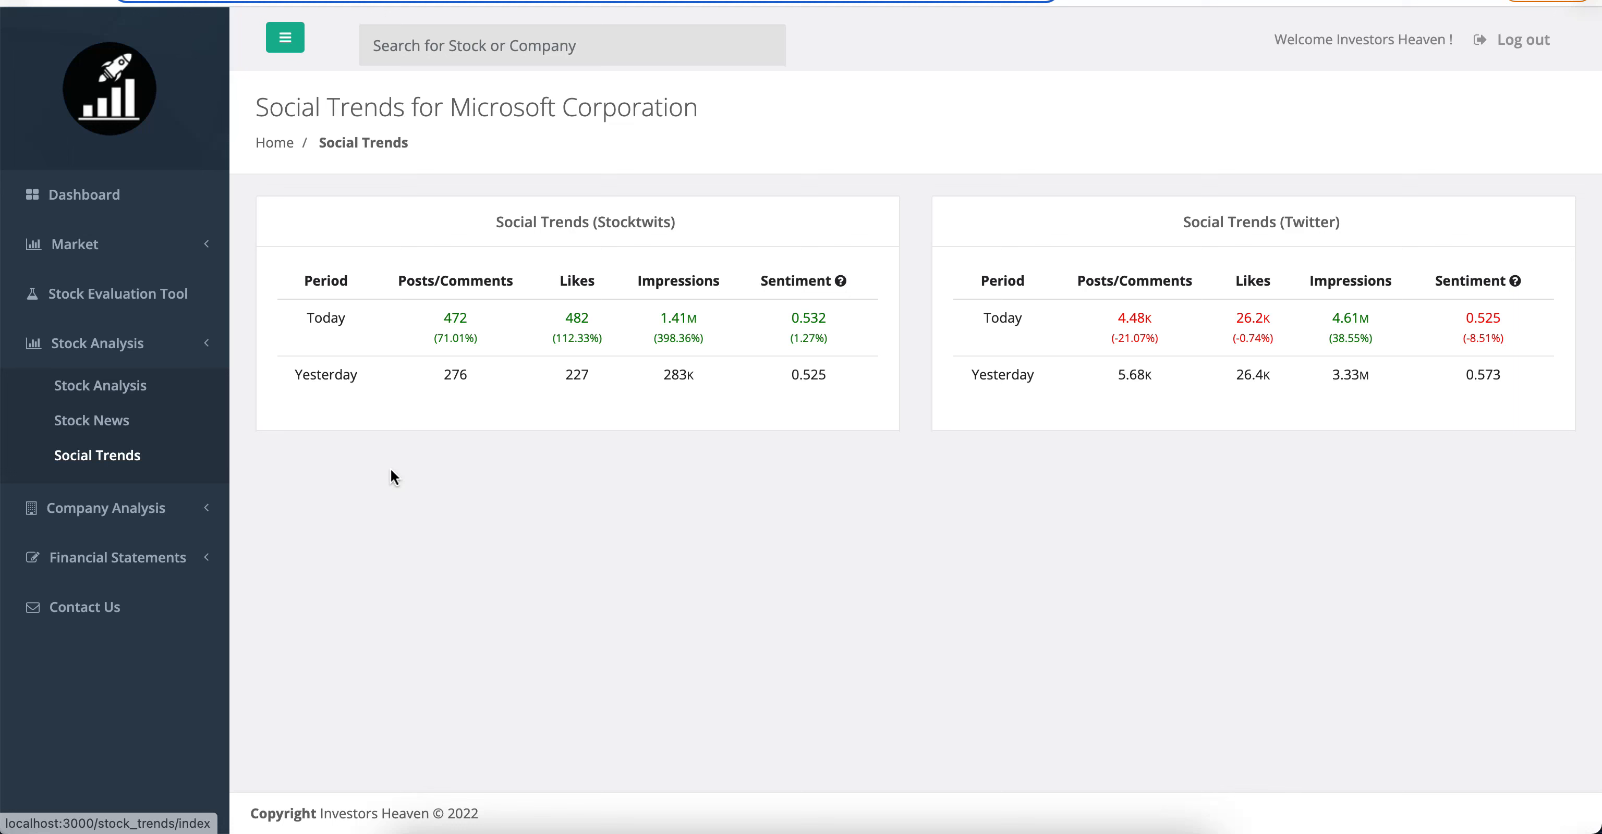
{"action": "mouse_move", "coordinate": [576, 268]}
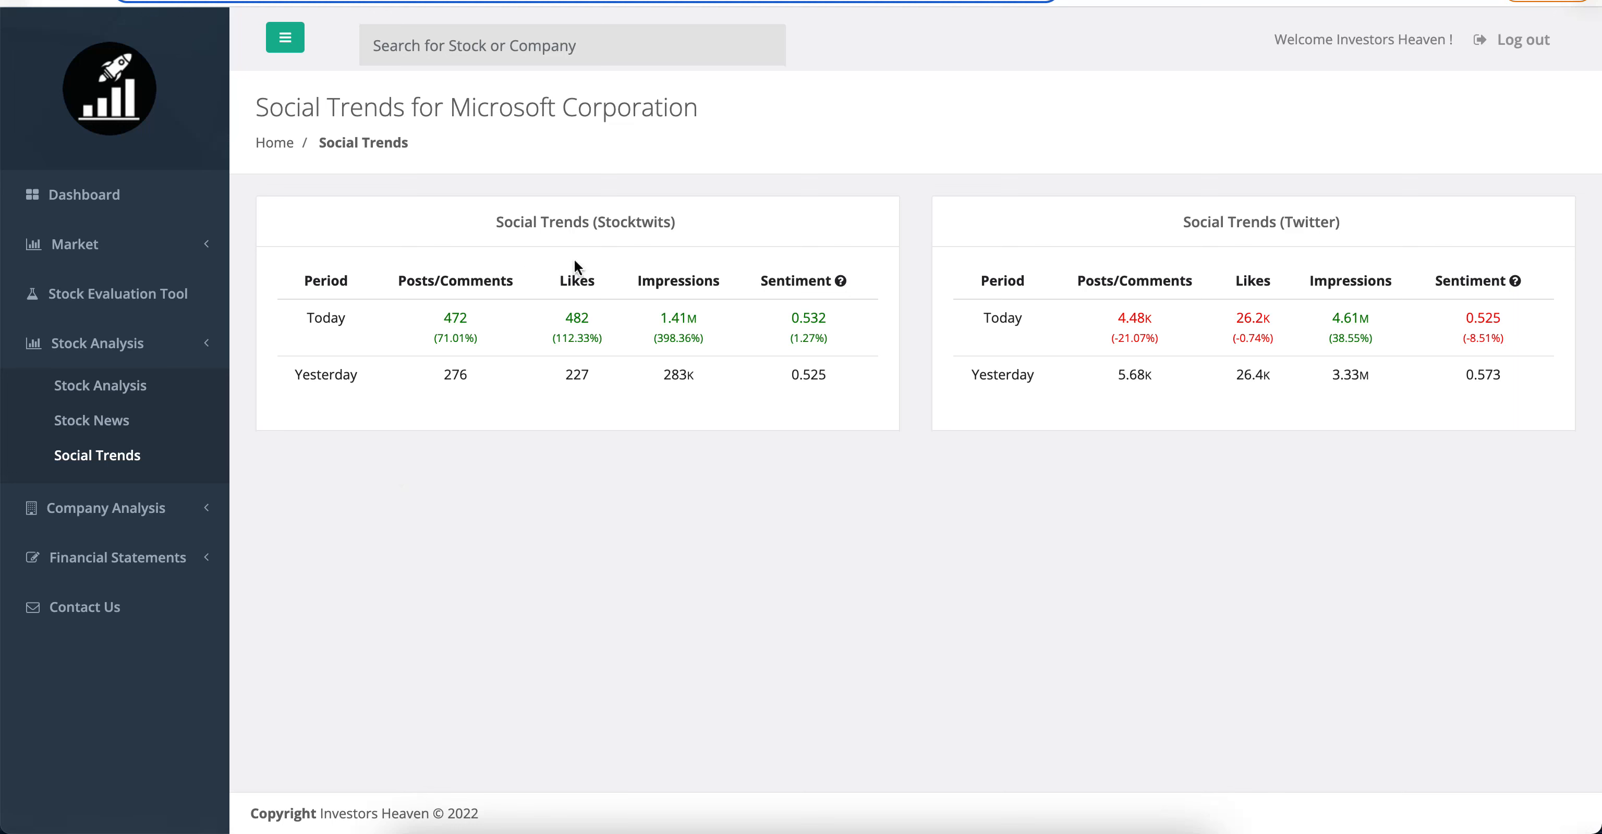
{"action": "mouse_move", "coordinate": [644, 243]}
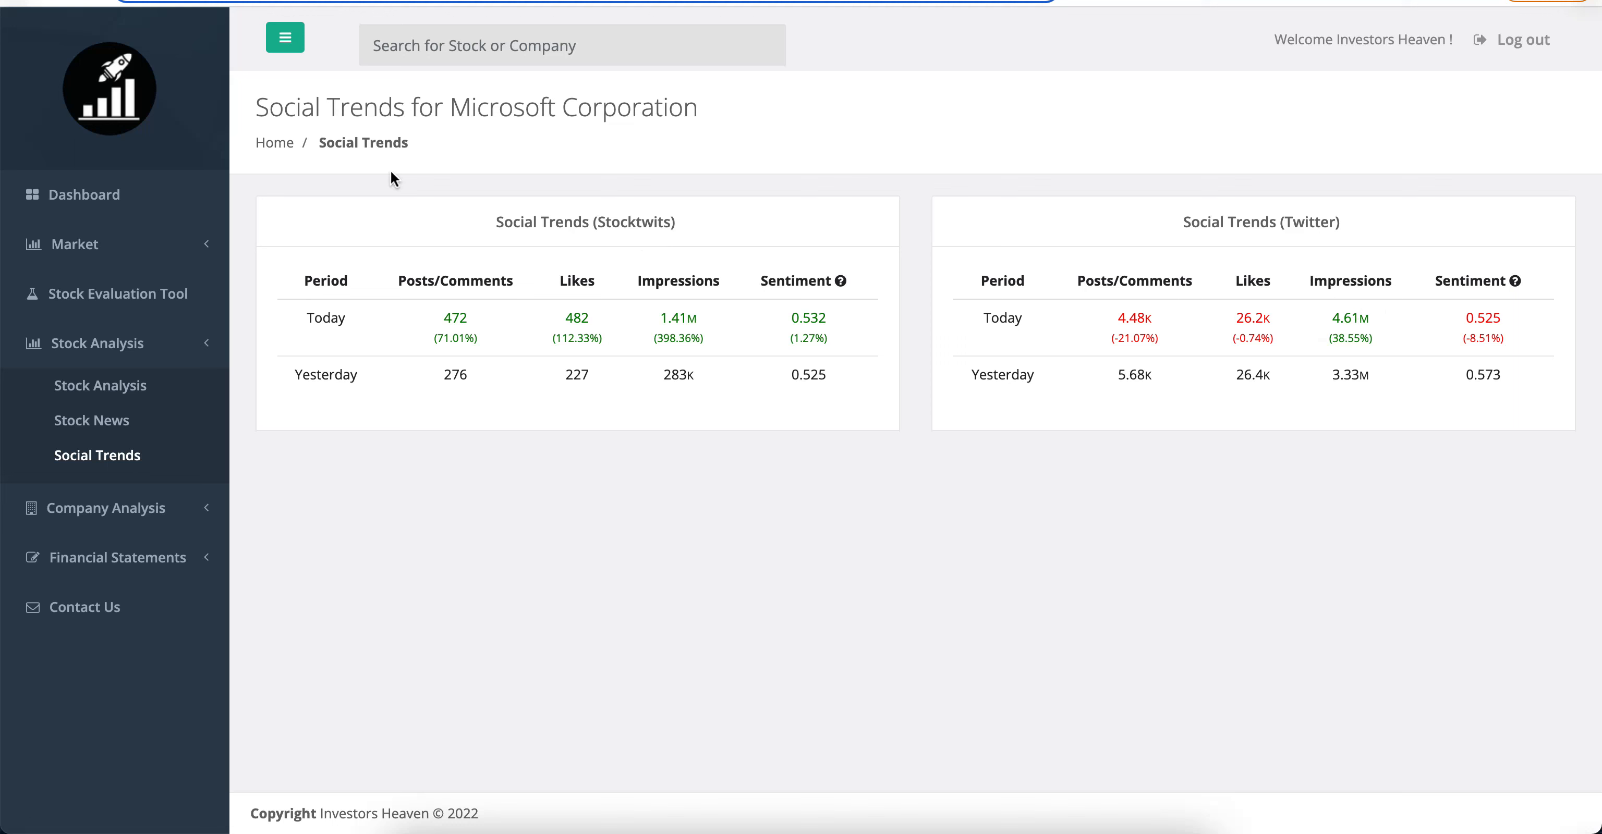
{"action": "mouse_move", "coordinate": [698, 254]}
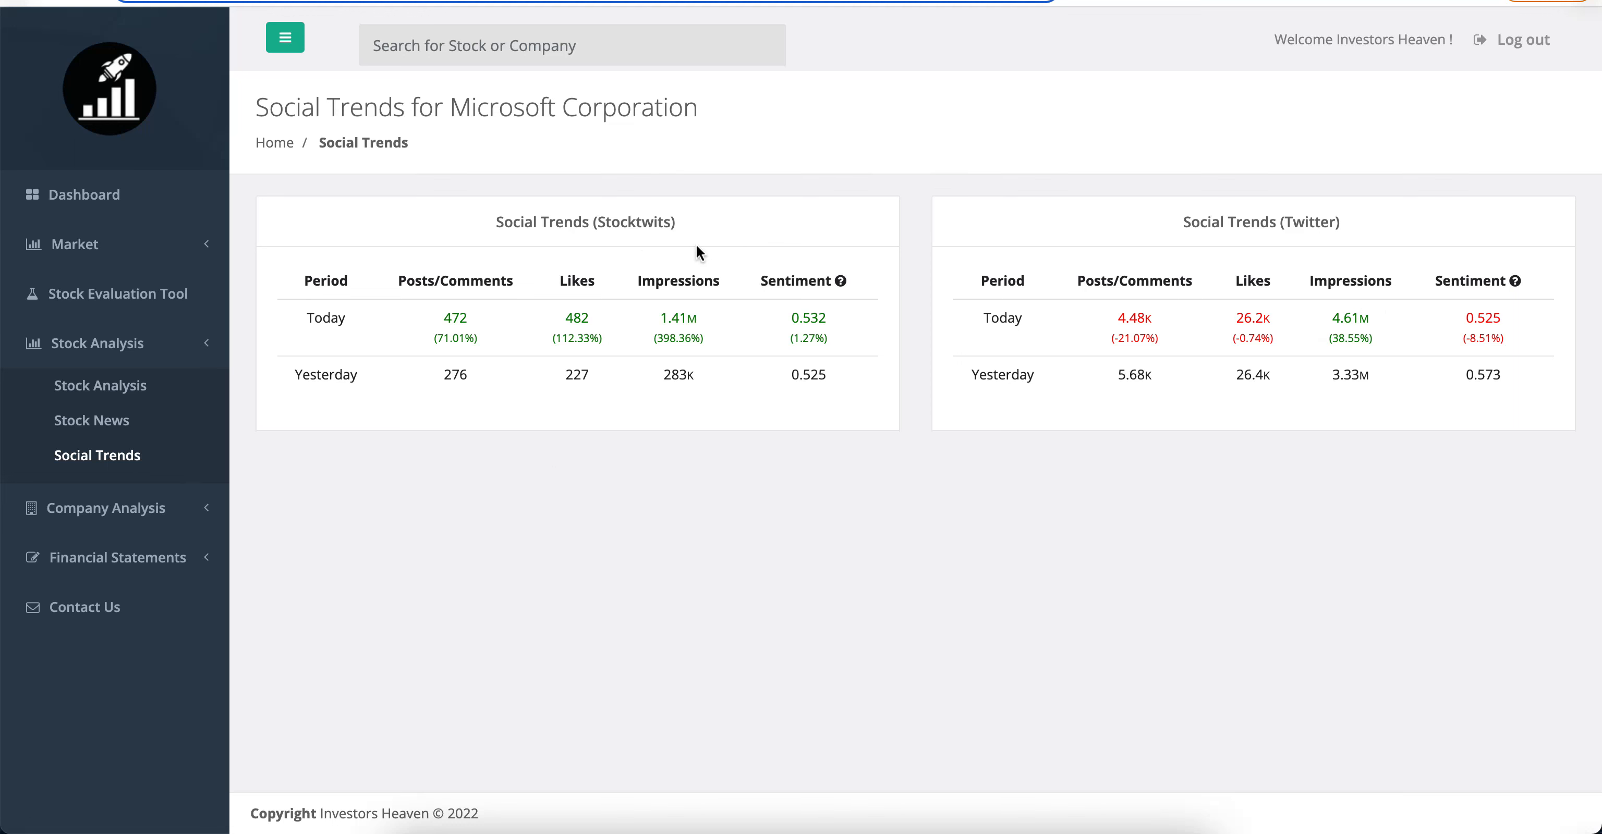
{"action": "mouse_move", "coordinate": [576, 399]}
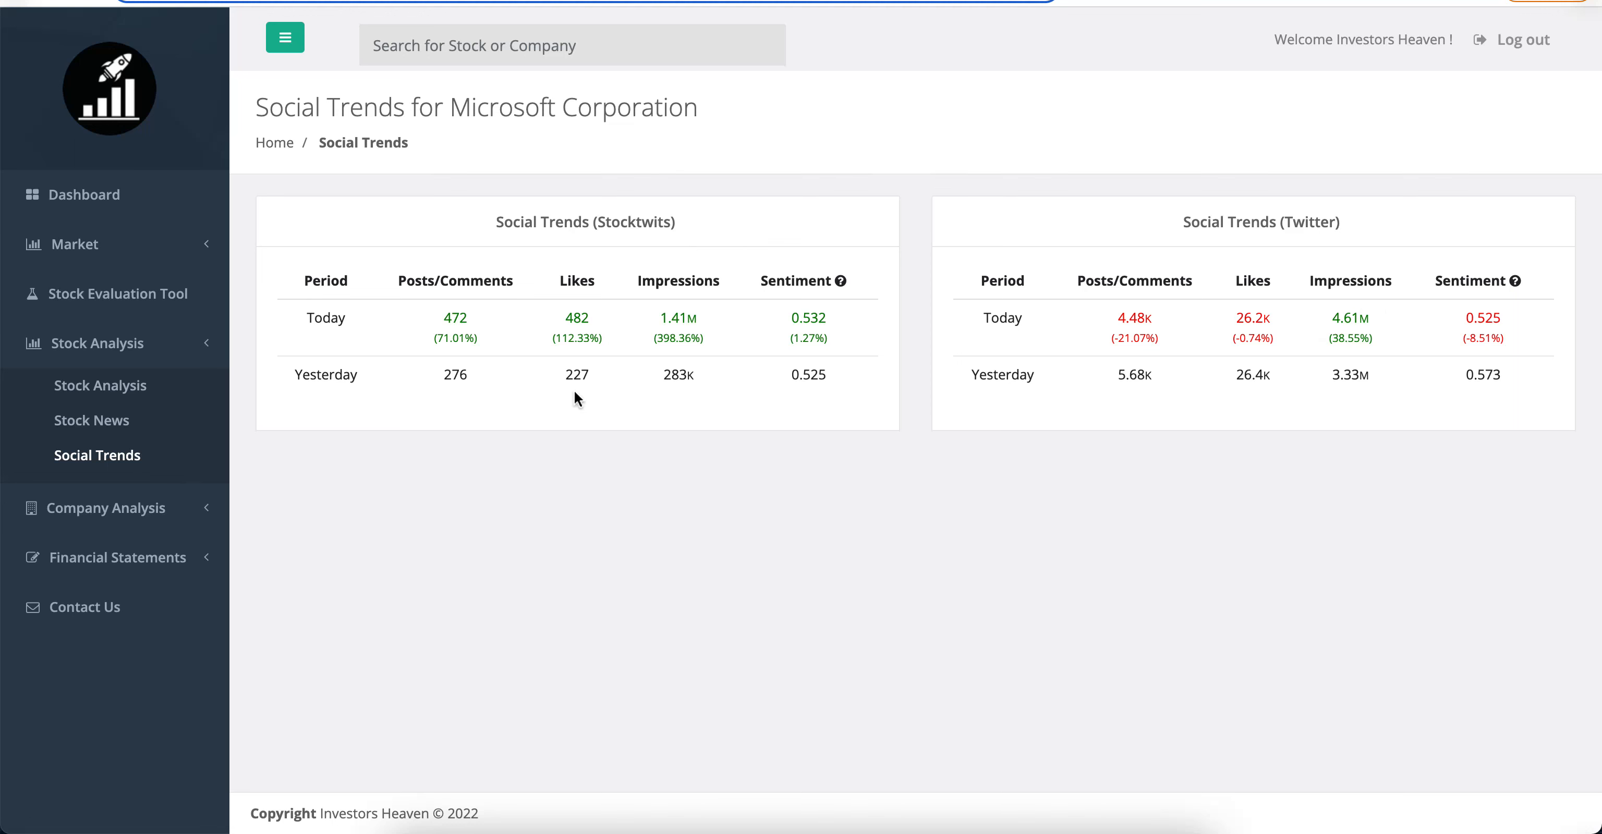
{"action": "mouse_move", "coordinate": [167, 426]}
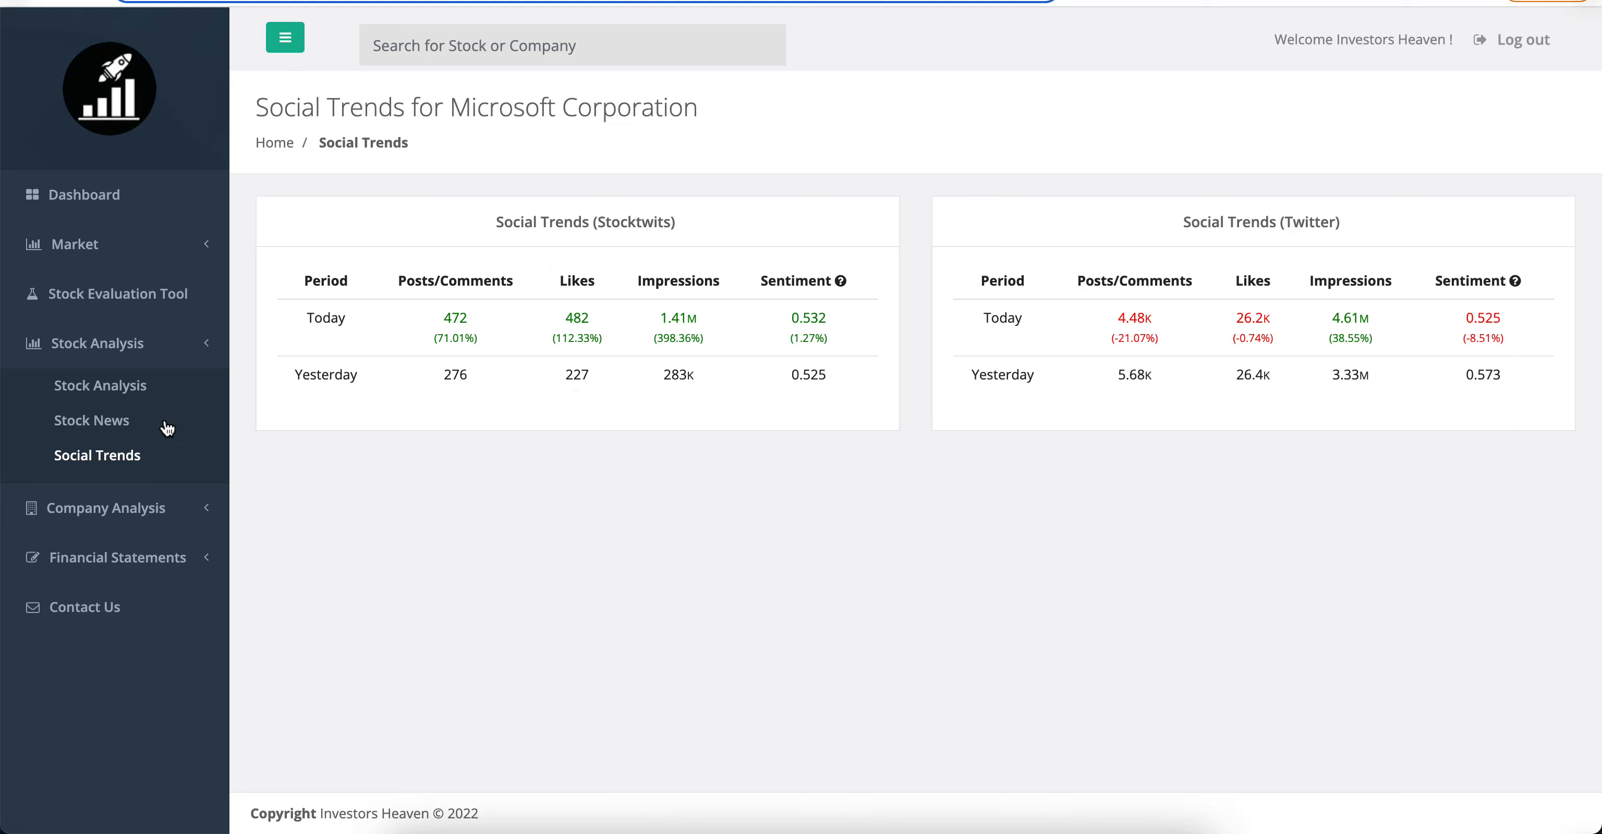
{"action": "mouse_move", "coordinate": [414, 456]}
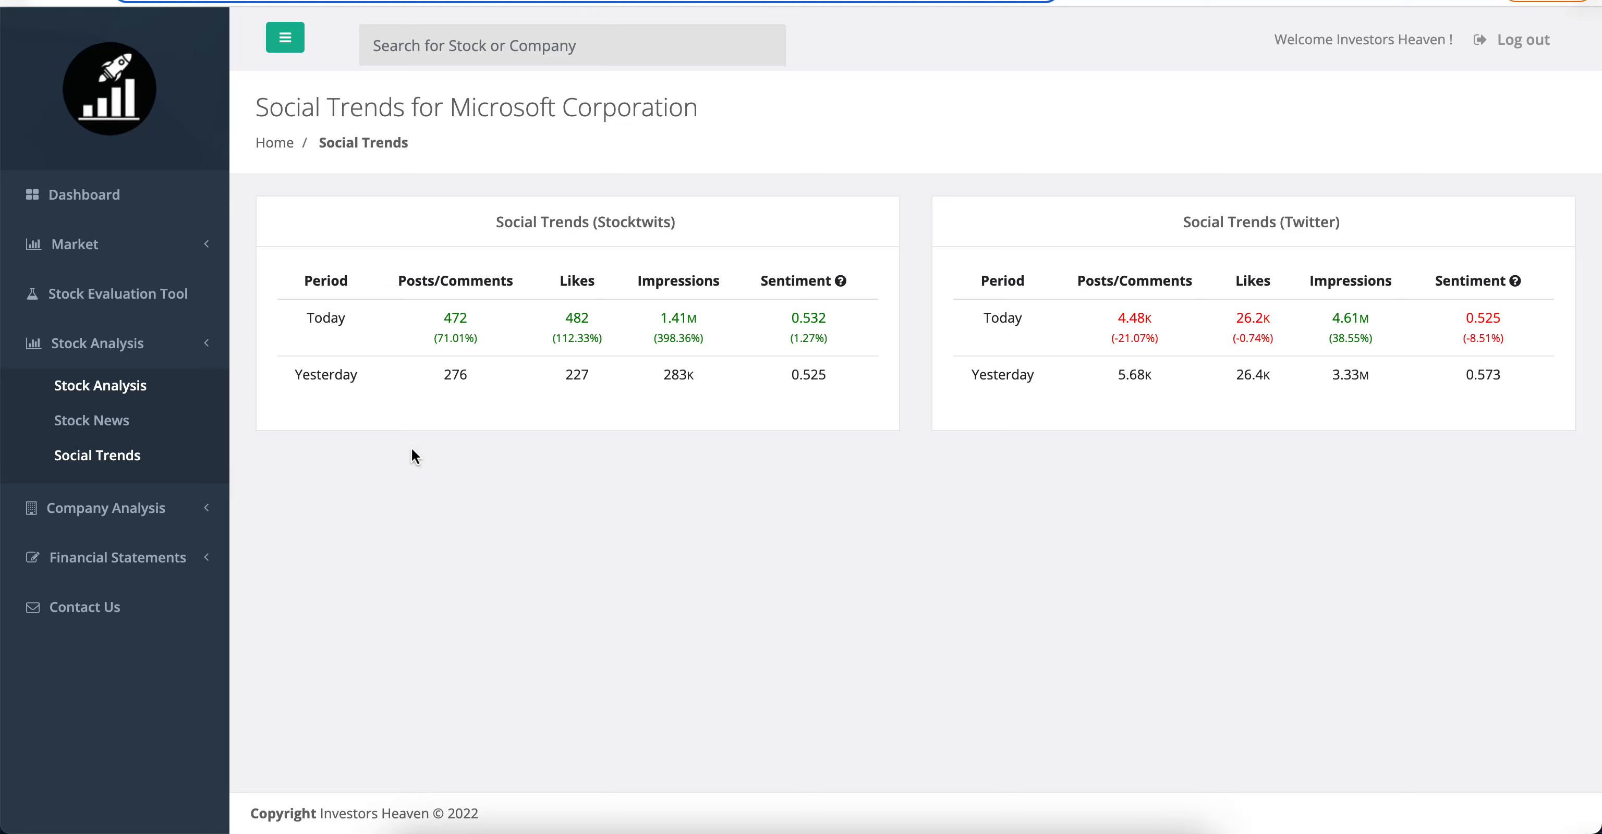
- Return to Microsoft's Stock Analysis and extend the price chart to 3 years, then 5 years
{"action": "left_click", "coordinate": [101, 385]}
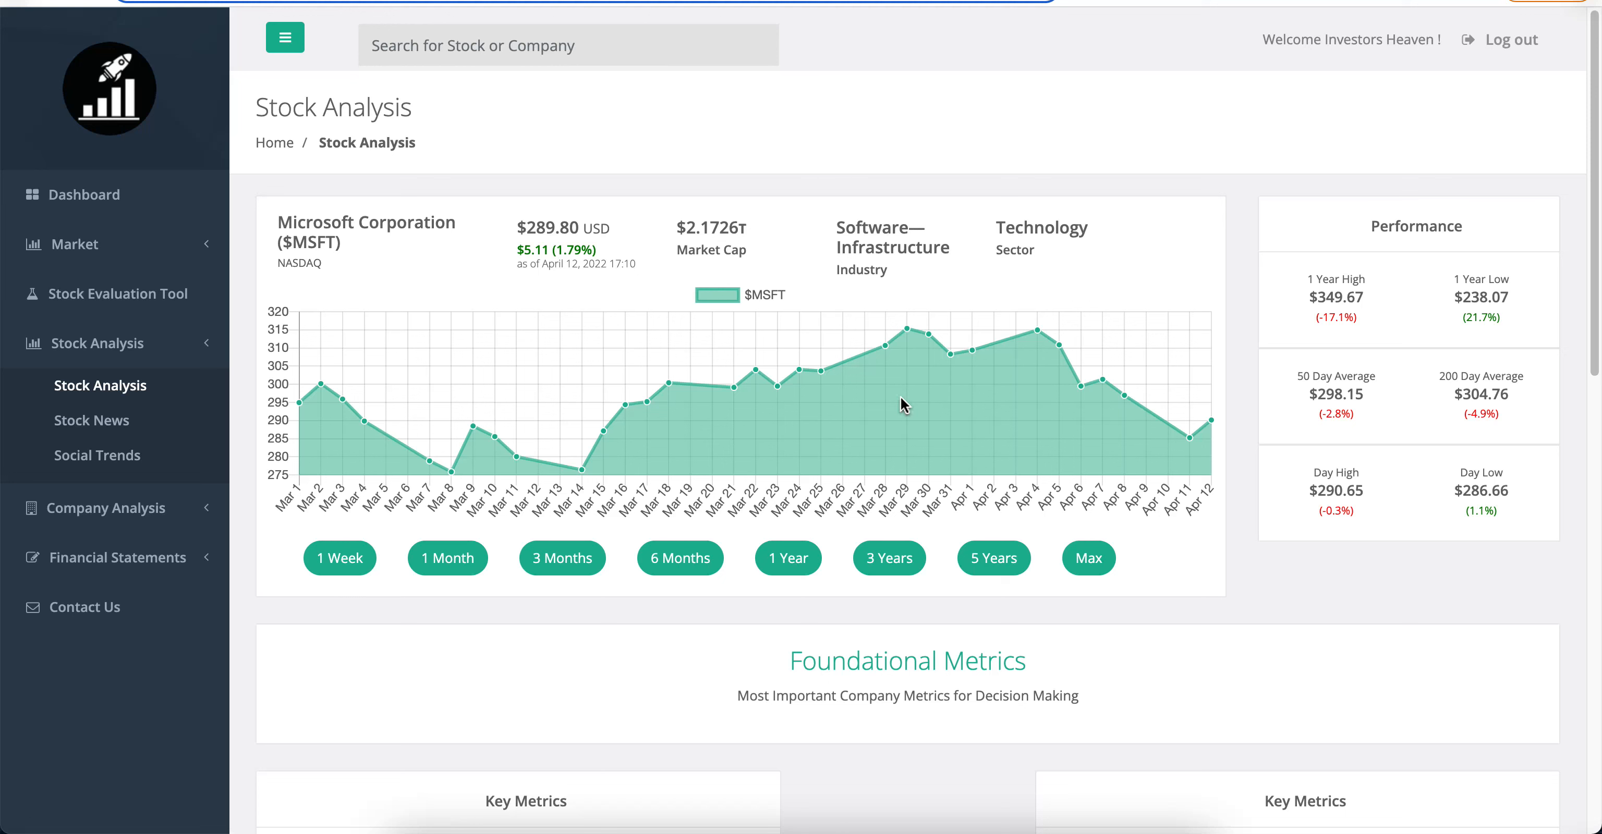
{"action": "mouse_move", "coordinate": [1330, 367]}
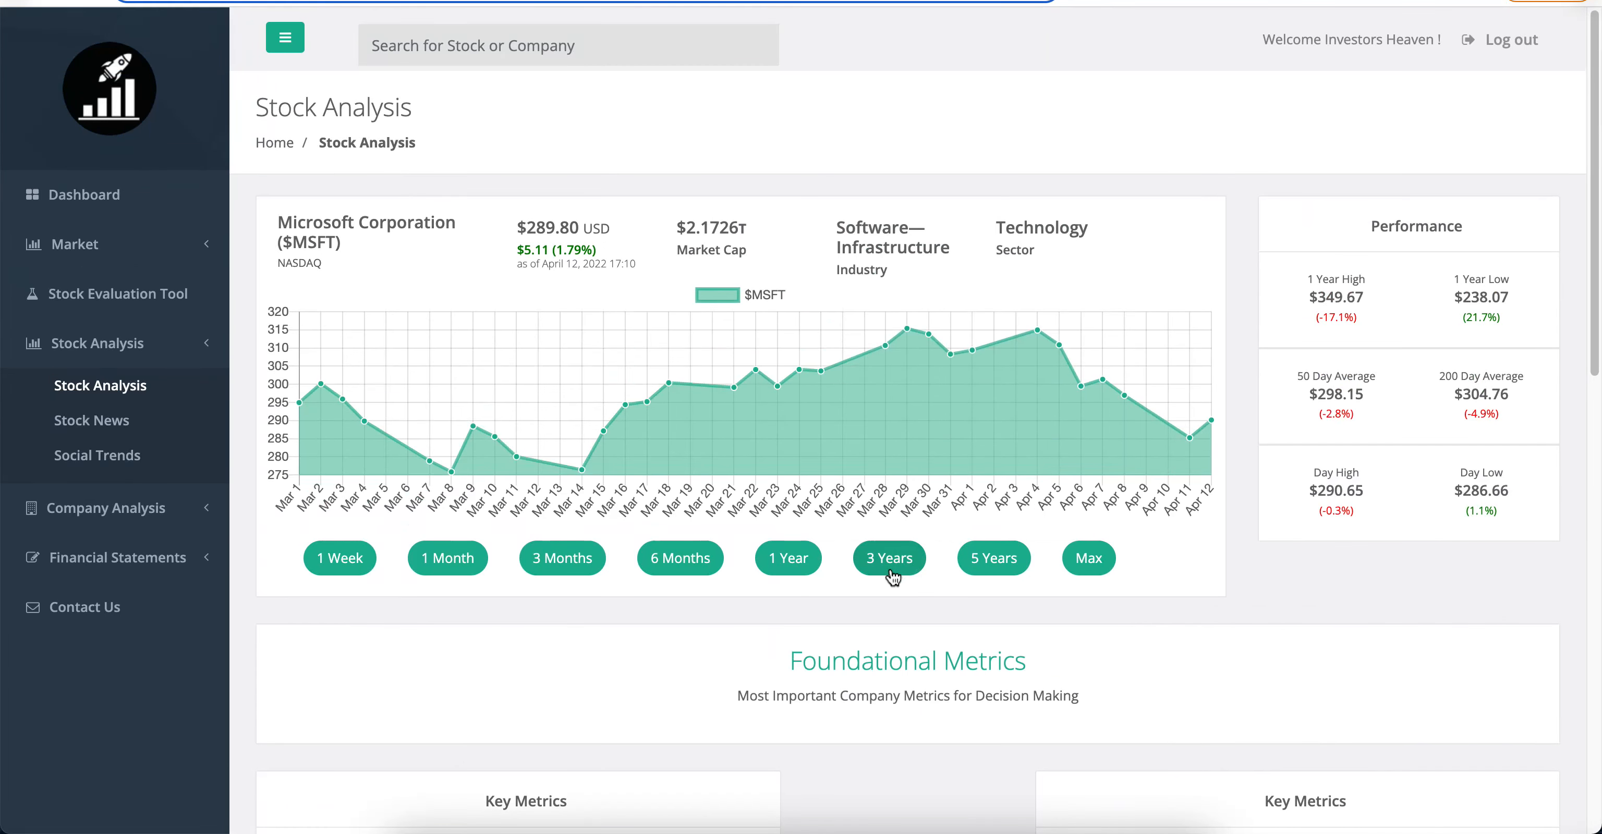
{"action": "left_click", "coordinate": [888, 558]}
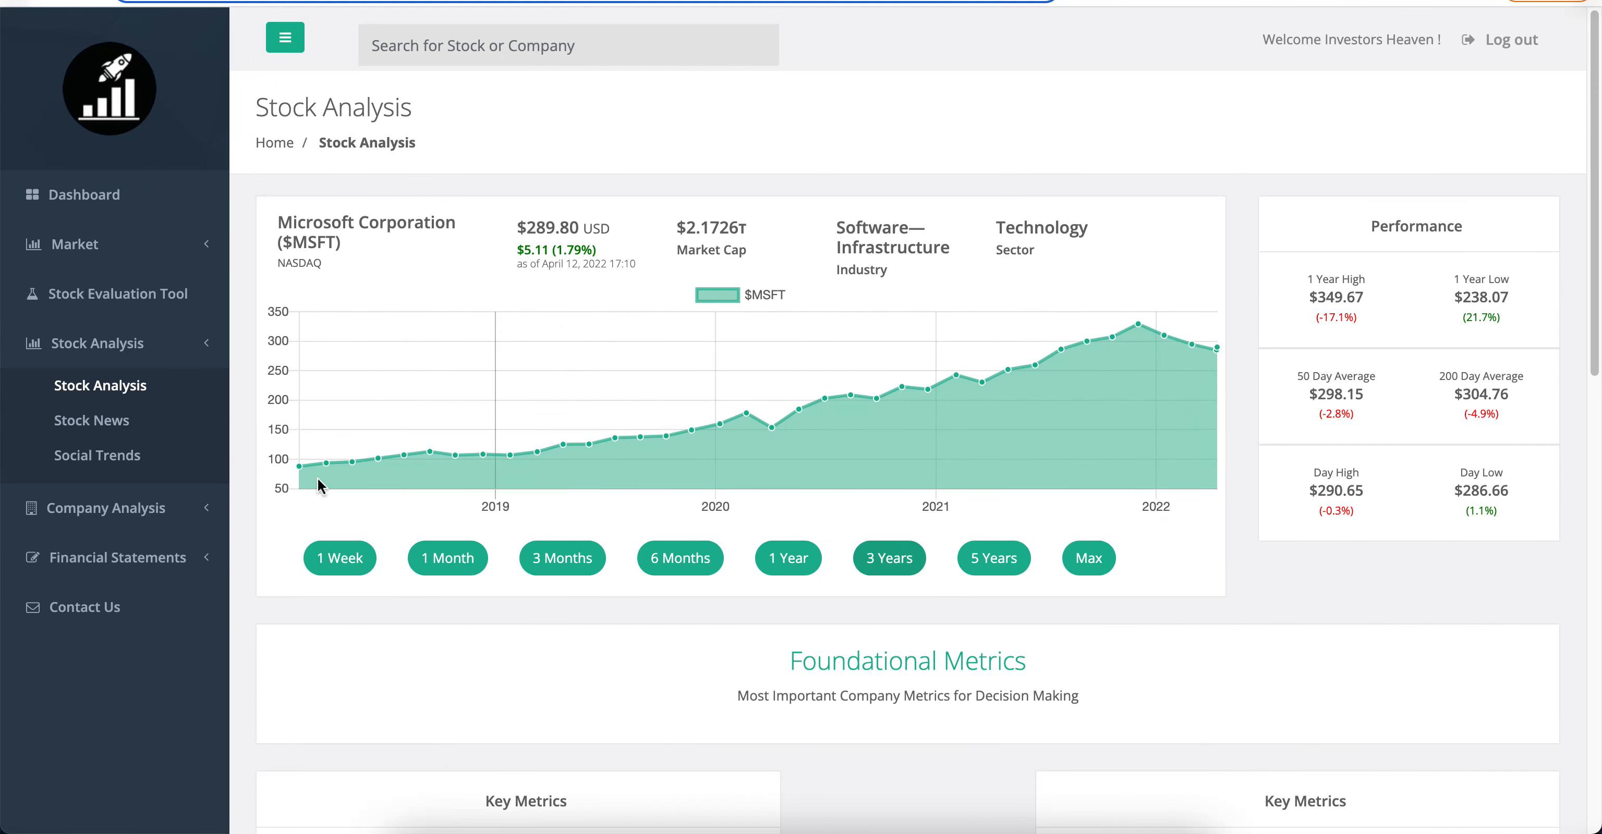
{"action": "mouse_move", "coordinate": [297, 482]}
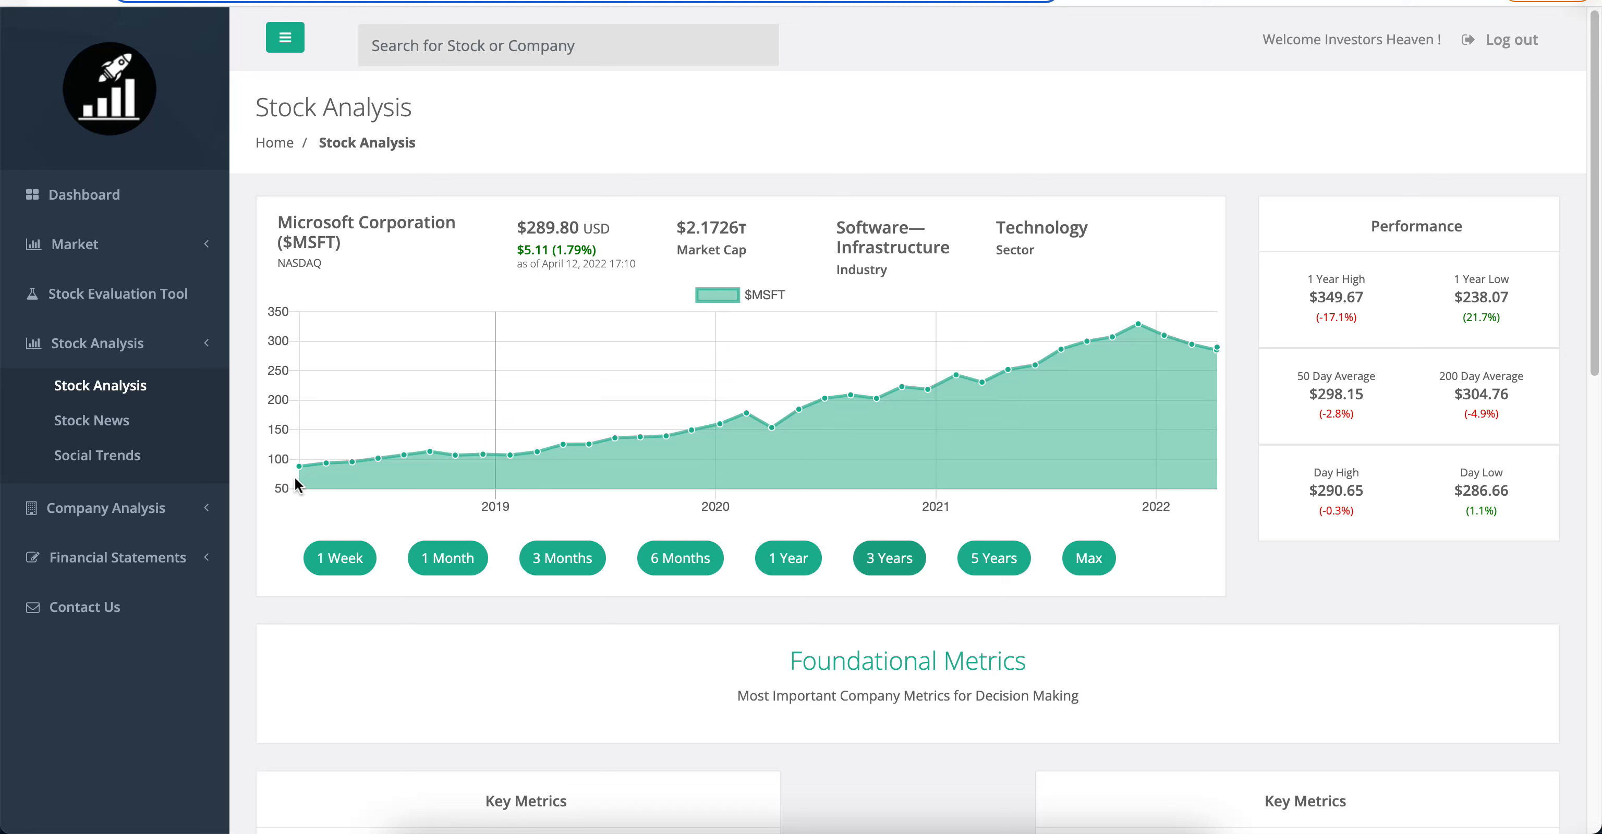
{"action": "mouse_move", "coordinate": [692, 421]}
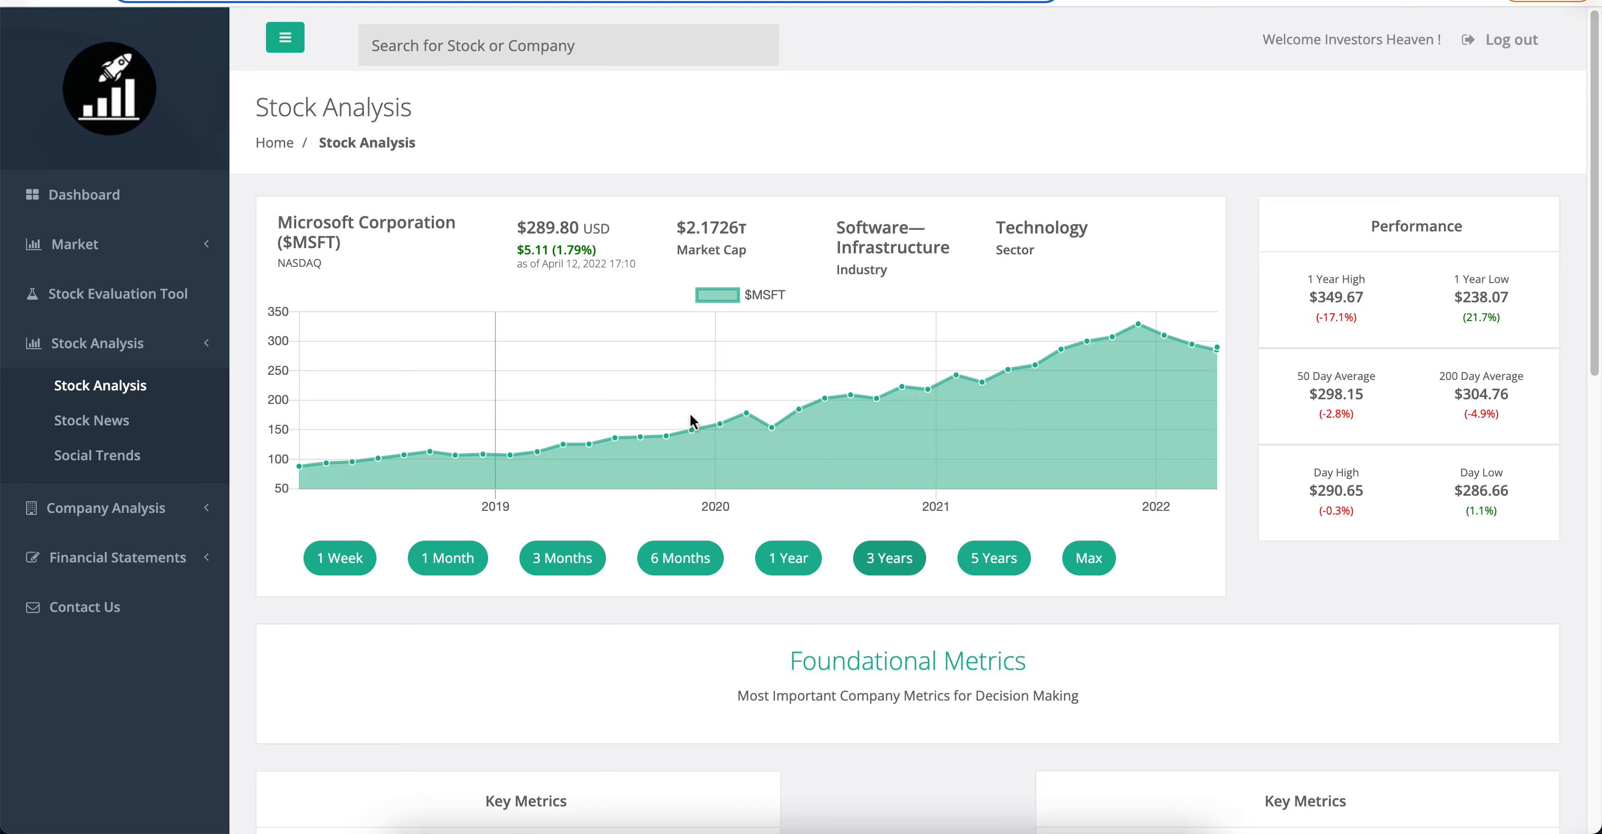
{"action": "mouse_move", "coordinate": [377, 466]}
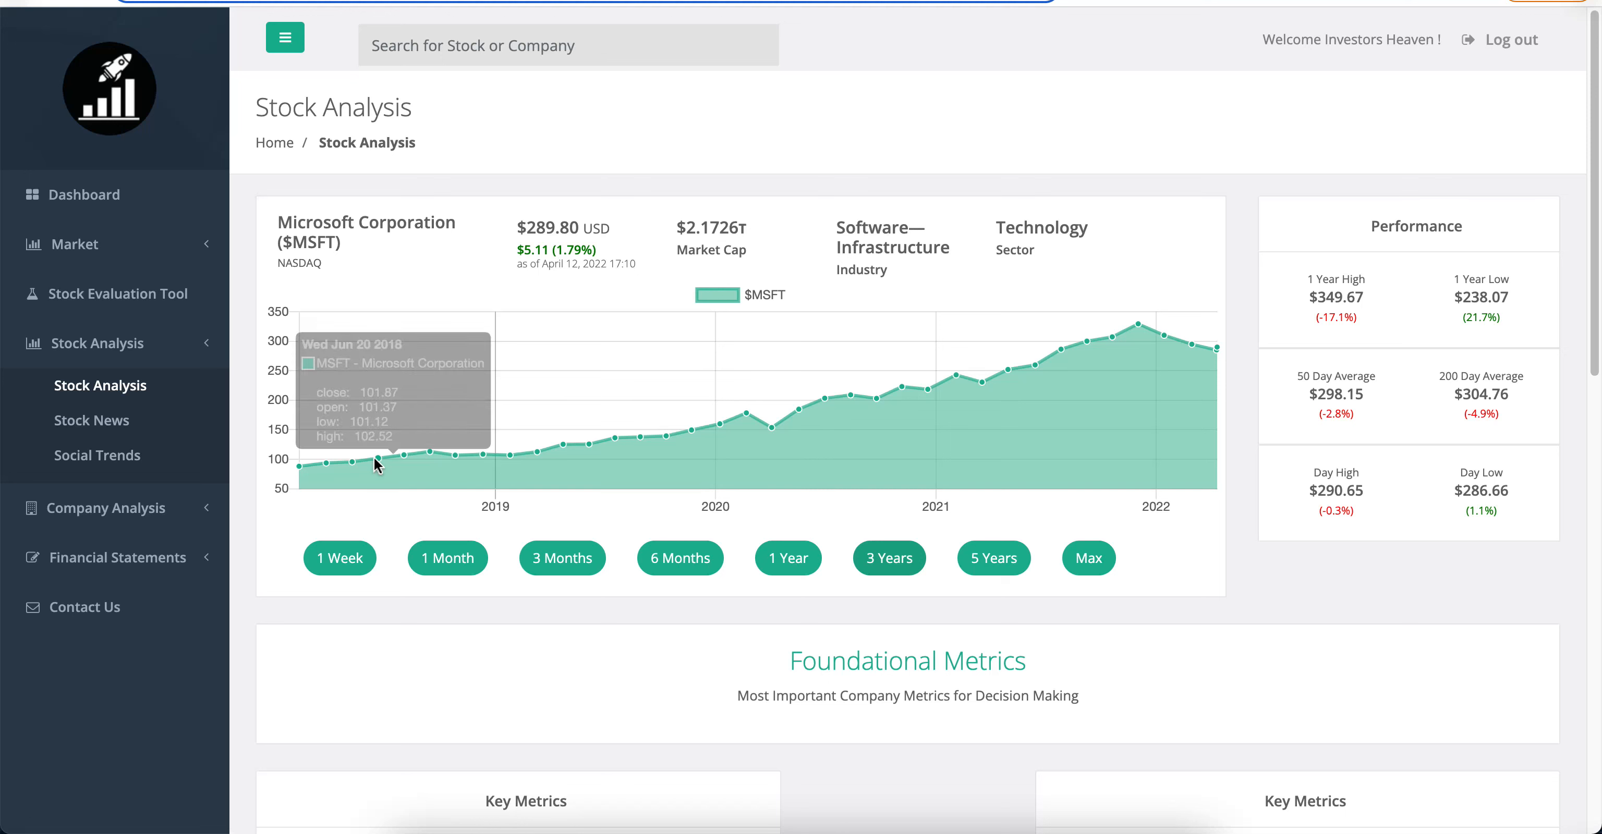
{"action": "mouse_move", "coordinate": [1016, 469]}
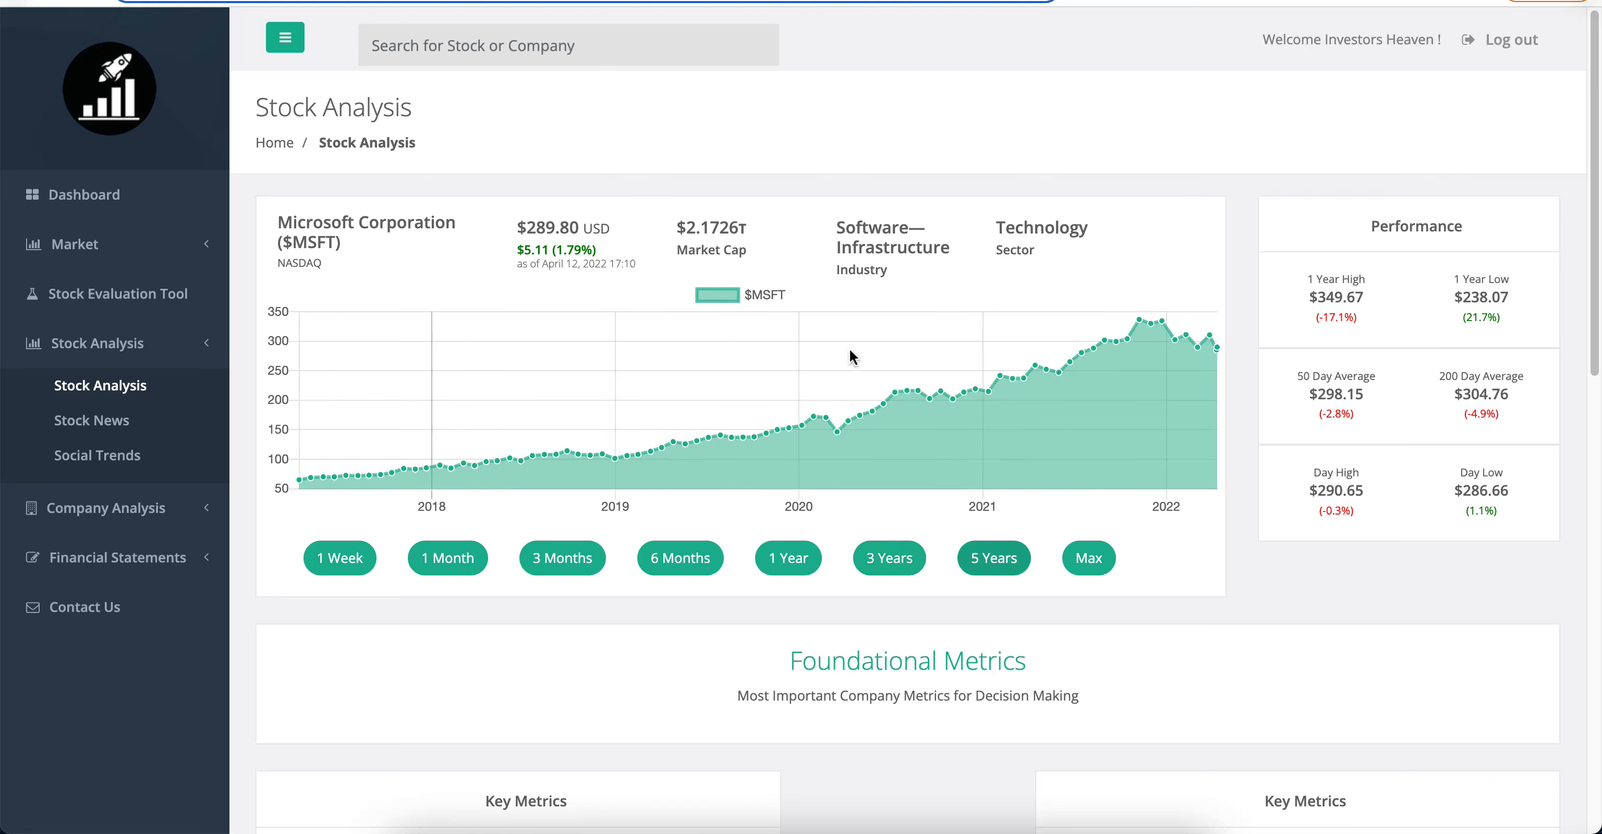
{"action": "left_click", "coordinate": [1087, 558]}
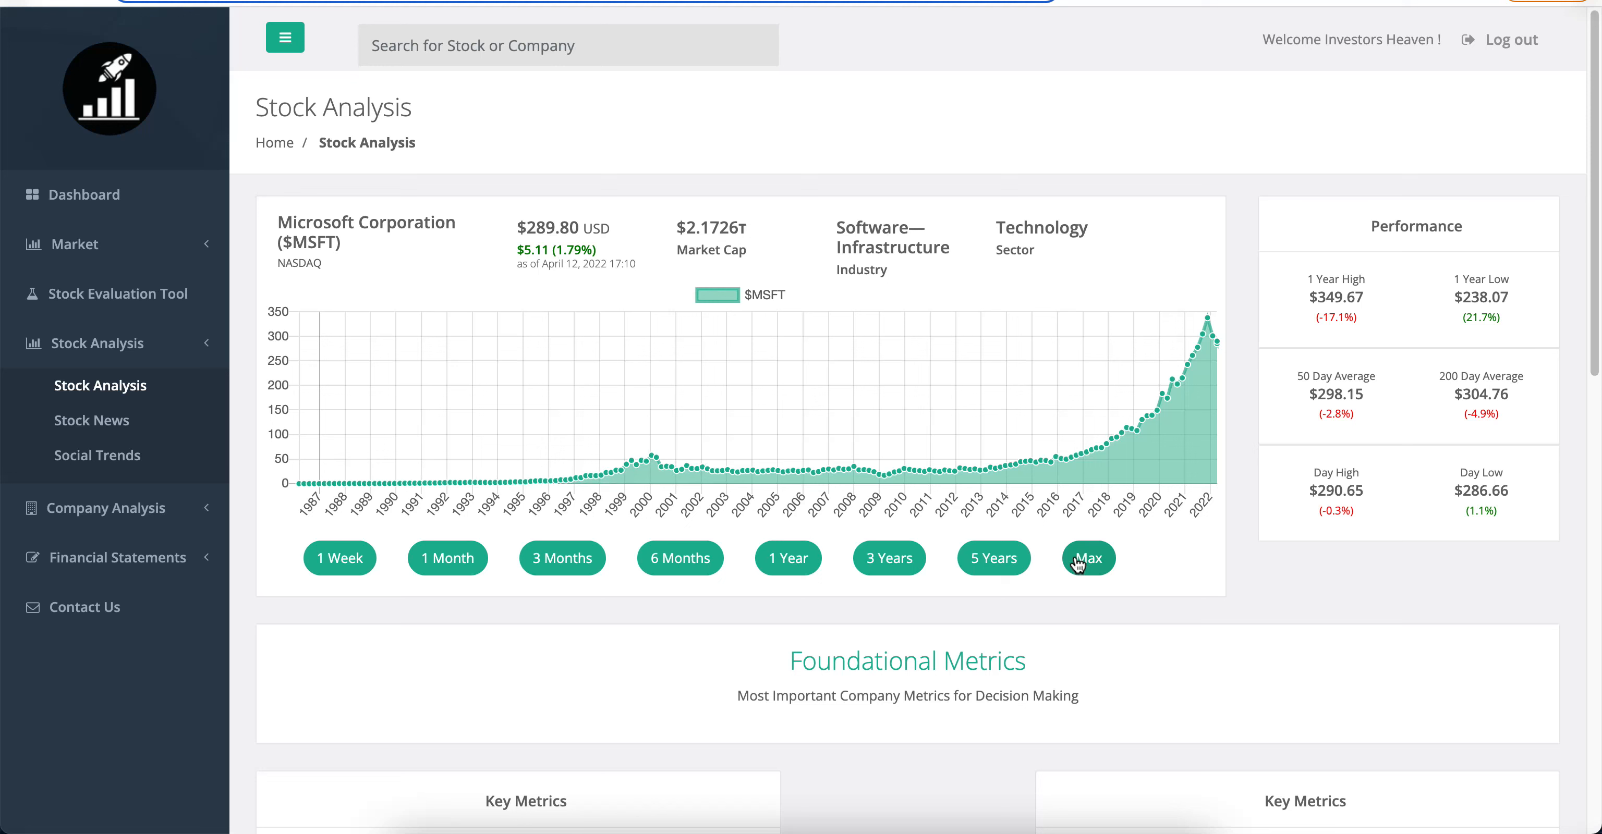
{"action": "mouse_move", "coordinate": [888, 346]}
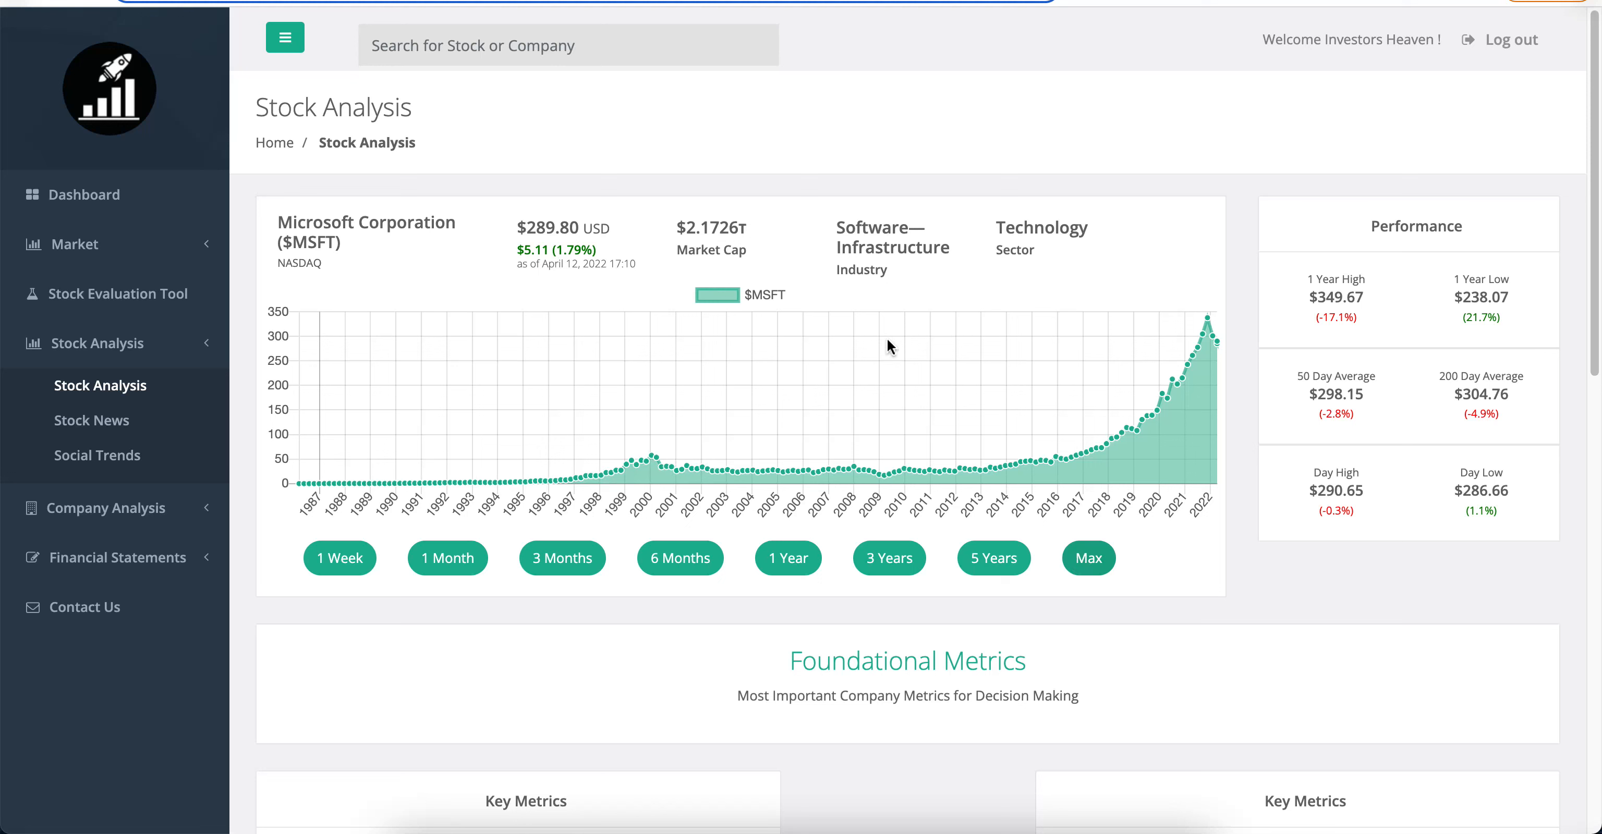
{"action": "mouse_move", "coordinate": [793, 434]}
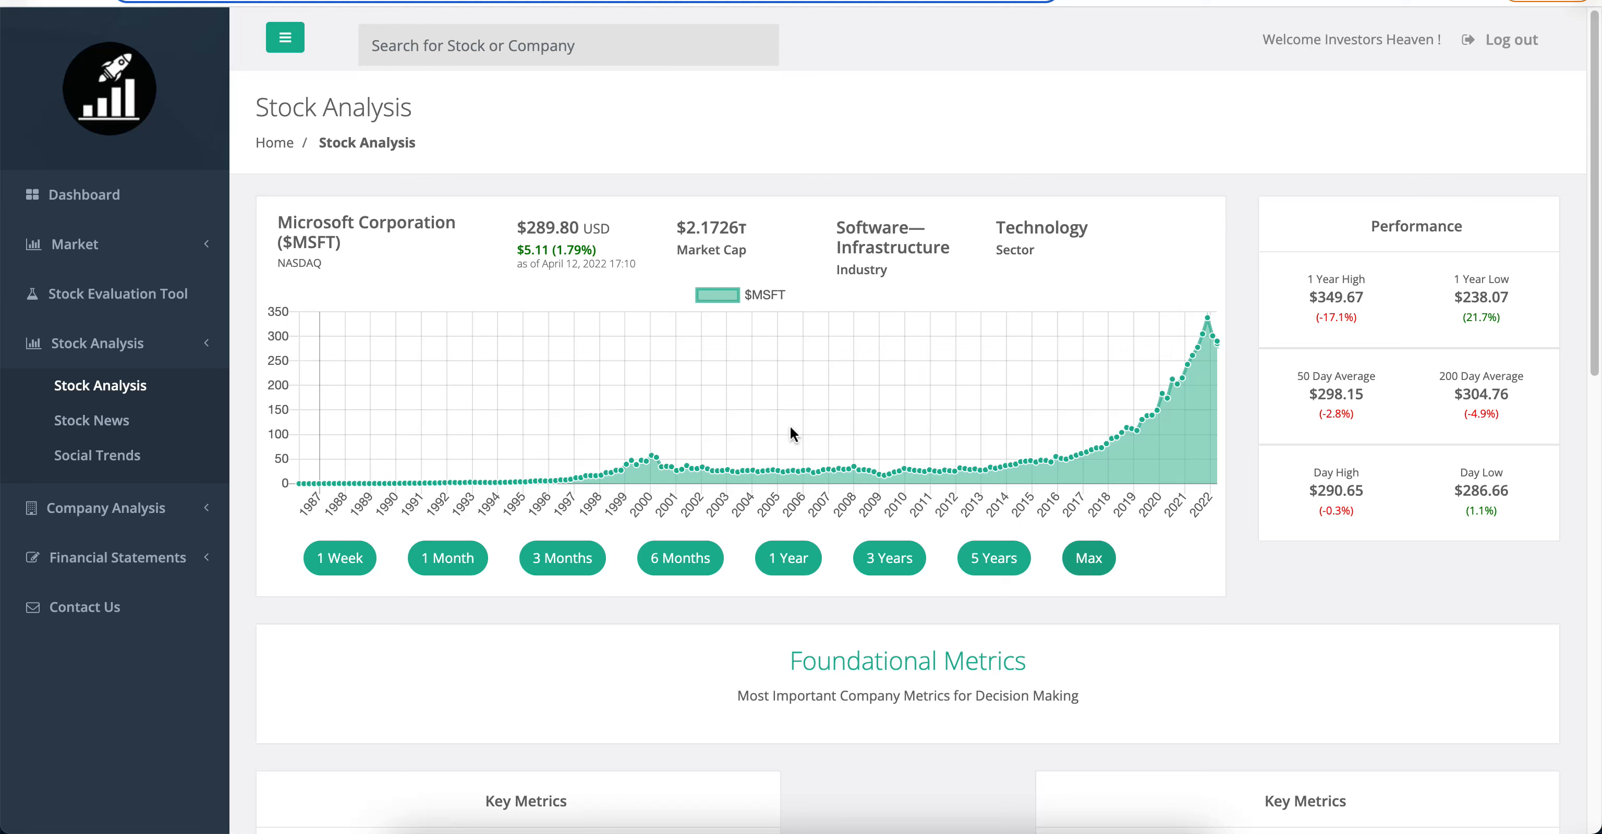
{"action": "mouse_move", "coordinate": [1217, 361]}
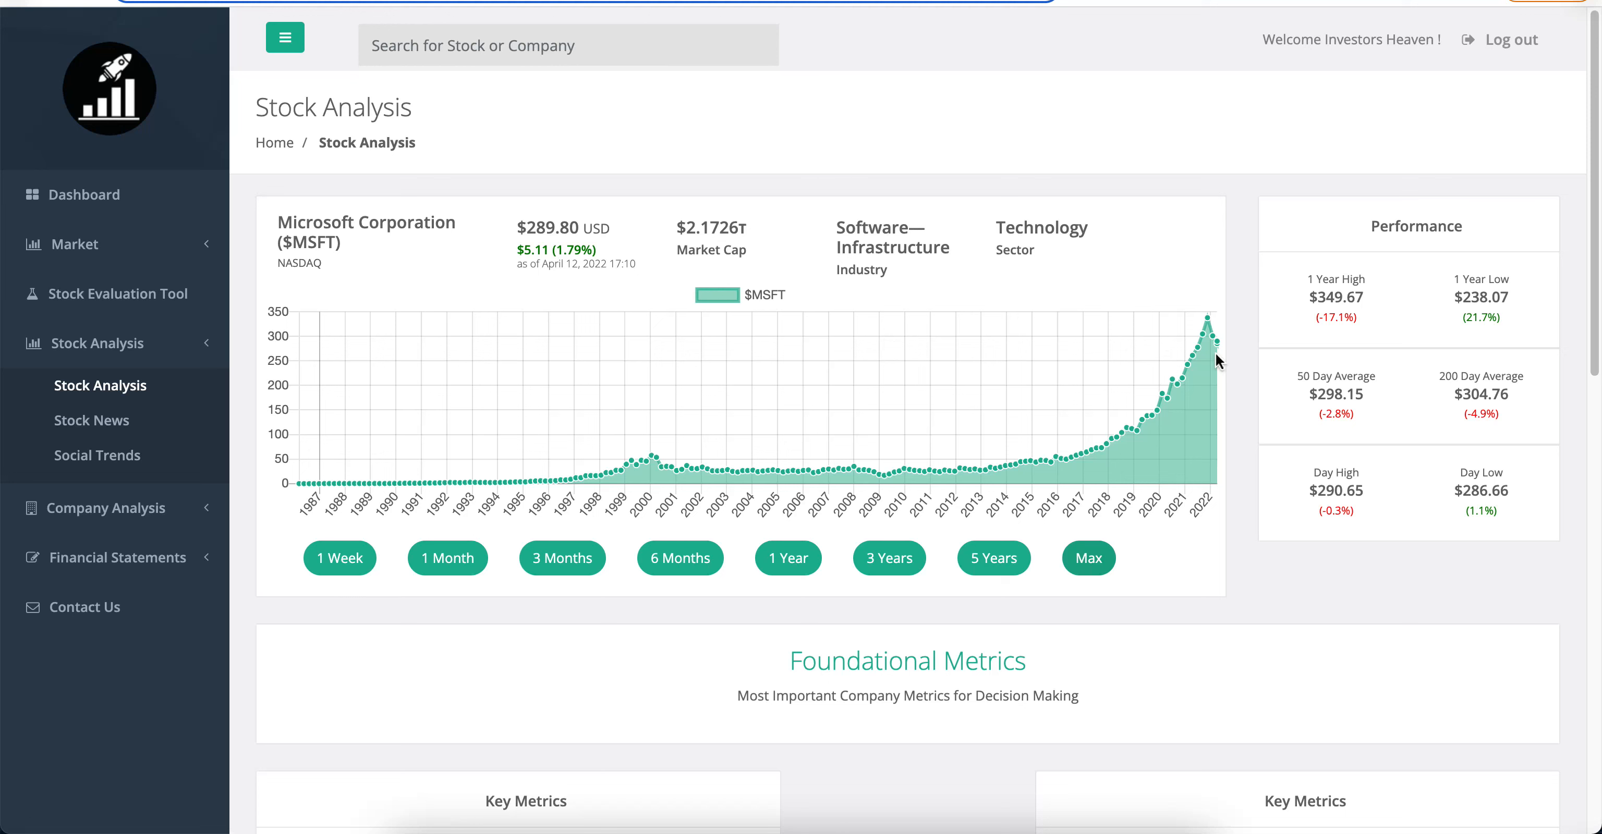
{"action": "mouse_move", "coordinate": [1231, 344]}
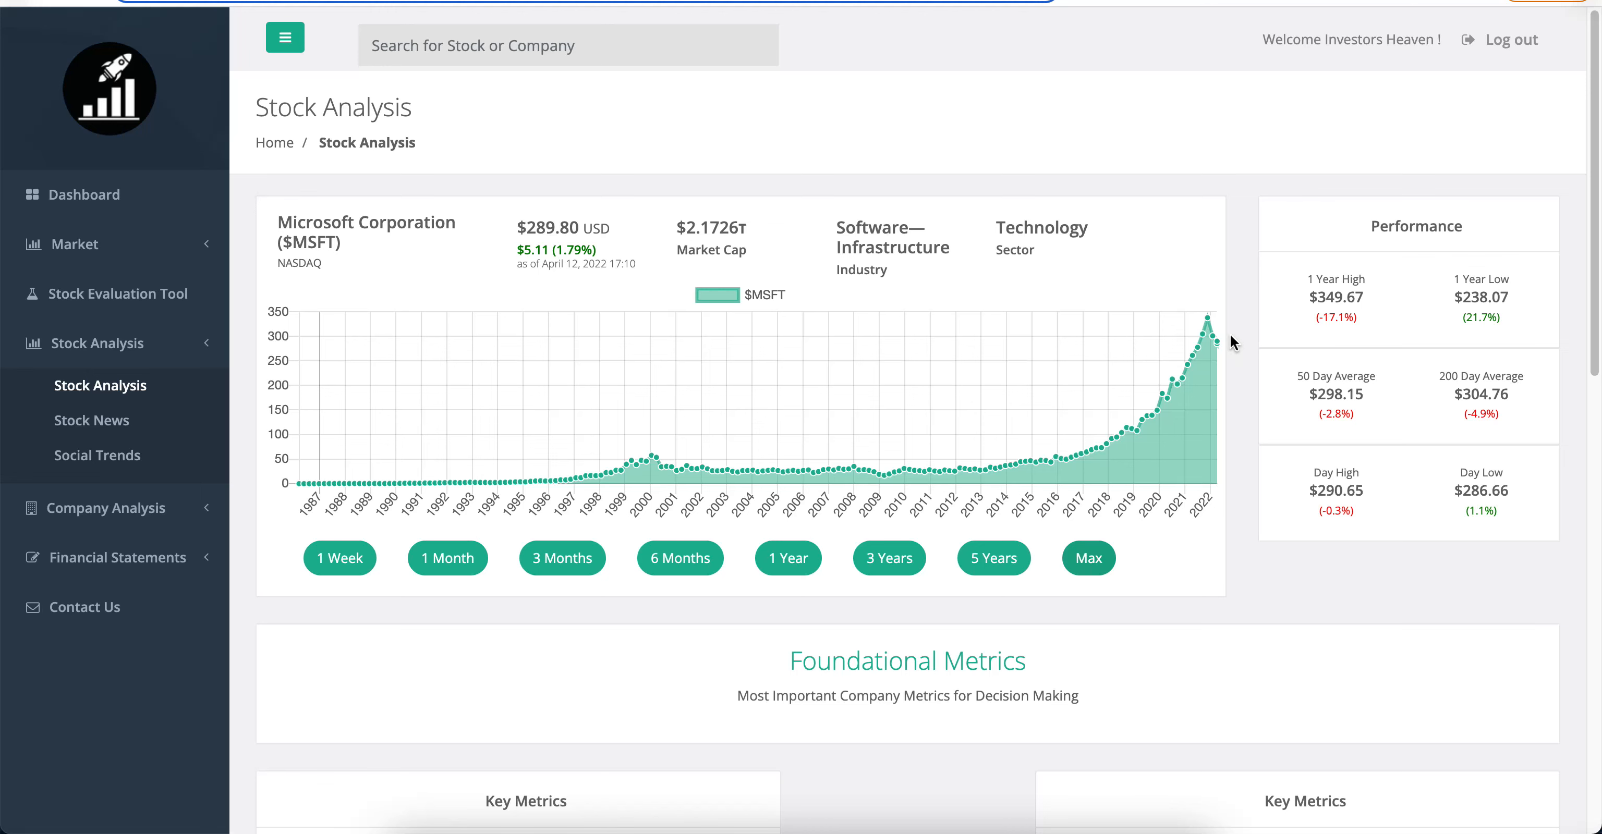
{"action": "scroll", "scroll_direction": "down", "scroll_amount": 3}
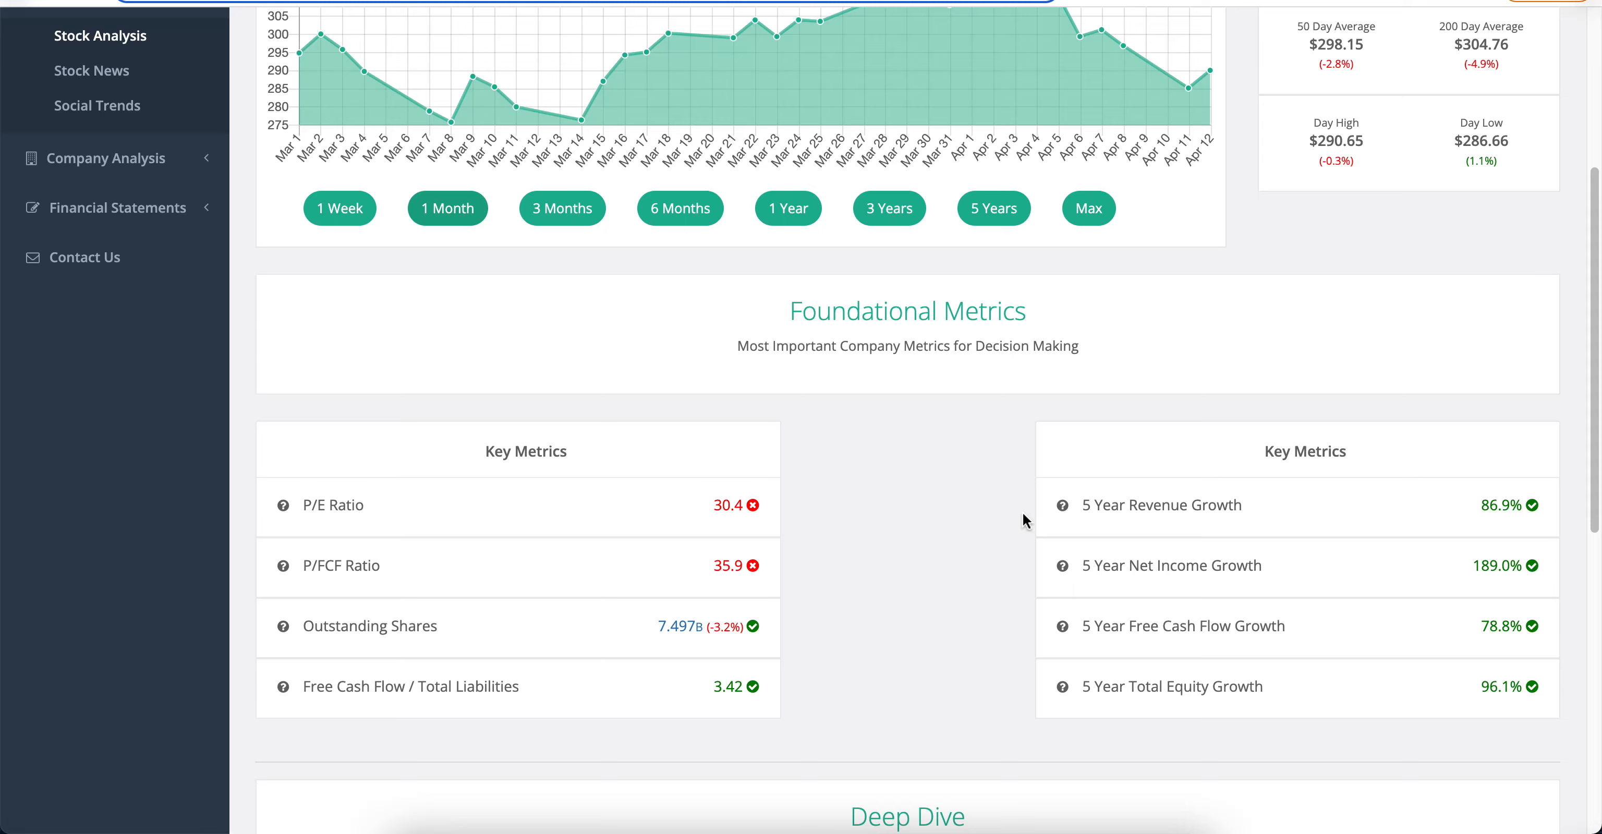
{"action": "scroll", "scroll_direction": "down", "scroll_amount": 3}
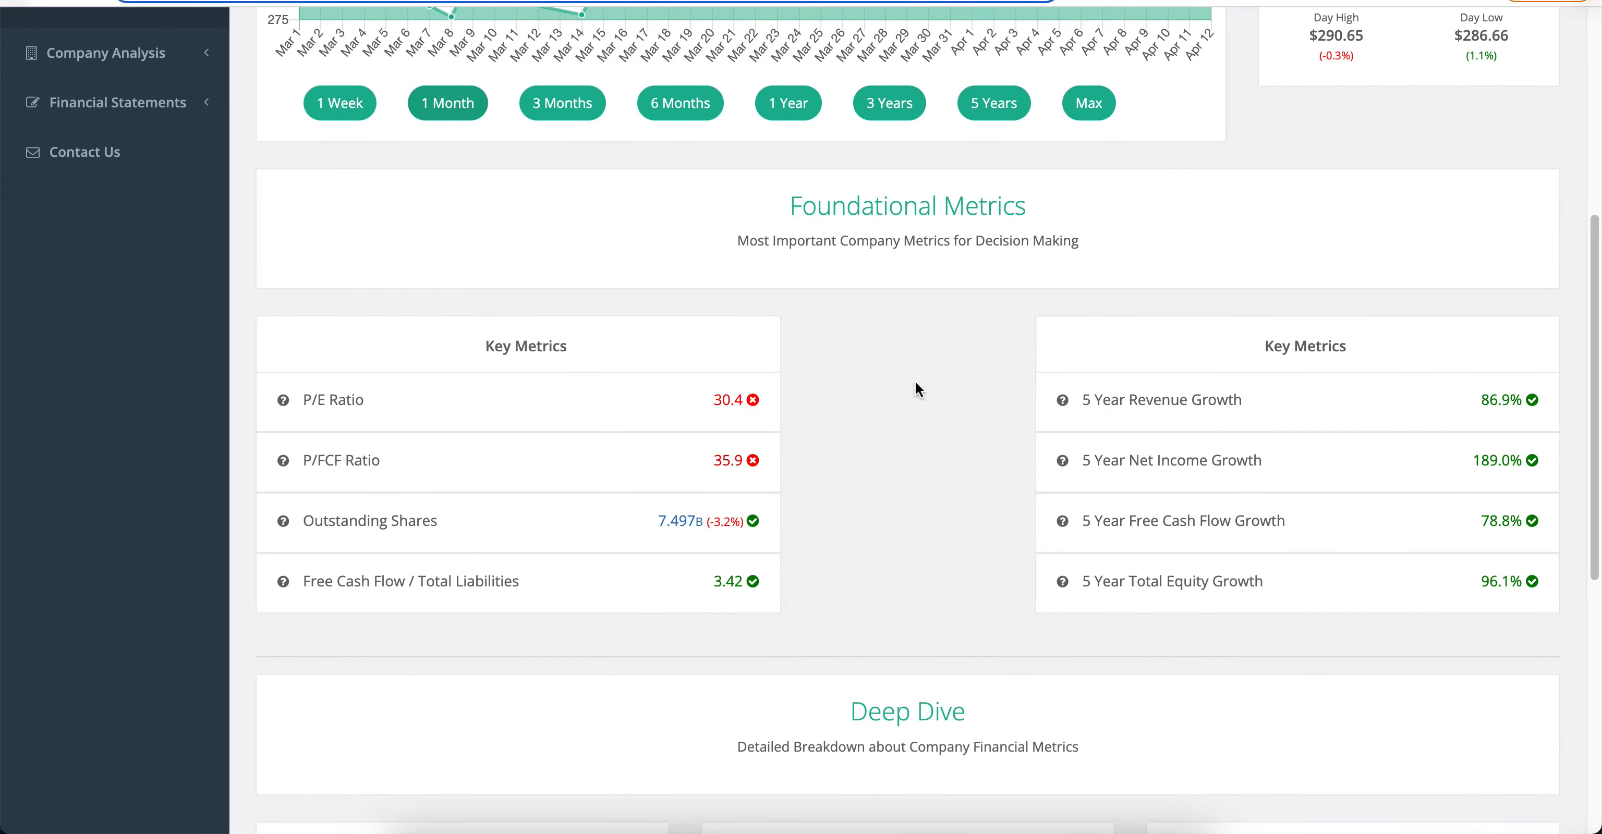
{"action": "scroll", "scroll_direction": "down", "scroll_amount": 3}
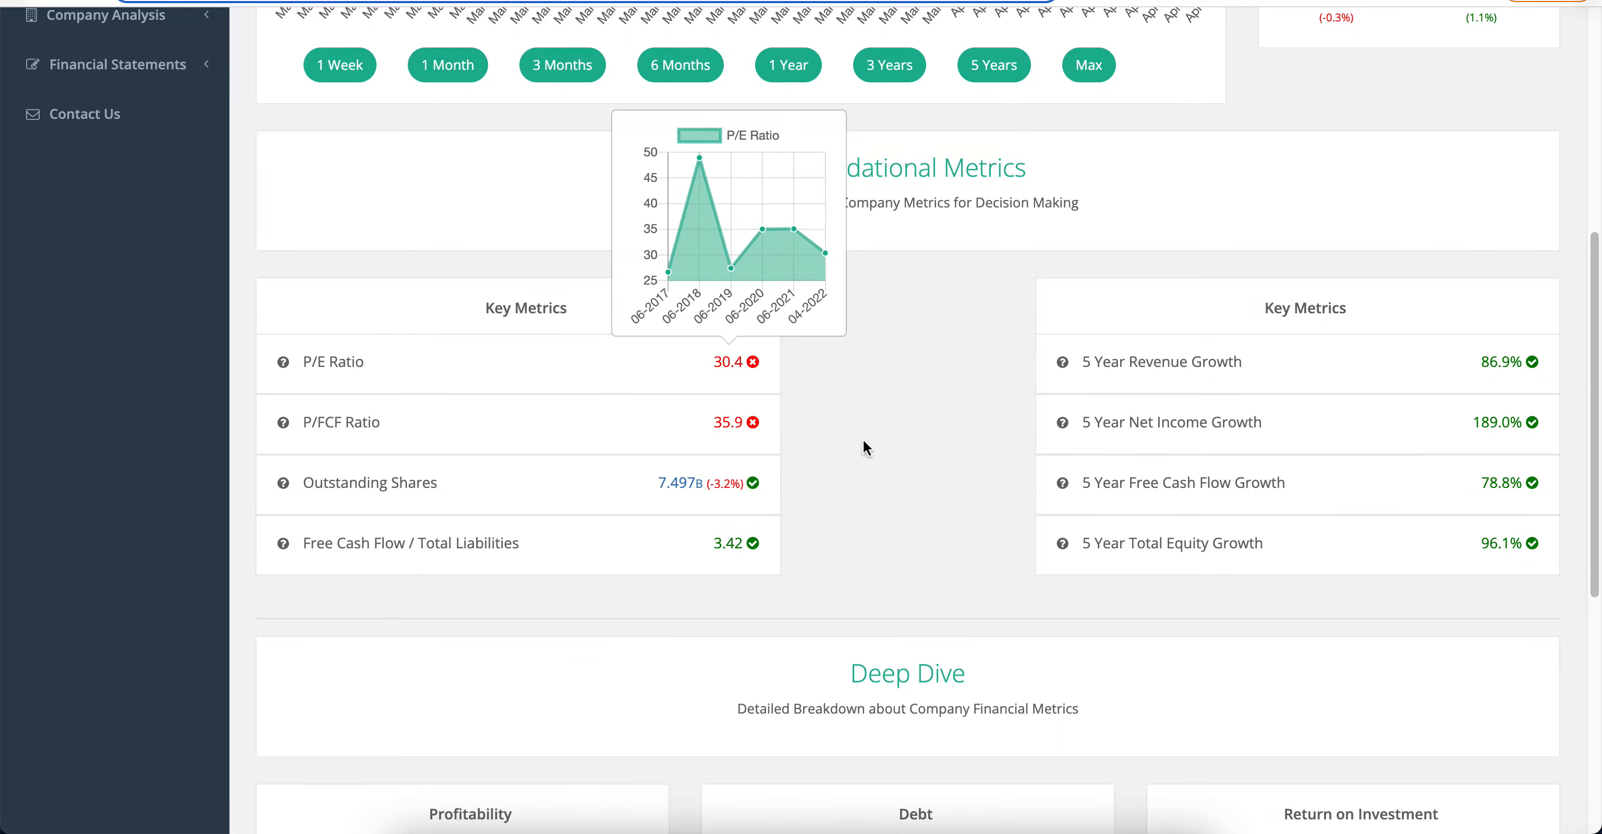
{"action": "mouse_move", "coordinate": [836, 254]}
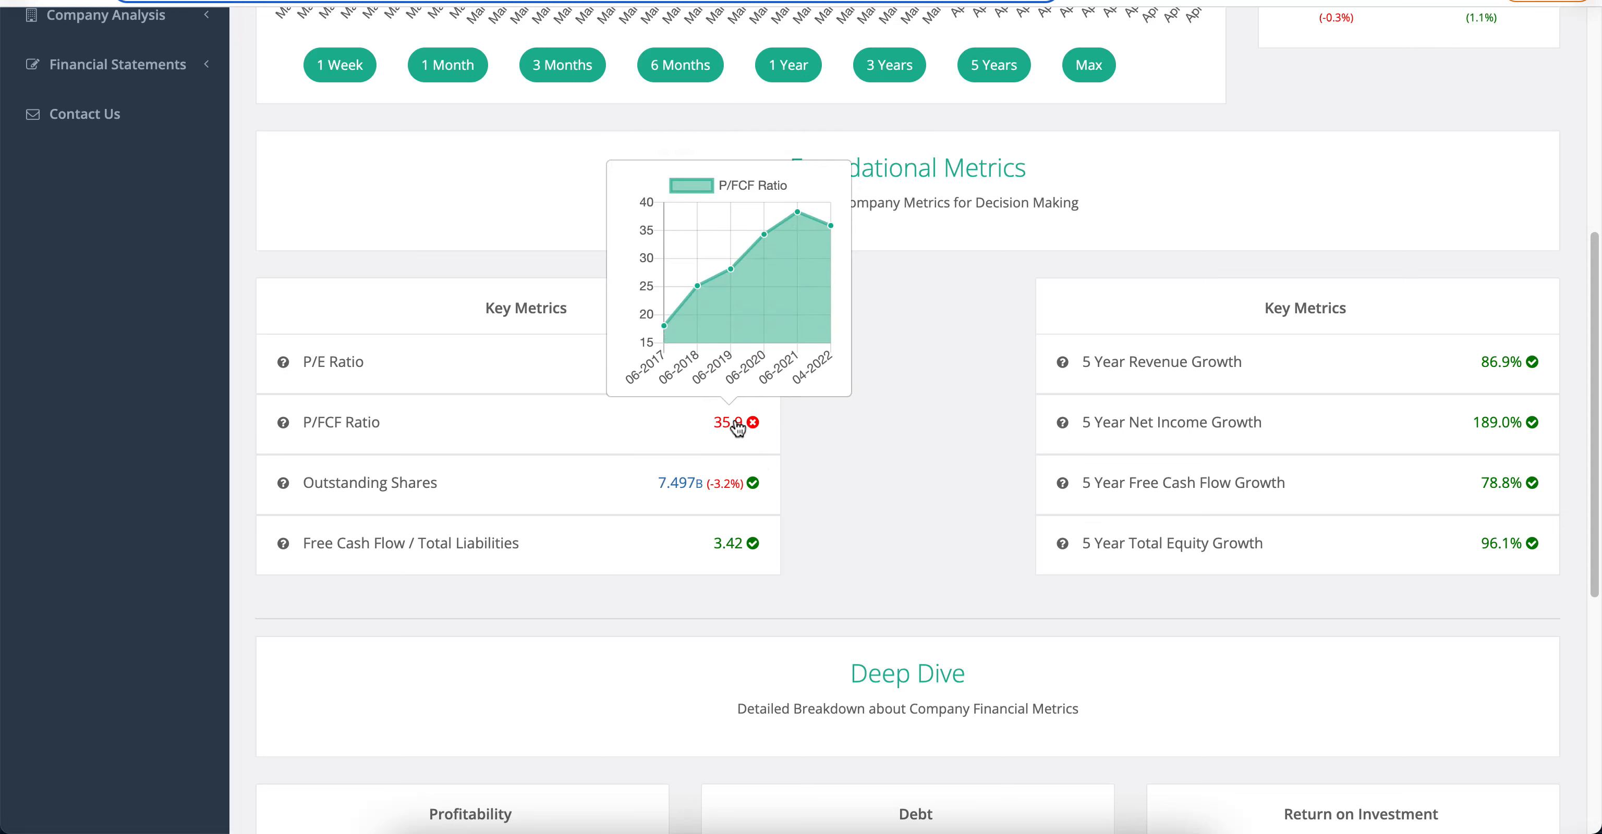
{"action": "mouse_move", "coordinate": [843, 252]}
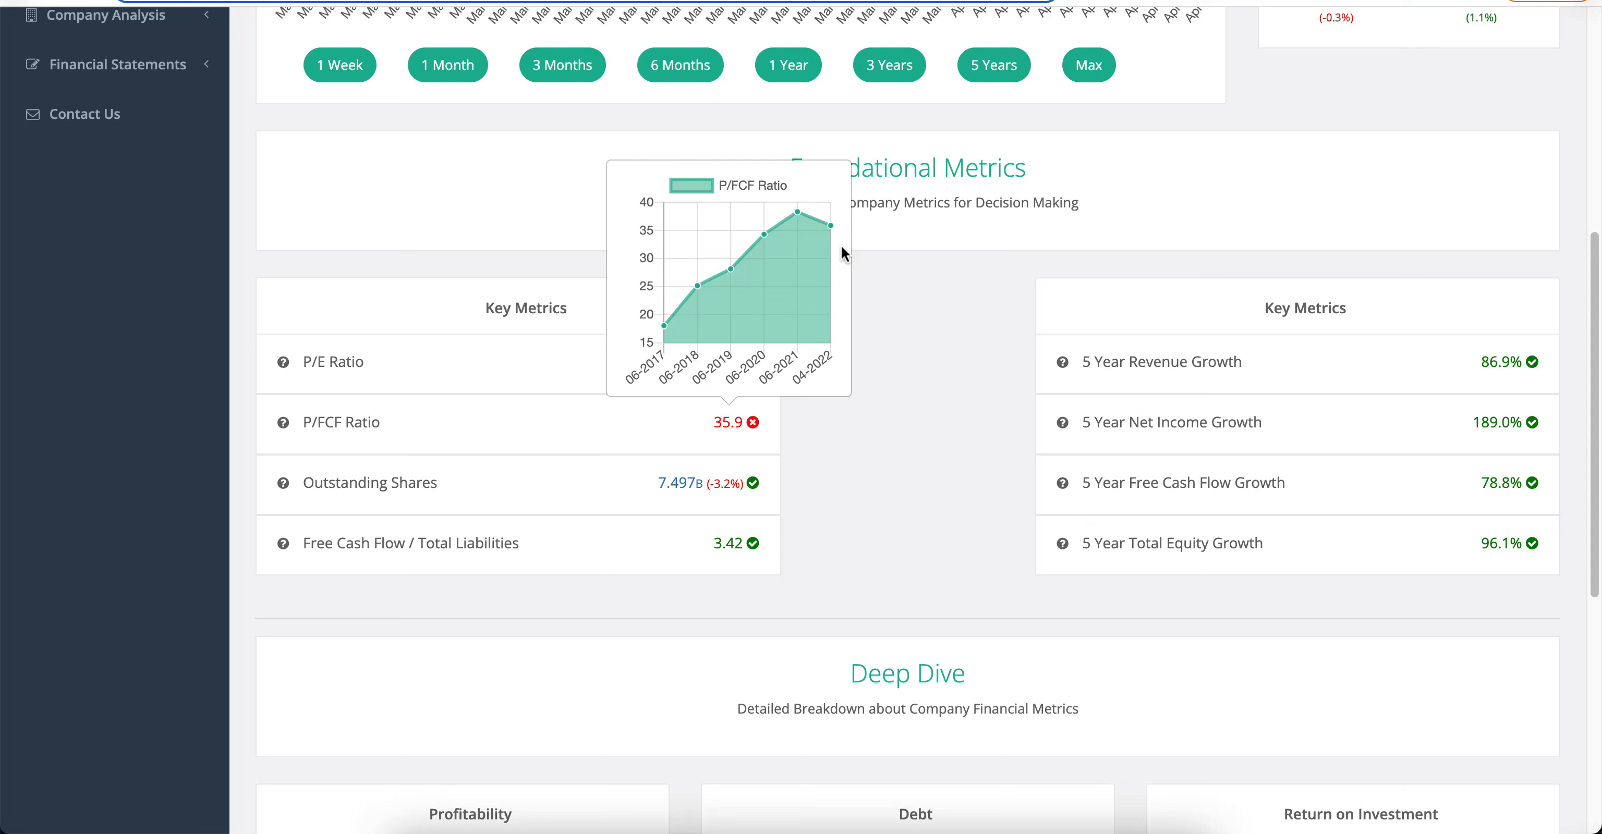
{"action": "mouse_move", "coordinate": [890, 440]}
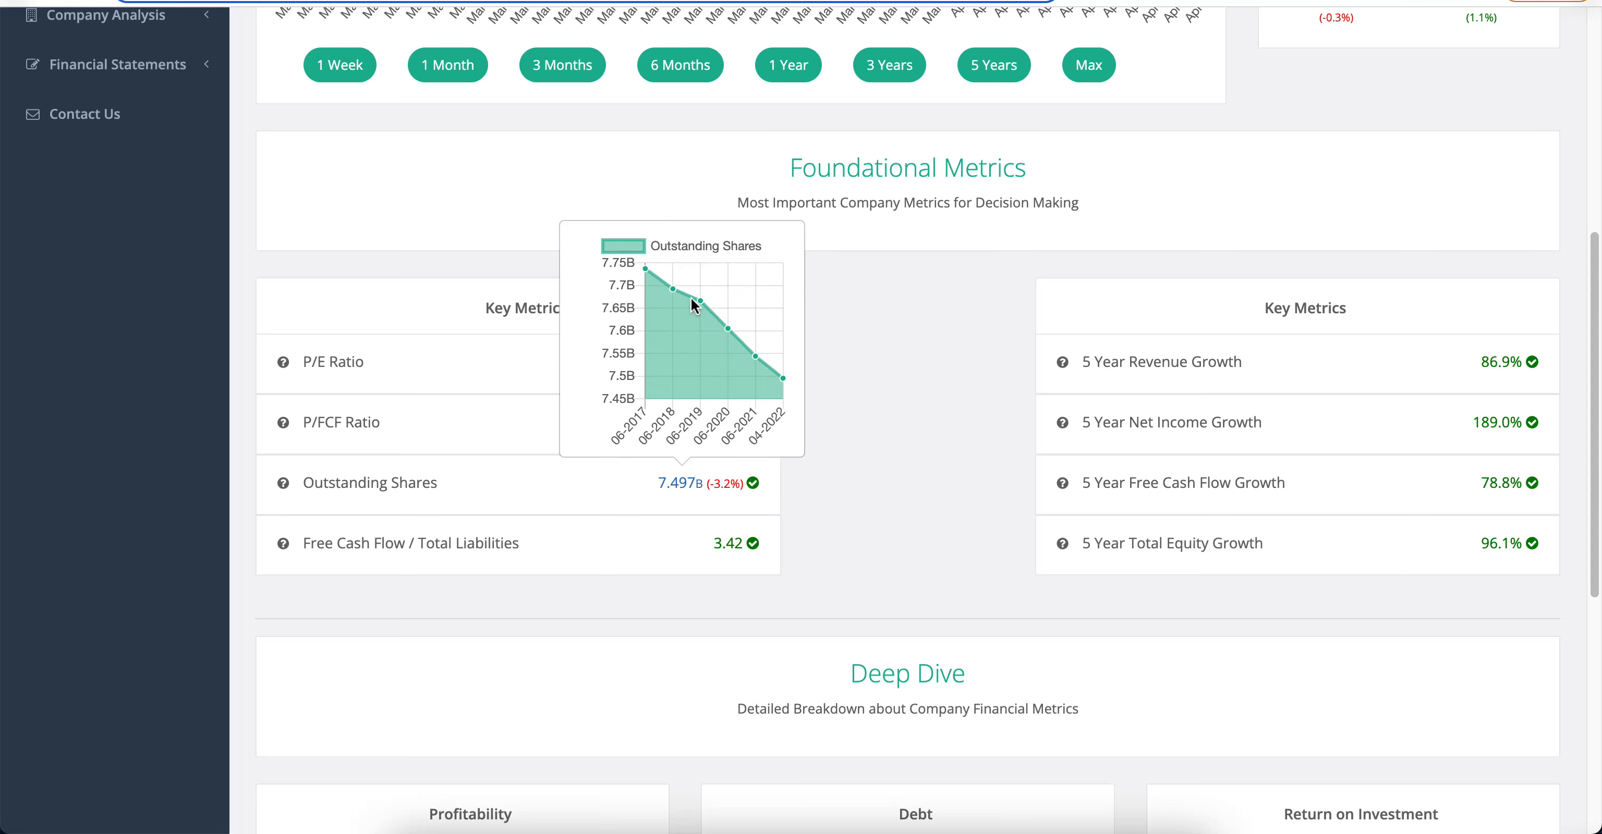
{"action": "mouse_move", "coordinate": [829, 433]}
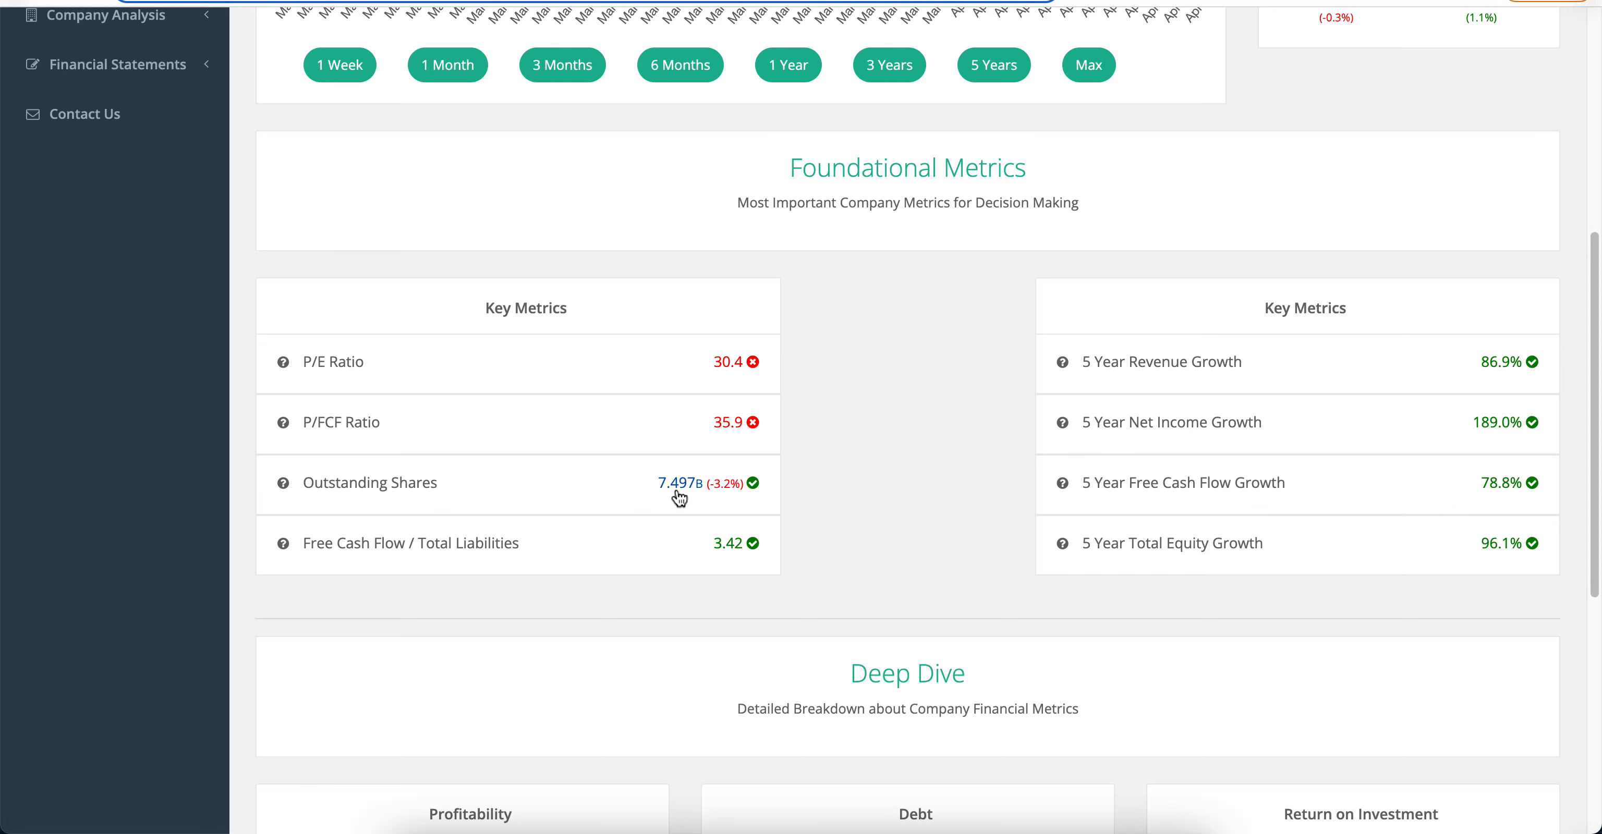
{"action": "mouse_move", "coordinate": [675, 491]}
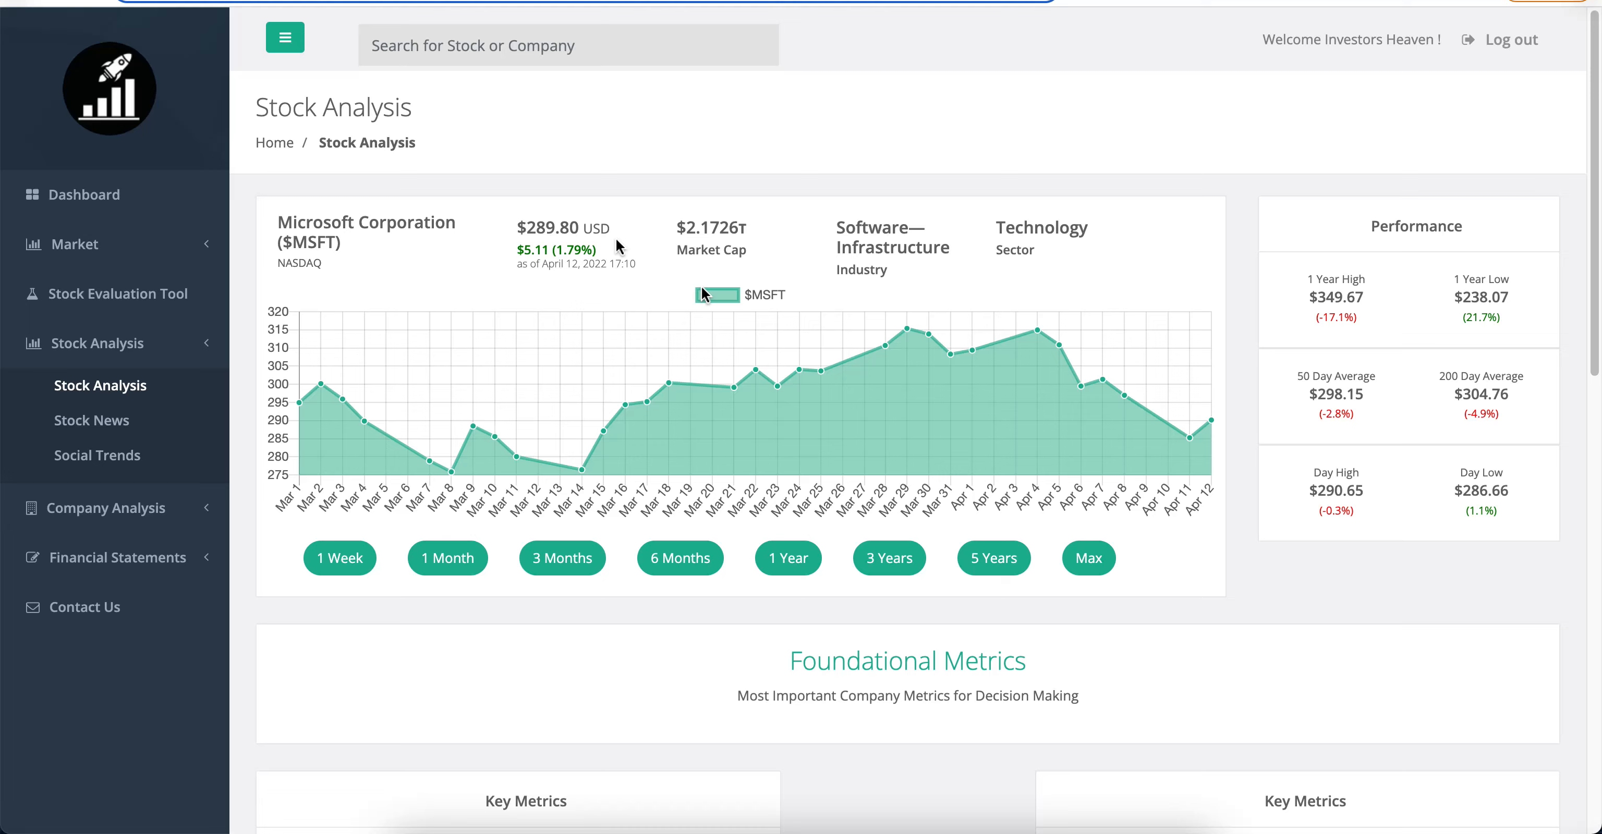
- Scroll through Microsoft's Foundational Metrics, including P/E ratio and five-year revenue and equity growth
{"action": "scroll", "scroll_direction": "down", "scroll_amount": 3}
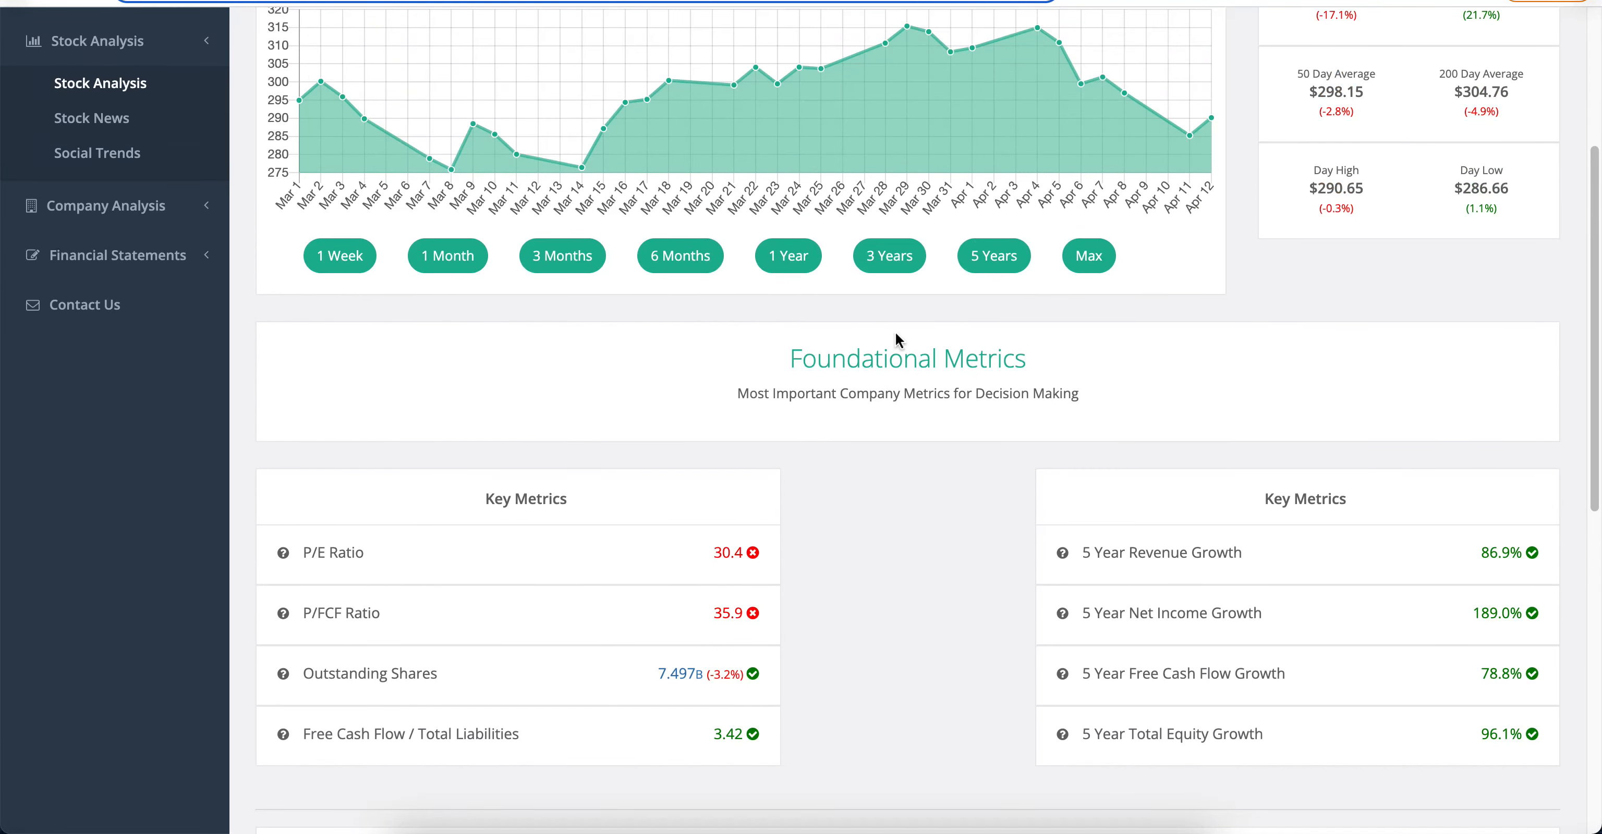
{"action": "mouse_move", "coordinate": [896, 404]}
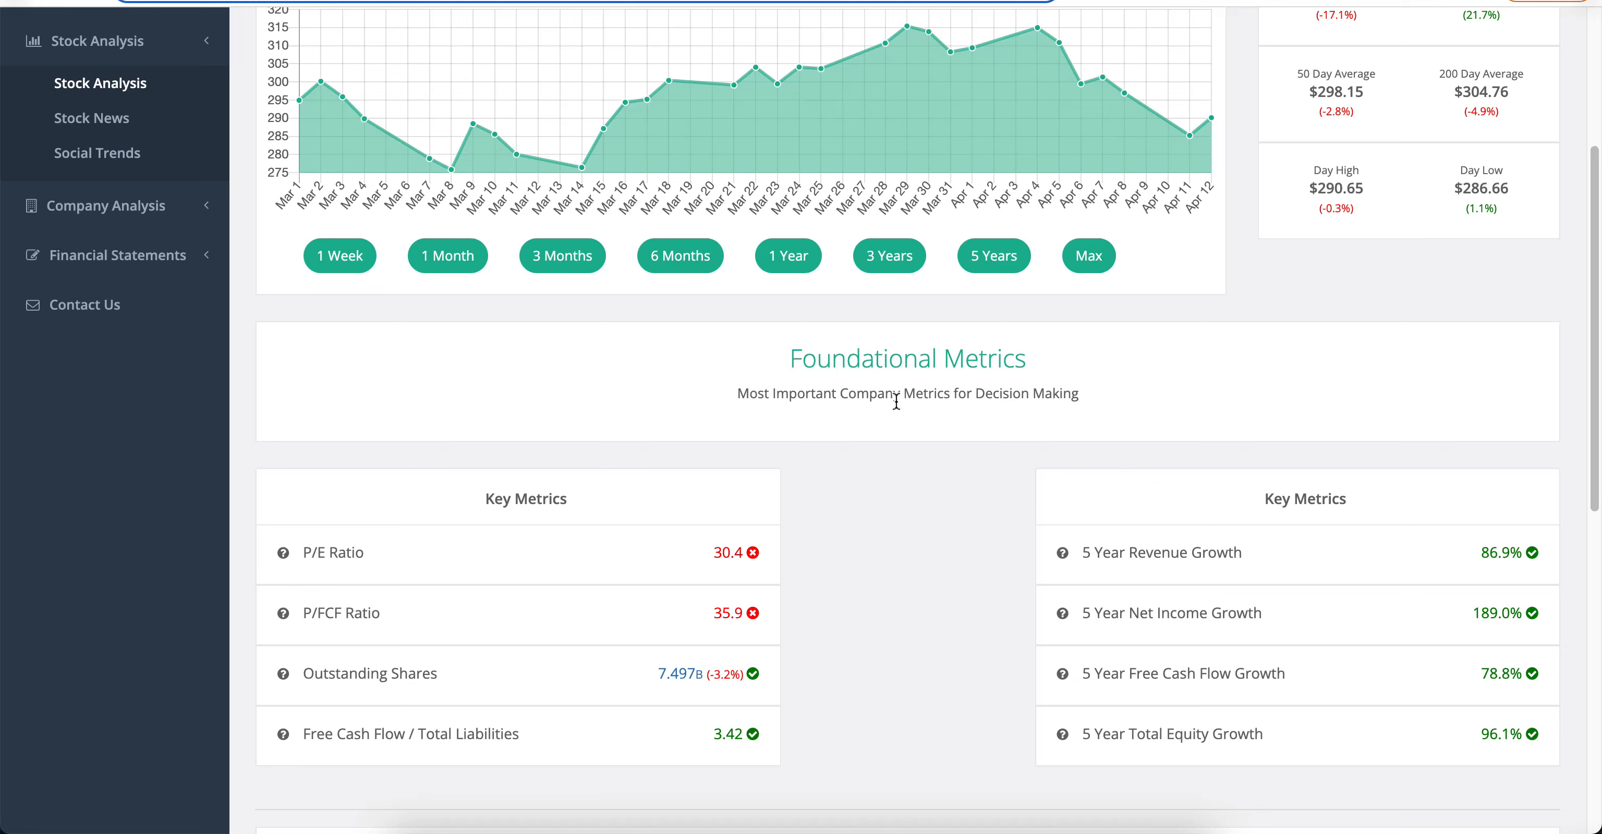
{"action": "scroll", "scroll_direction": "down", "scroll_amount": 3}
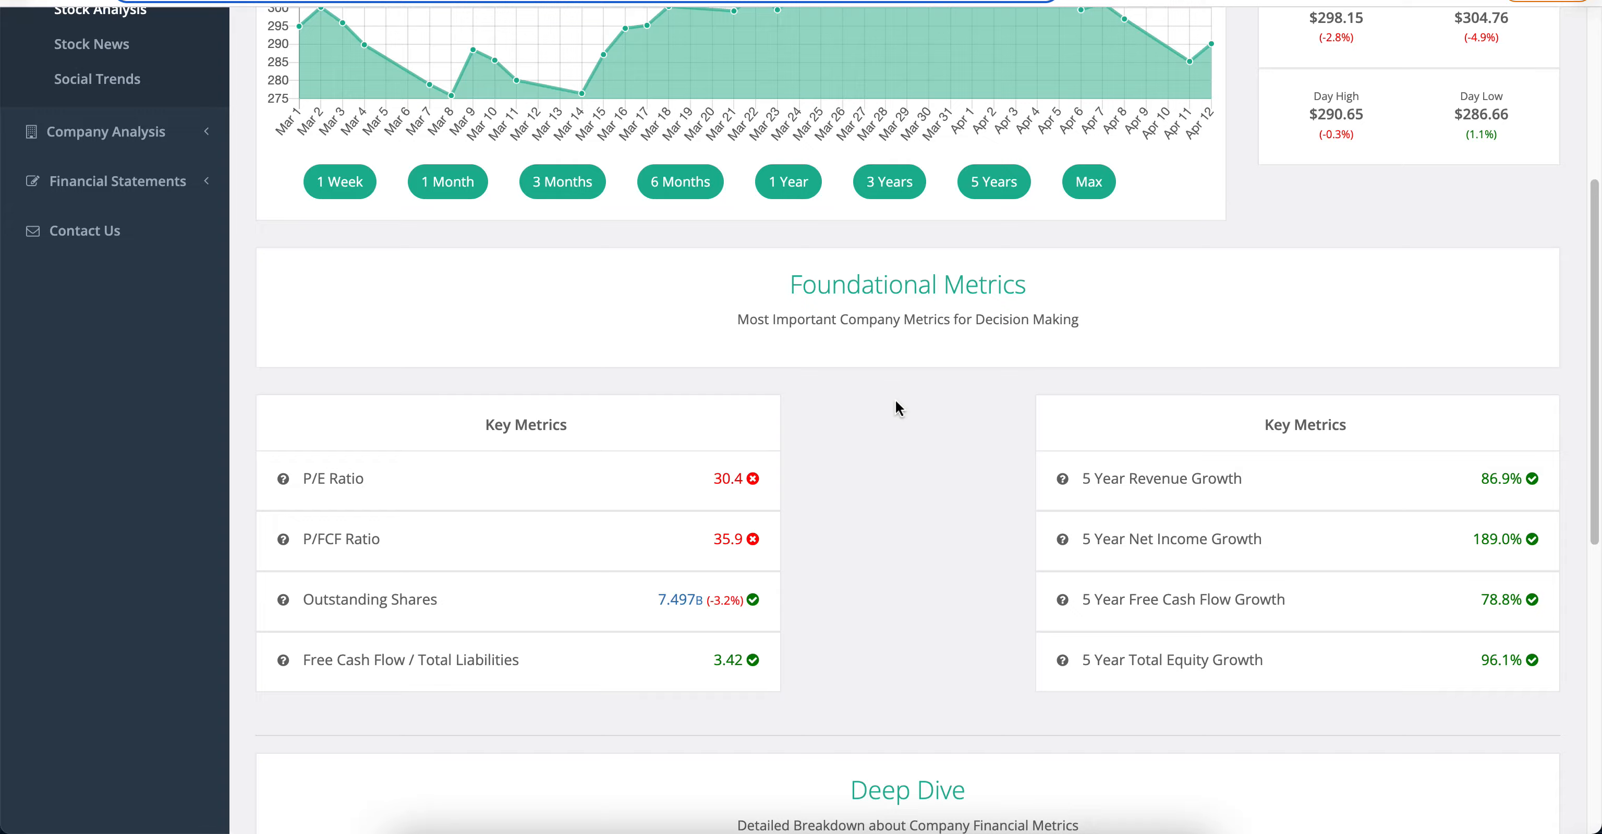
{"action": "scroll", "scroll_direction": "down", "scroll_amount": 3}
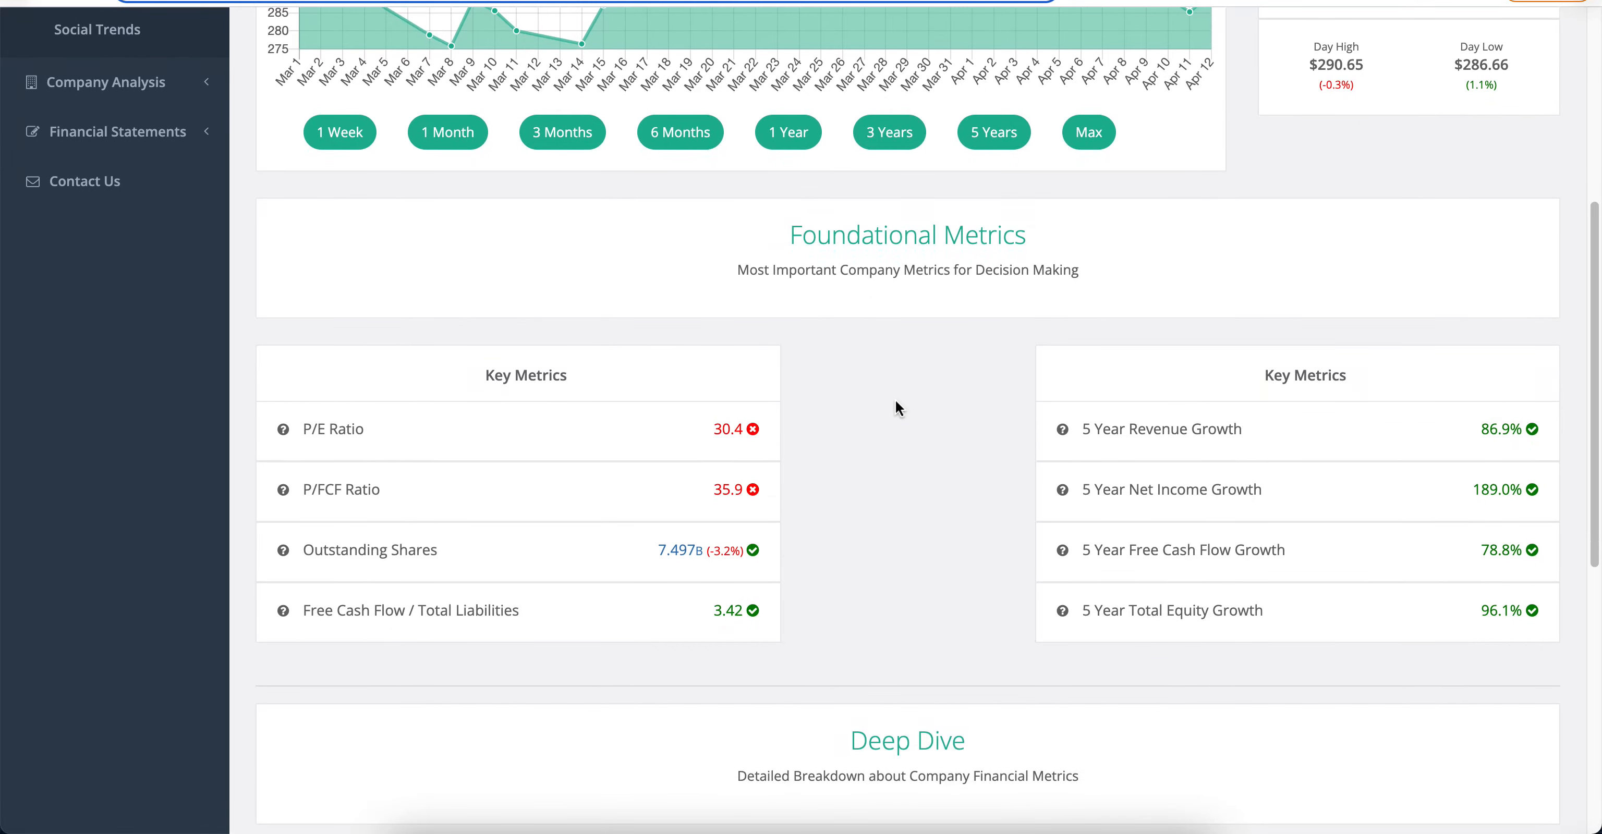
{"action": "scroll", "scroll_direction": "down", "scroll_amount": 3}
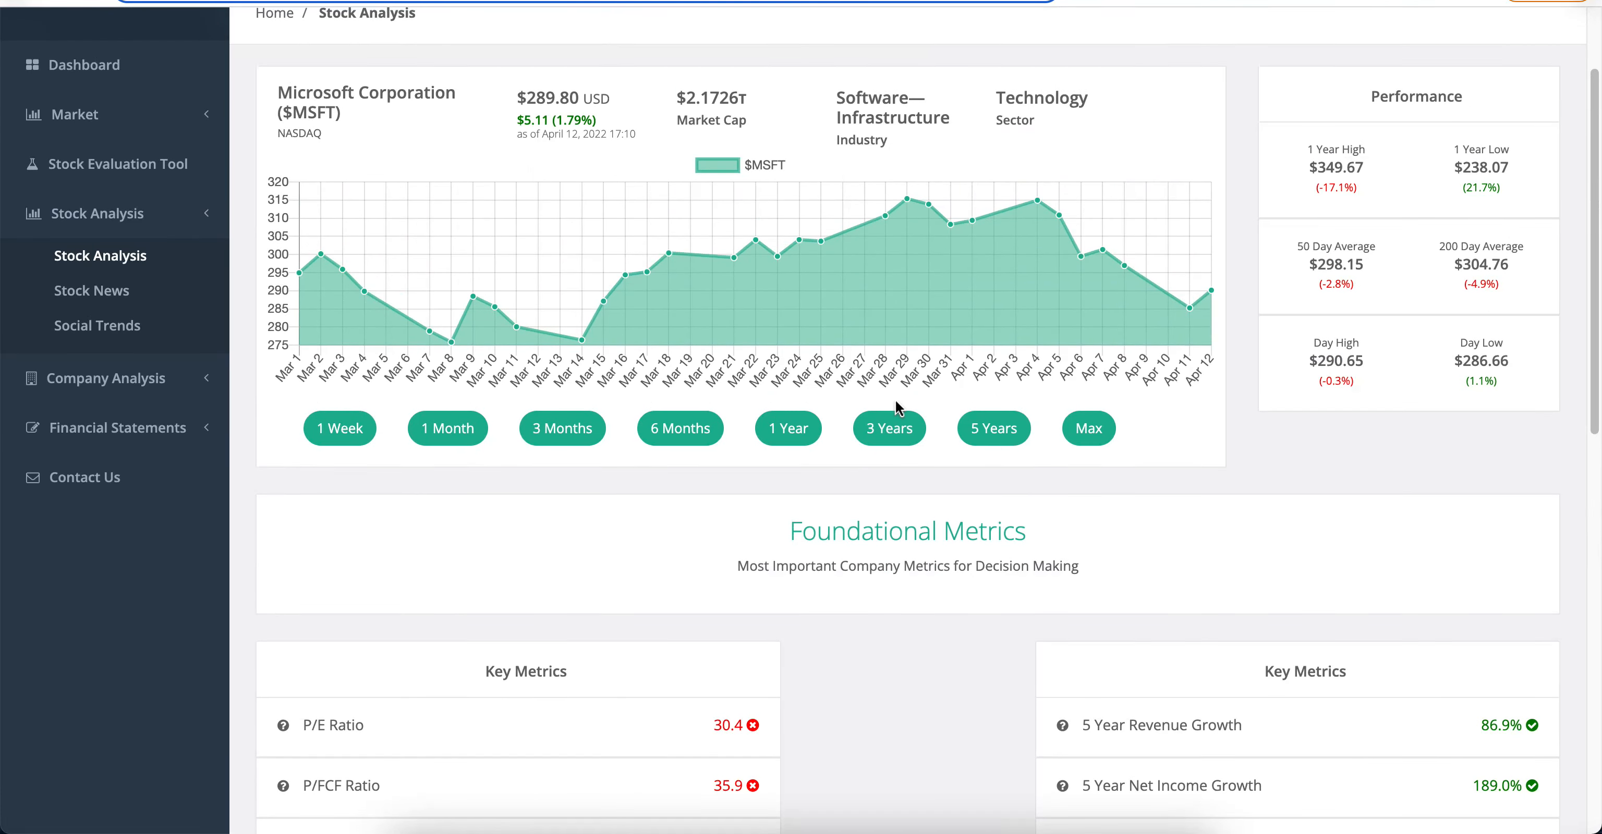
{"action": "scroll", "scroll_direction": "down", "scroll_amount": 3}
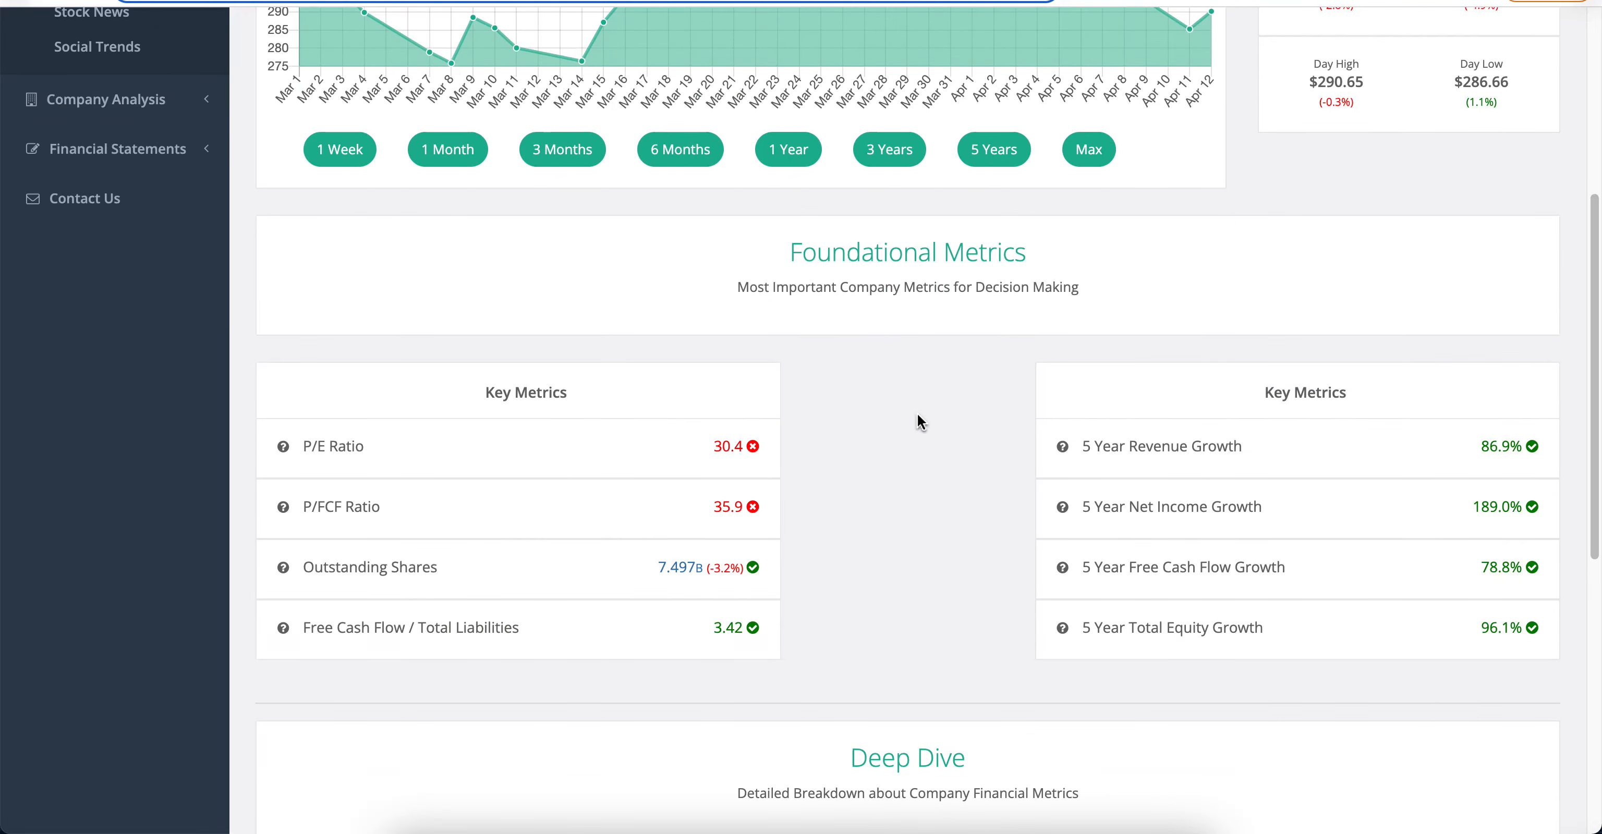
{"action": "mouse_move", "coordinate": [885, 534]}
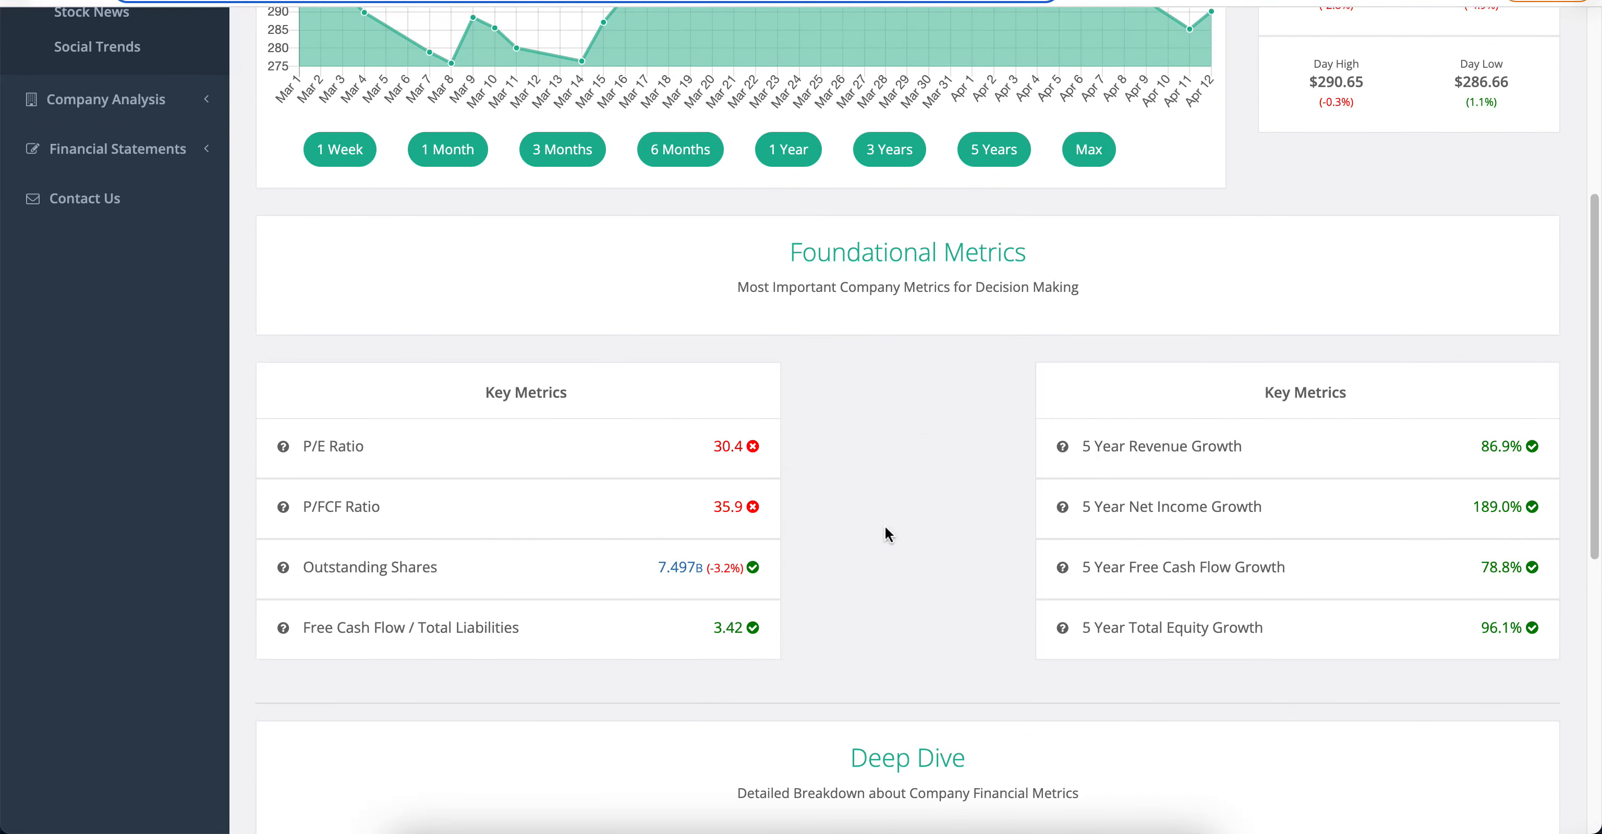
{"action": "scroll", "scroll_direction": "down", "scroll_amount": 3}
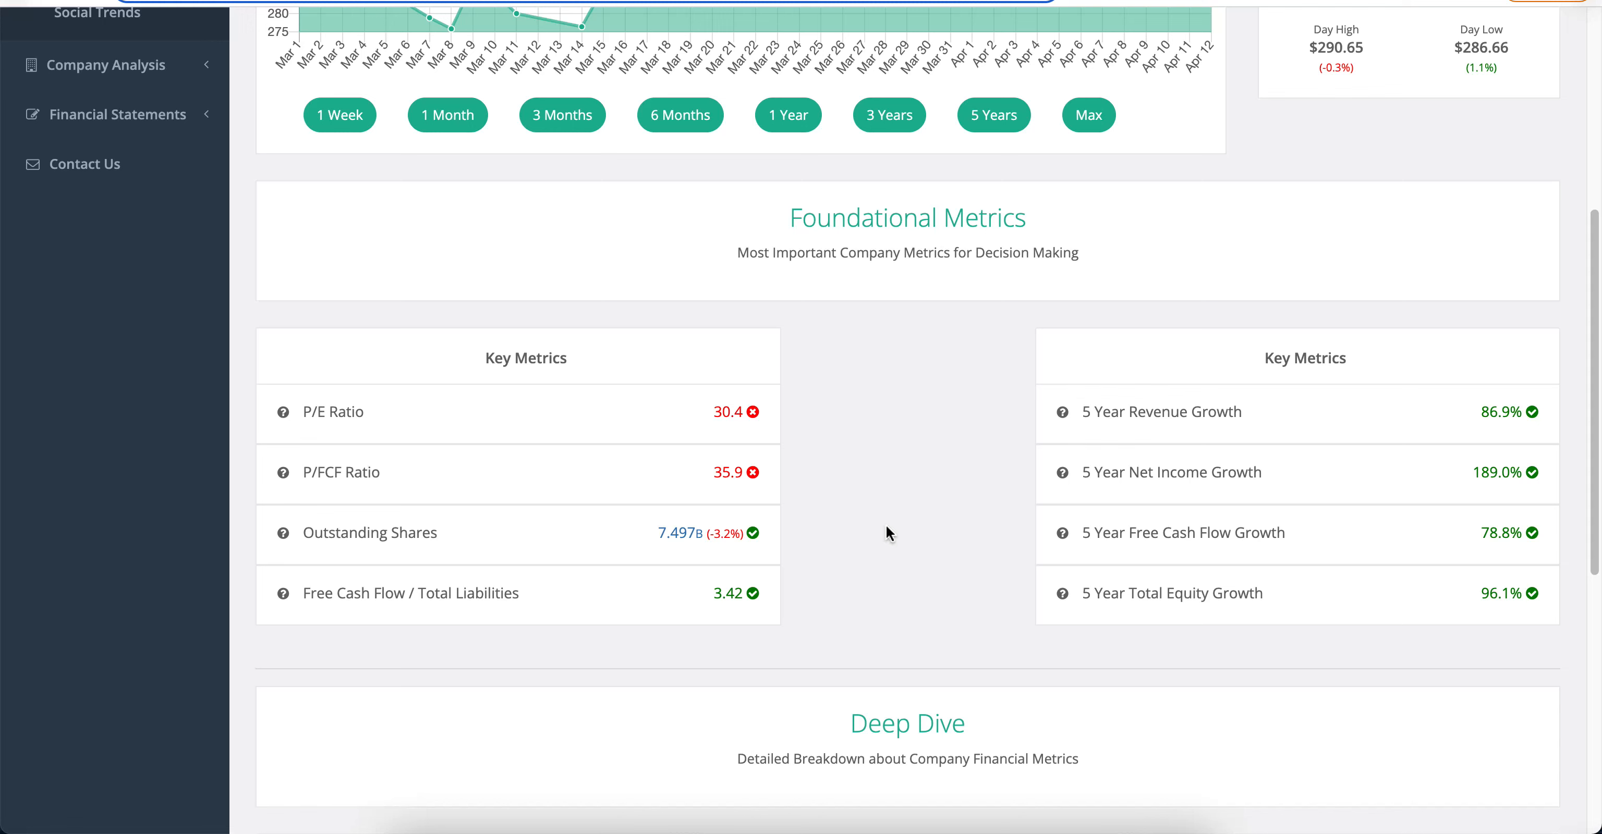
{"action": "scroll", "scroll_direction": "down", "scroll_amount": 3}
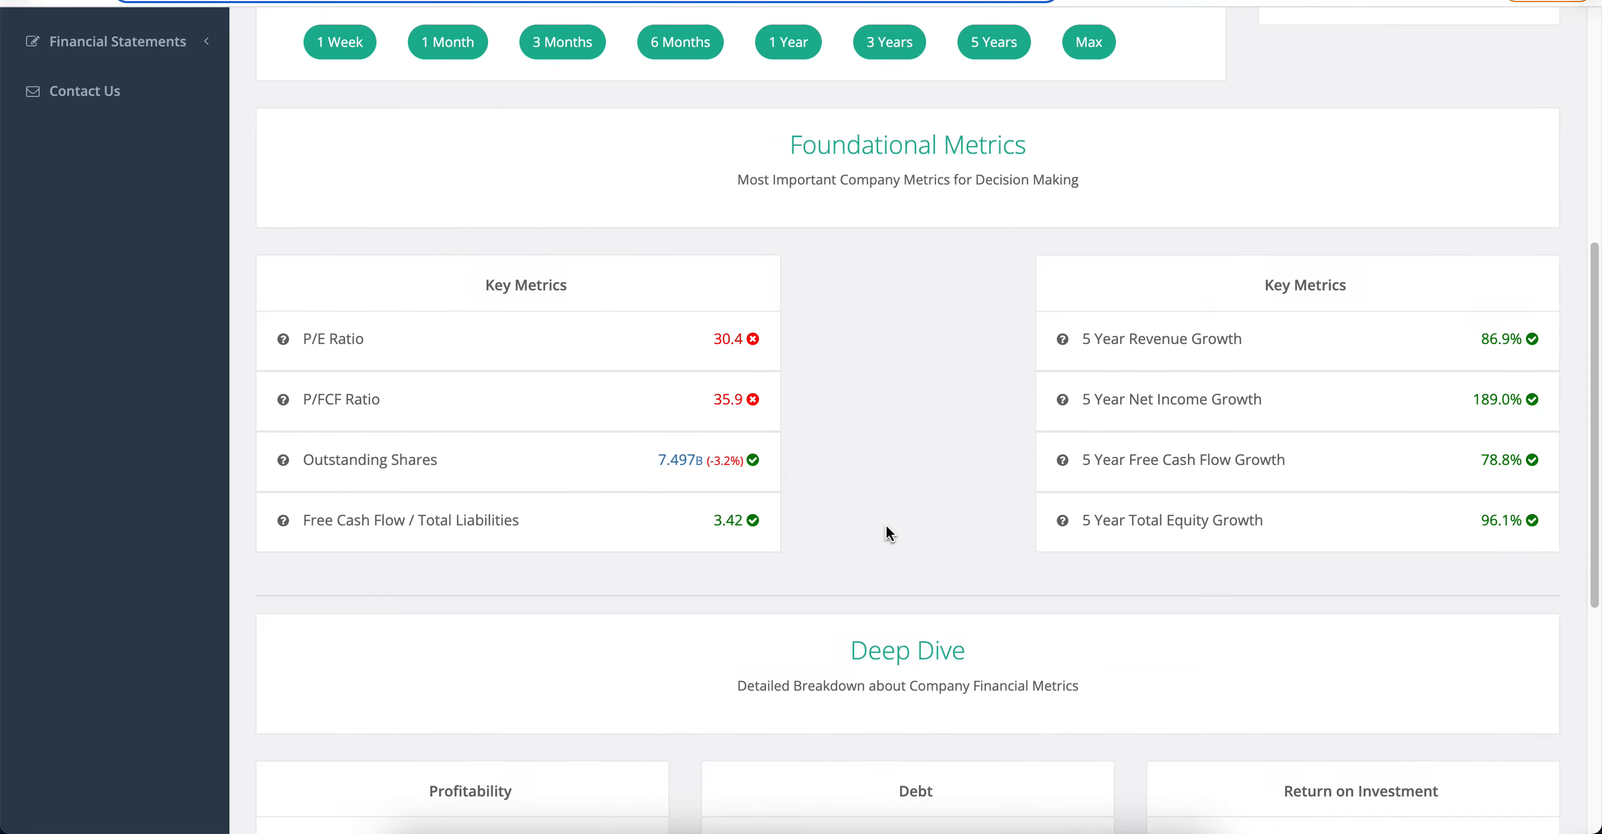
{"action": "mouse_move", "coordinate": [445, 536]}
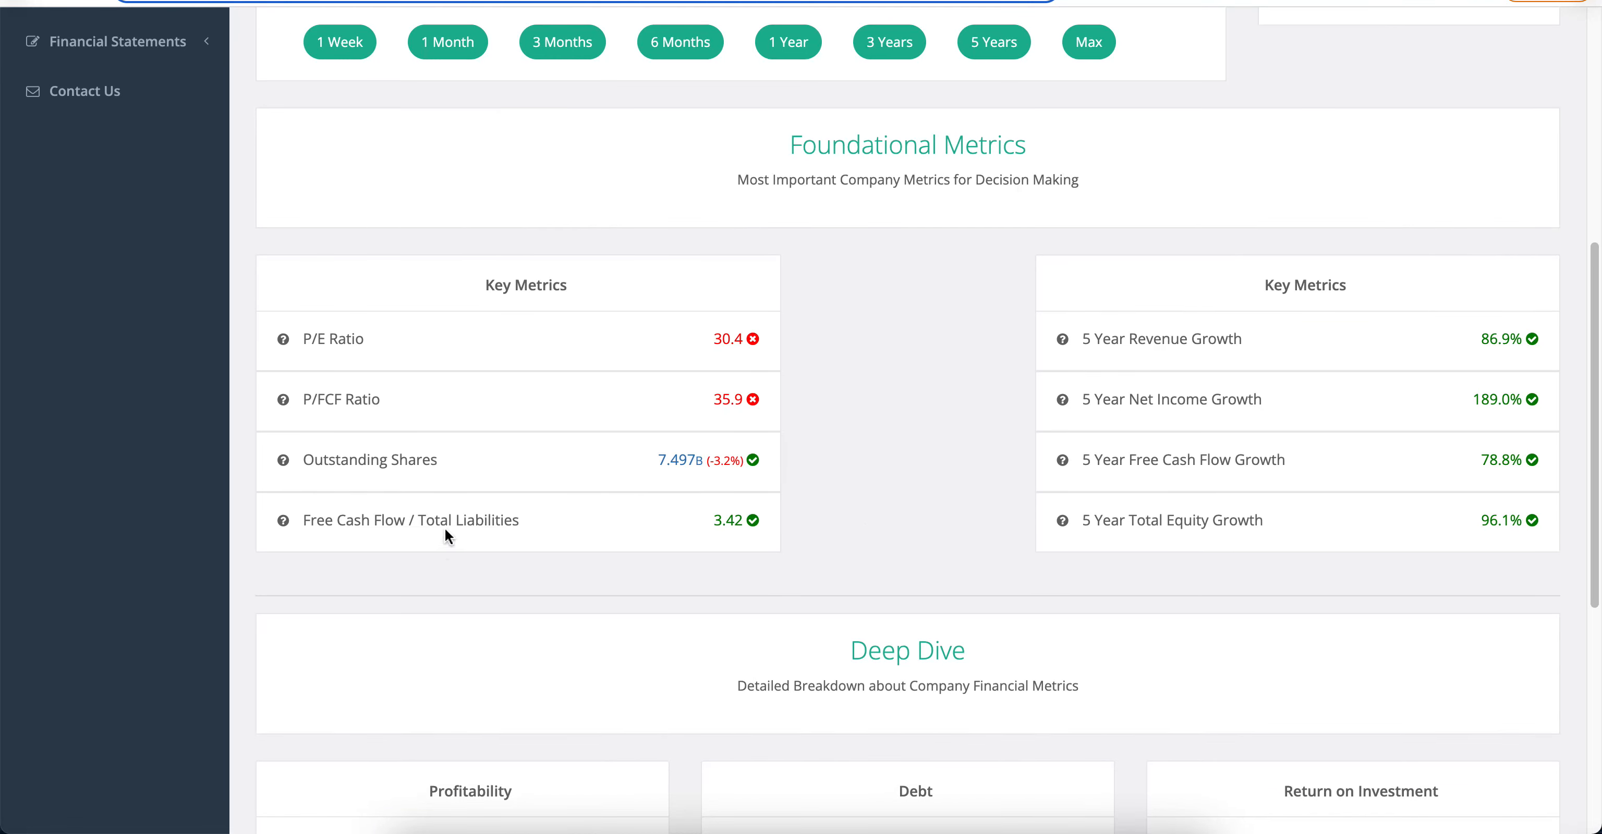
{"action": "mouse_move", "coordinate": [538, 552]}
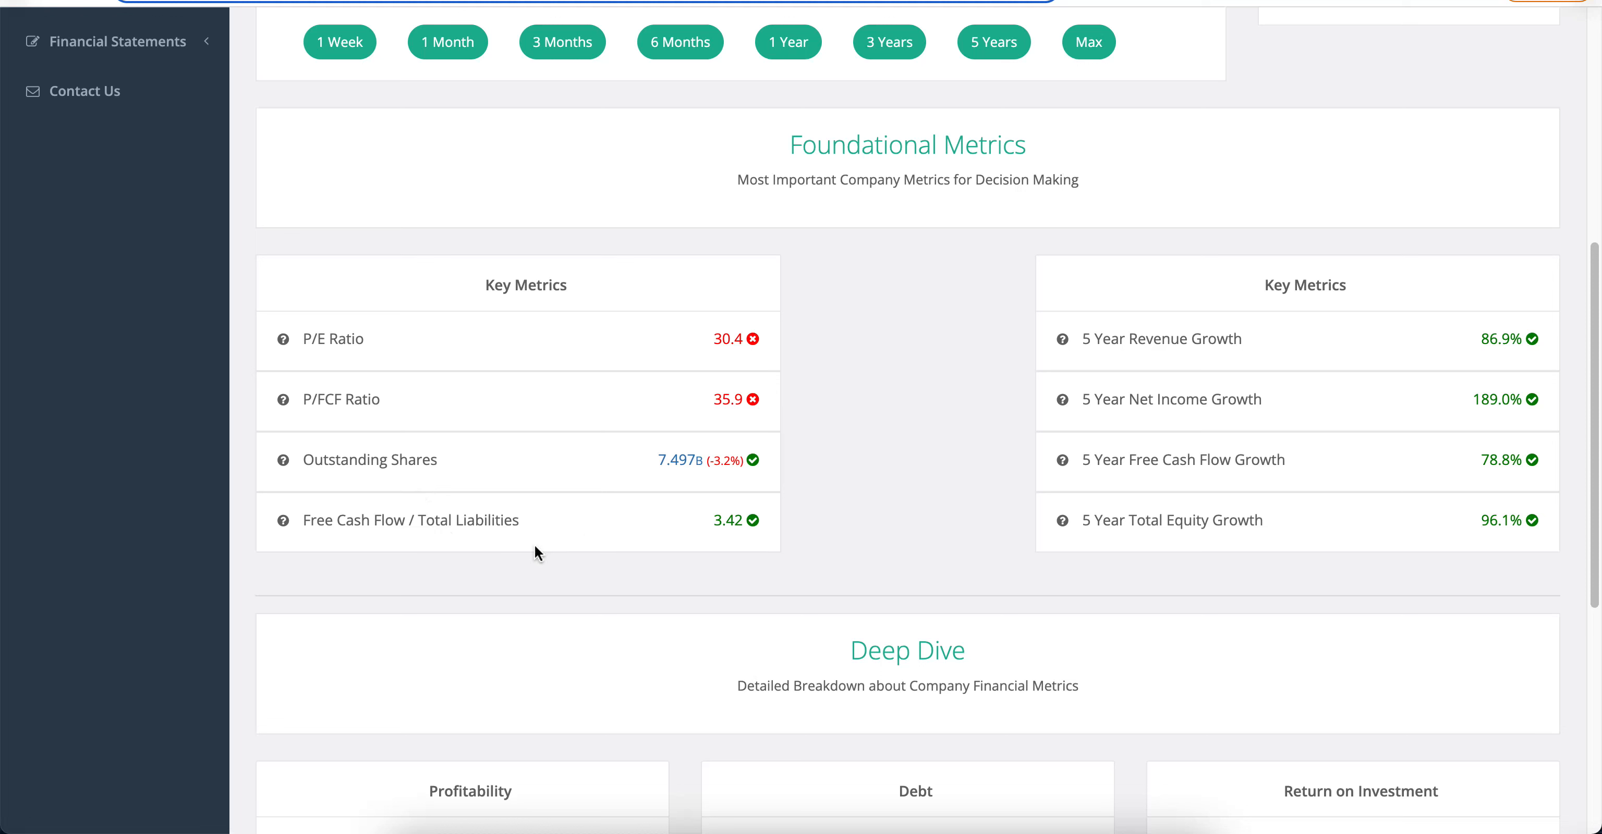
{"action": "mouse_move", "coordinate": [389, 572]}
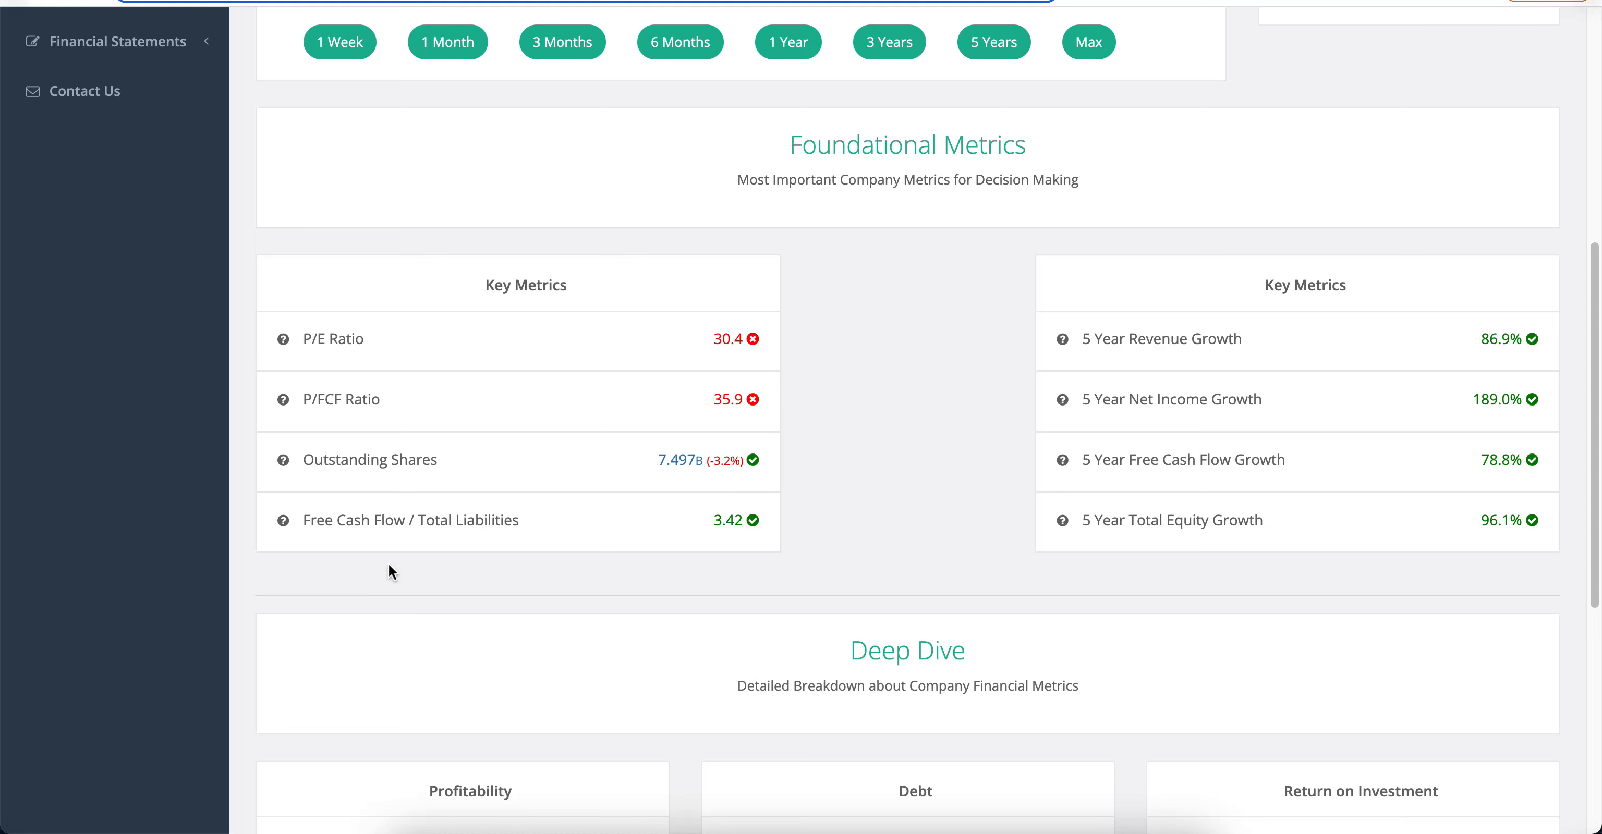
{"action": "mouse_move", "coordinate": [578, 500]}
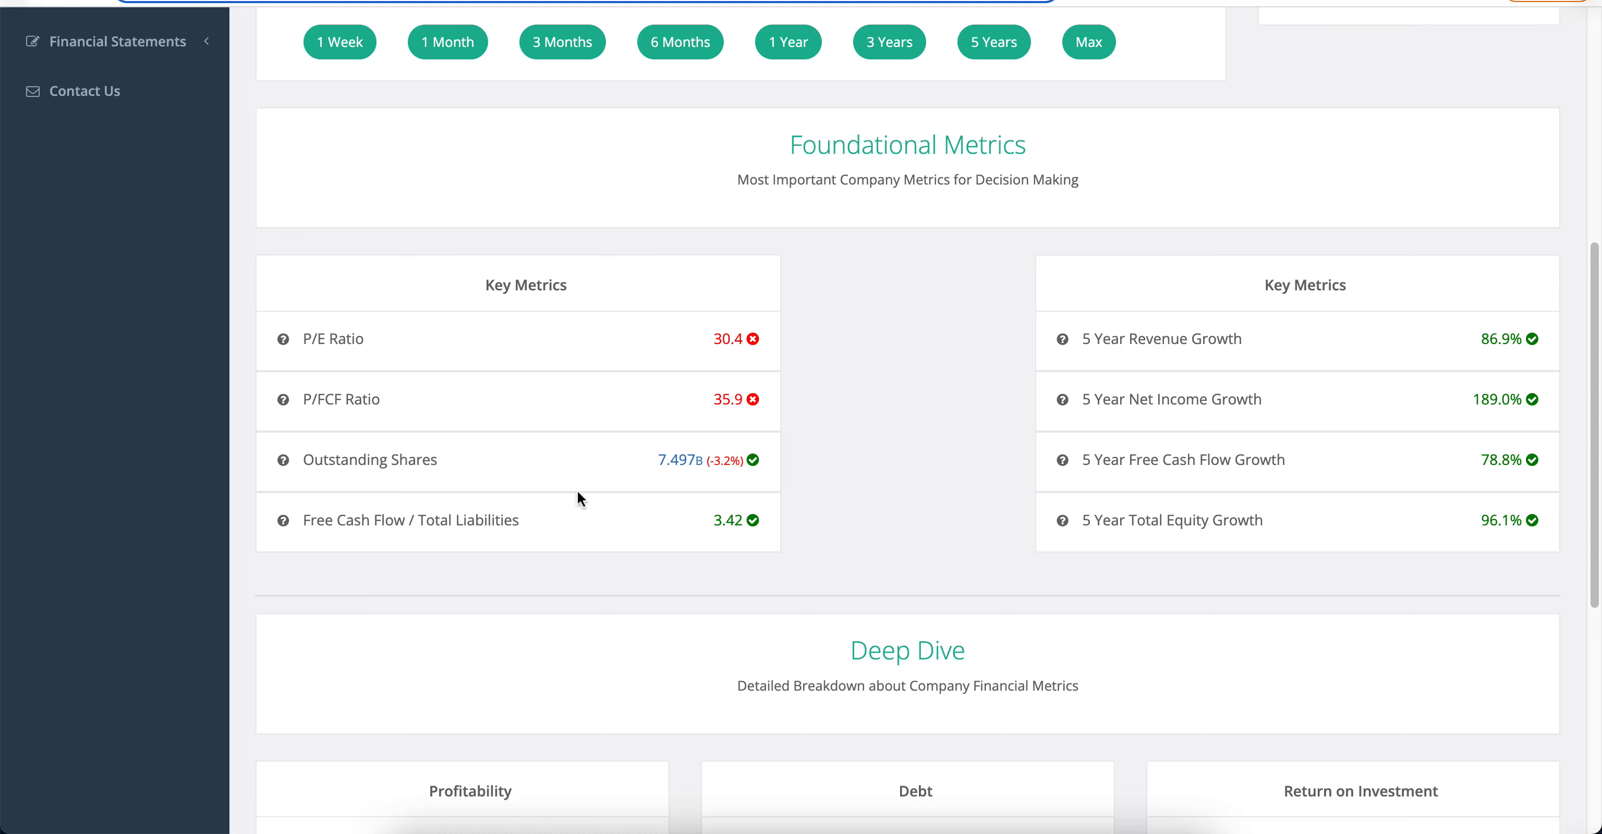
{"action": "mouse_move", "coordinate": [467, 518]}
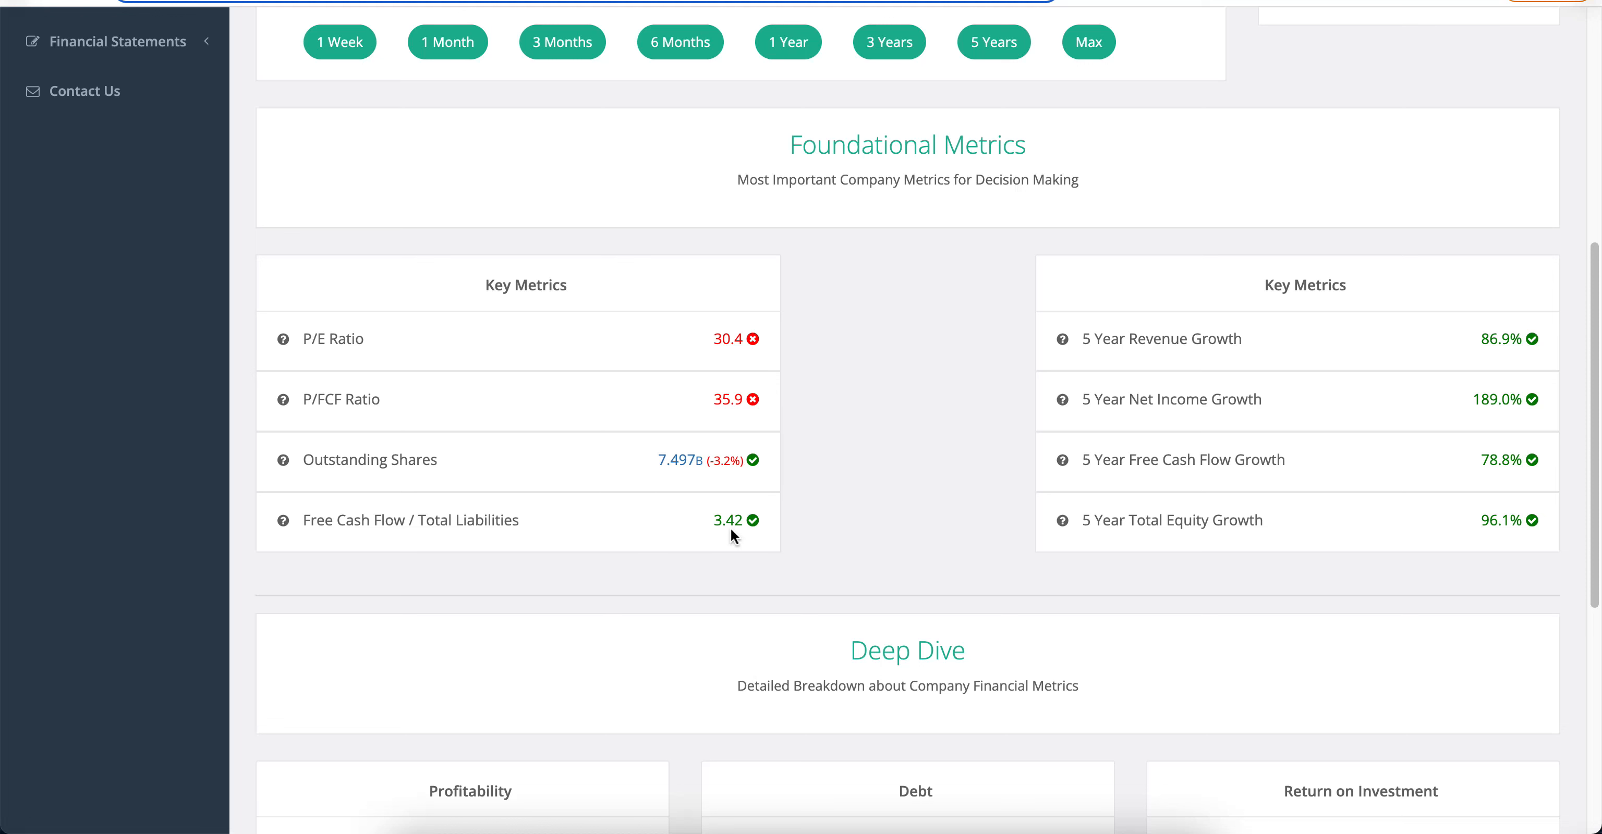
{"action": "mouse_move", "coordinate": [767, 471]}
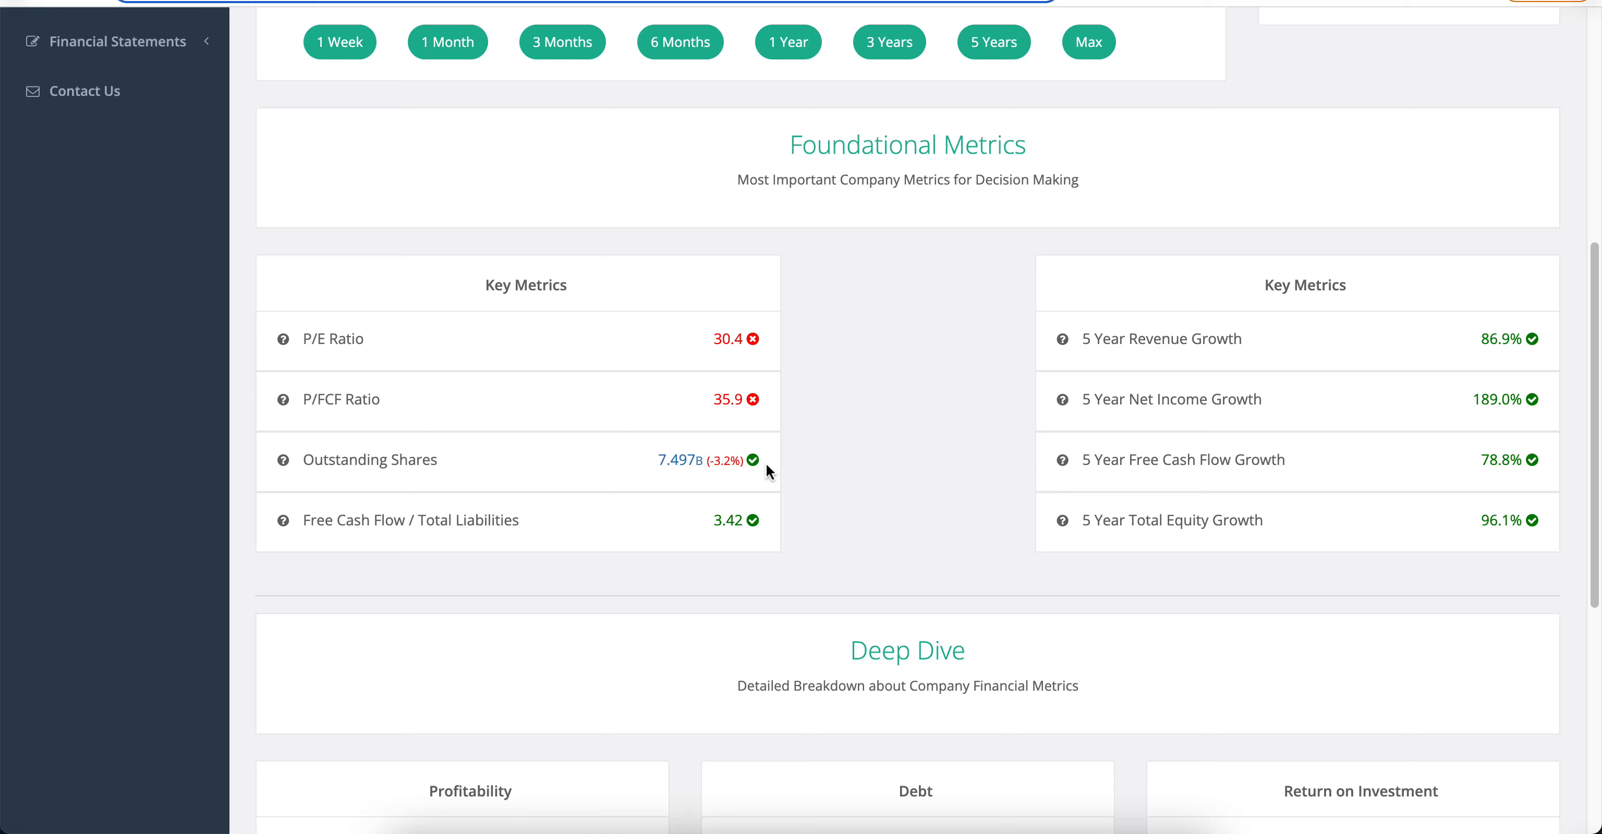
{"action": "mouse_move", "coordinate": [725, 513]}
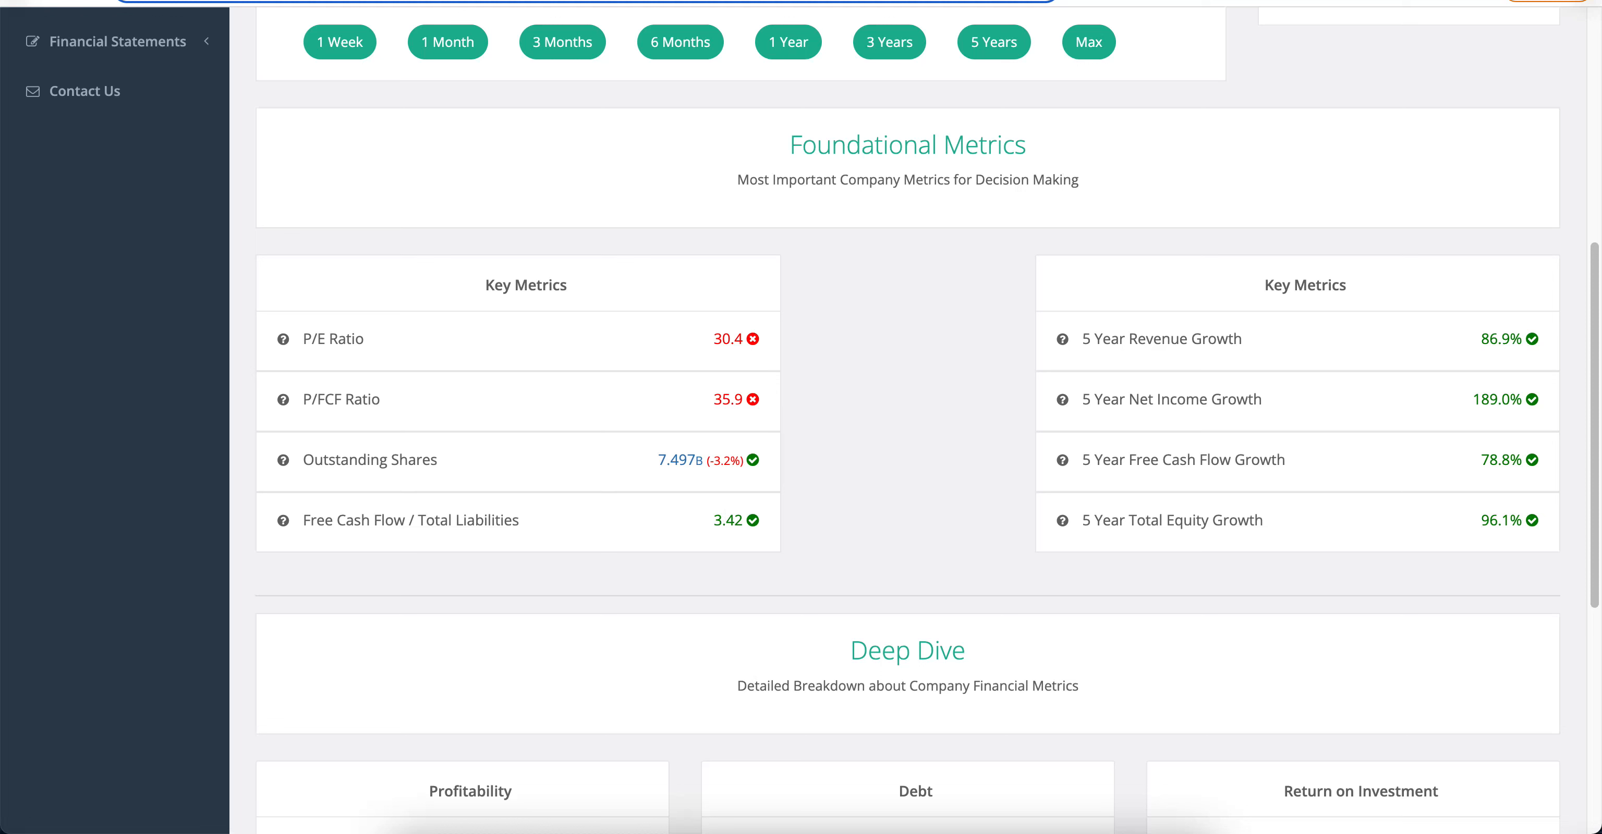
{"action": "mouse_move", "coordinate": [829, 313]}
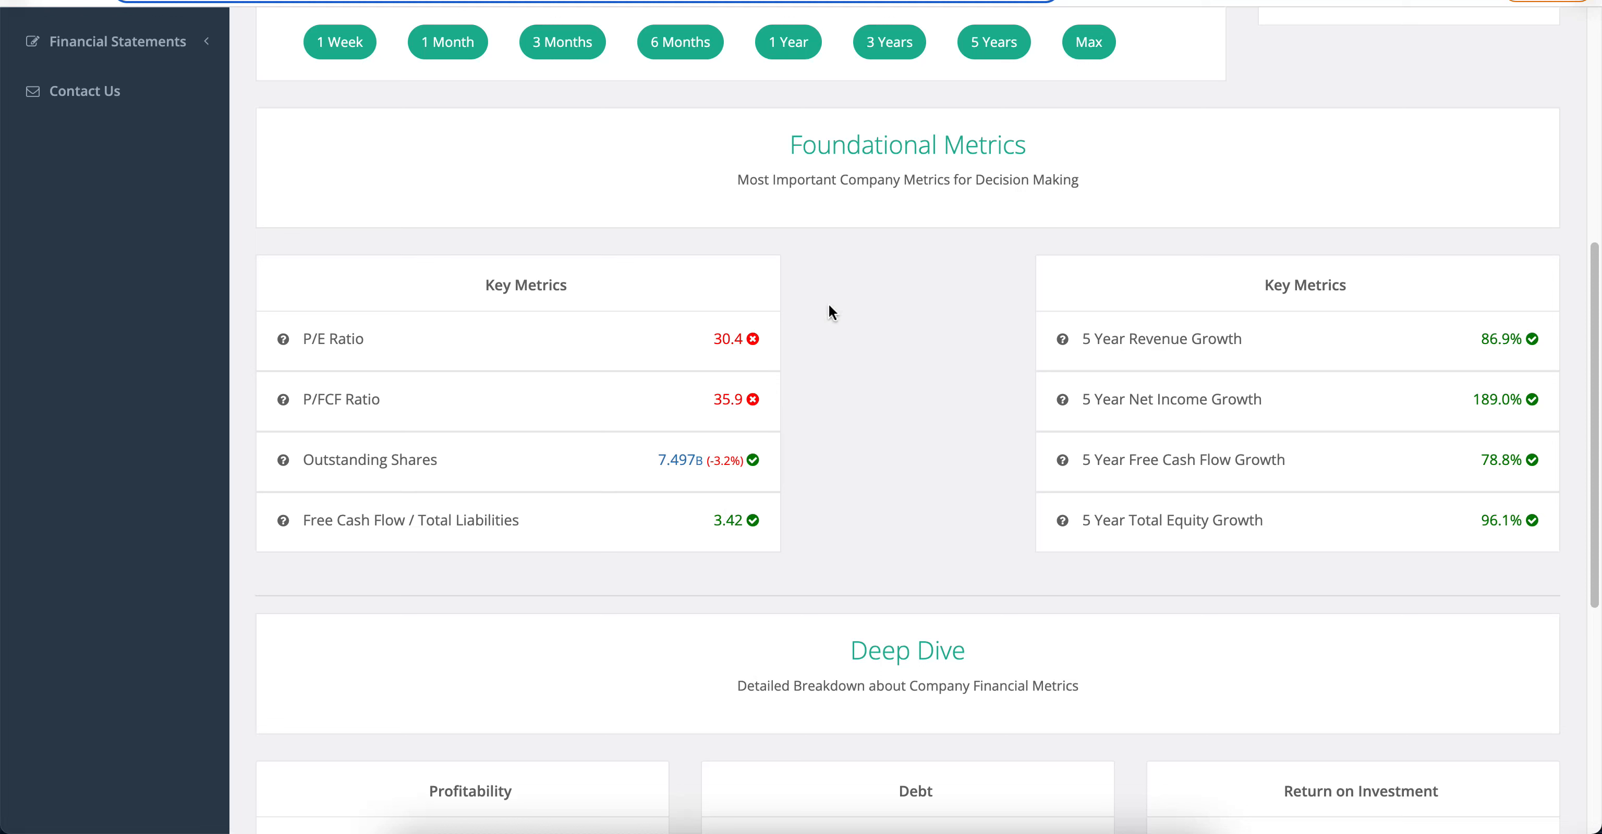
{"action": "mouse_move", "coordinate": [672, 476]}
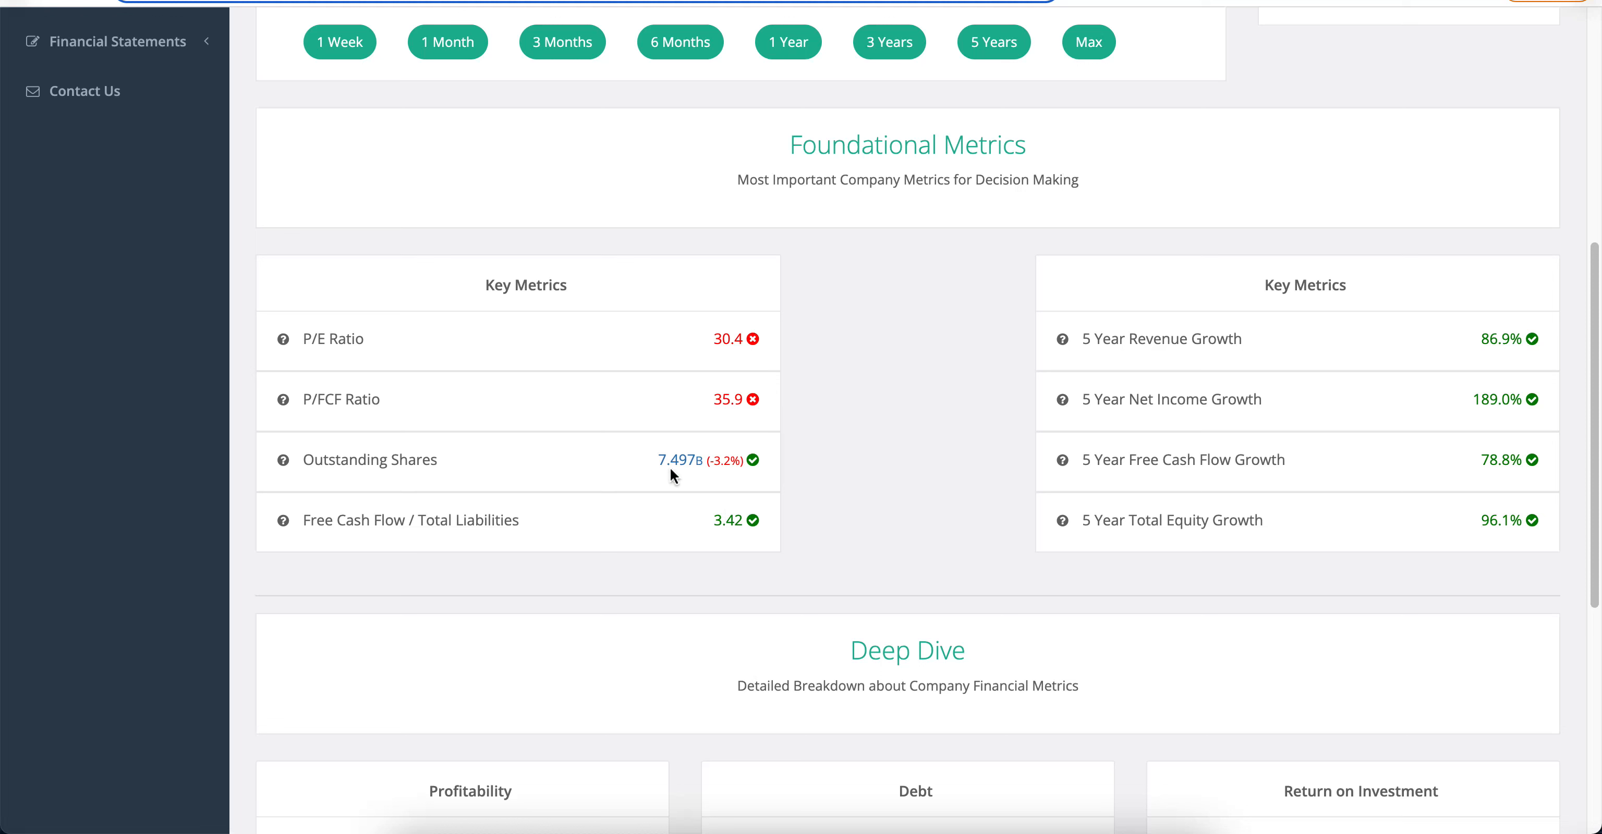
{"action": "mouse_move", "coordinate": [707, 536]}
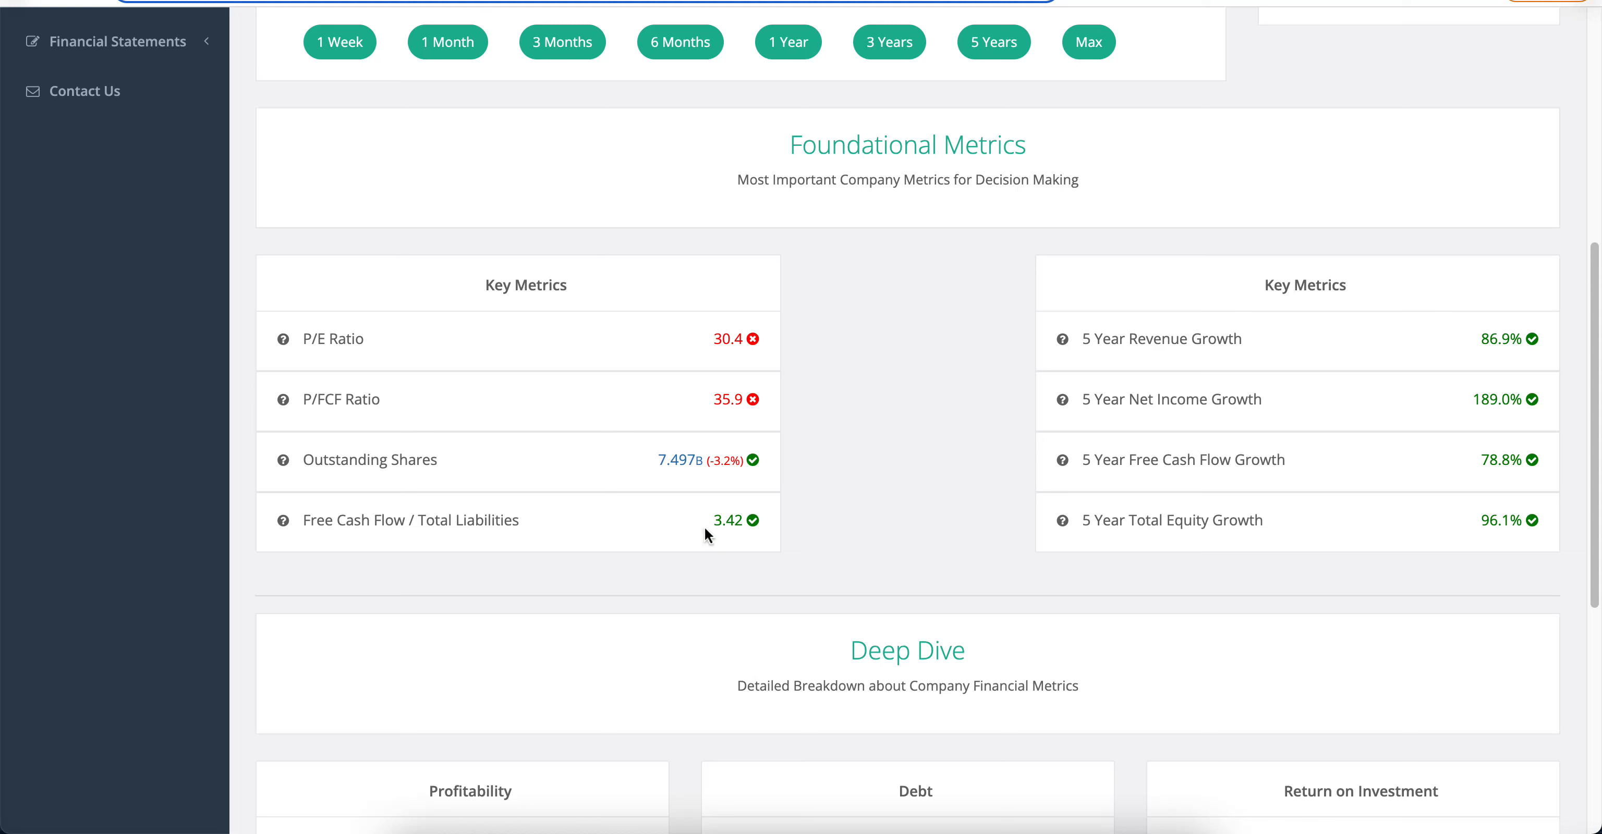
{"action": "mouse_move", "coordinate": [732, 535]}
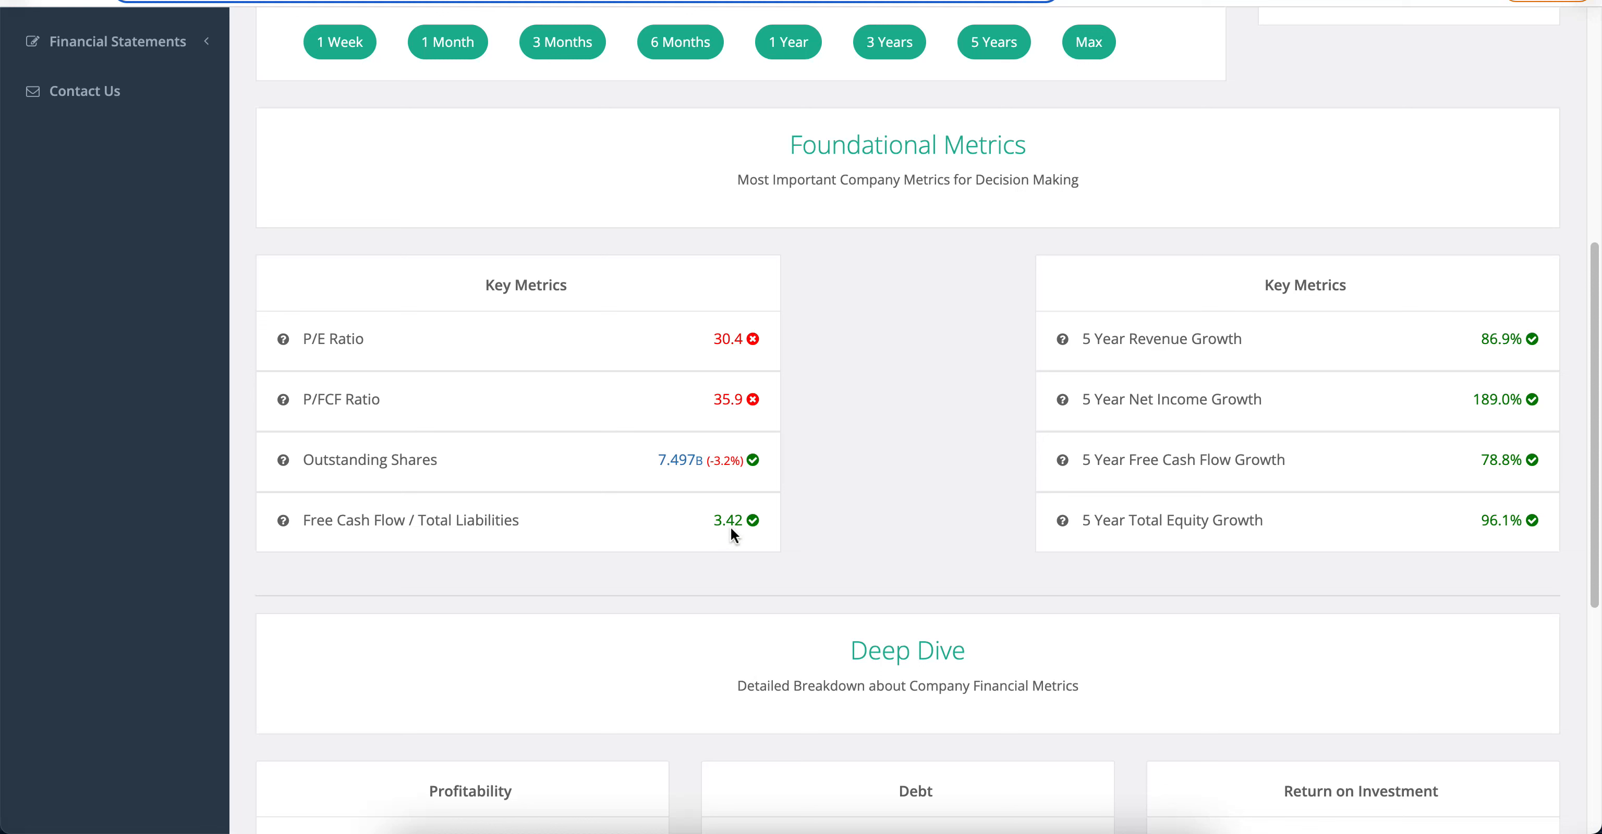
{"action": "mouse_move", "coordinate": [854, 541]}
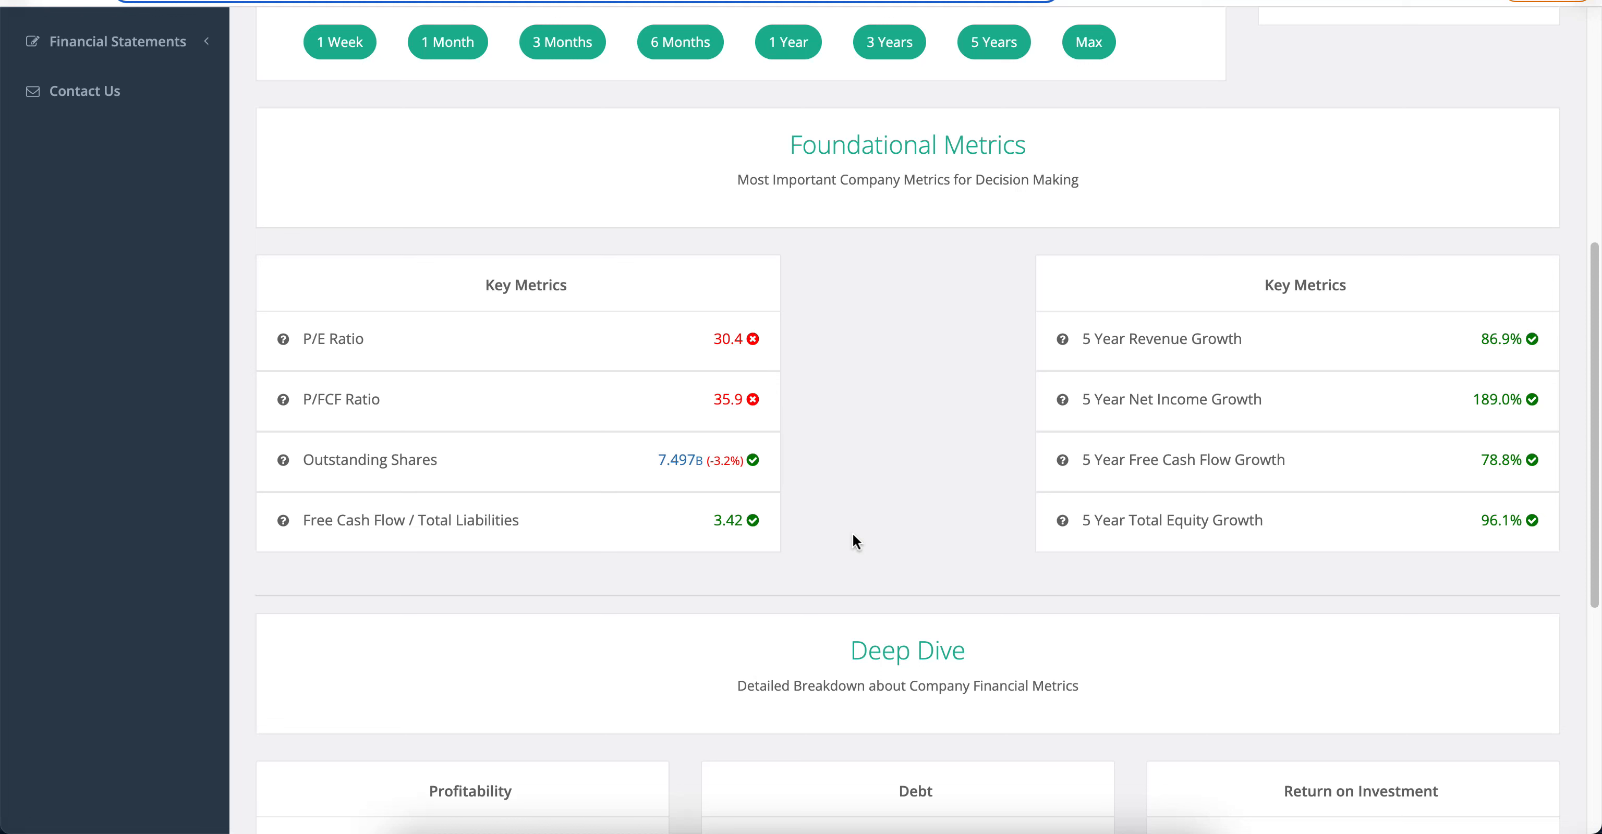
{"action": "mouse_move", "coordinate": [947, 435]}
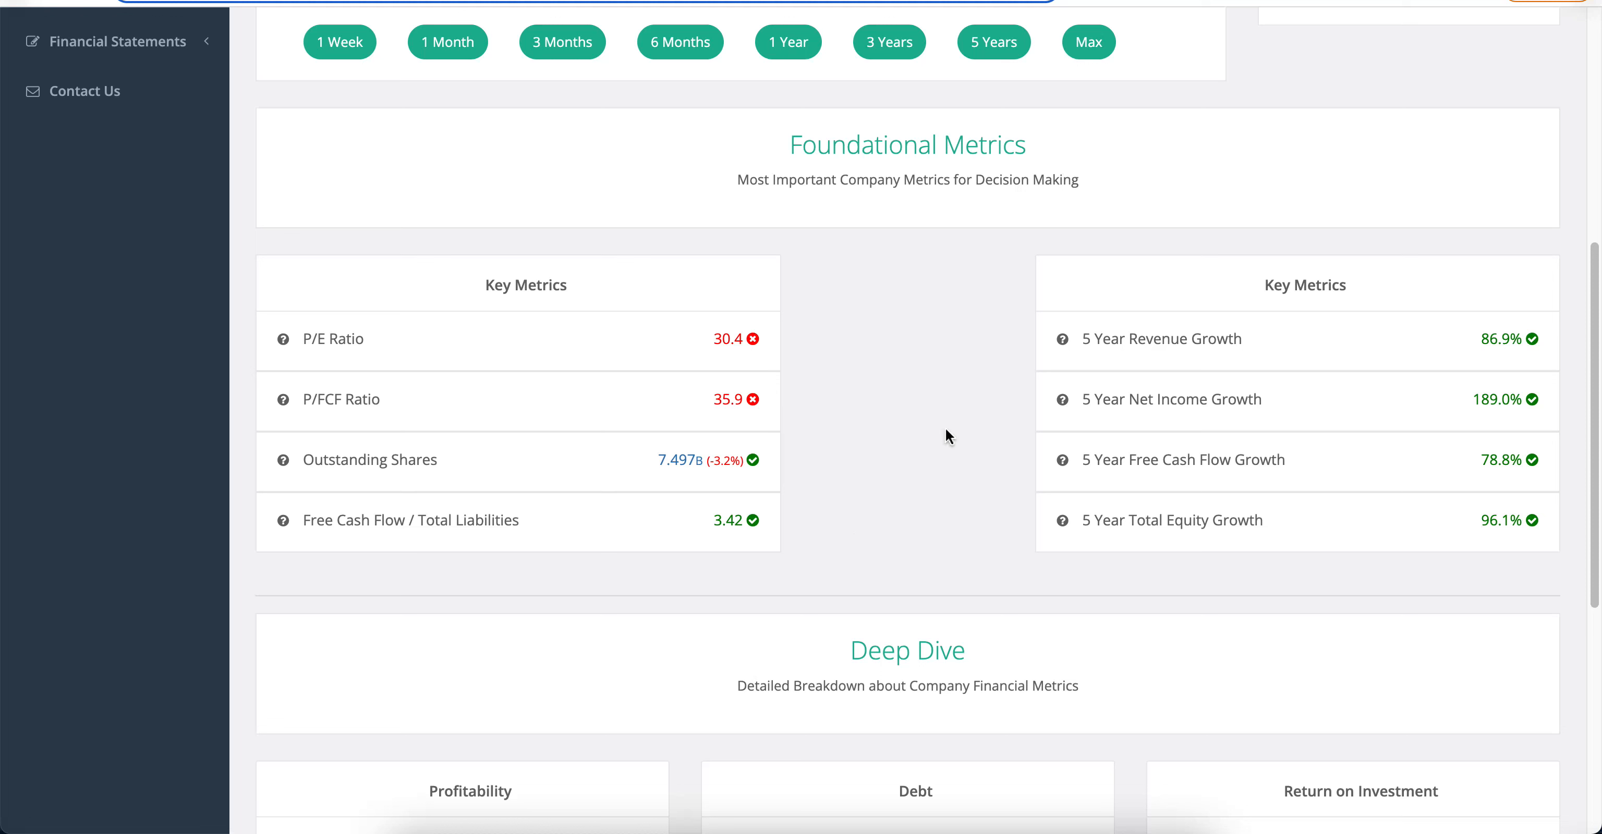
{"action": "mouse_move", "coordinate": [991, 445]}
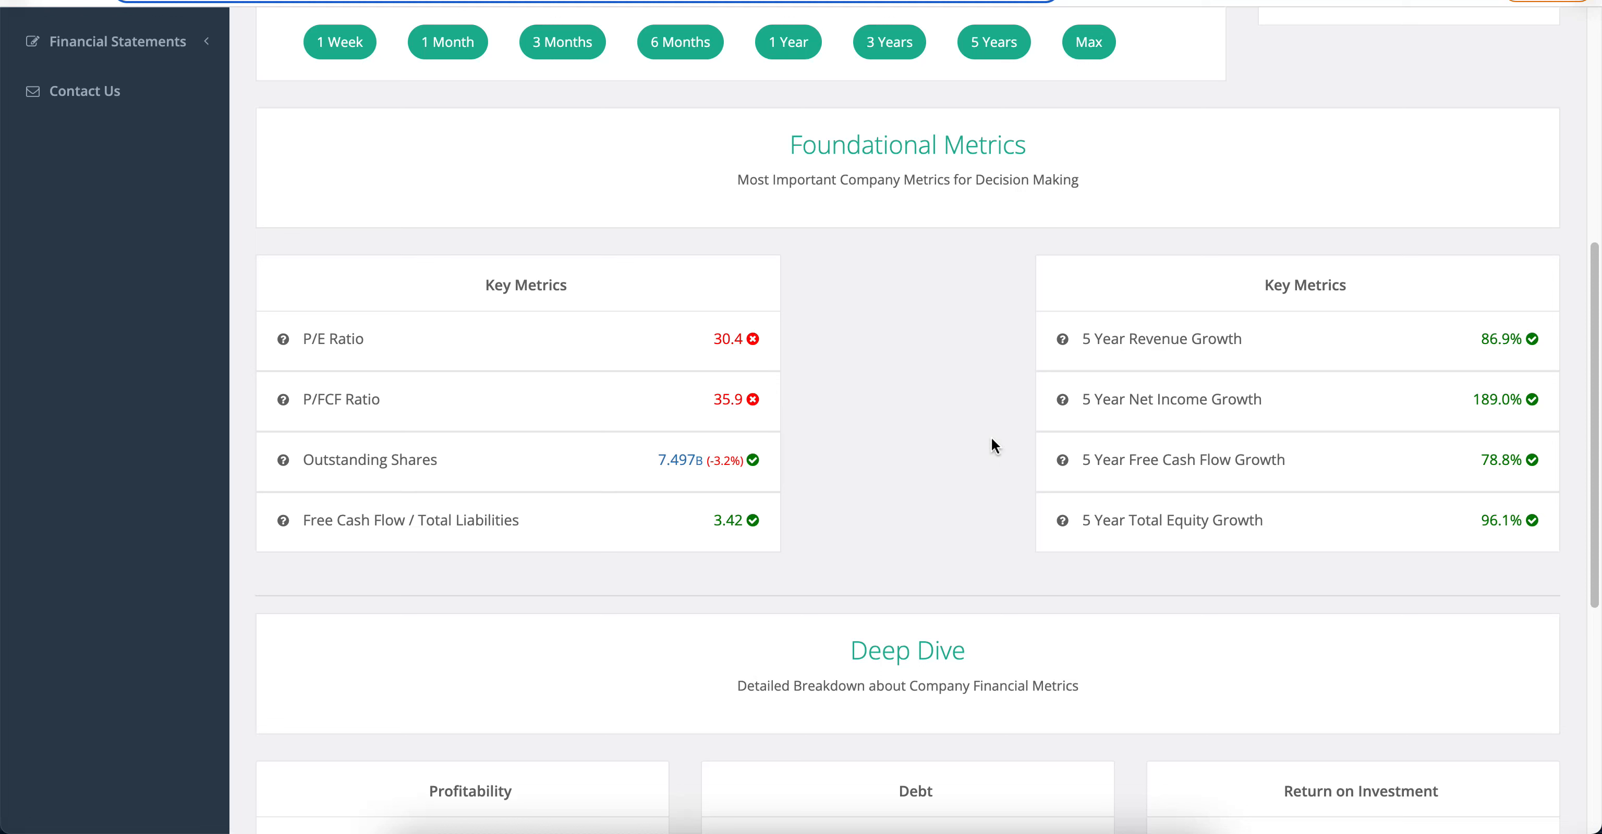
{"action": "mouse_move", "coordinate": [1547, 342]}
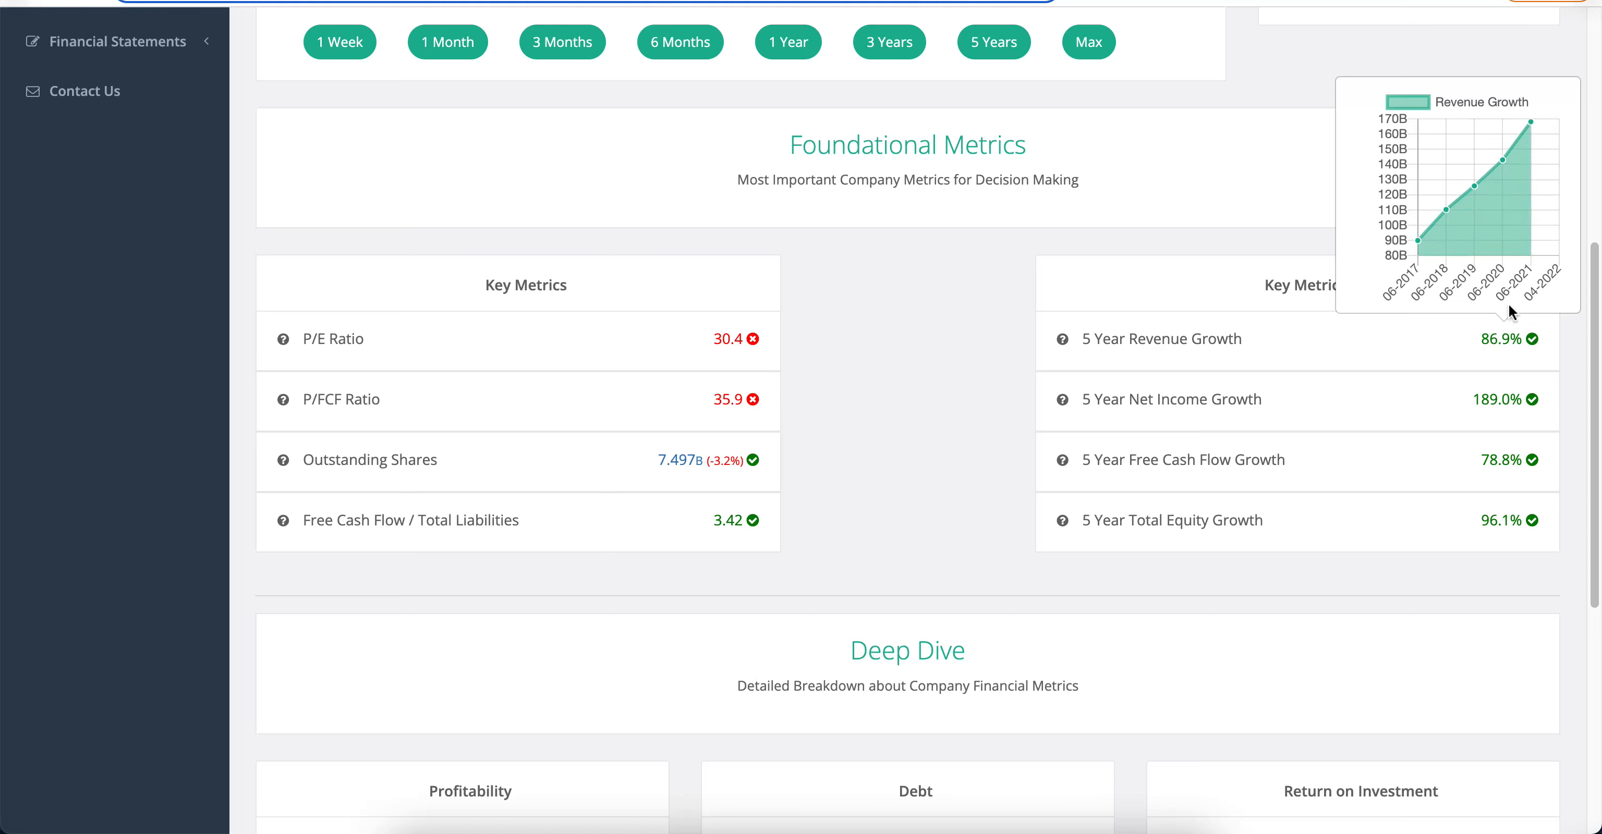
{"action": "mouse_move", "coordinate": [1444, 263]}
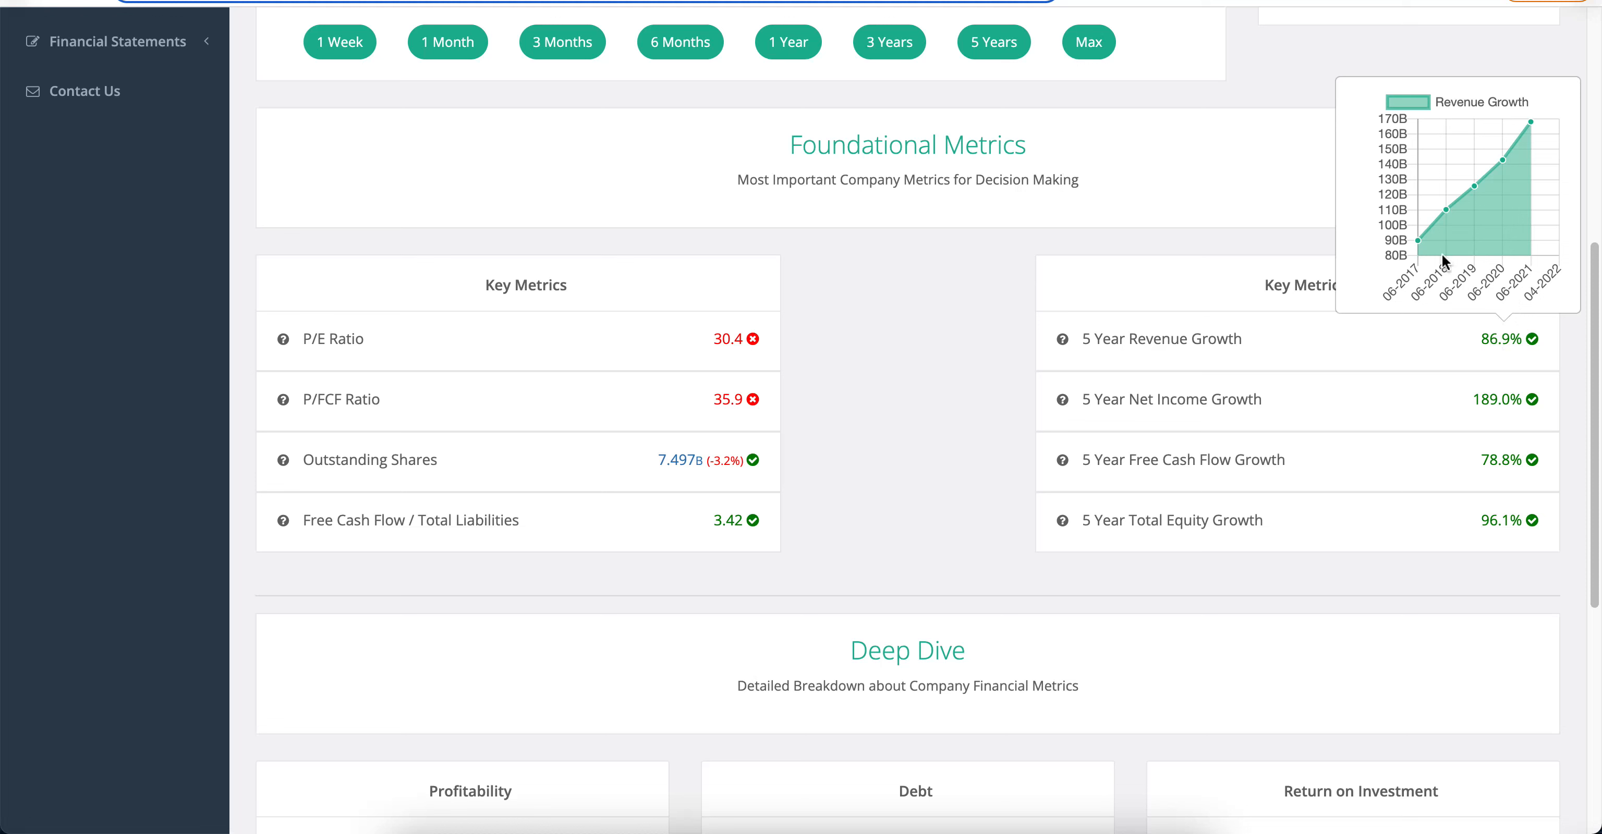
{"action": "mouse_move", "coordinate": [1413, 264]}
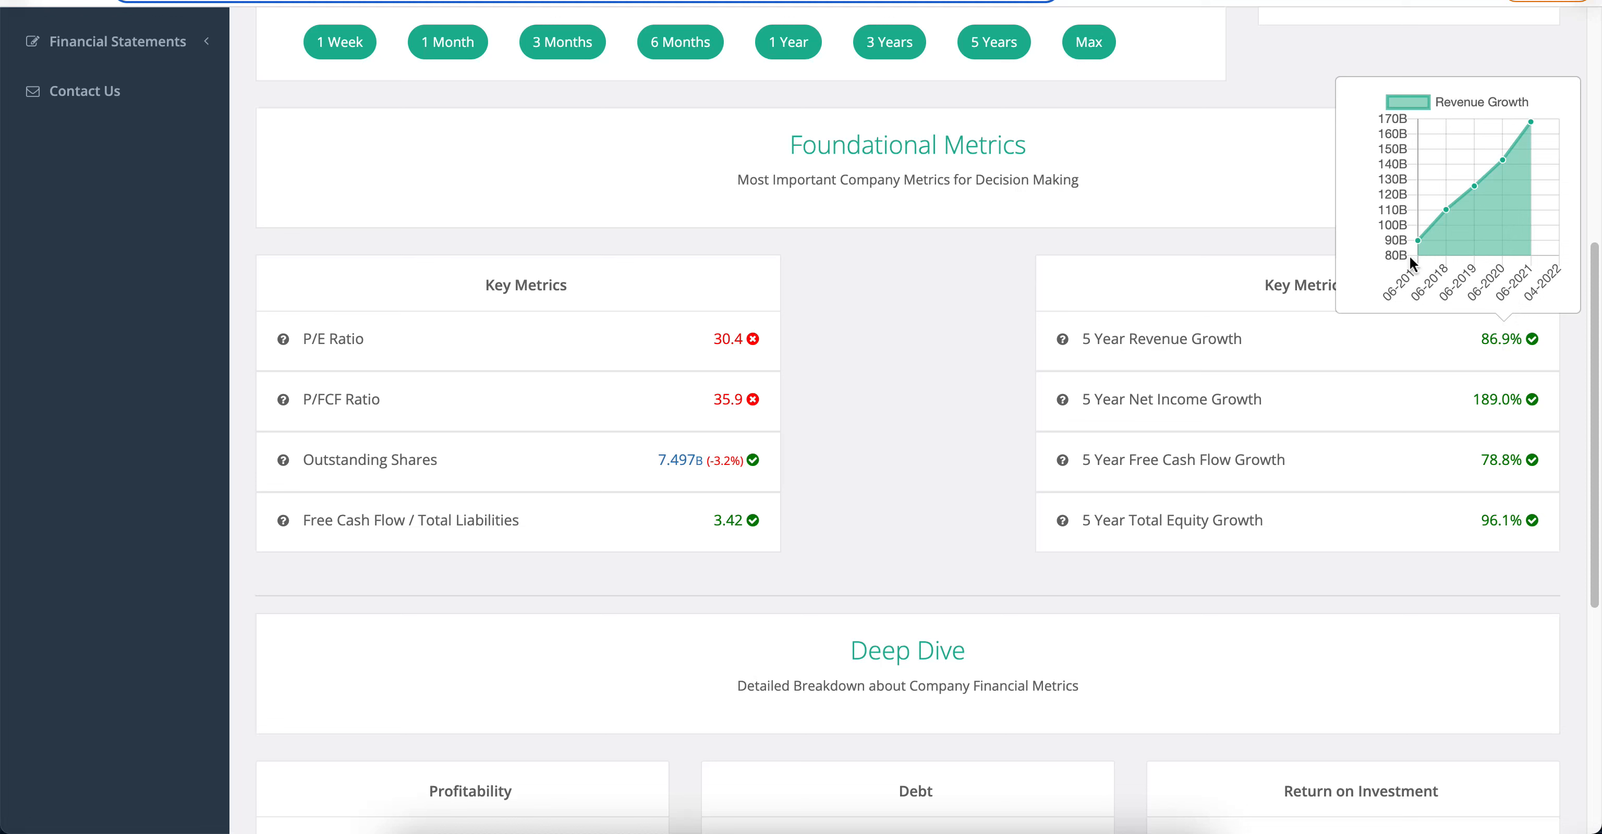
{"action": "mouse_move", "coordinate": [1526, 136]}
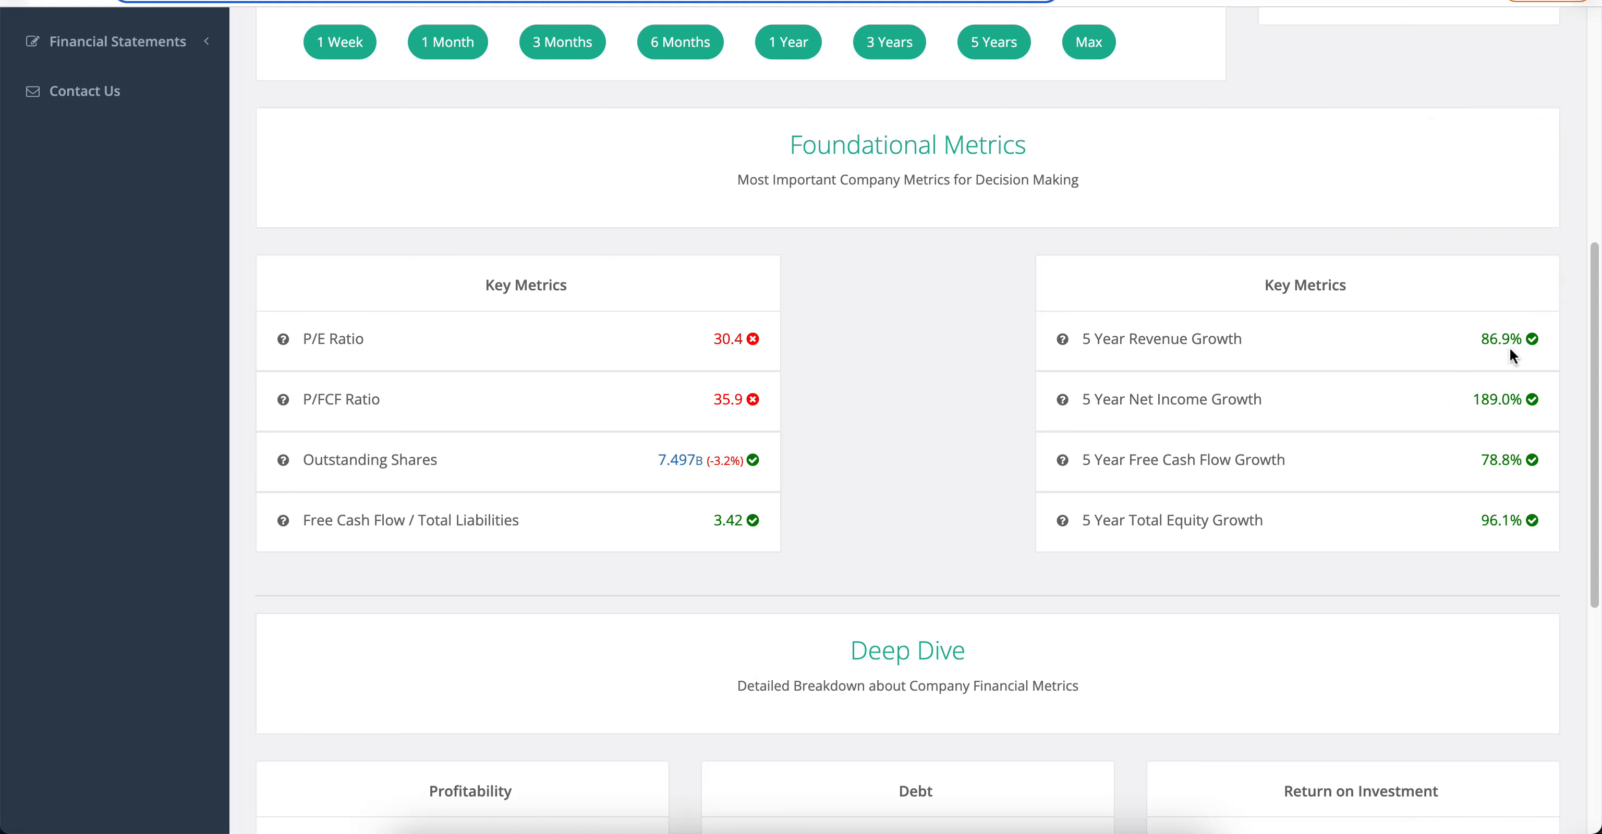
{"action": "mouse_move", "coordinate": [1478, 408]}
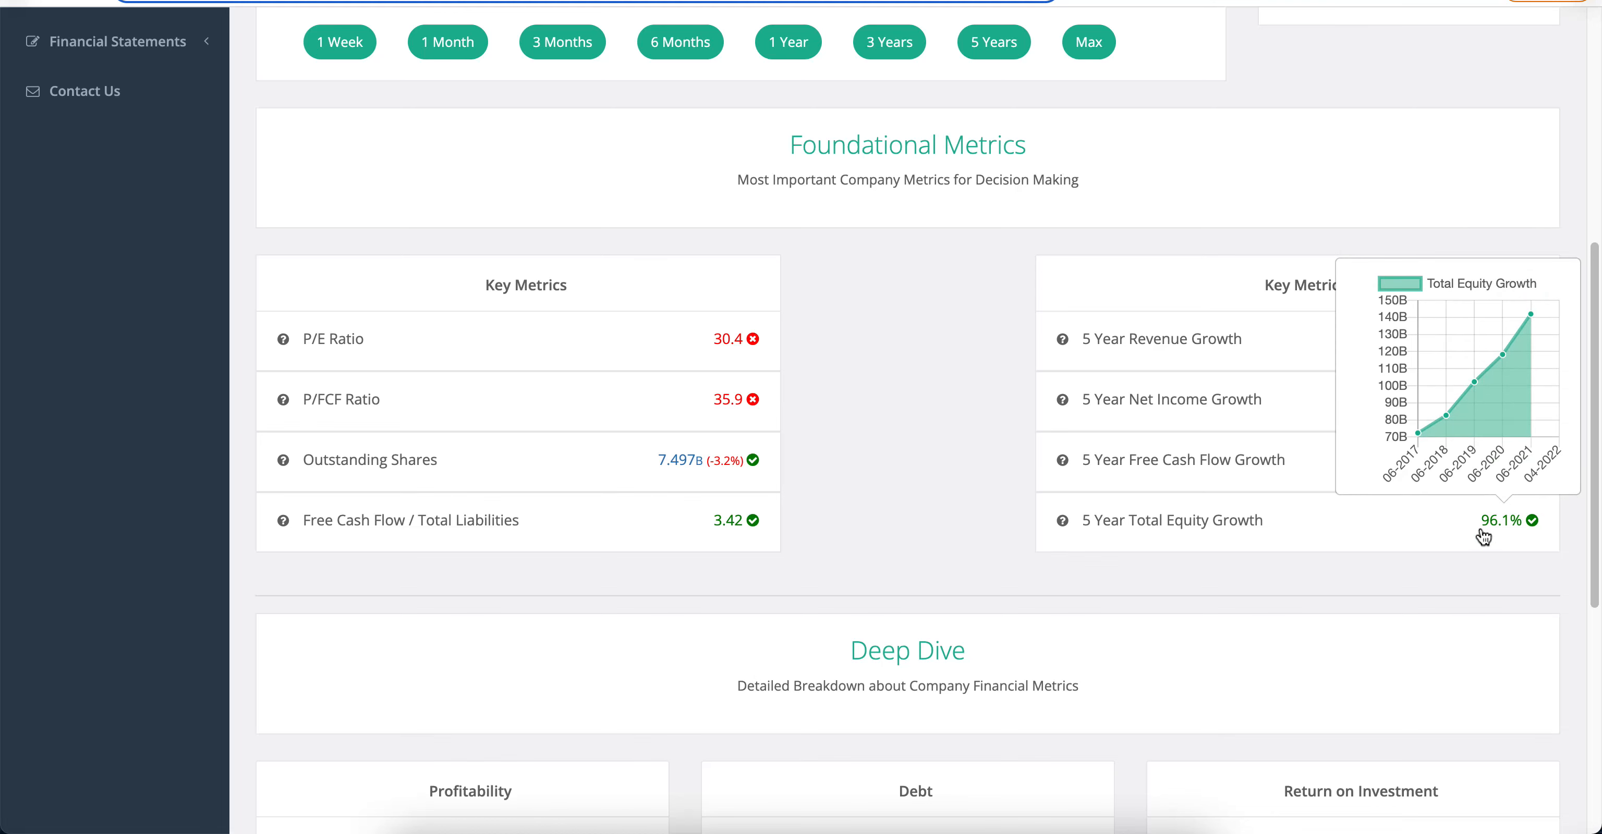
- Review the Deep Dive metrics and highlight the 48.4% Return on Equity figure
{"action": "scroll", "scroll_direction": "down", "scroll_amount": 3}
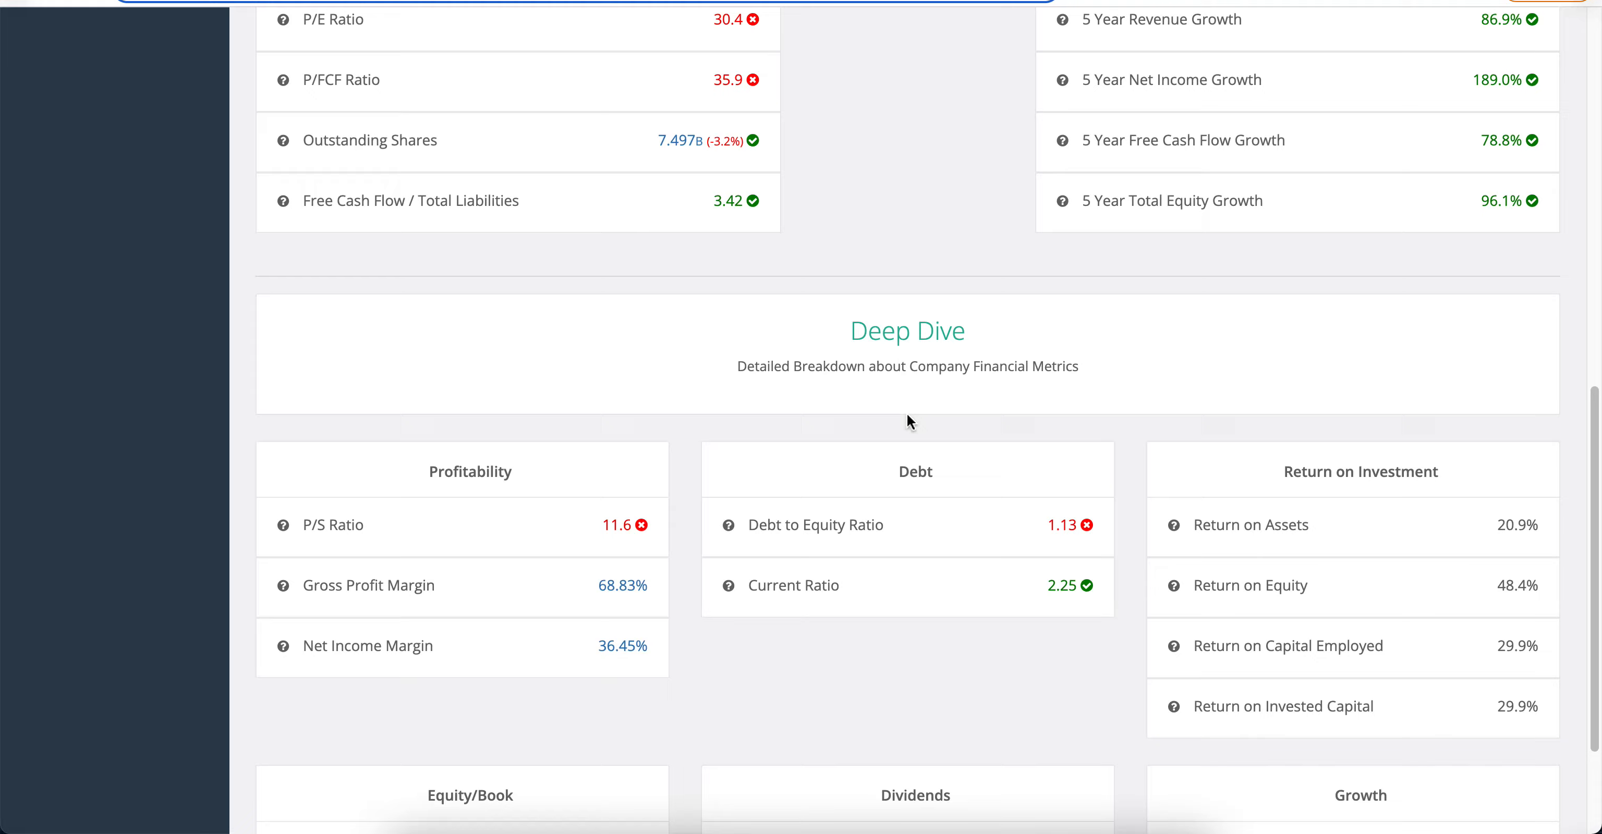
{"action": "scroll", "scroll_direction": "down", "scroll_amount": 3}
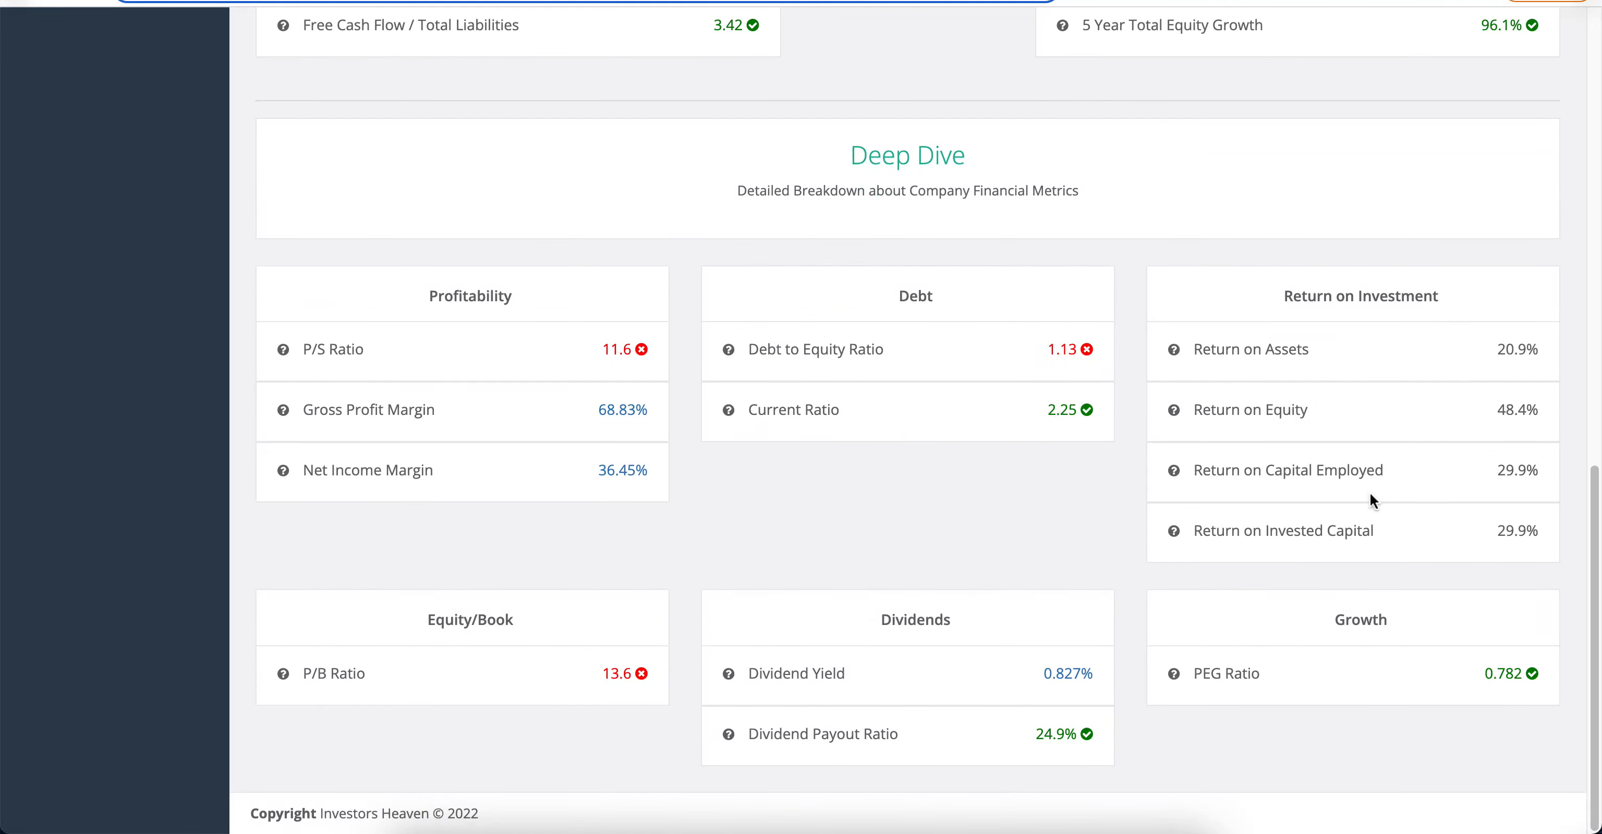
{"action": "double_click", "coordinate": [1516, 410]}
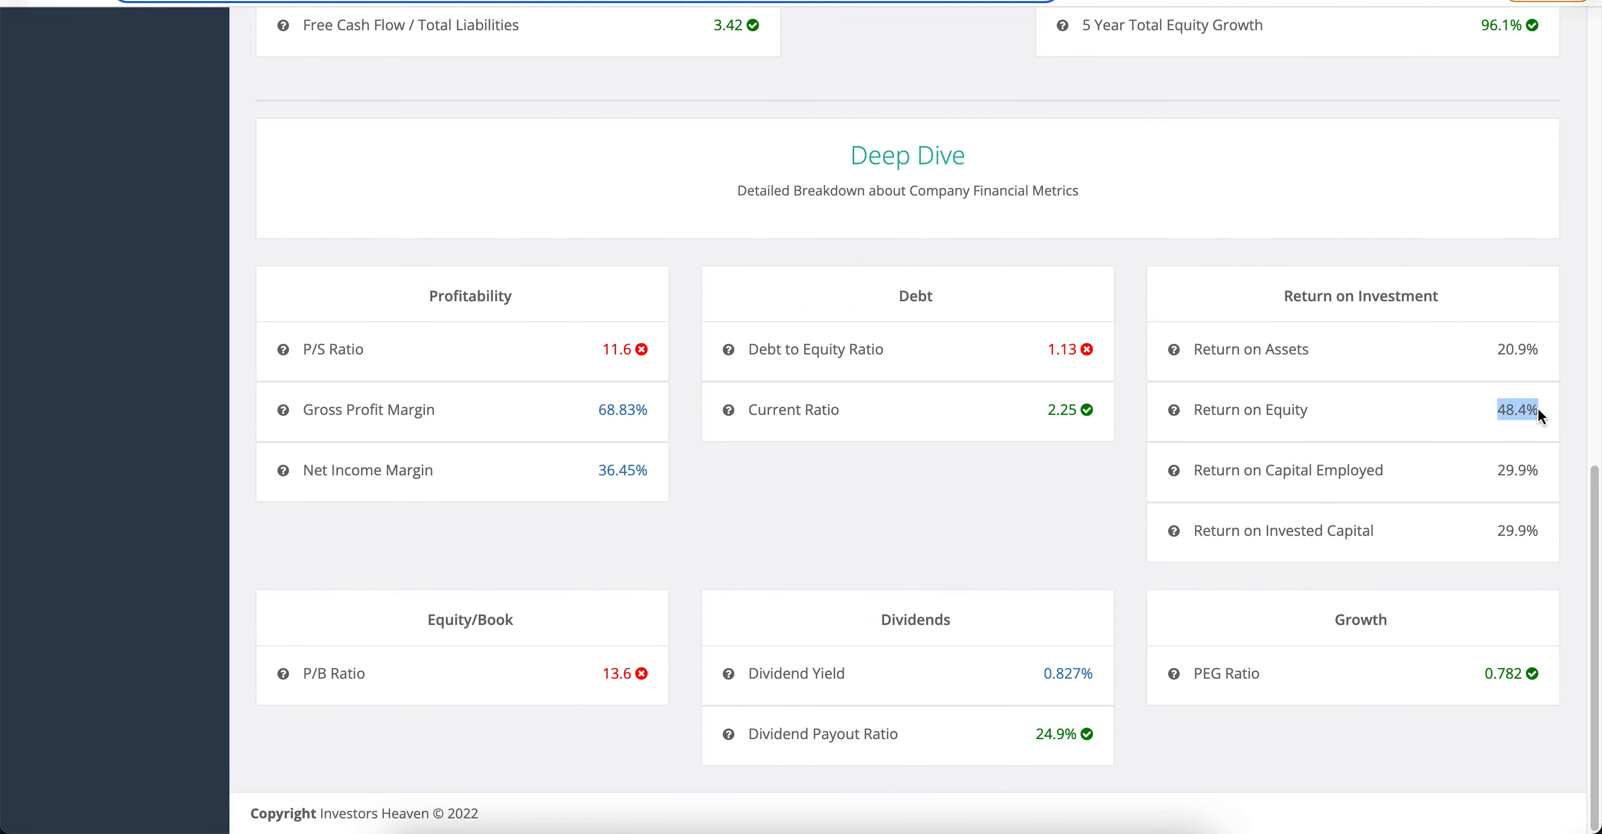
{"action": "mouse_move", "coordinate": [1443, 430]}
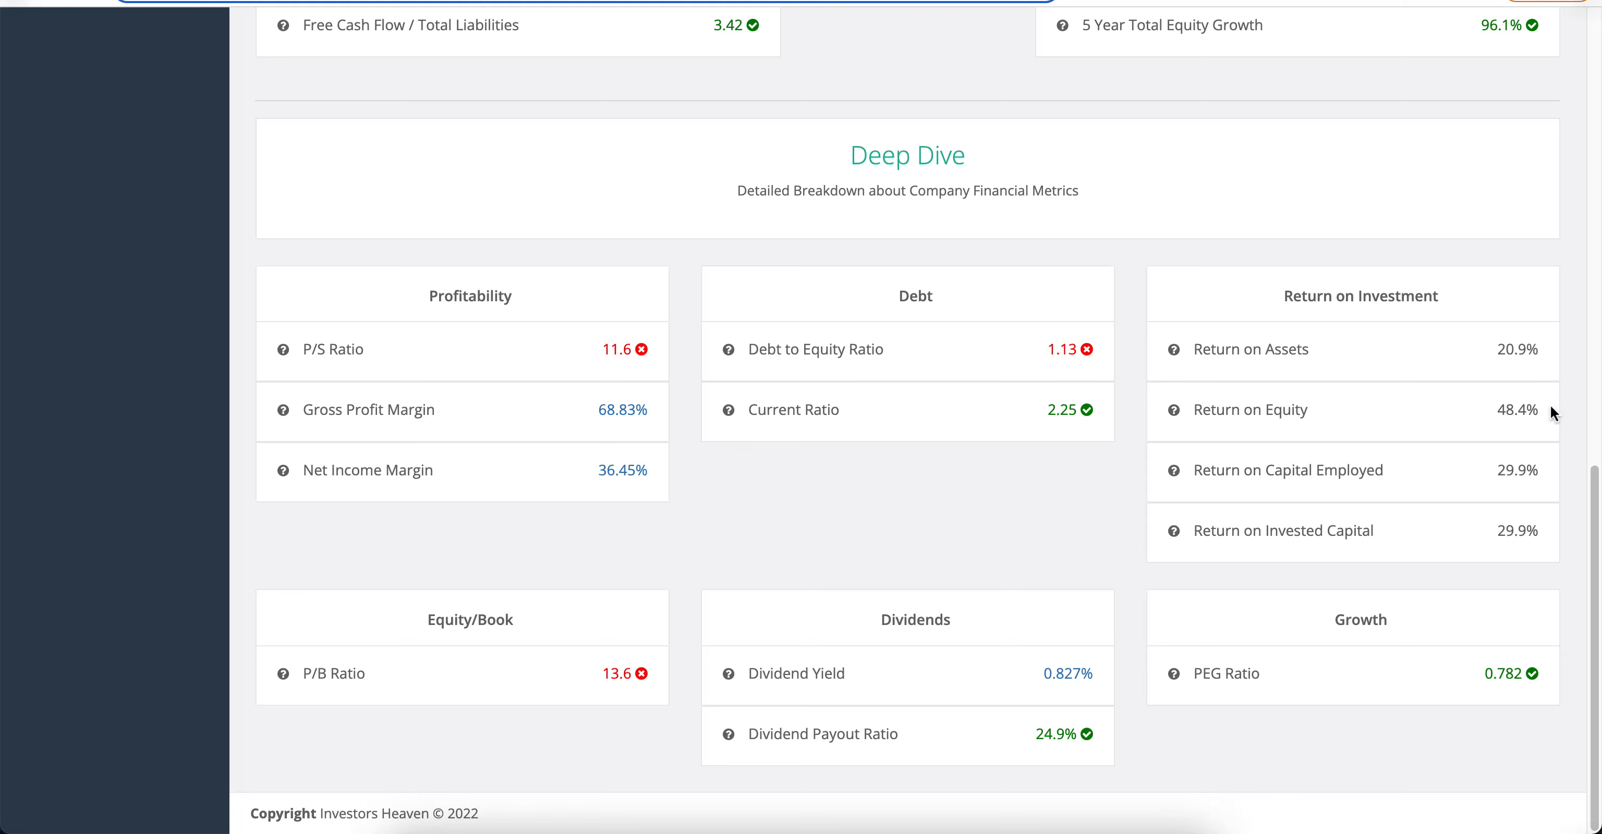
{"action": "mouse_move", "coordinate": [1542, 420]}
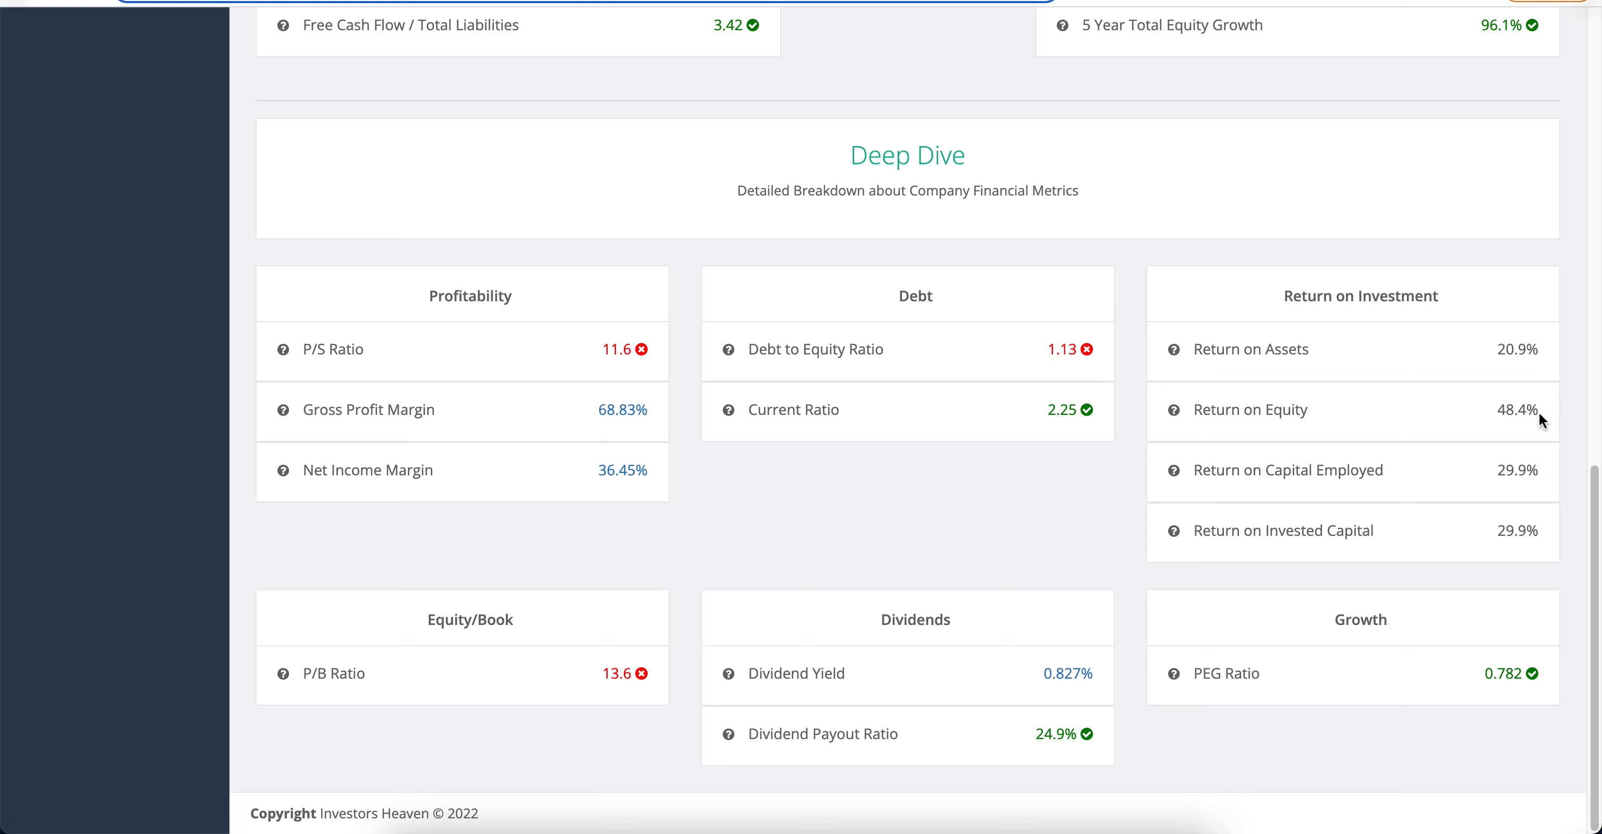
{"action": "mouse_move", "coordinate": [1449, 425]}
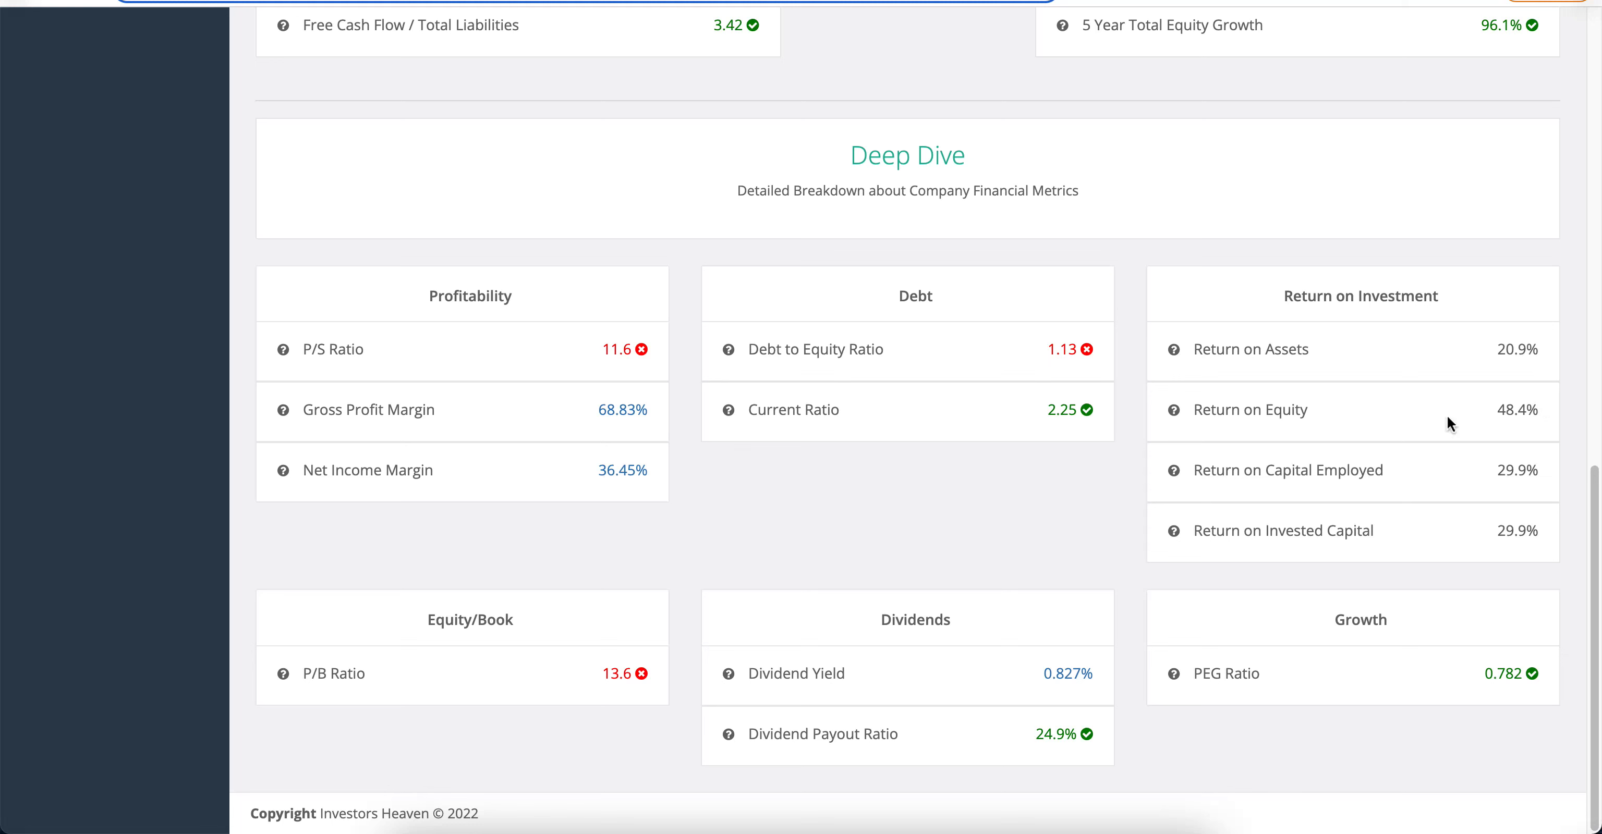
{"action": "mouse_move", "coordinate": [547, 407]}
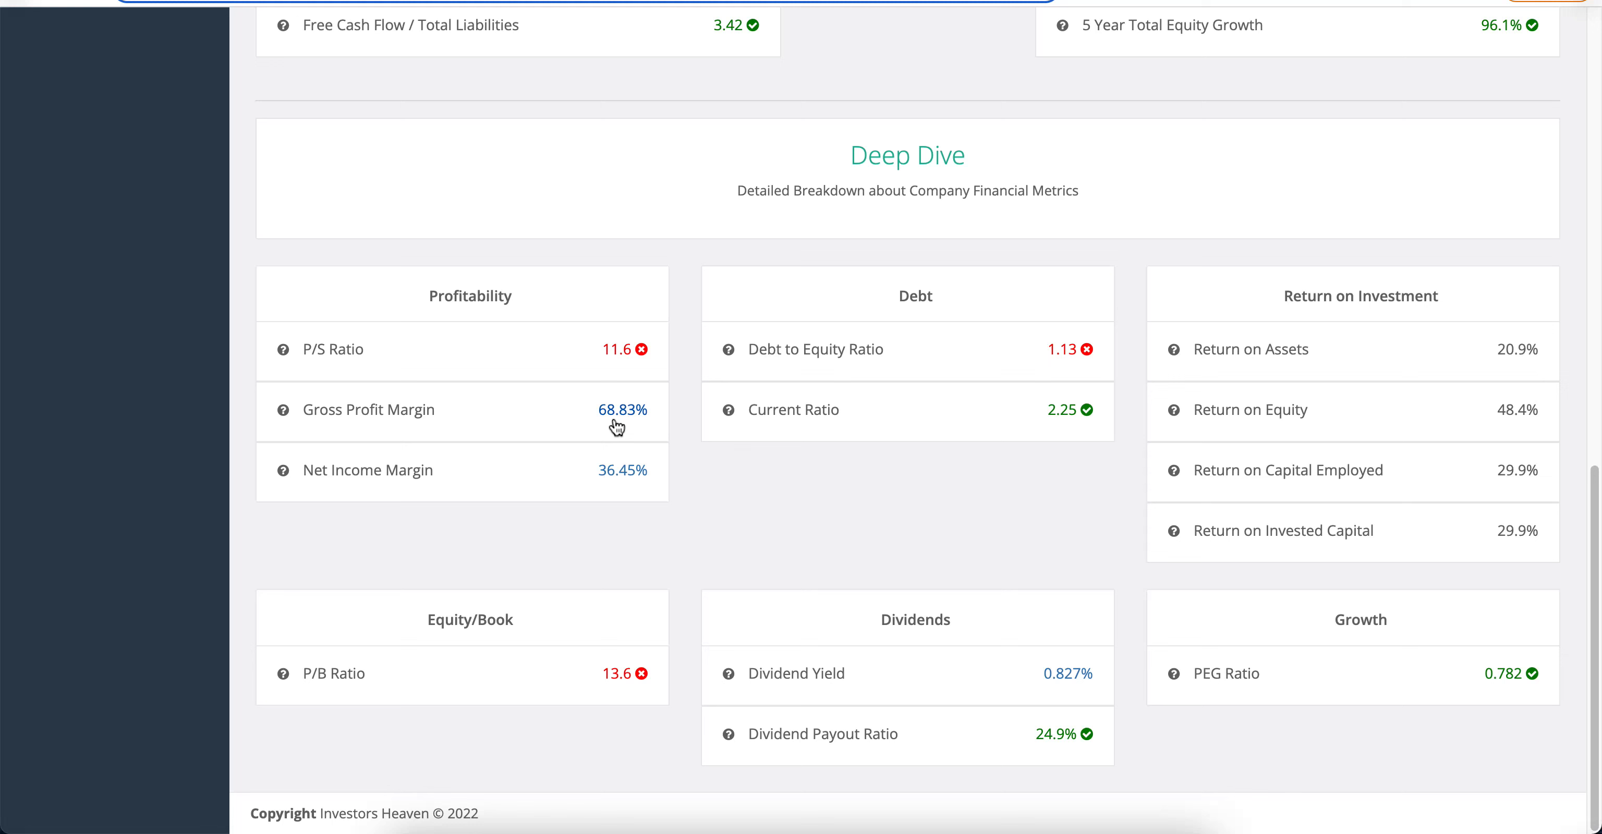
{"action": "mouse_move", "coordinate": [474, 463]}
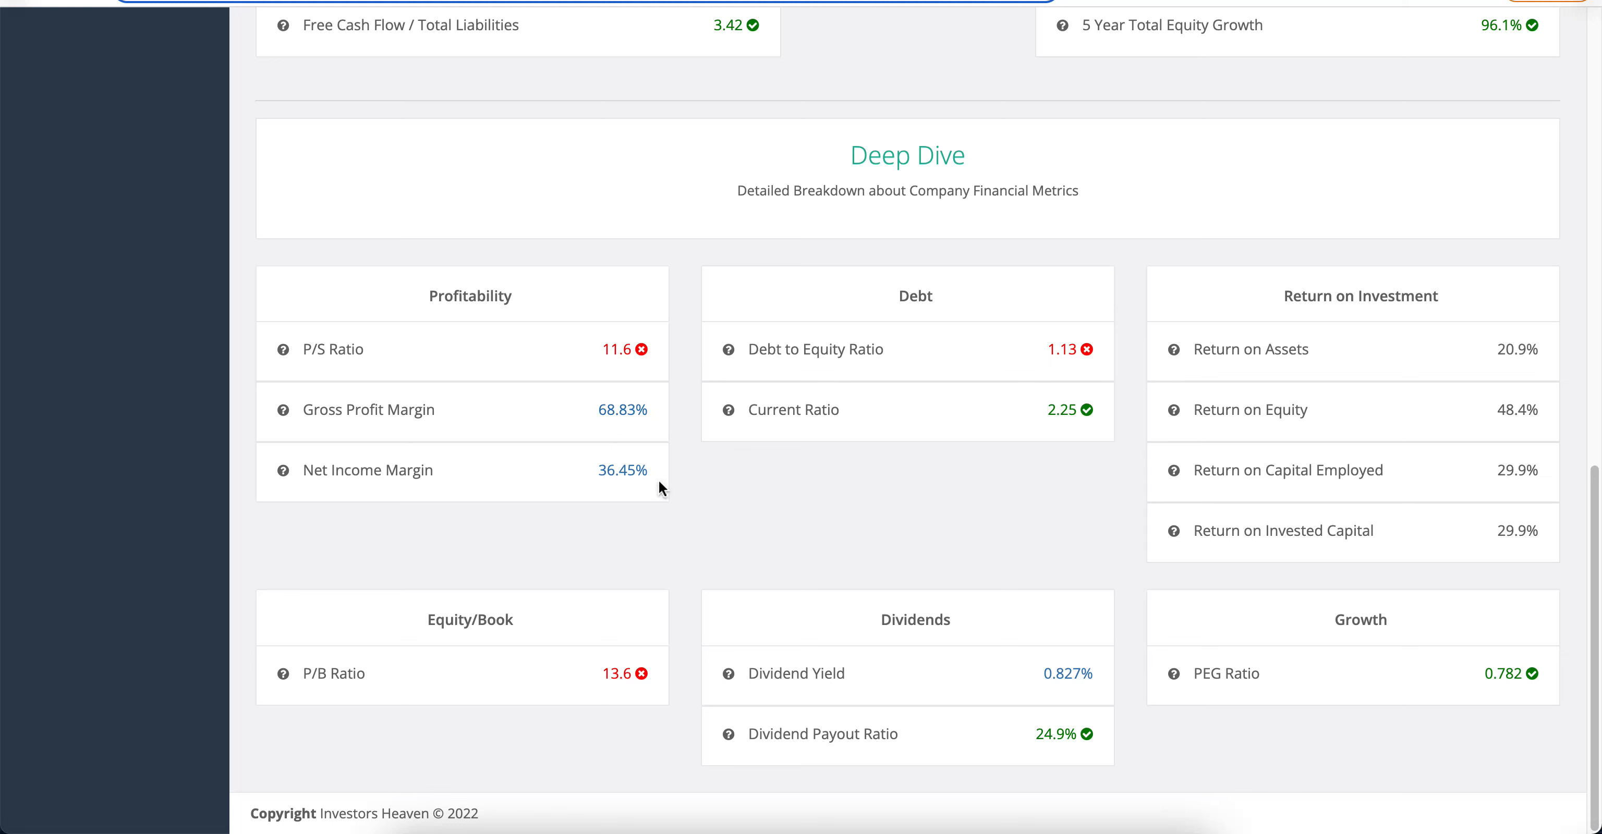
{"action": "mouse_move", "coordinate": [799, 503]}
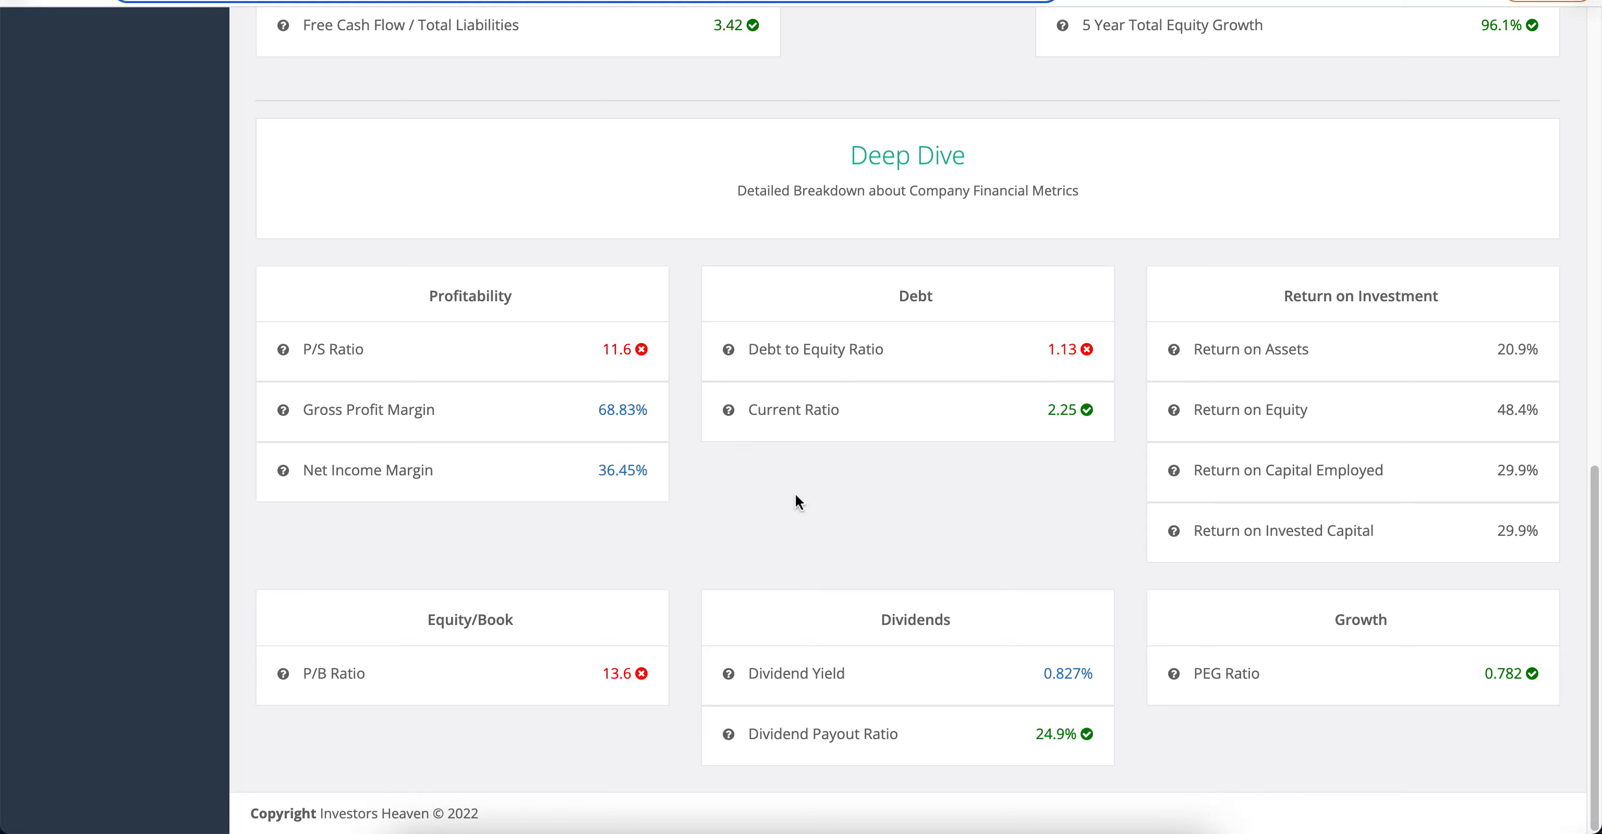
{"action": "mouse_move", "coordinate": [598, 458]}
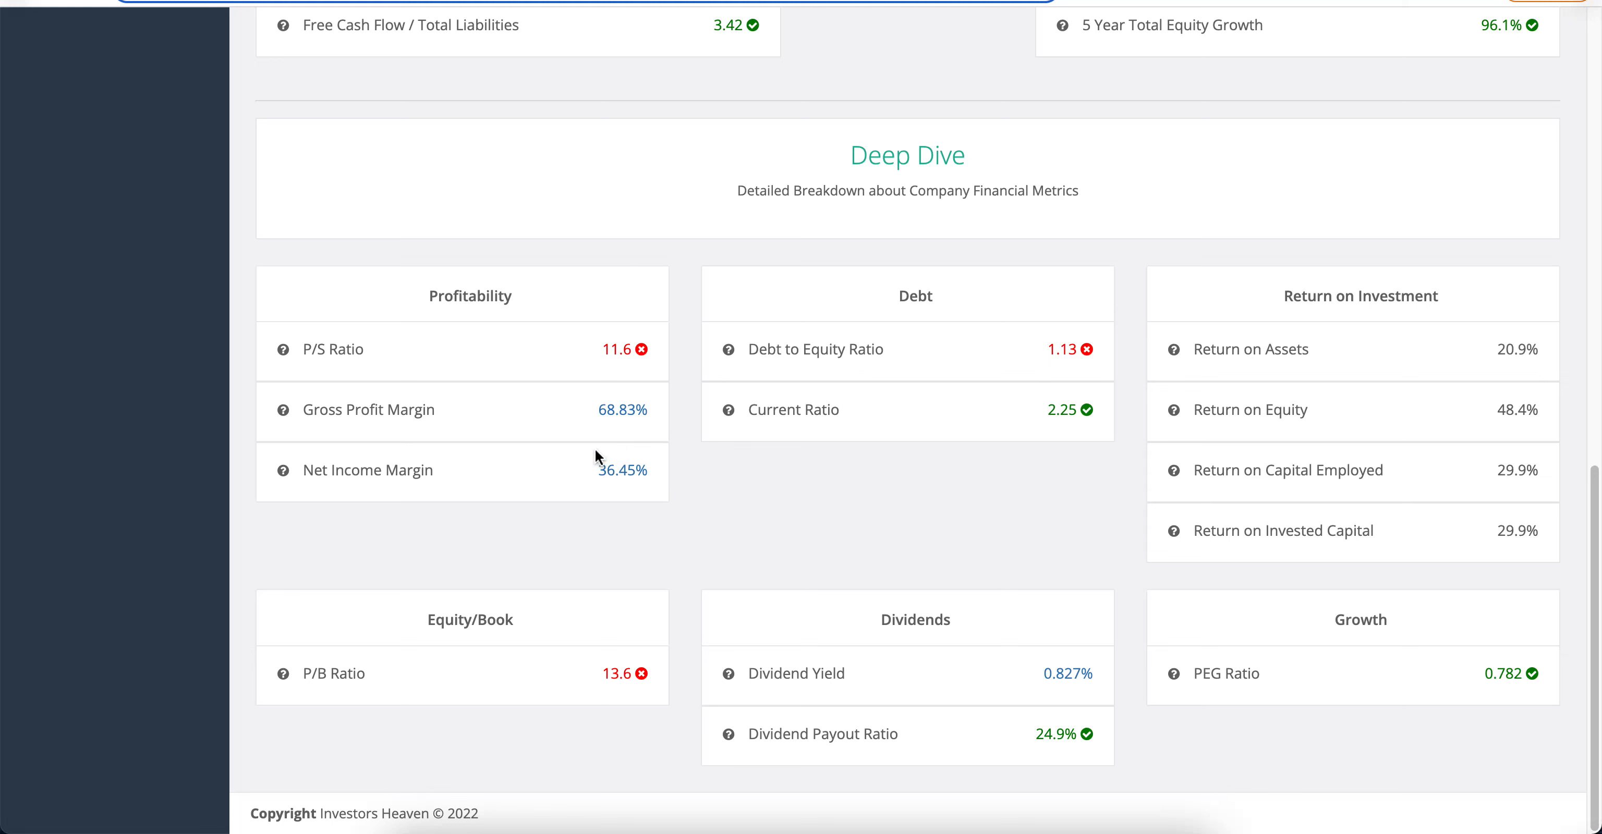
{"action": "mouse_move", "coordinate": [657, 469]}
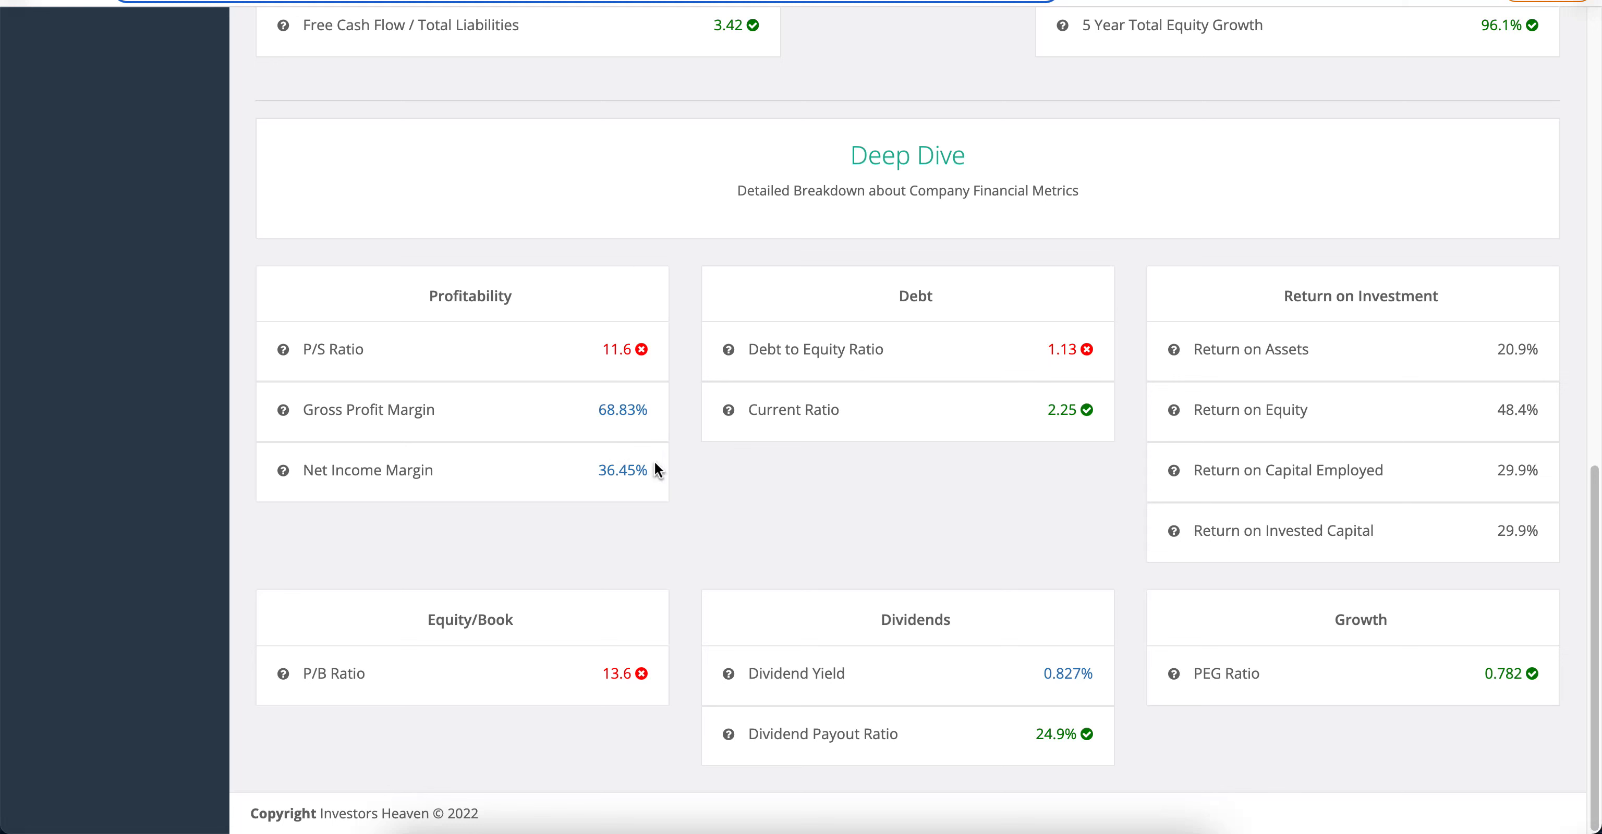
{"action": "mouse_move", "coordinate": [818, 345]}
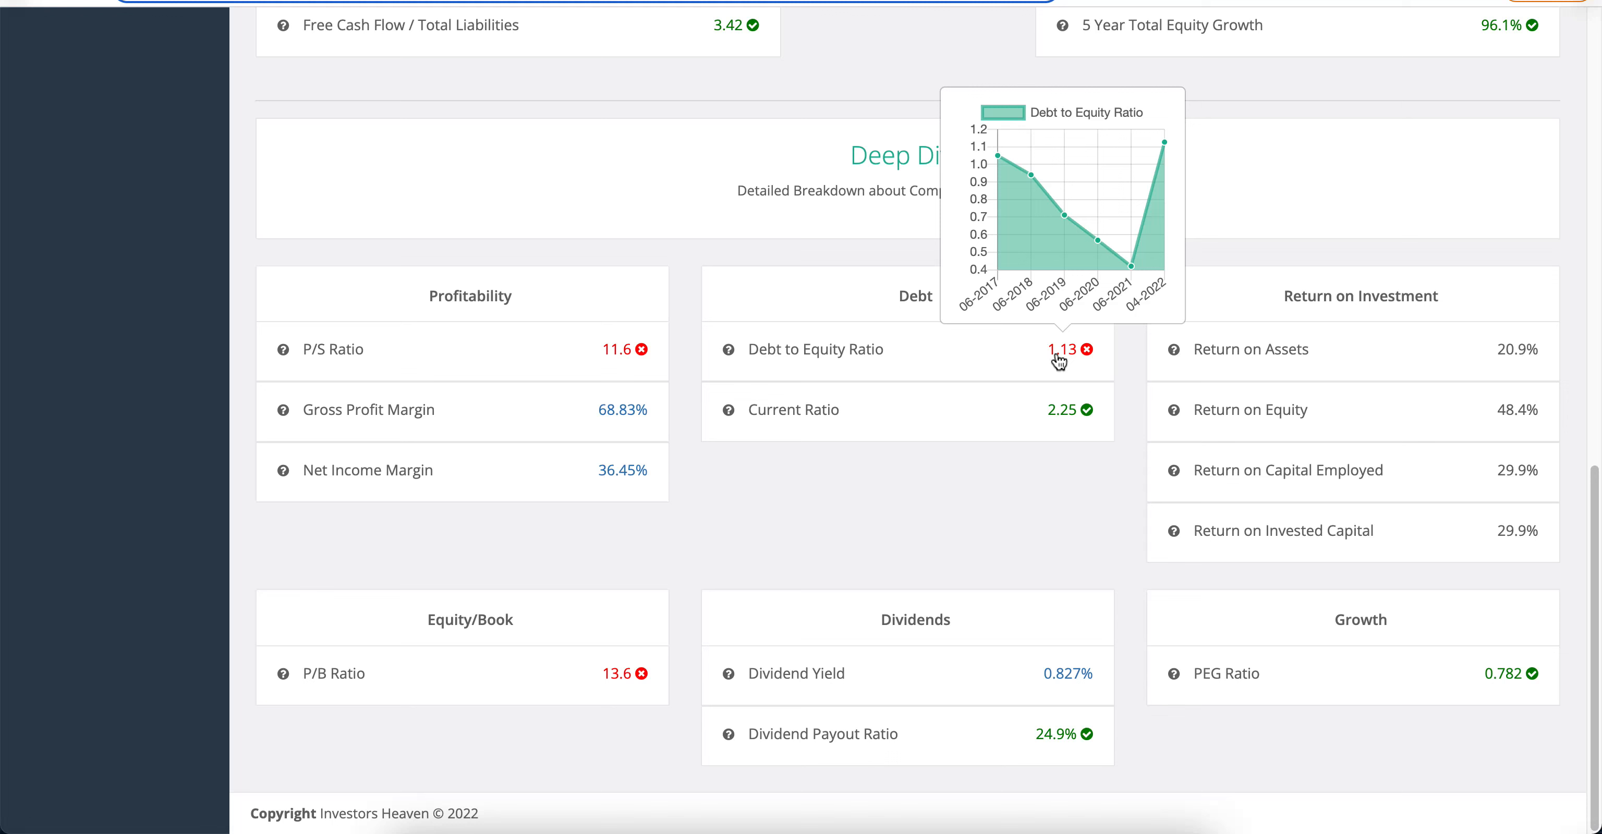
{"action": "mouse_move", "coordinate": [729, 350]}
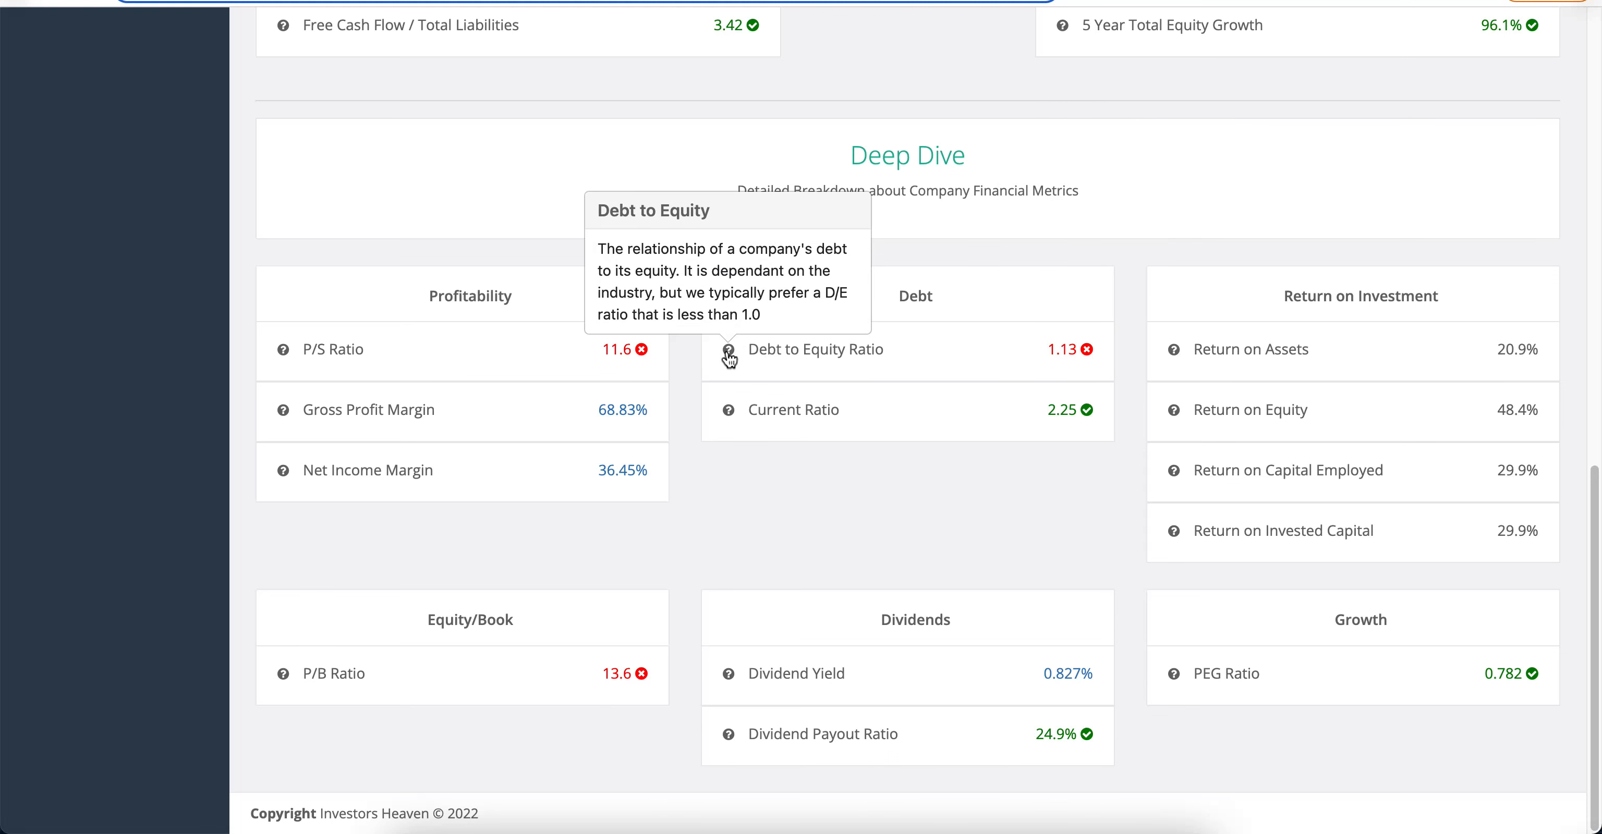
{"action": "mouse_move", "coordinate": [1093, 362]}
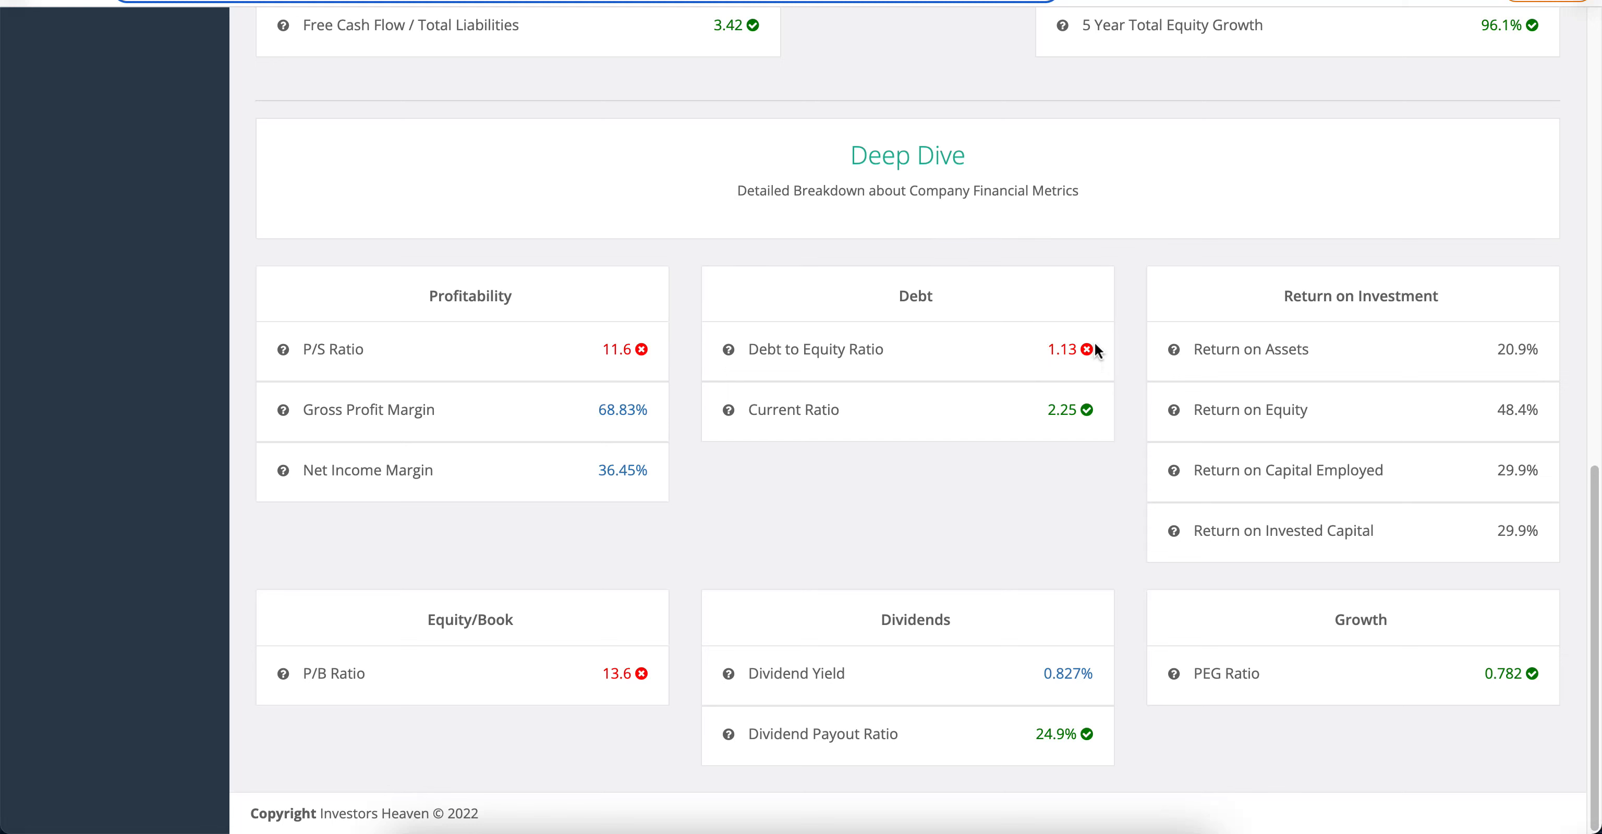
{"action": "mouse_move", "coordinate": [1047, 323]}
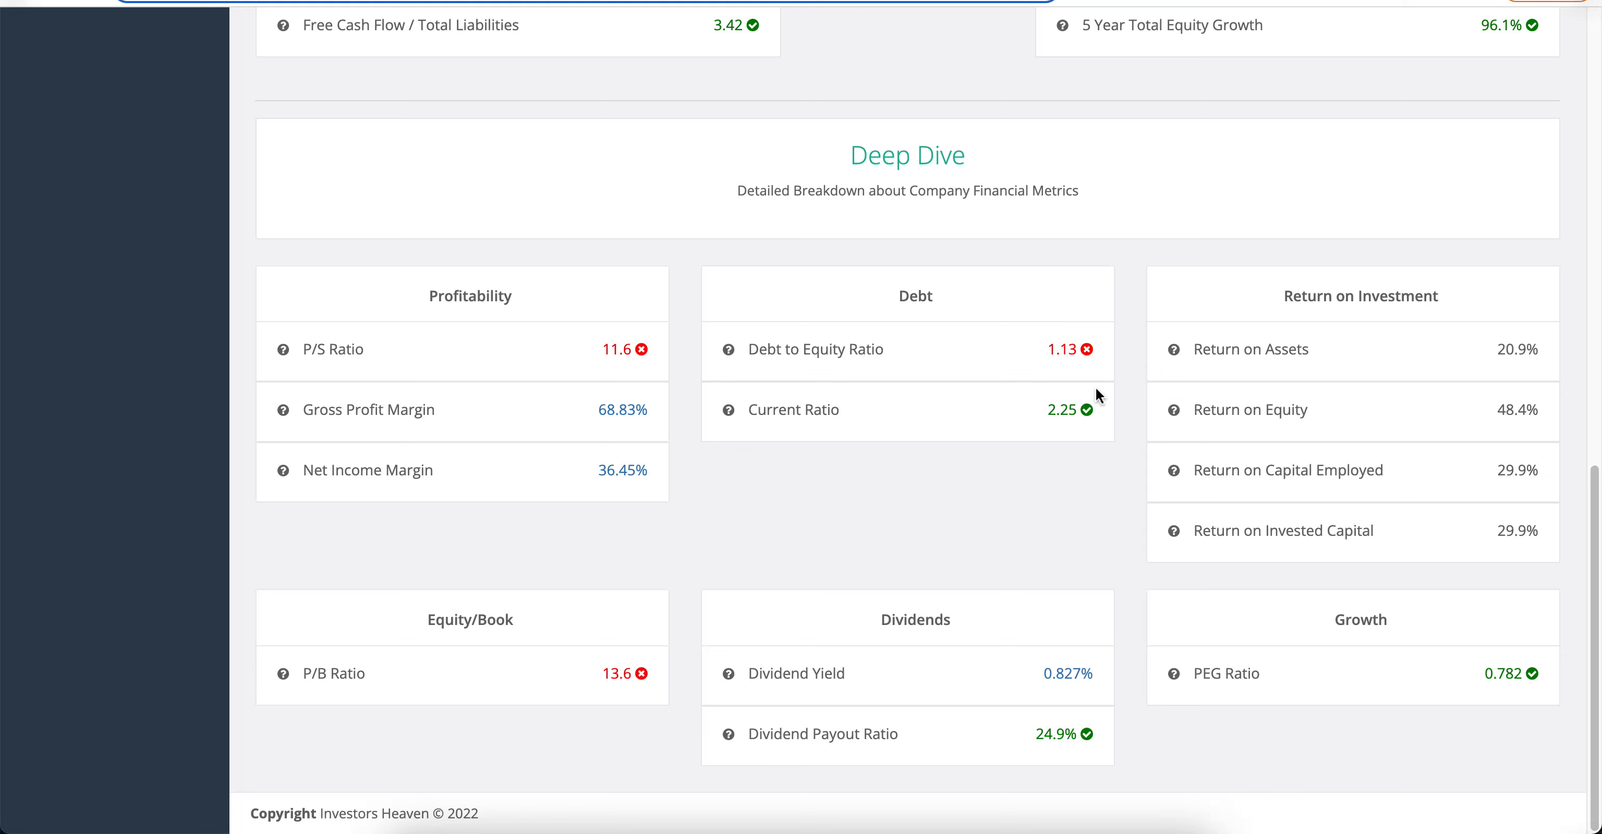
{"action": "mouse_move", "coordinate": [1074, 698]}
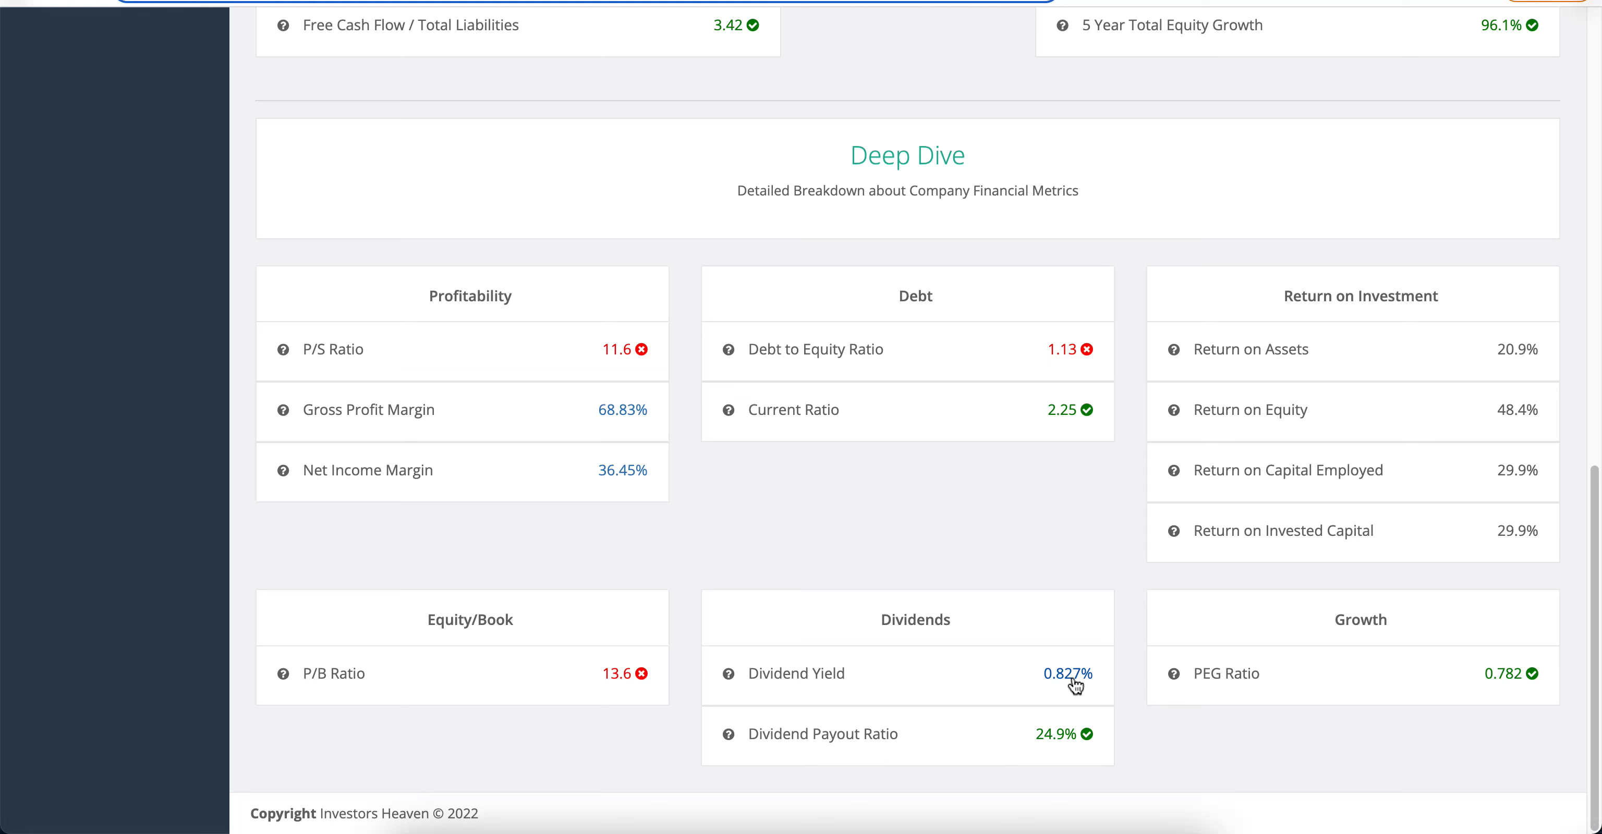
{"action": "mouse_move", "coordinate": [1058, 721]}
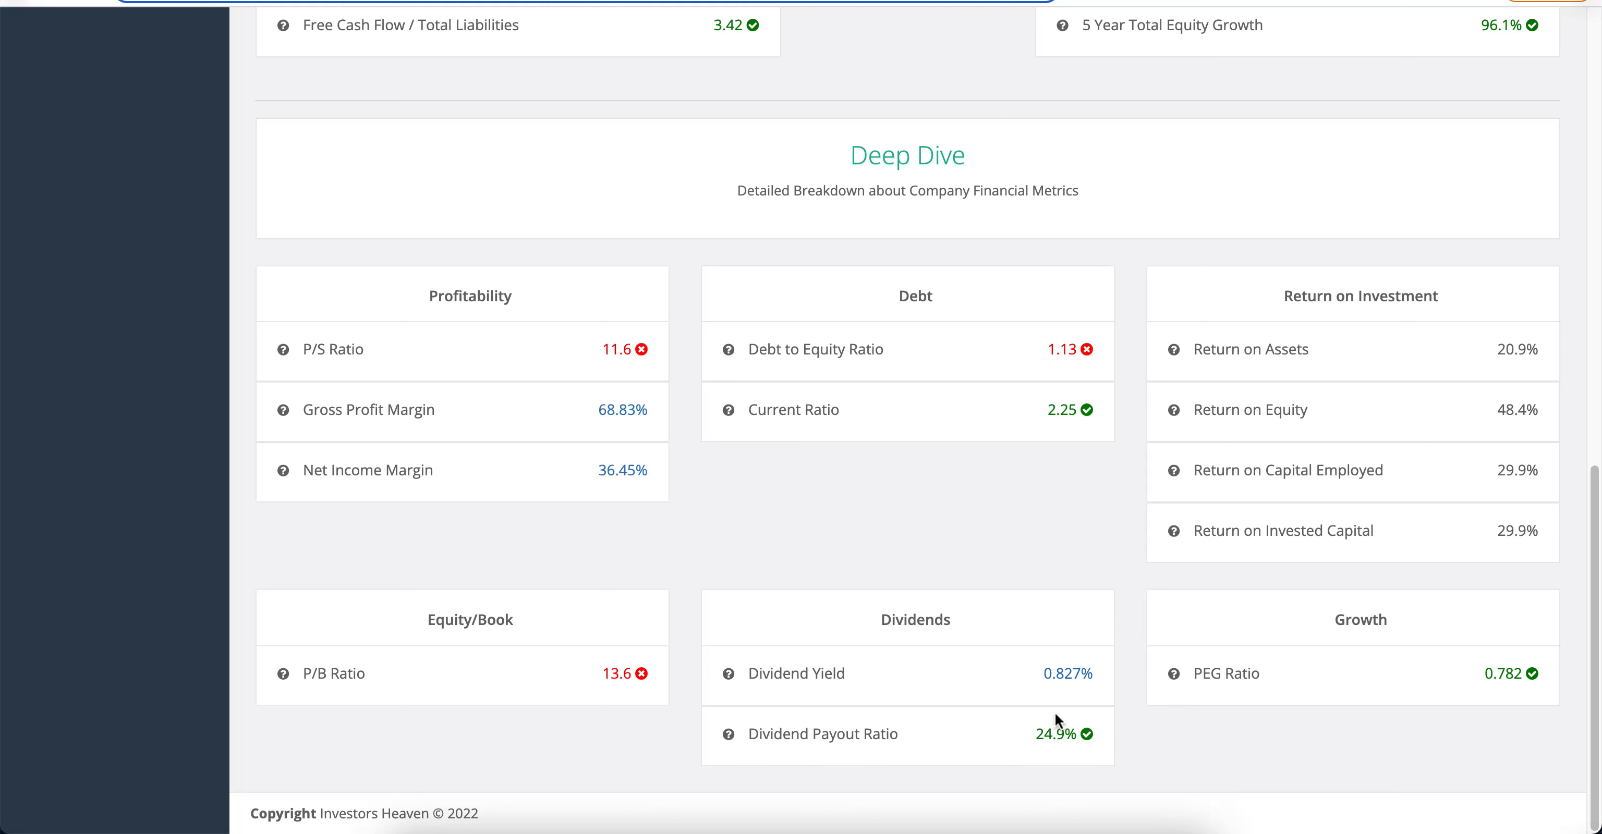
{"action": "mouse_move", "coordinate": [1065, 729]}
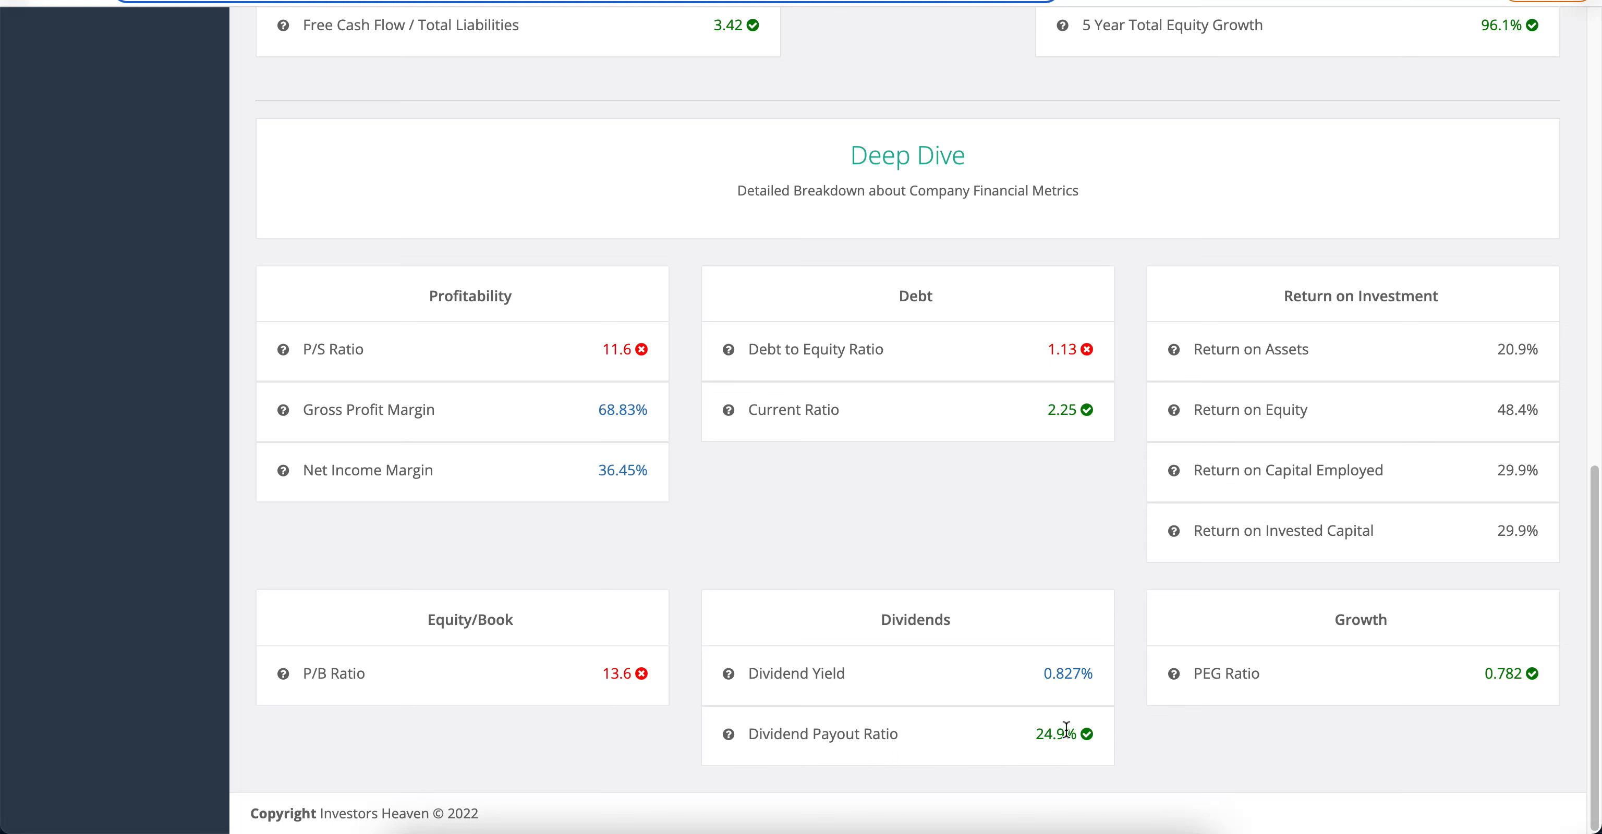
{"action": "mouse_move", "coordinate": [1073, 721]}
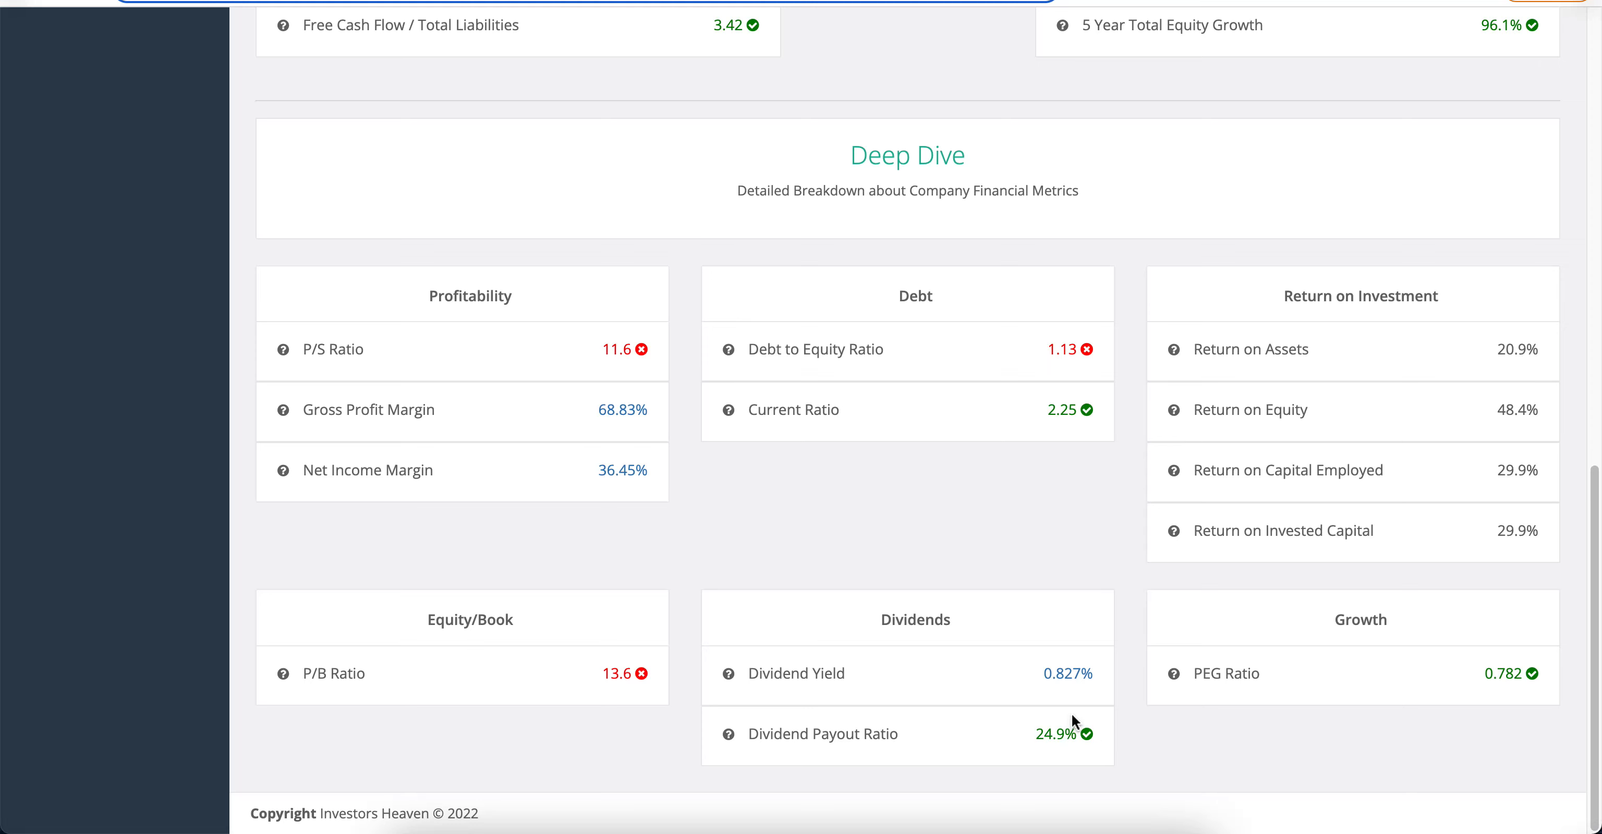
{"action": "mouse_move", "coordinate": [1080, 714]}
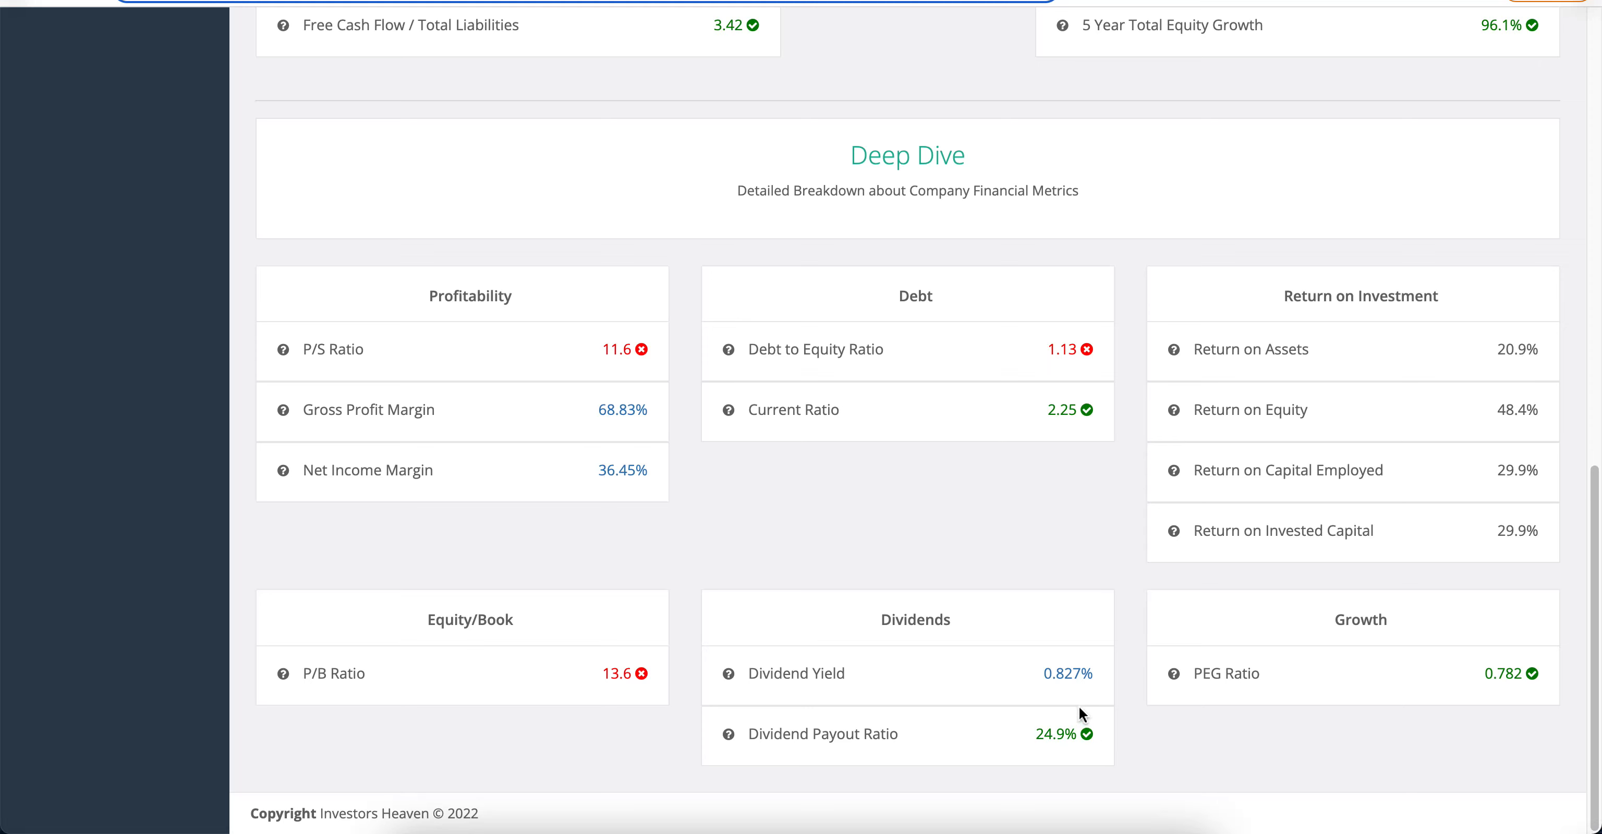
{"action": "scroll", "scroll_direction": "up", "scroll_amount": 3}
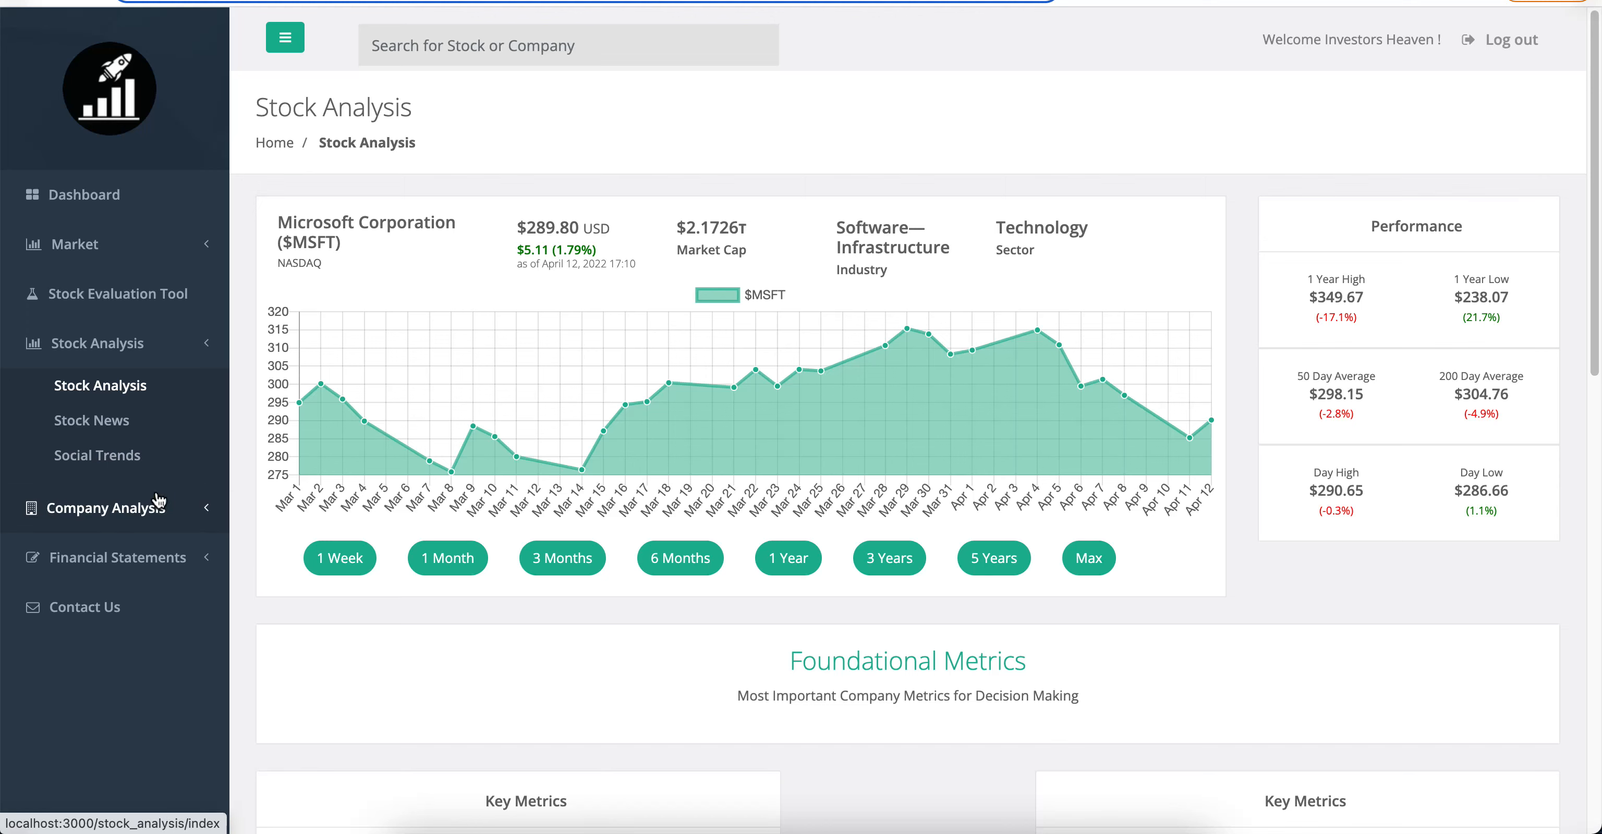
{"action": "left_click", "coordinate": [115, 557]}
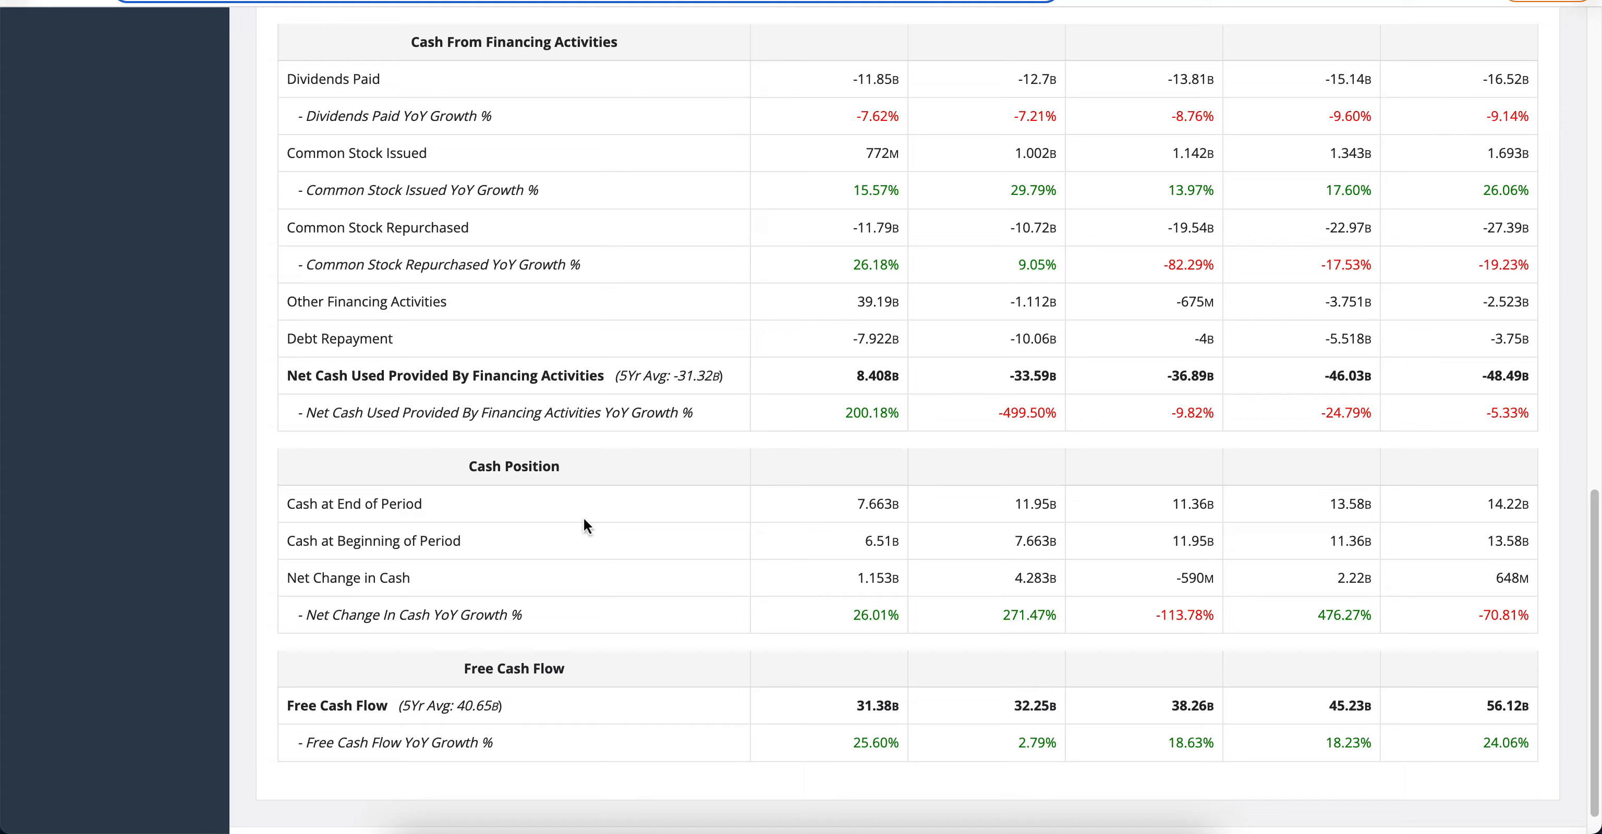
{"action": "scroll", "scroll_direction": "down", "scroll_amount": 3}
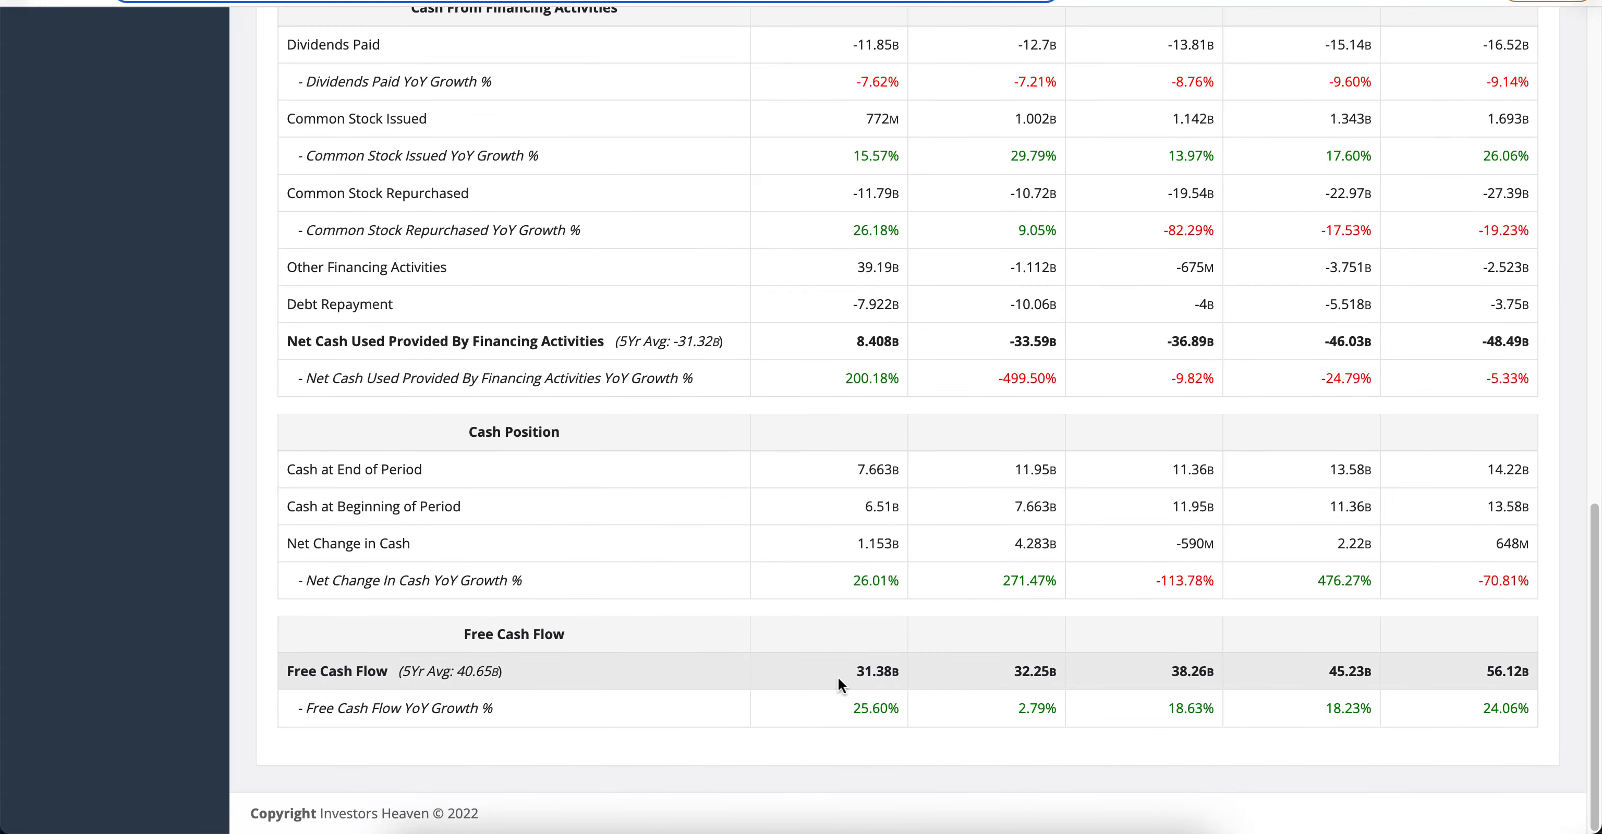
{"action": "mouse_move", "coordinate": [866, 676]}
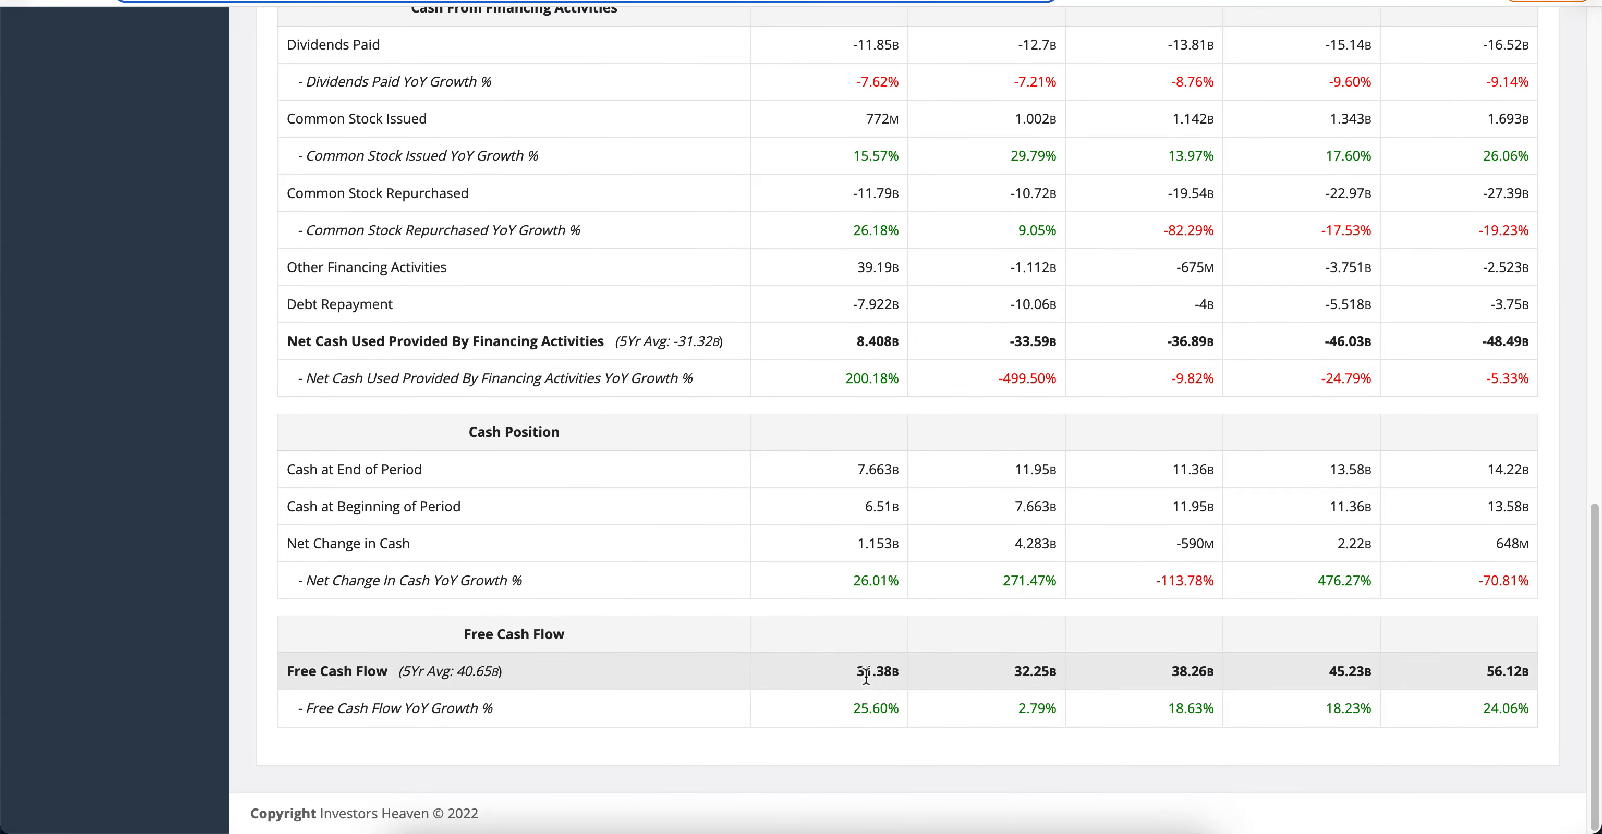
{"action": "mouse_move", "coordinate": [1463, 682]}
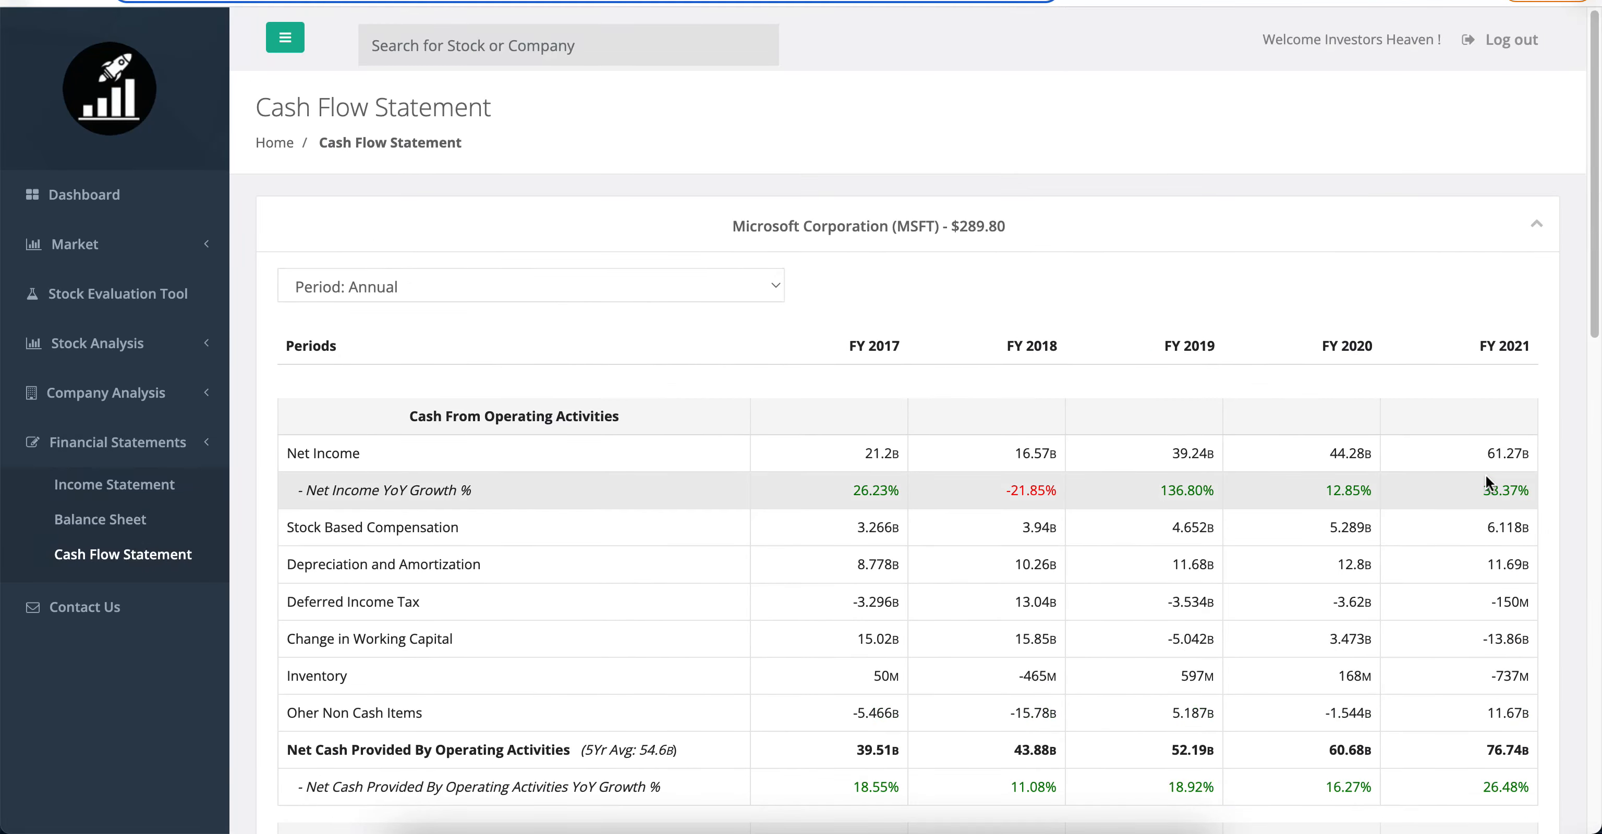
{"action": "mouse_move", "coordinate": [1492, 454]}
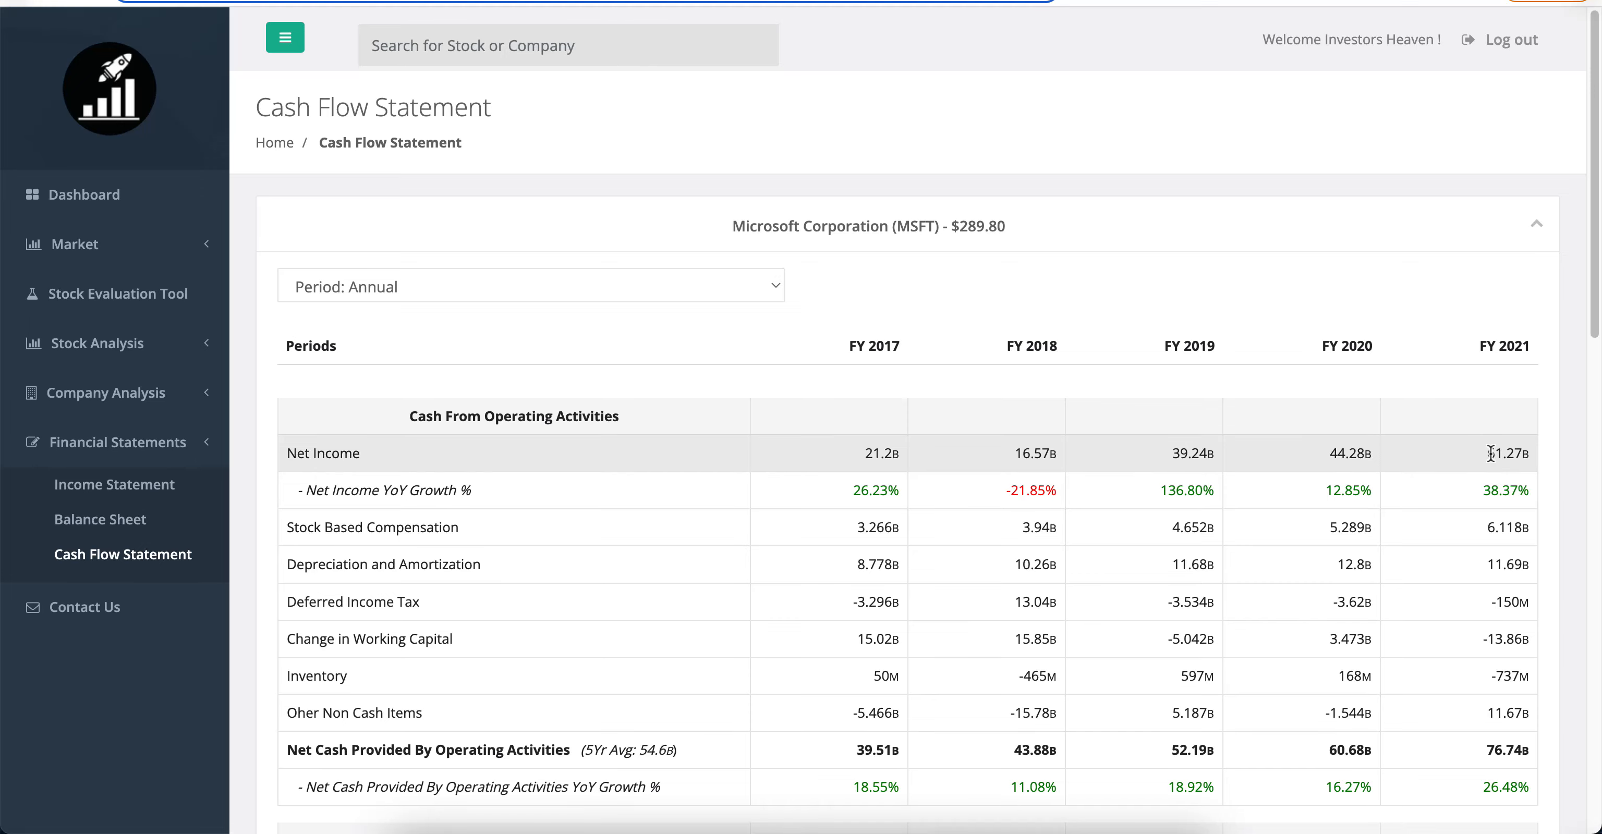
{"action": "scroll", "scroll_direction": "down", "scroll_amount": 3}
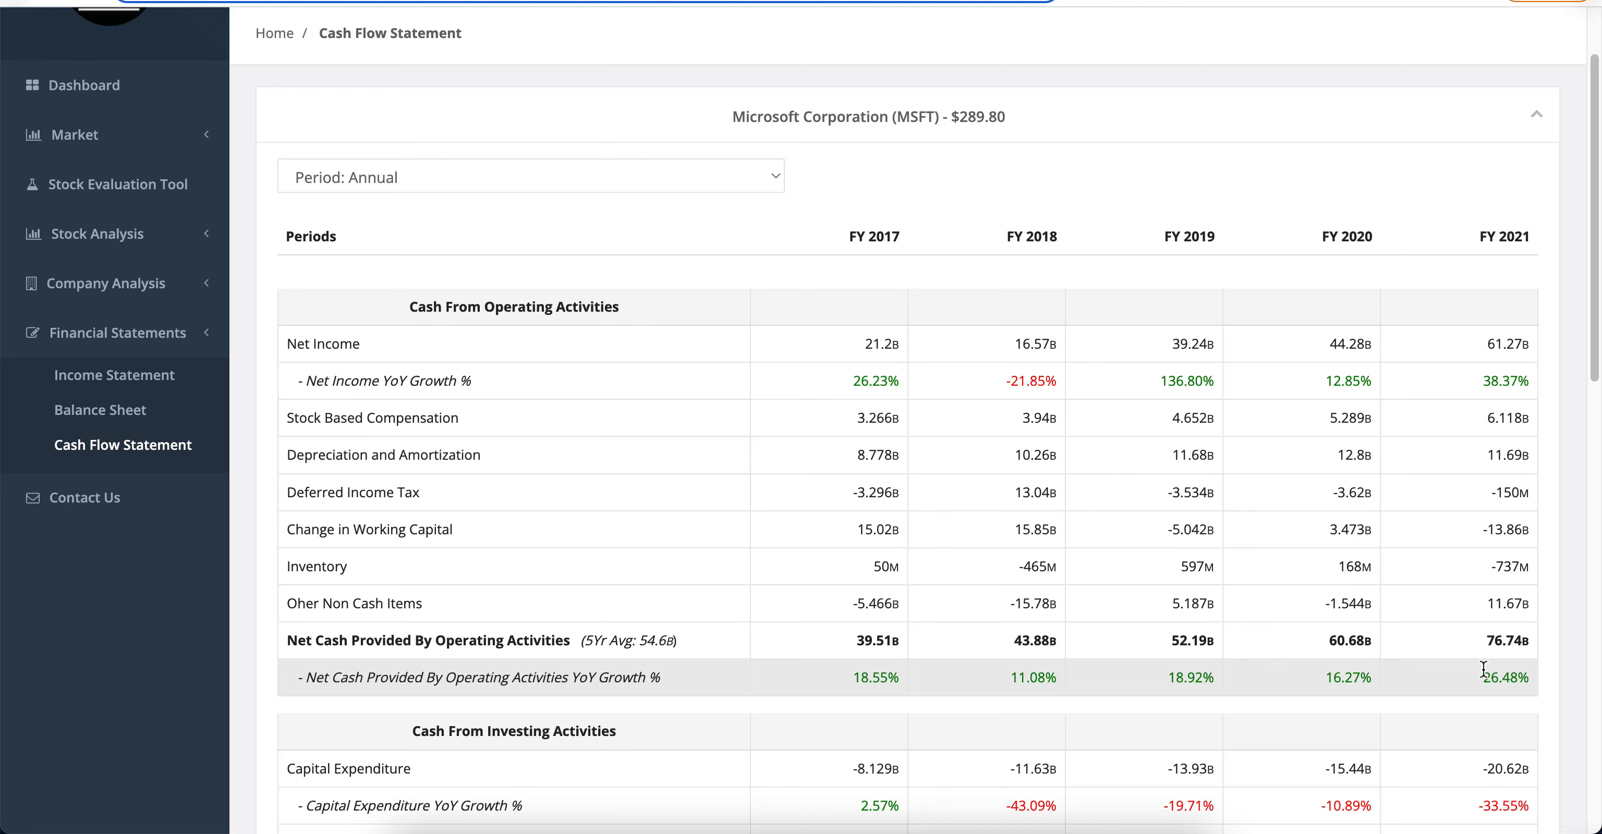
{"action": "mouse_move", "coordinate": [457, 417]}
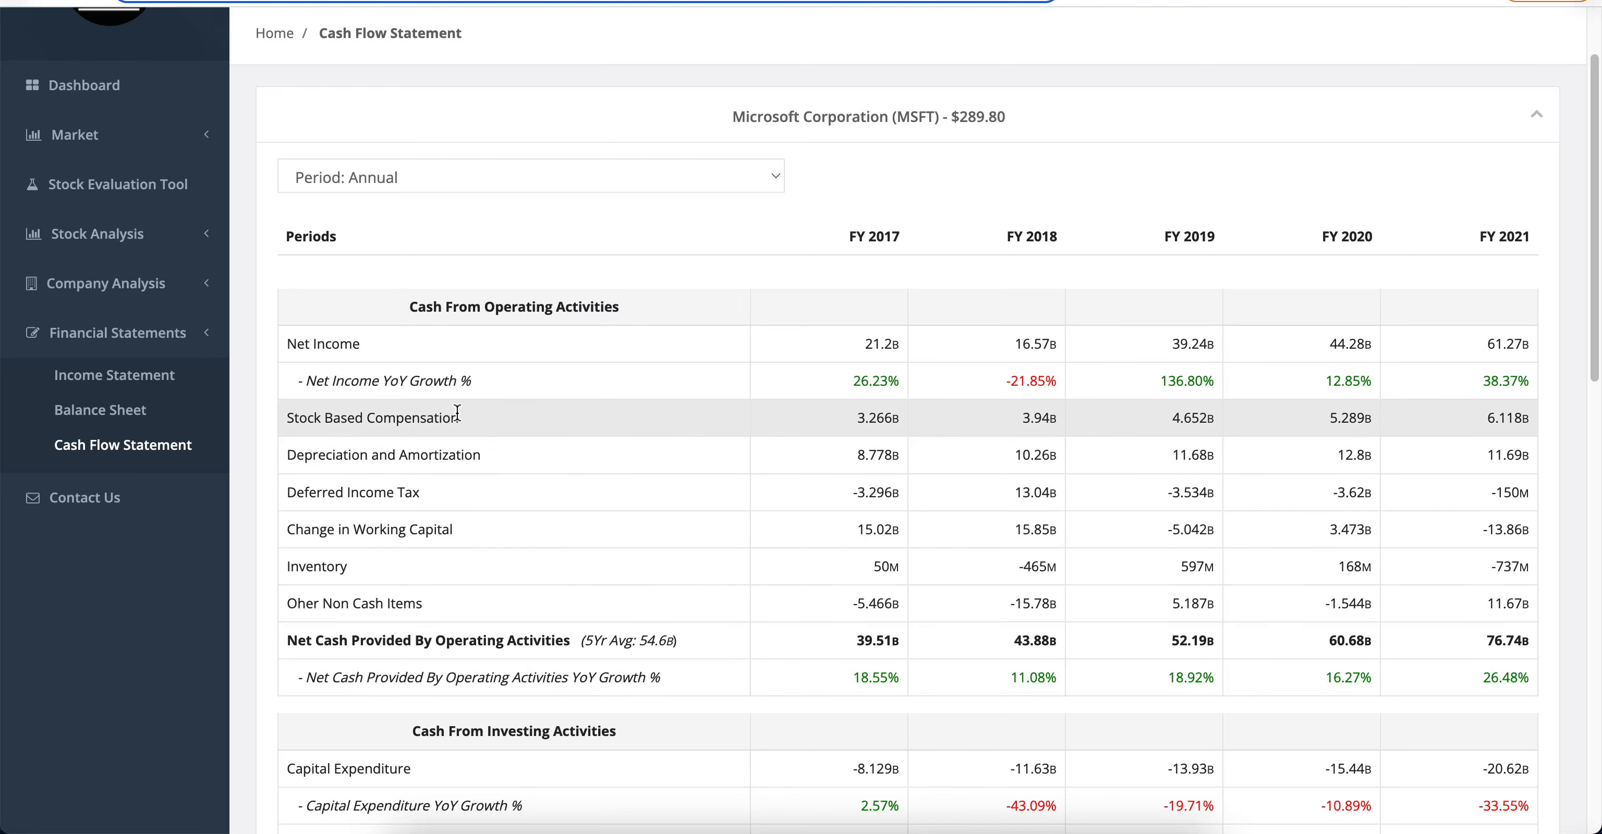
{"action": "mouse_move", "coordinate": [465, 455]}
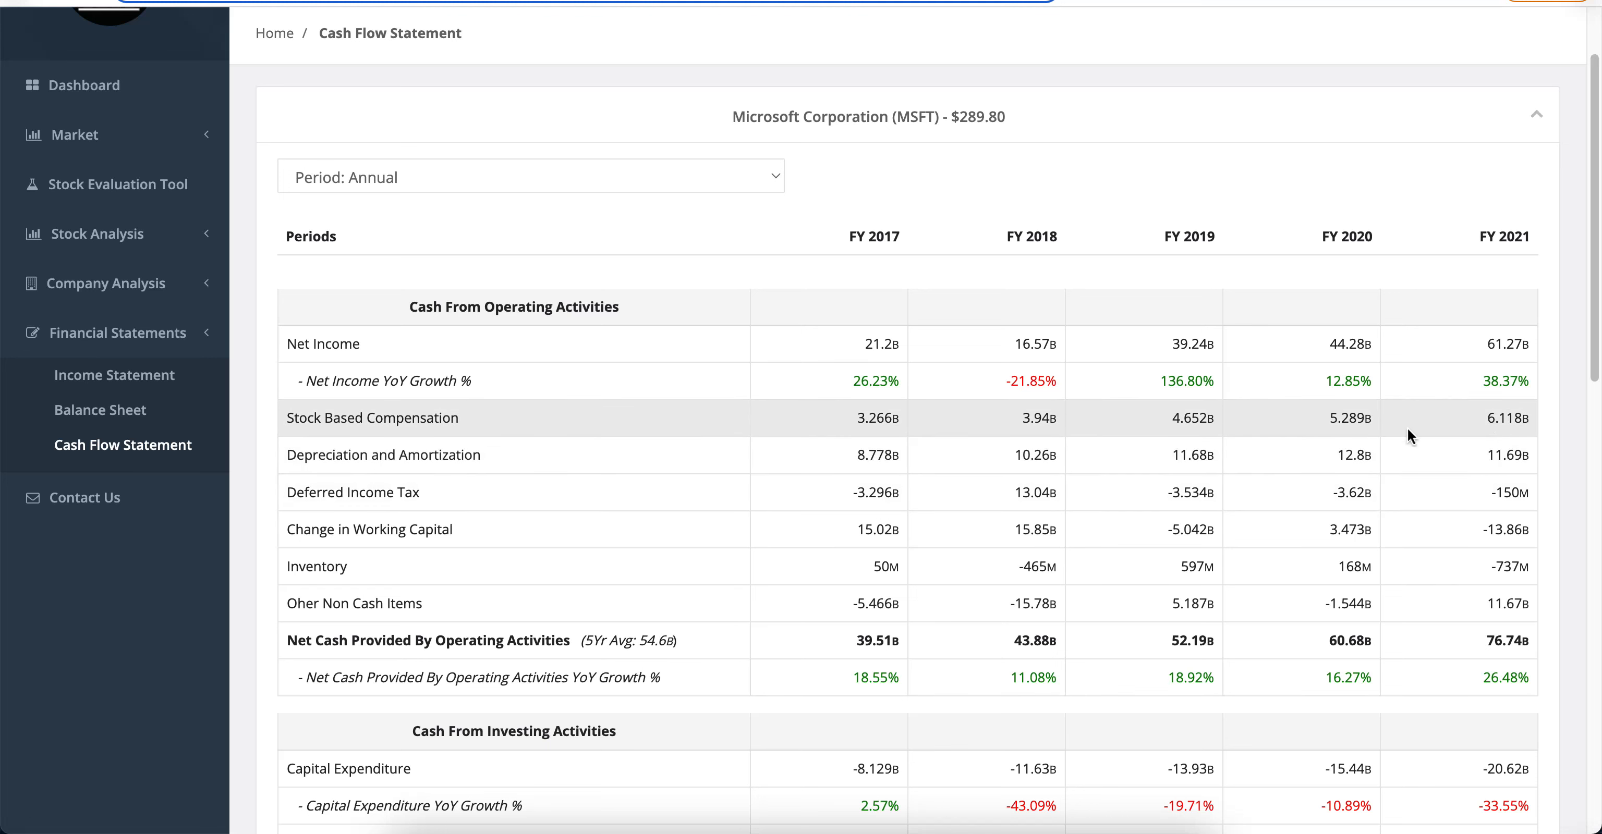
{"action": "mouse_move", "coordinate": [1436, 443]}
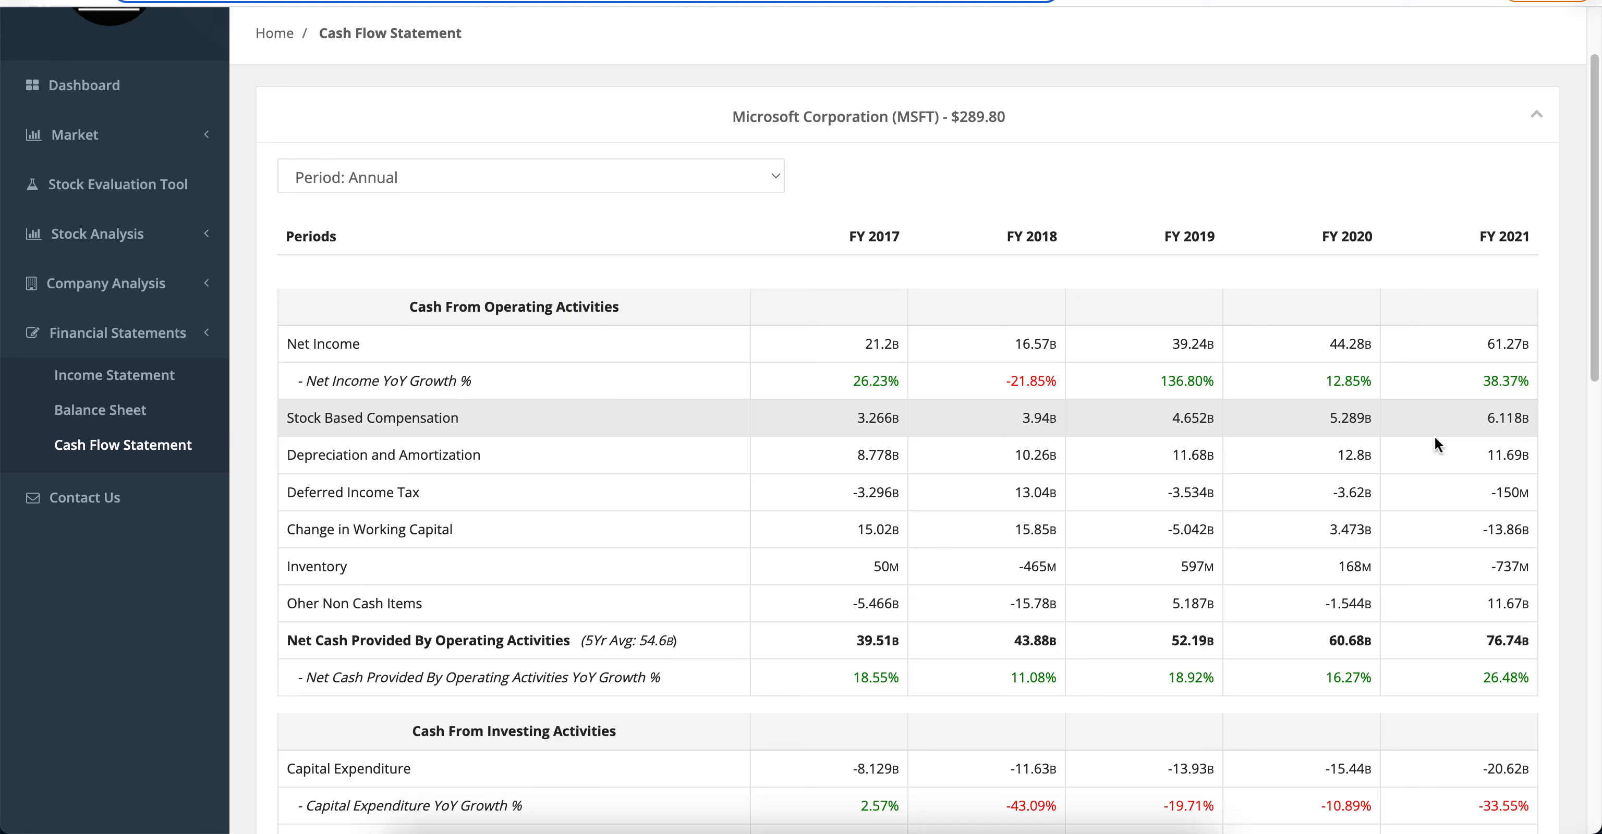
{"action": "mouse_move", "coordinate": [1418, 451]}
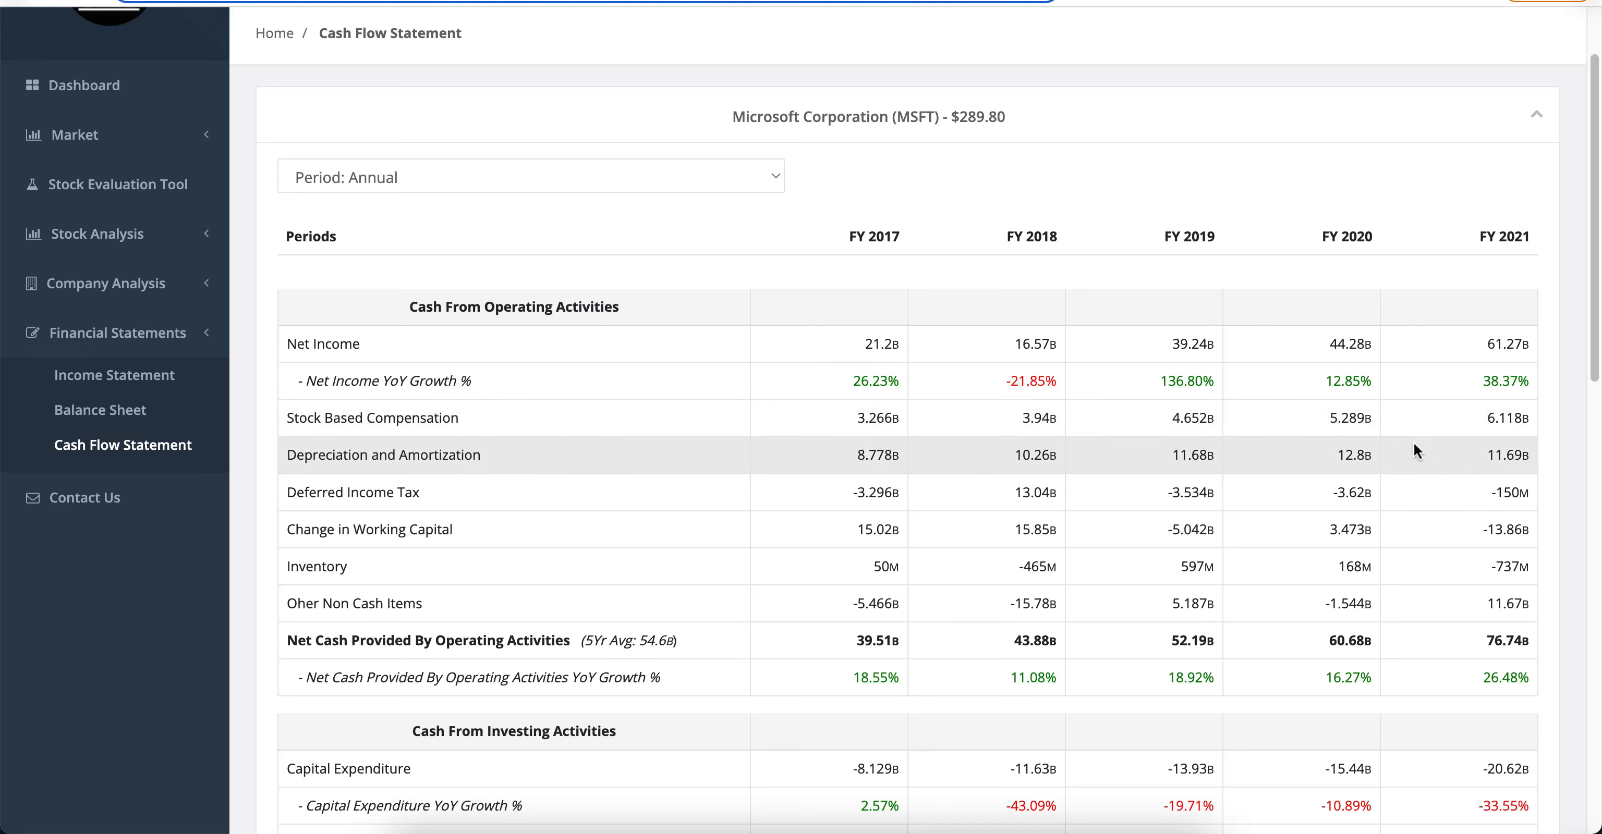
{"action": "mouse_move", "coordinate": [1461, 670]}
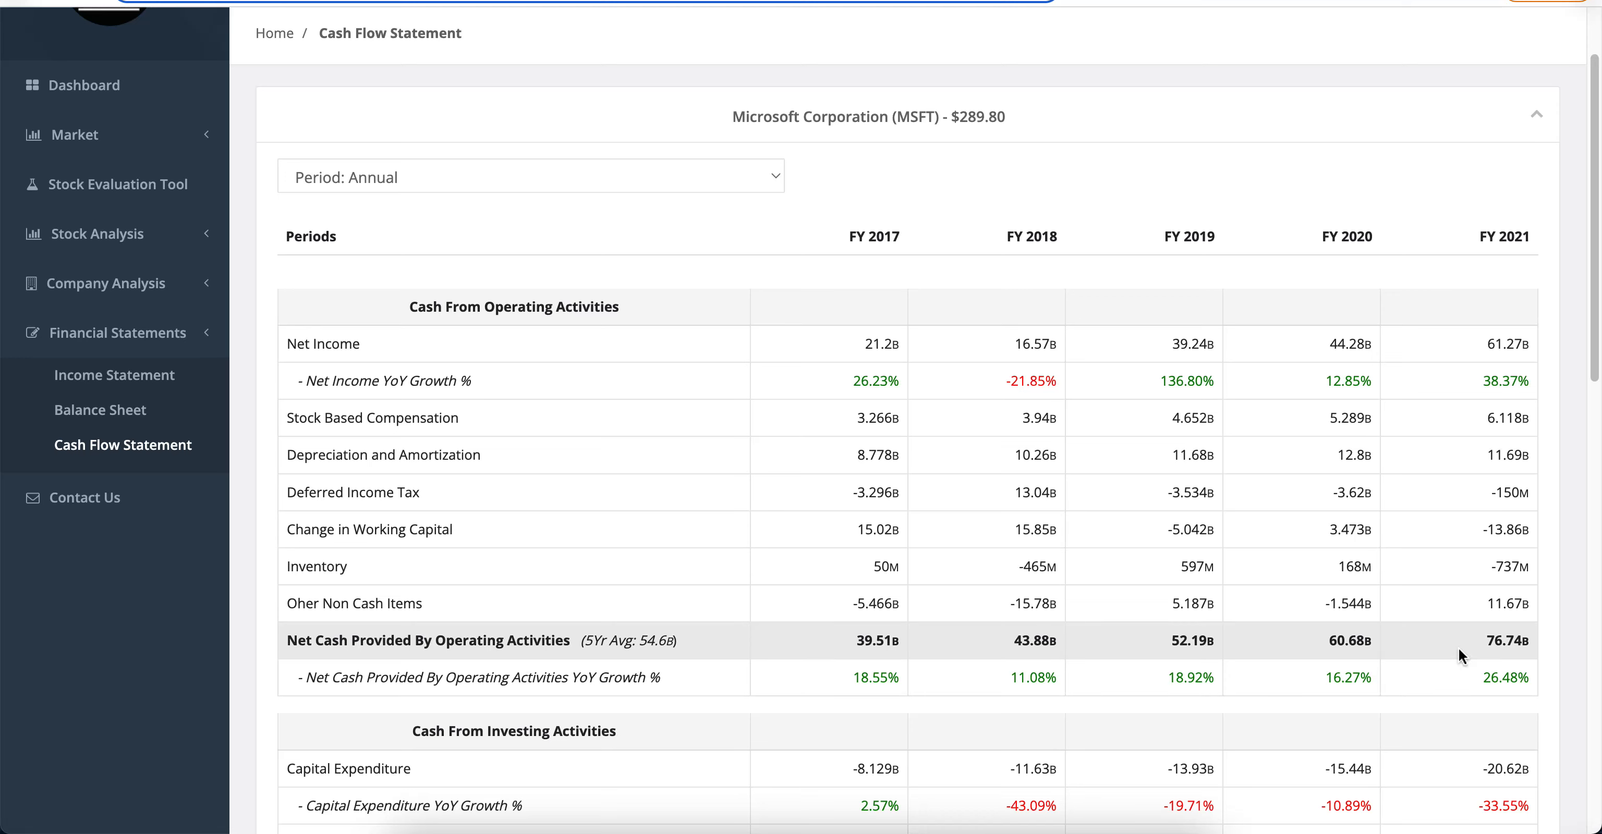
{"action": "scroll", "scroll_direction": "down", "scroll_amount": 3}
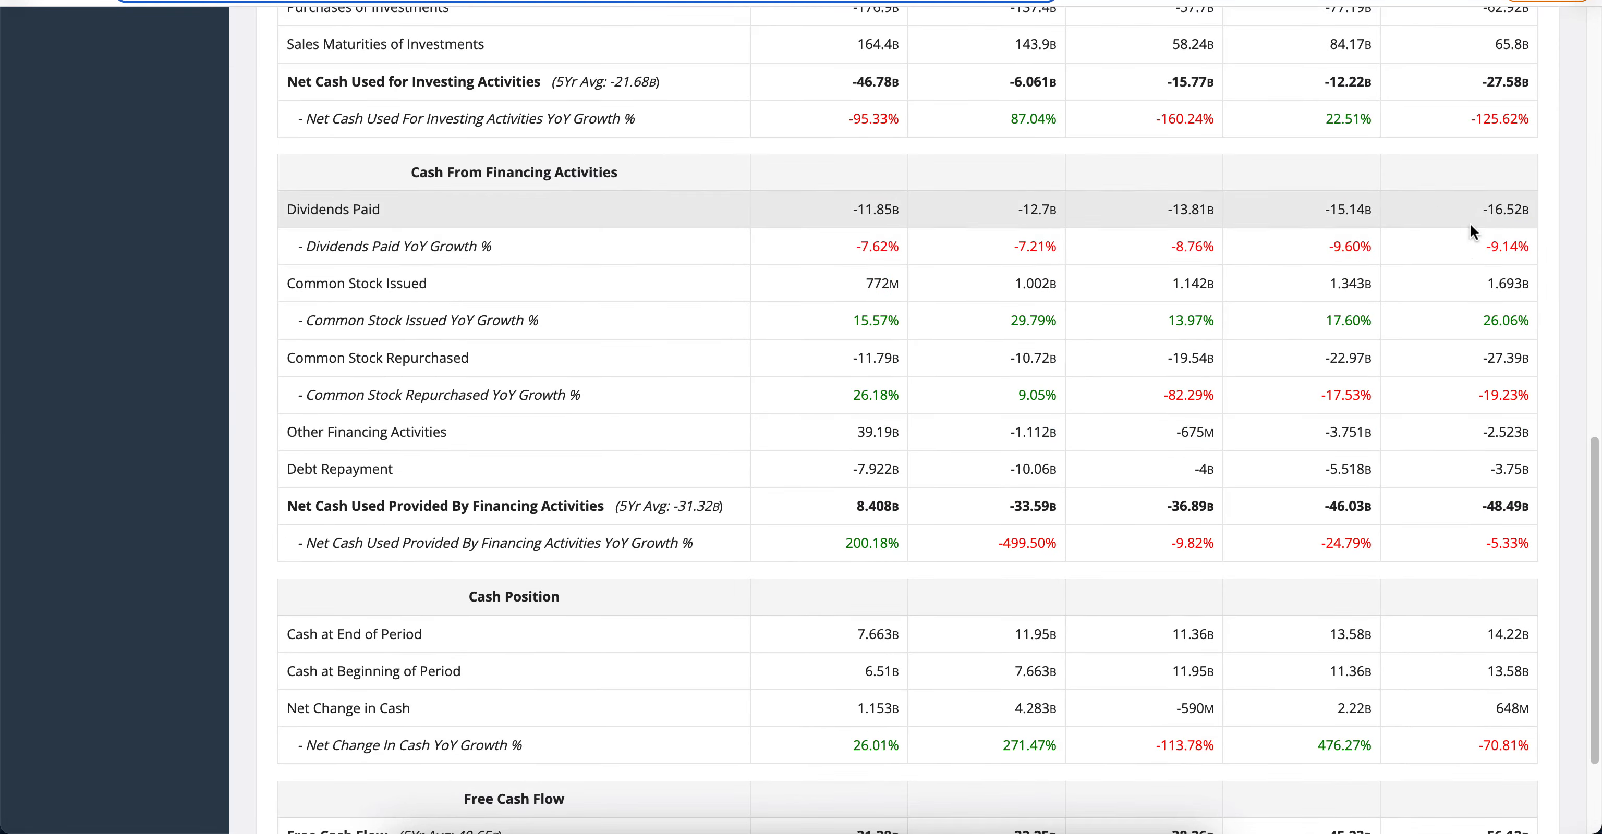
{"action": "scroll", "scroll_direction": "down", "scroll_amount": 3}
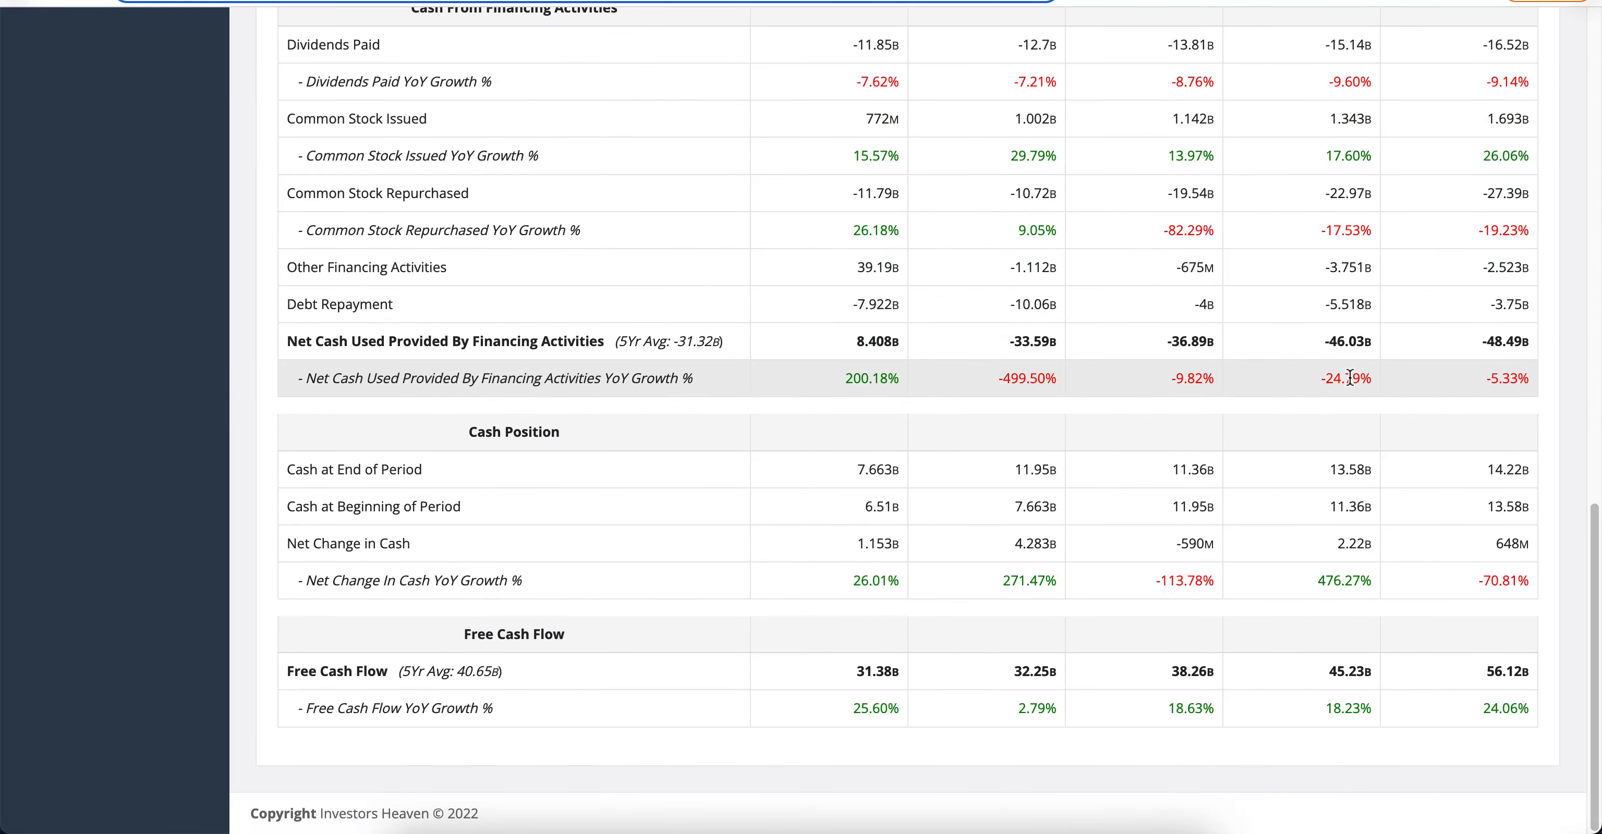
{"action": "mouse_move", "coordinate": [1443, 663]}
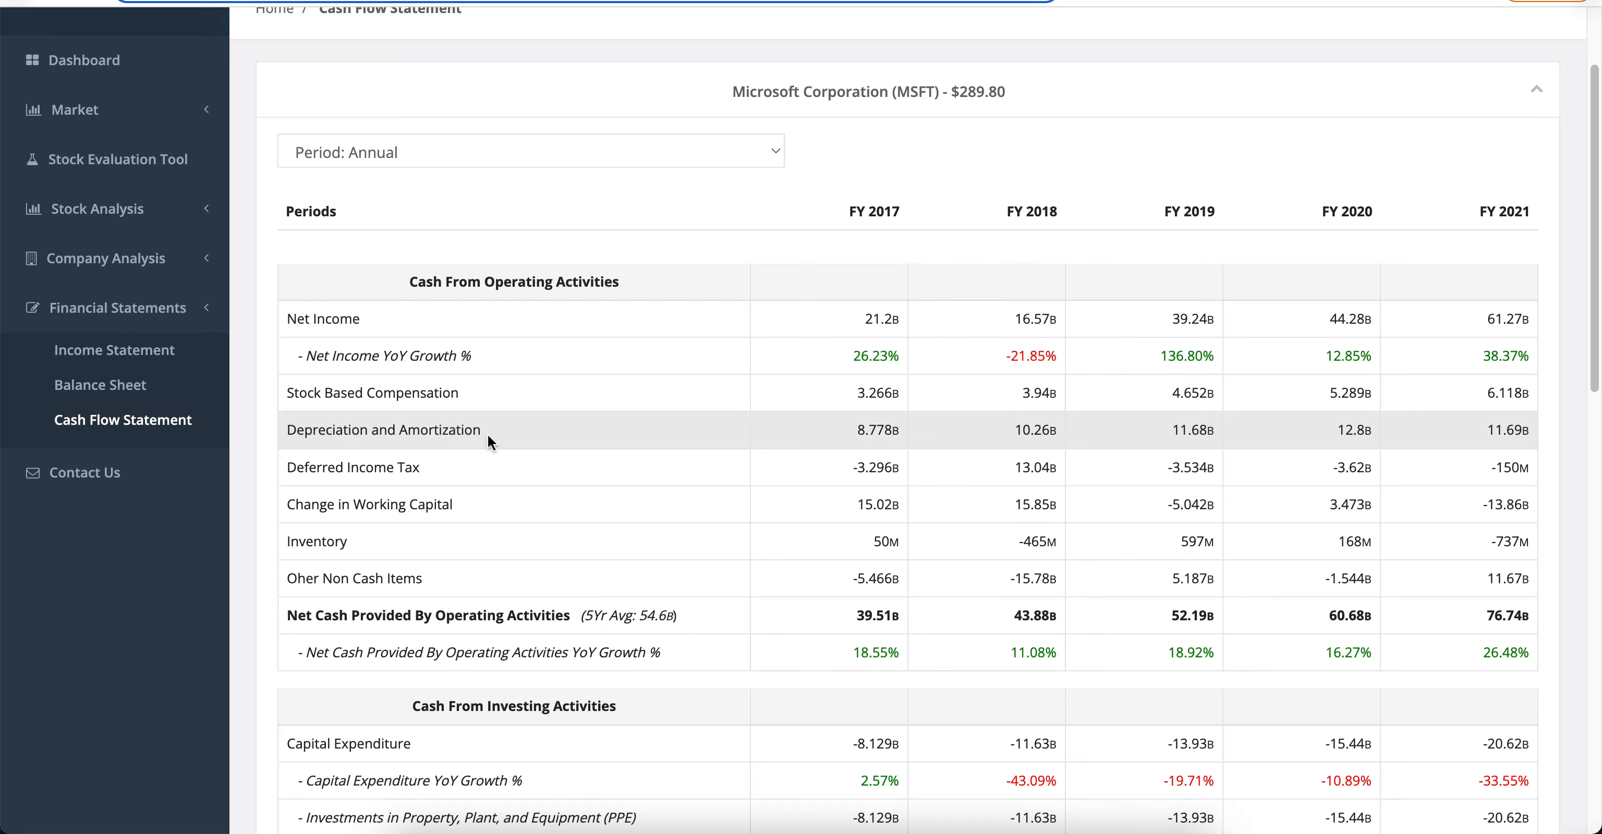
{"action": "mouse_move", "coordinate": [512, 509]}
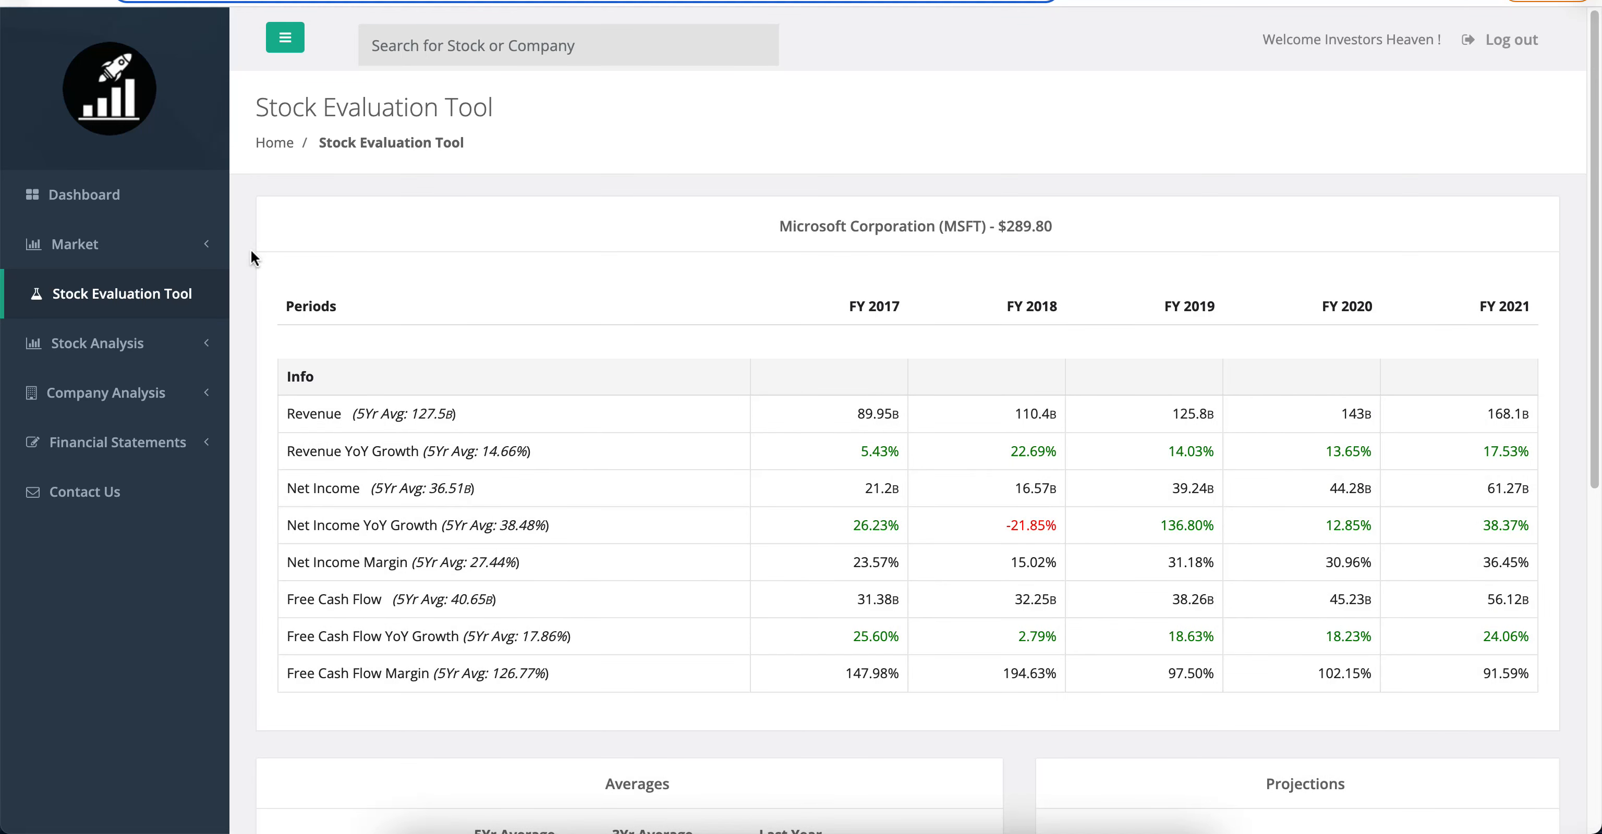
{"action": "mouse_move", "coordinate": [969, 149]}
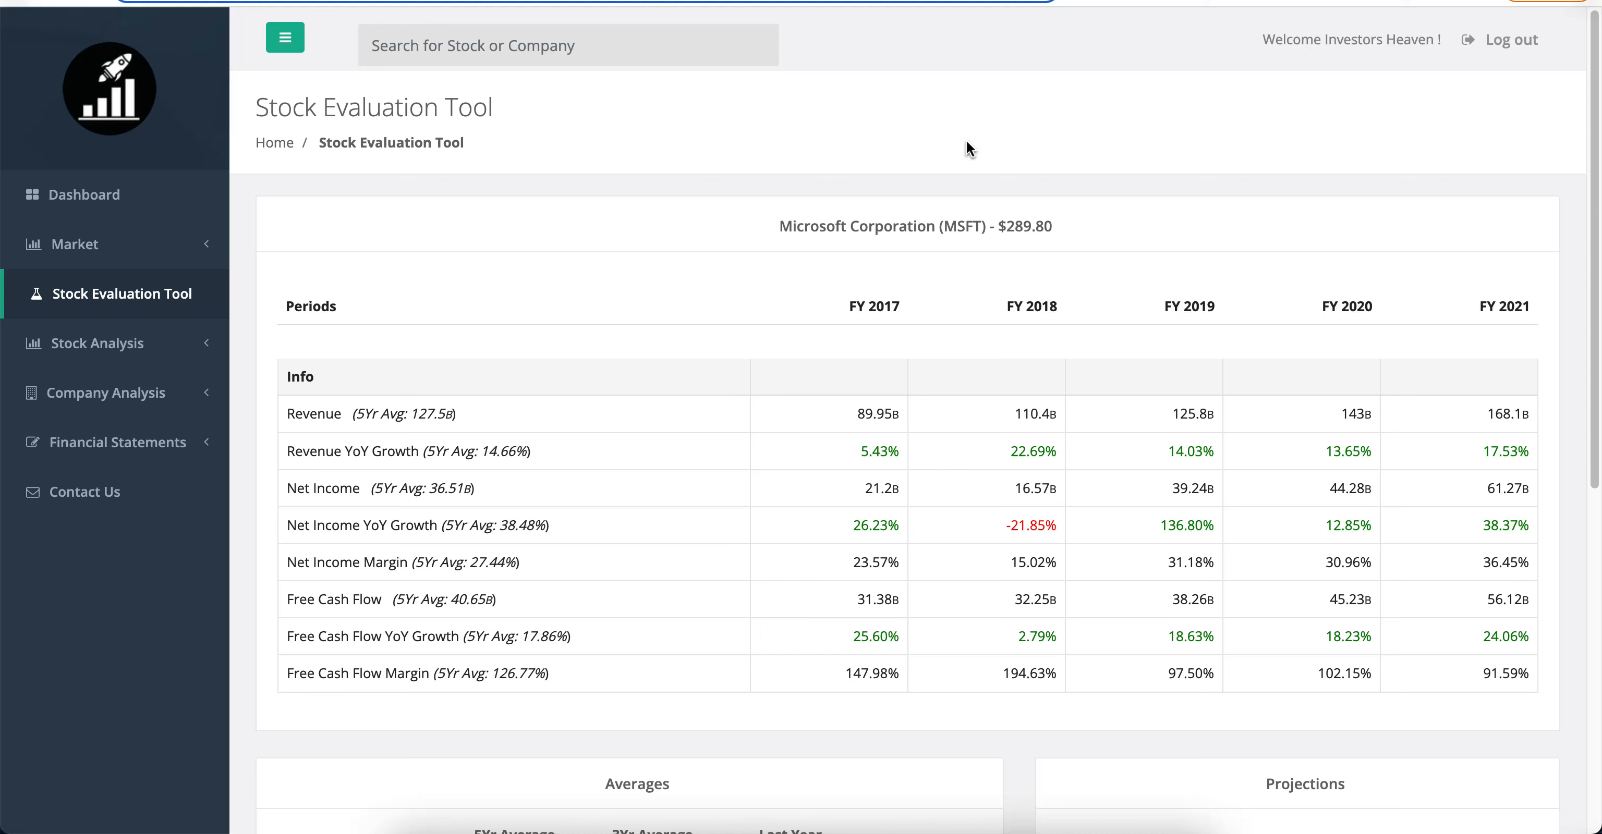
{"action": "mouse_move", "coordinate": [814, 62]}
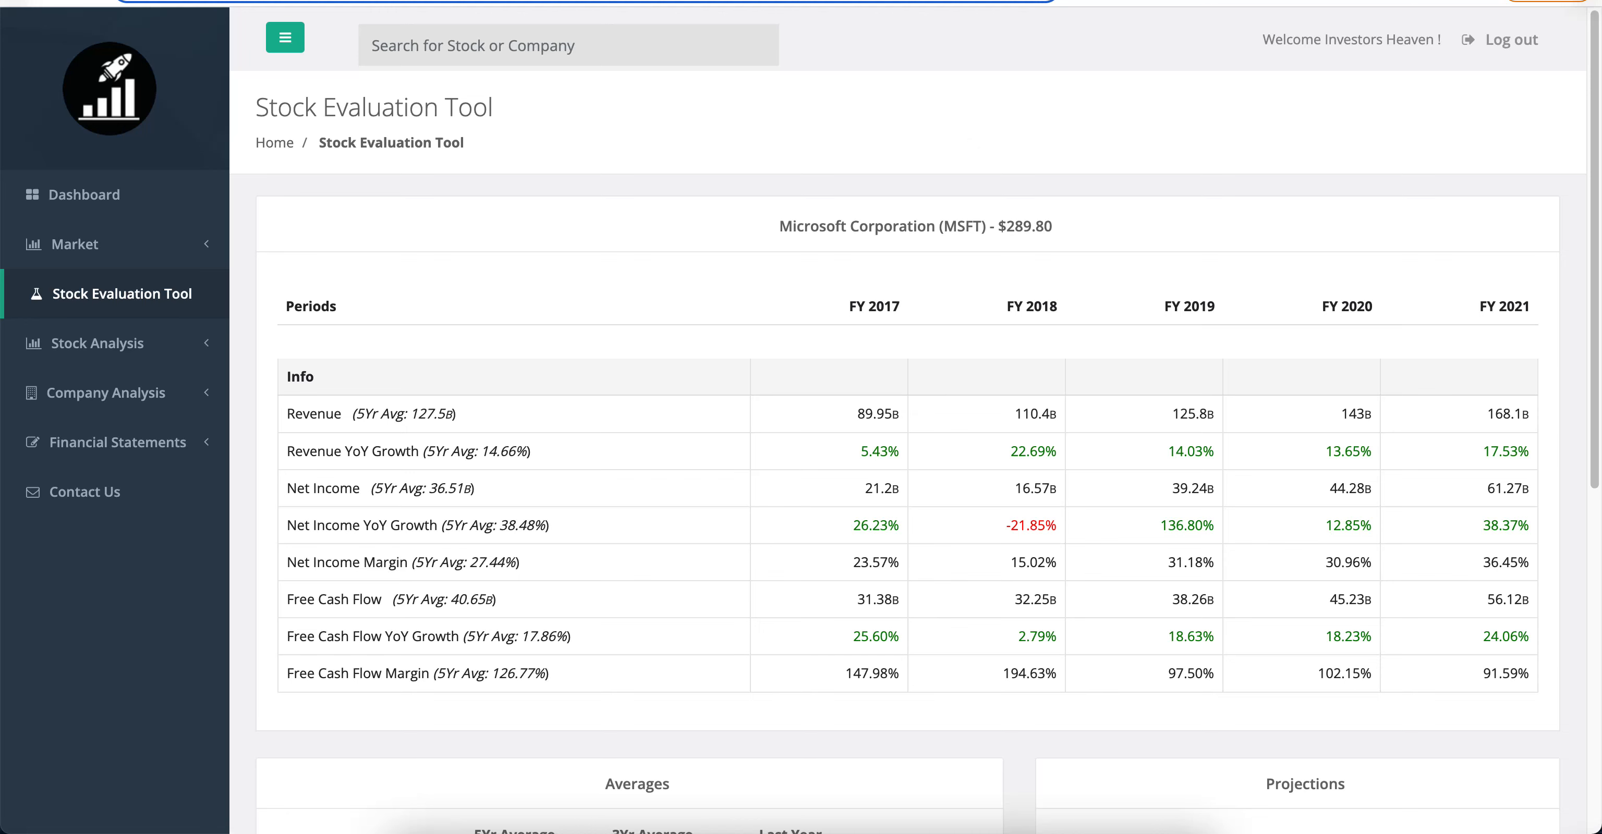
- Scroll the Stock Evaluation Tool to the FY2017–FY2021 averages and empty projections form
{"action": "scroll", "scroll_direction": "down", "scroll_amount": 3}
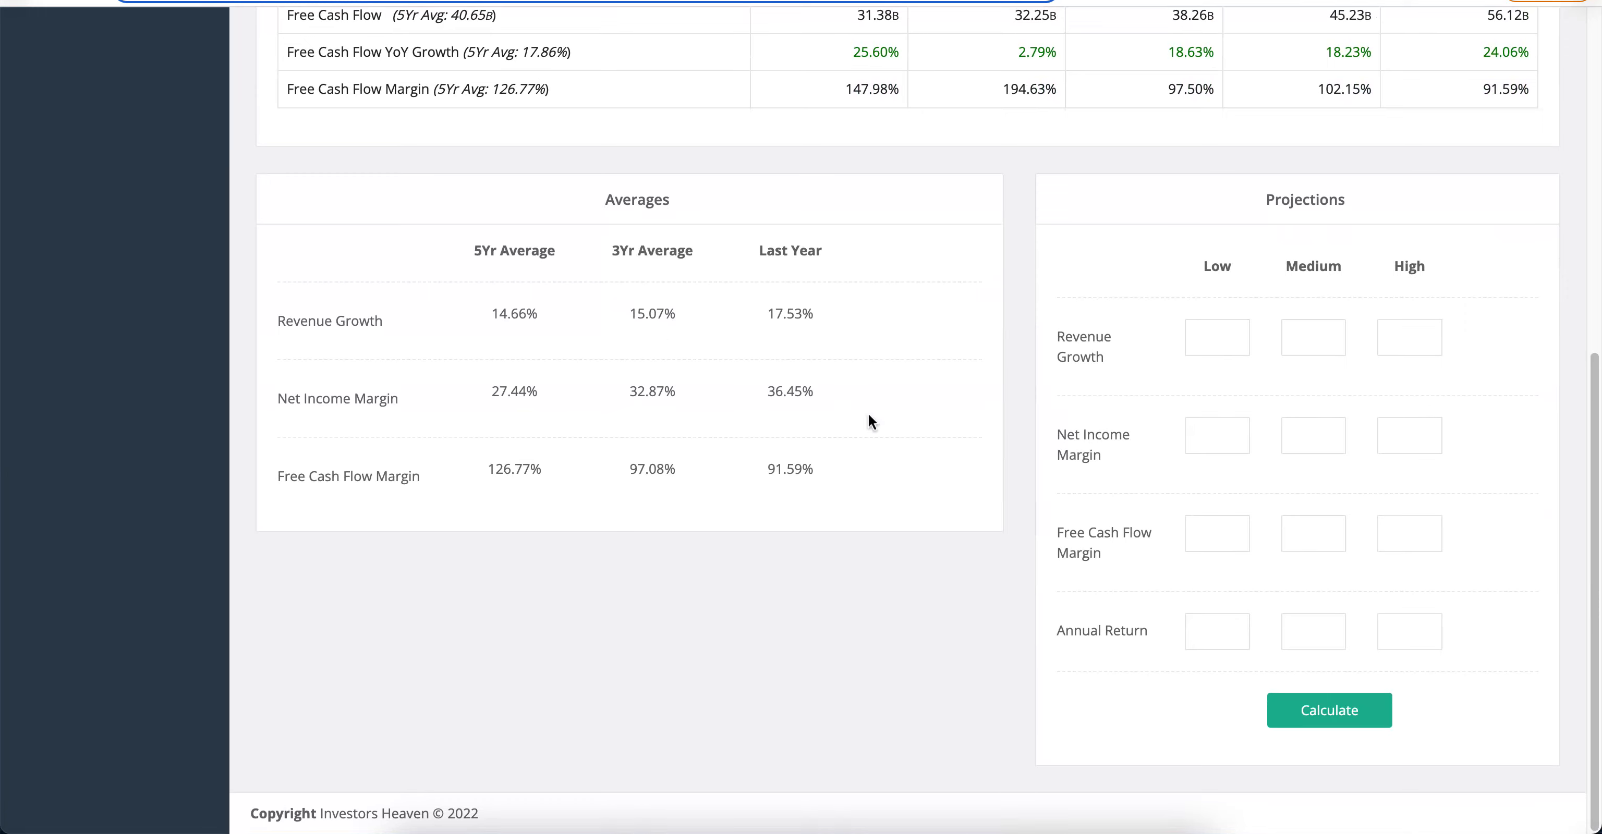
{"action": "scroll", "scroll_direction": "up", "scroll_amount": 3}
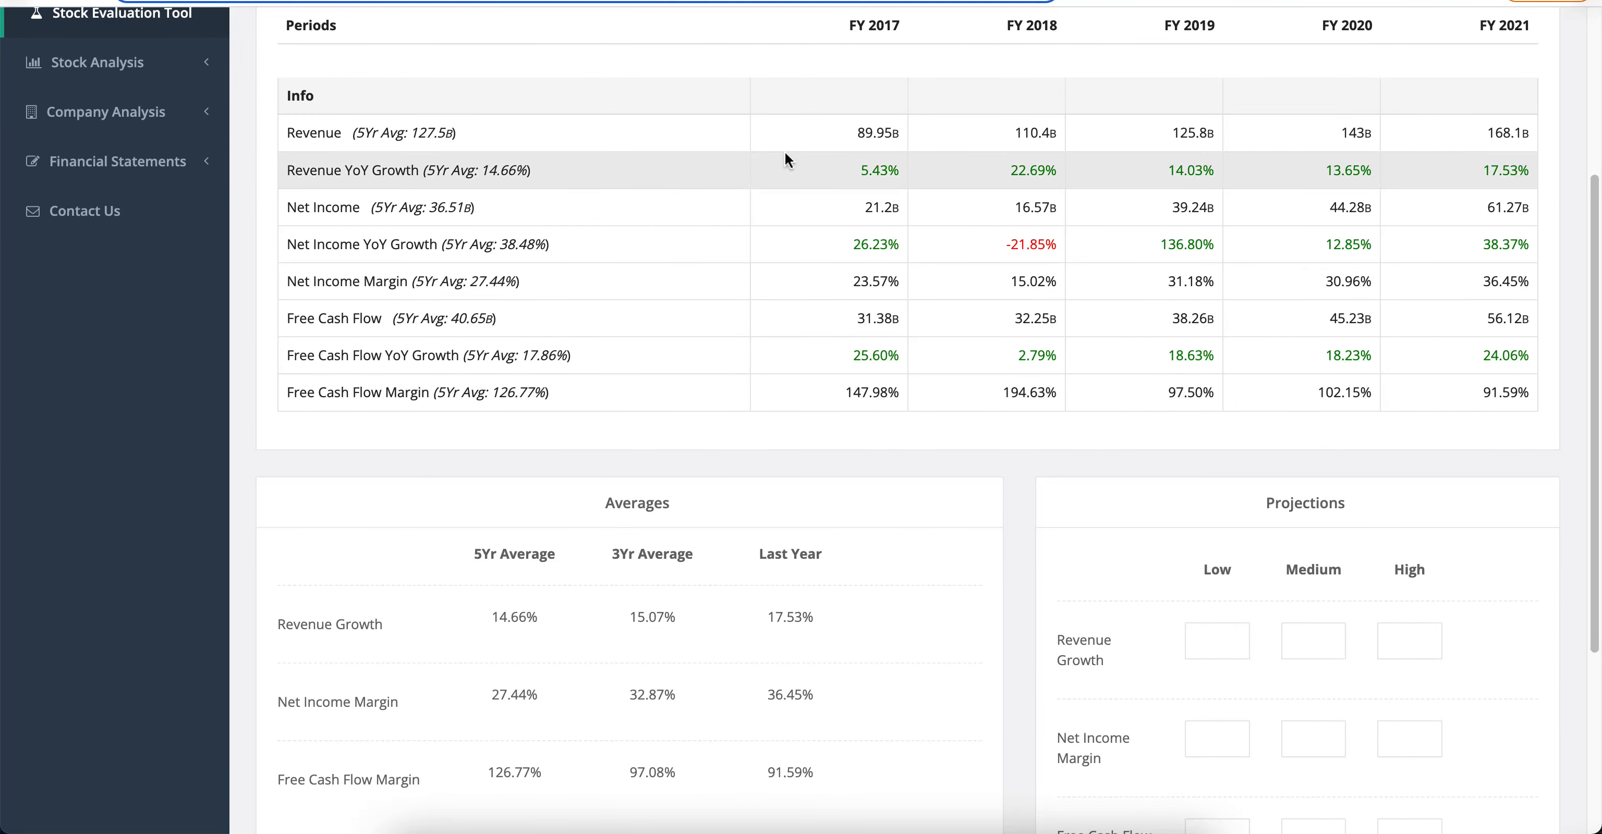
{"action": "mouse_move", "coordinate": [1302, 194]}
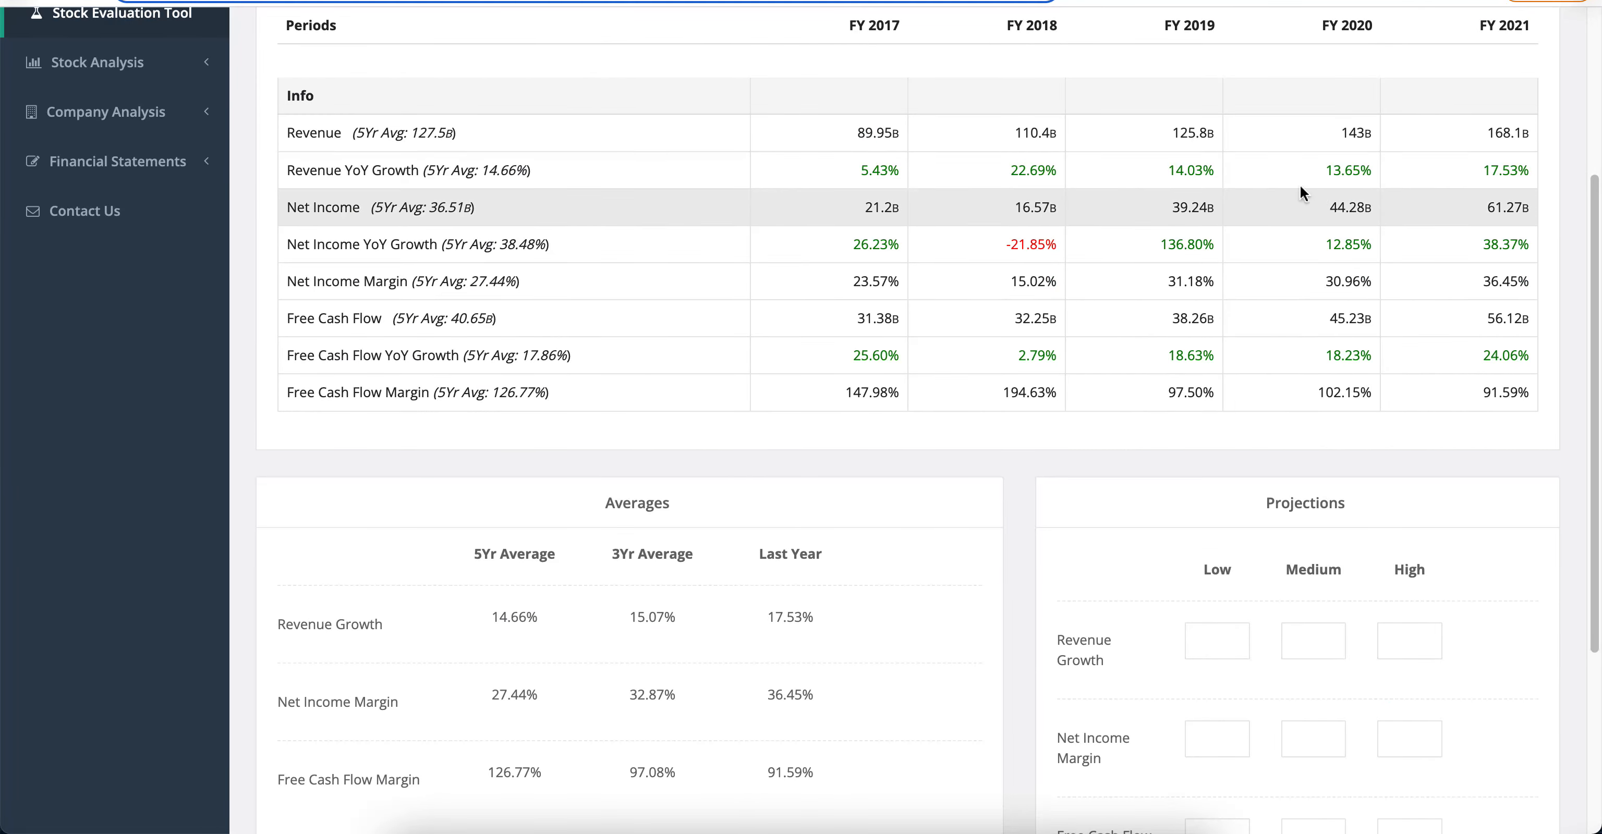
{"action": "mouse_move", "coordinate": [1074, 490]}
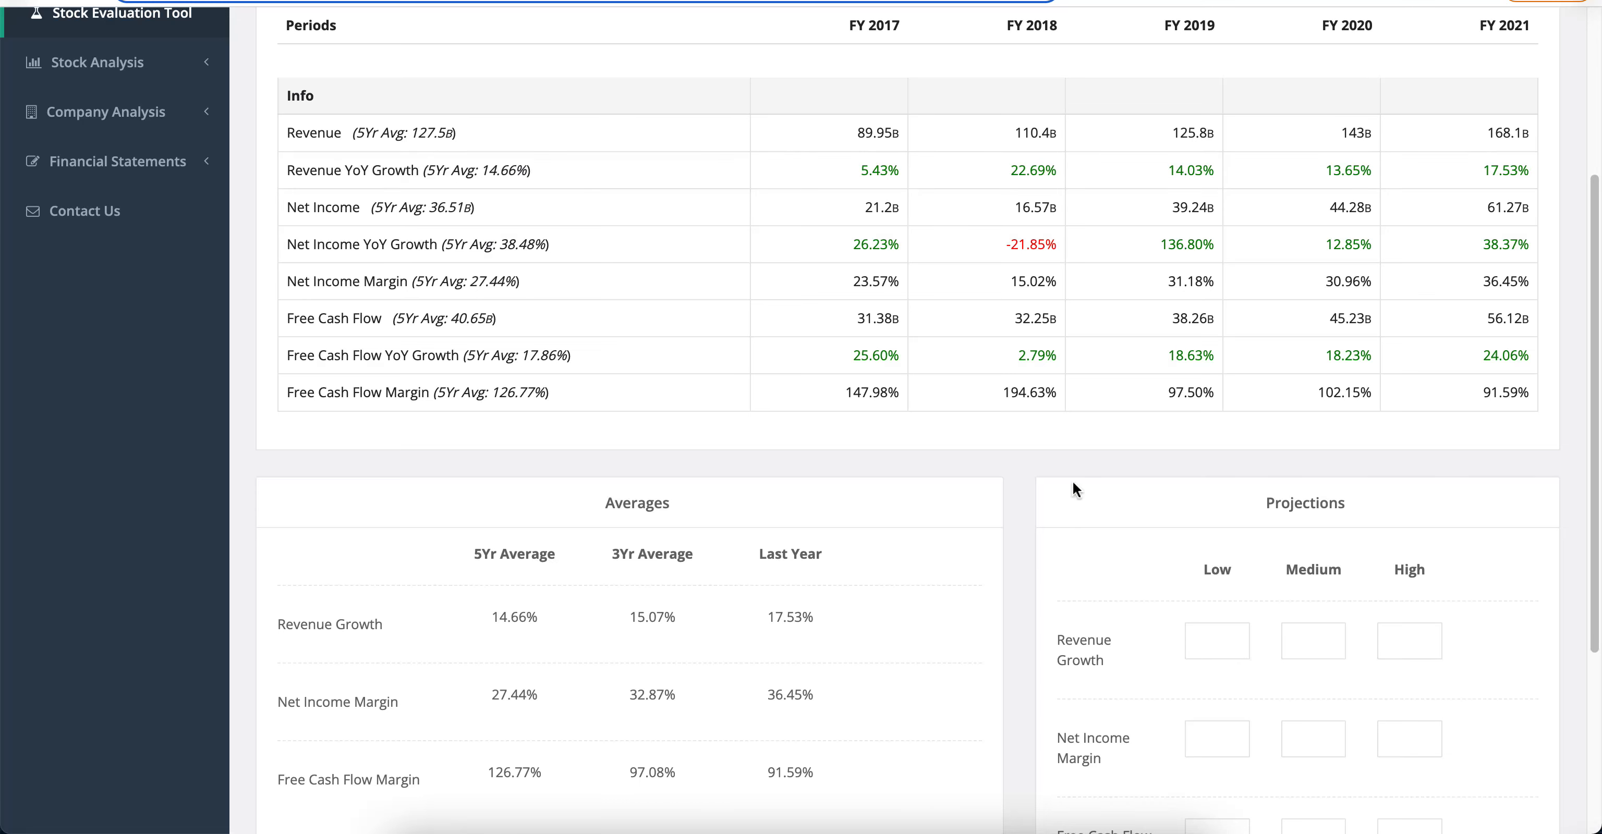
{"action": "scroll", "scroll_direction": "down", "scroll_amount": 3}
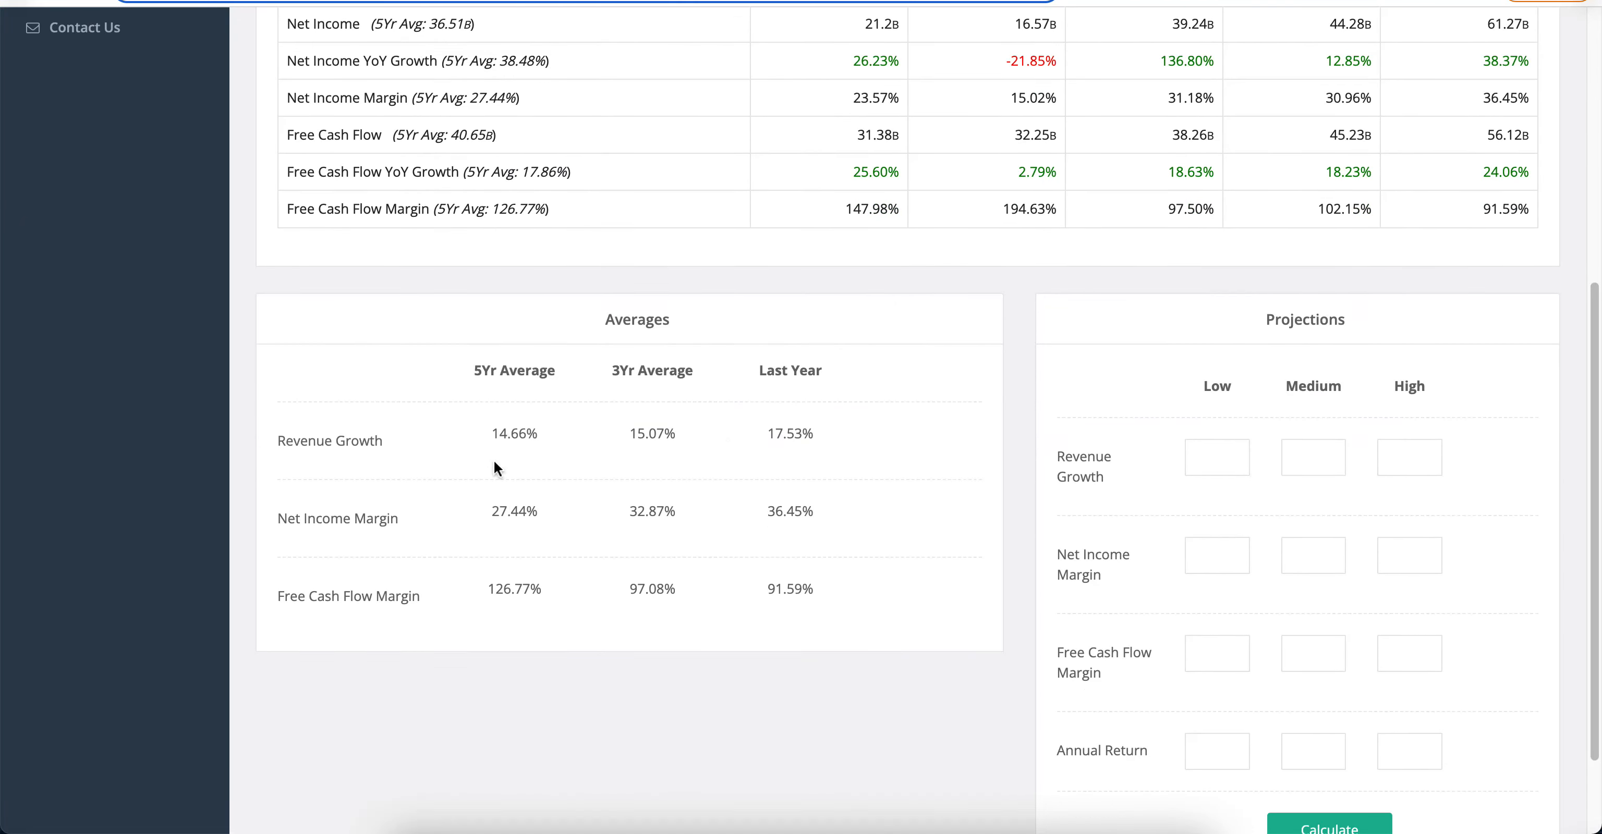
{"action": "mouse_move", "coordinate": [1173, 482]}
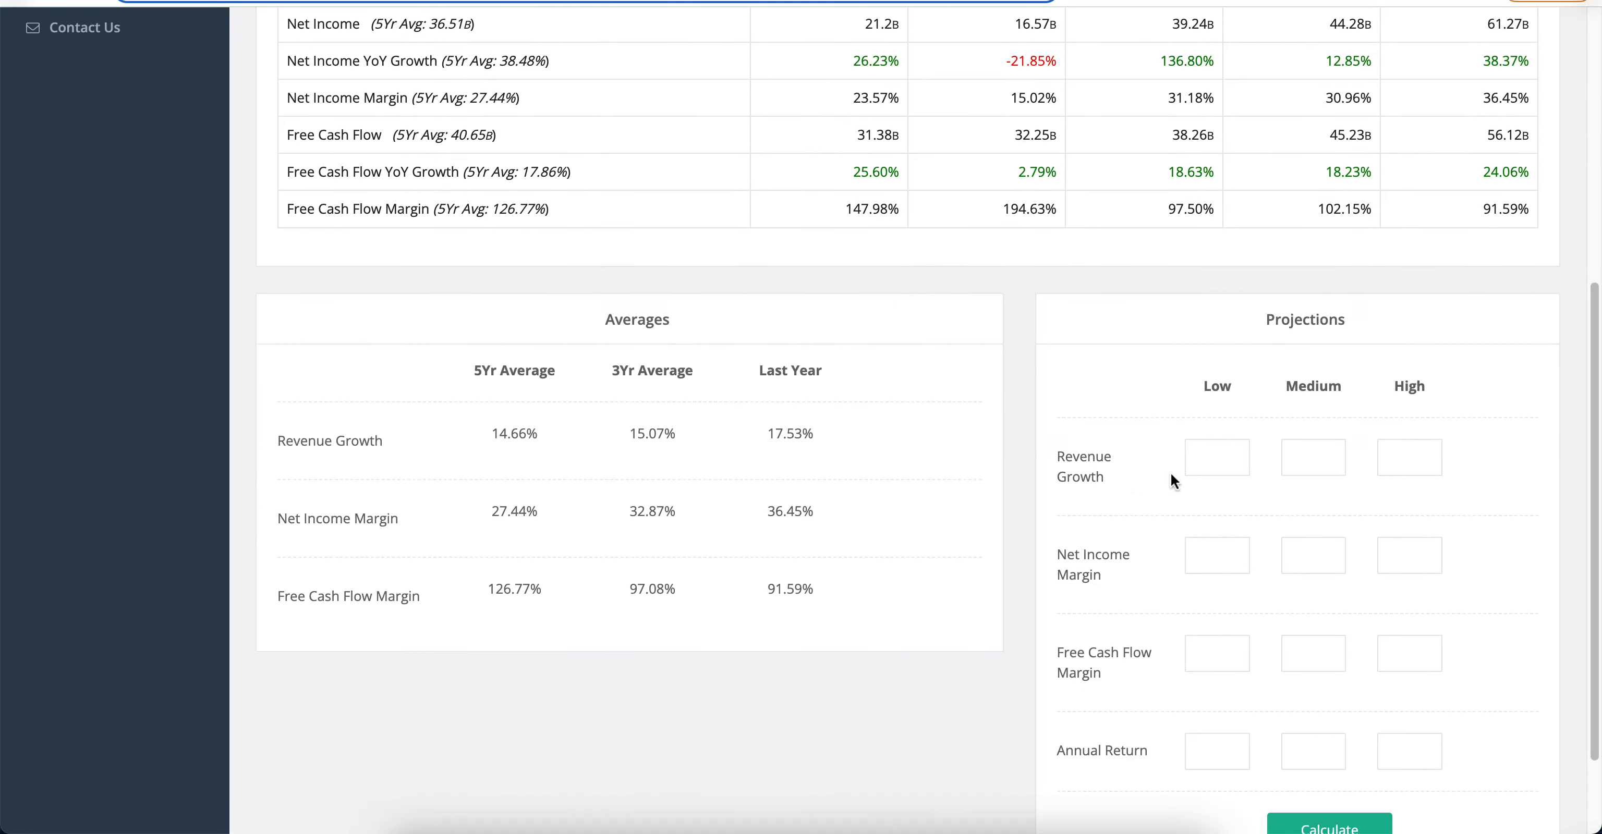
- Fill the projection fields with 8 and 12, 2 and 25, and a 110 free cash flow margin
{"action": "type", "text": "8"}
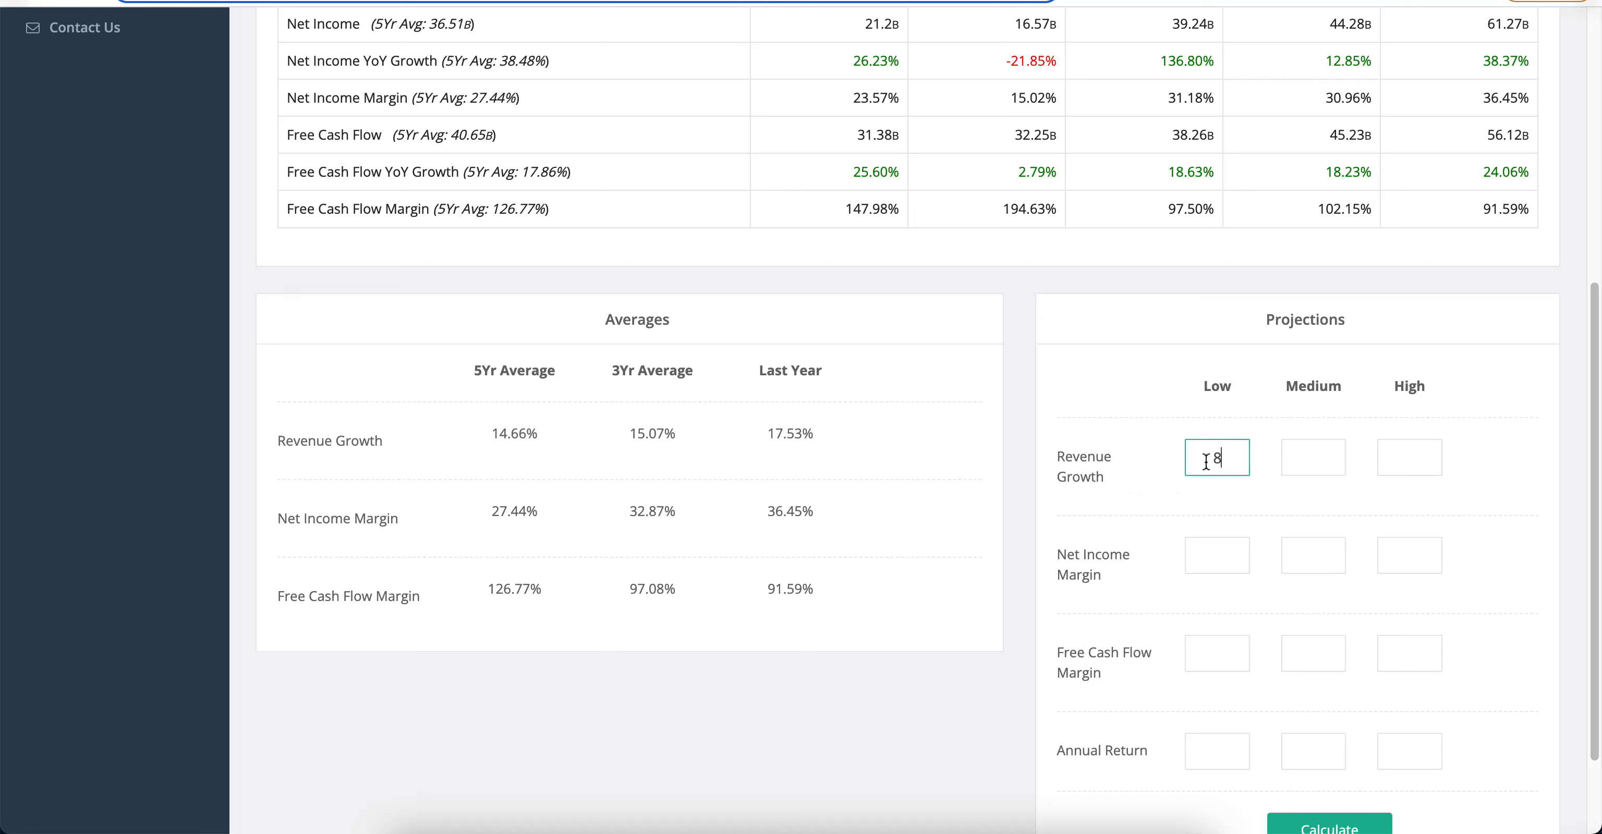
{"action": "type", "text": "12"}
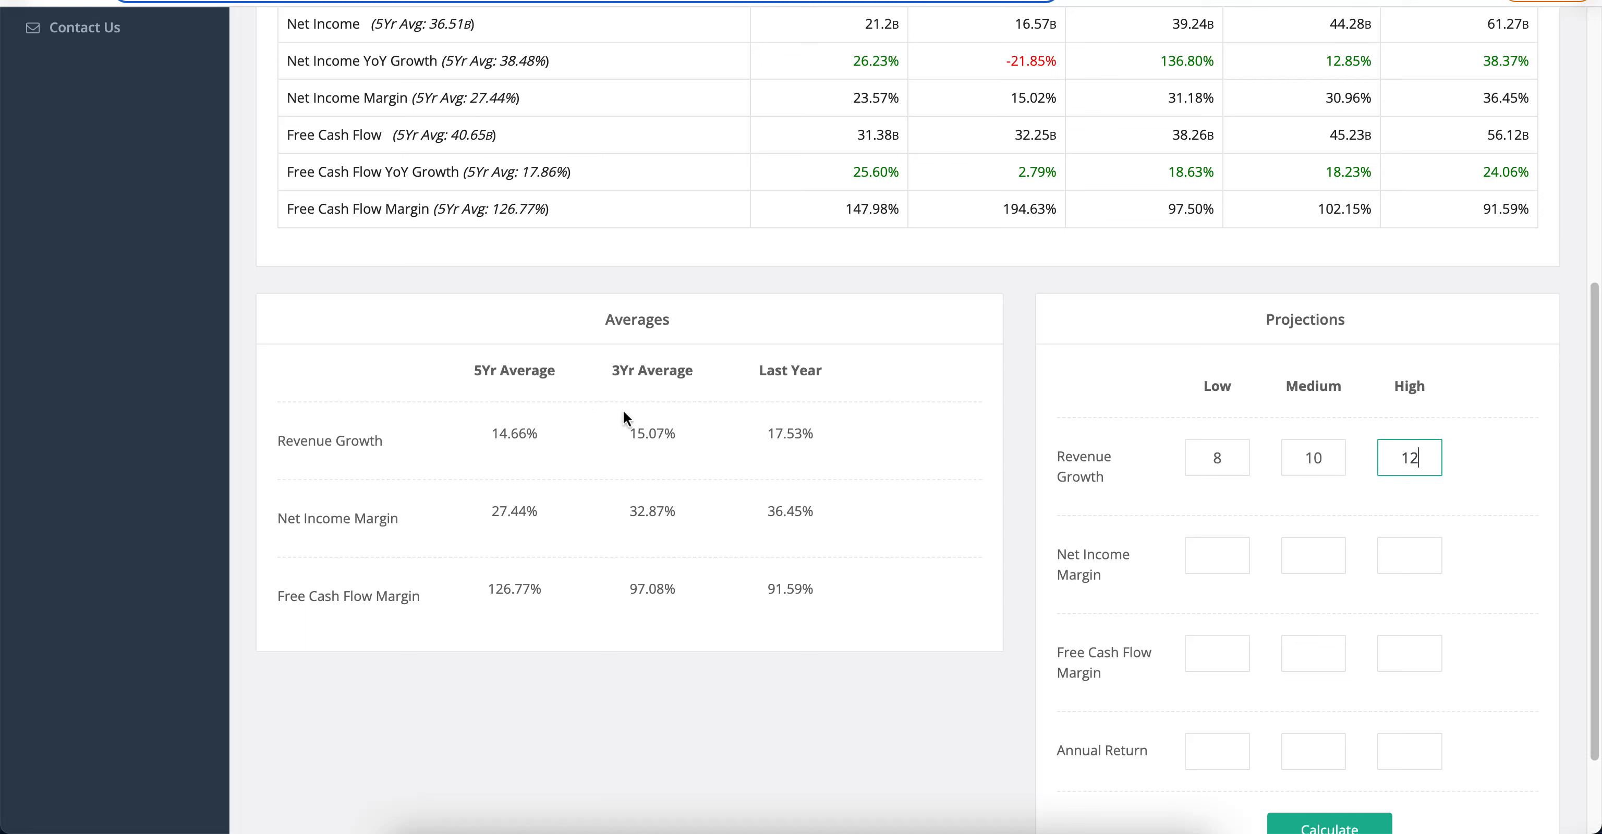
{"action": "mouse_move", "coordinate": [482, 508]}
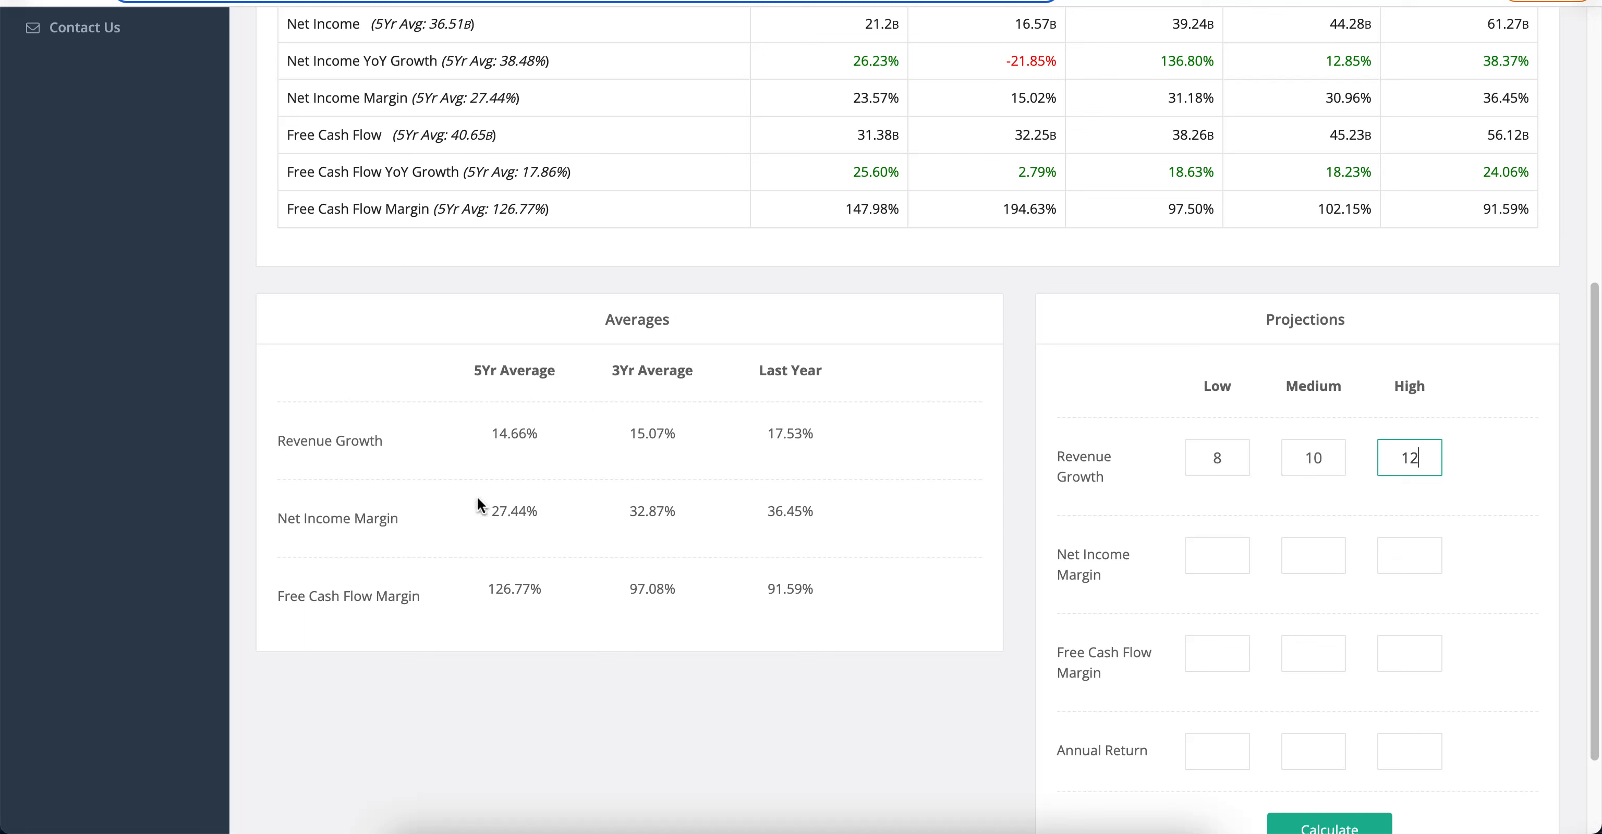
{"action": "mouse_move", "coordinate": [808, 144]}
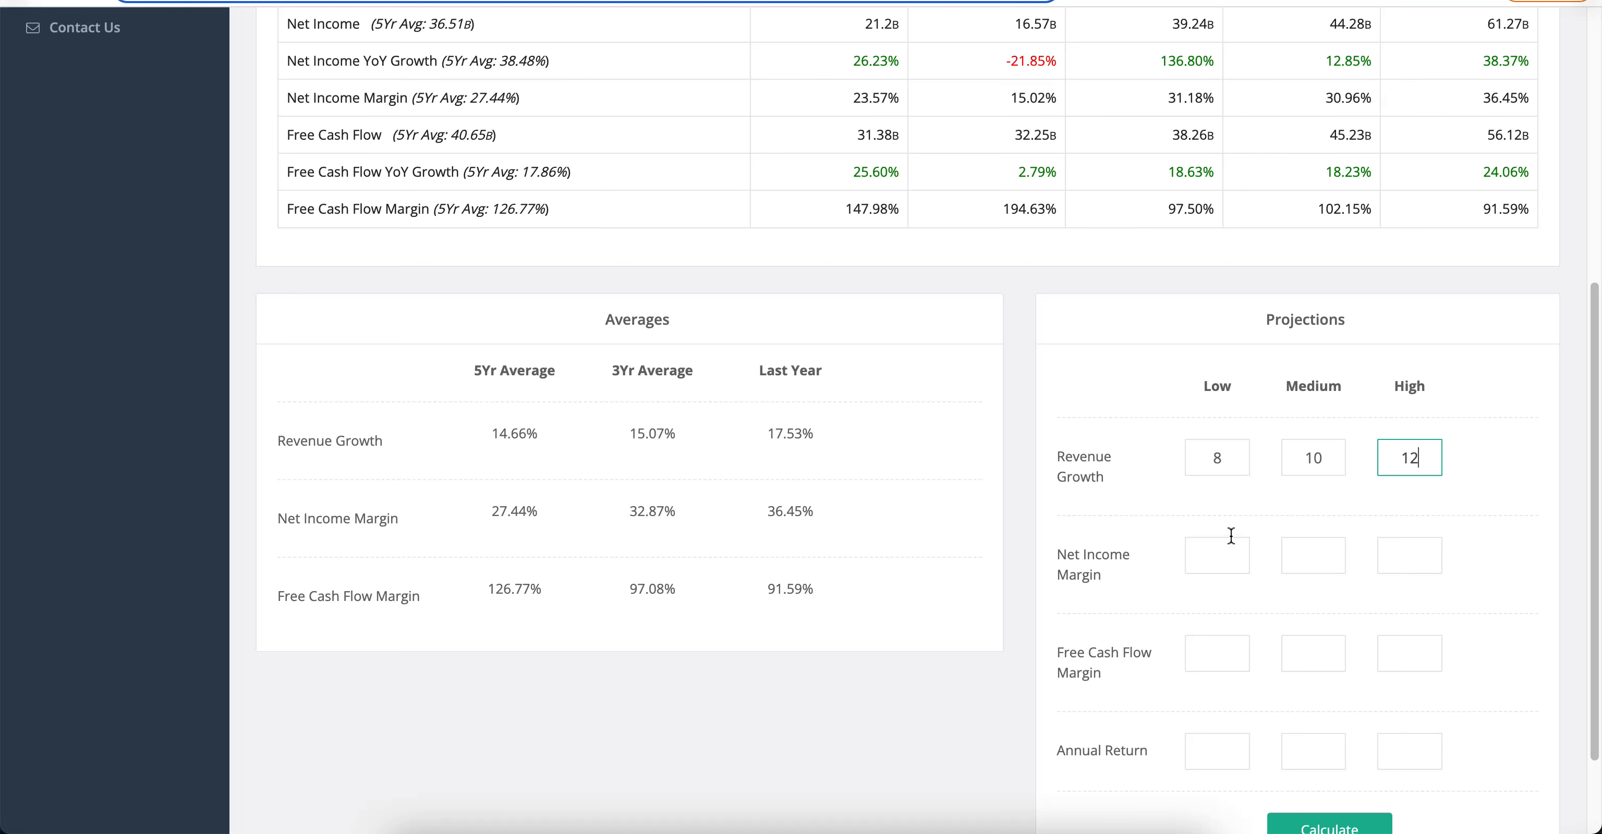
{"action": "type", "text": "2"}
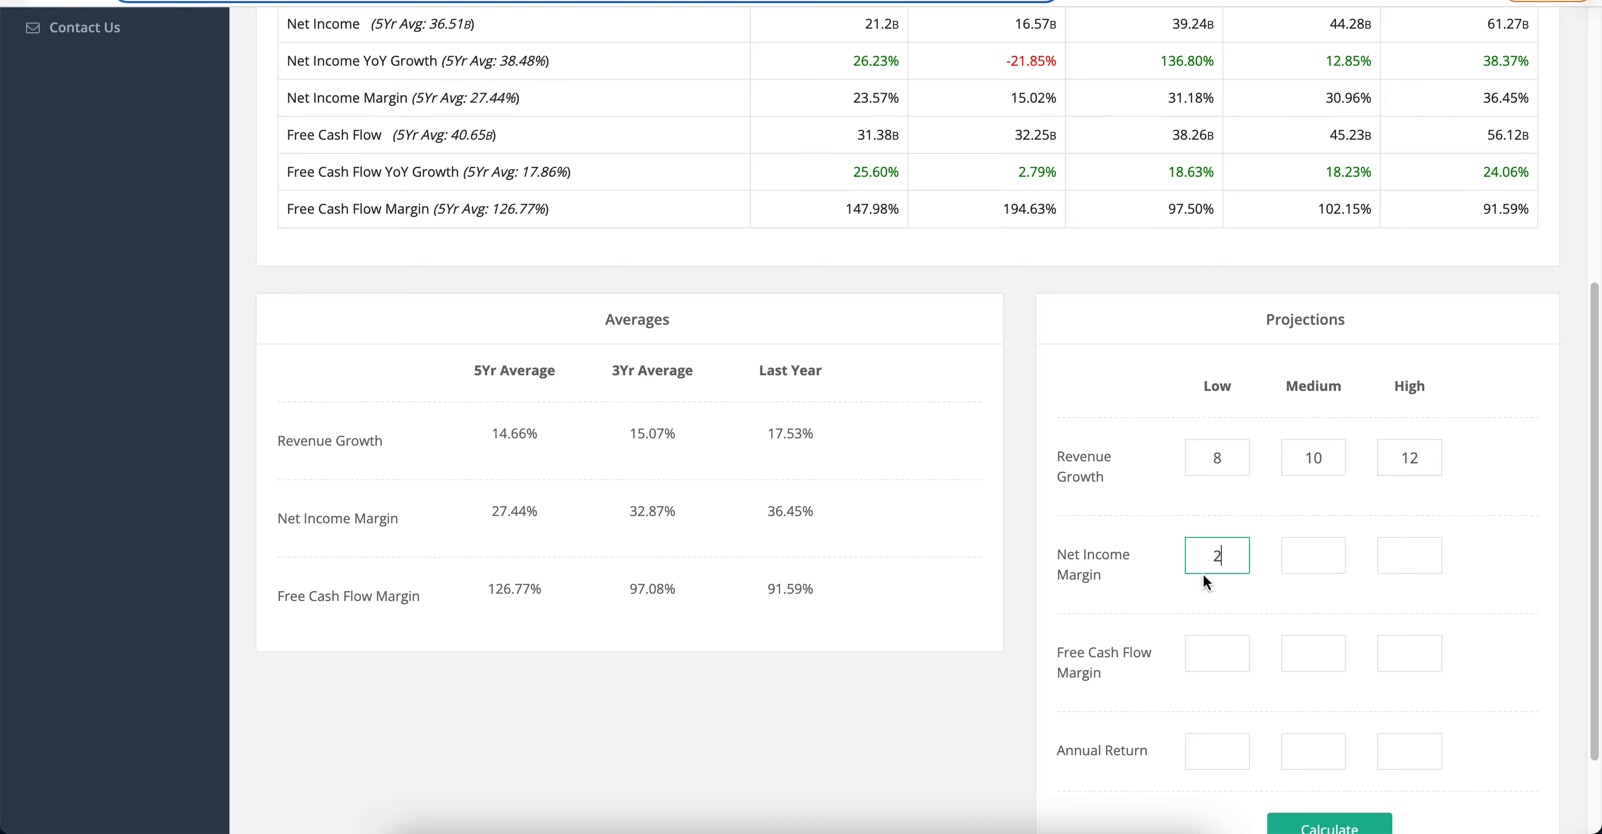
{"action": "type", "text": "25"}
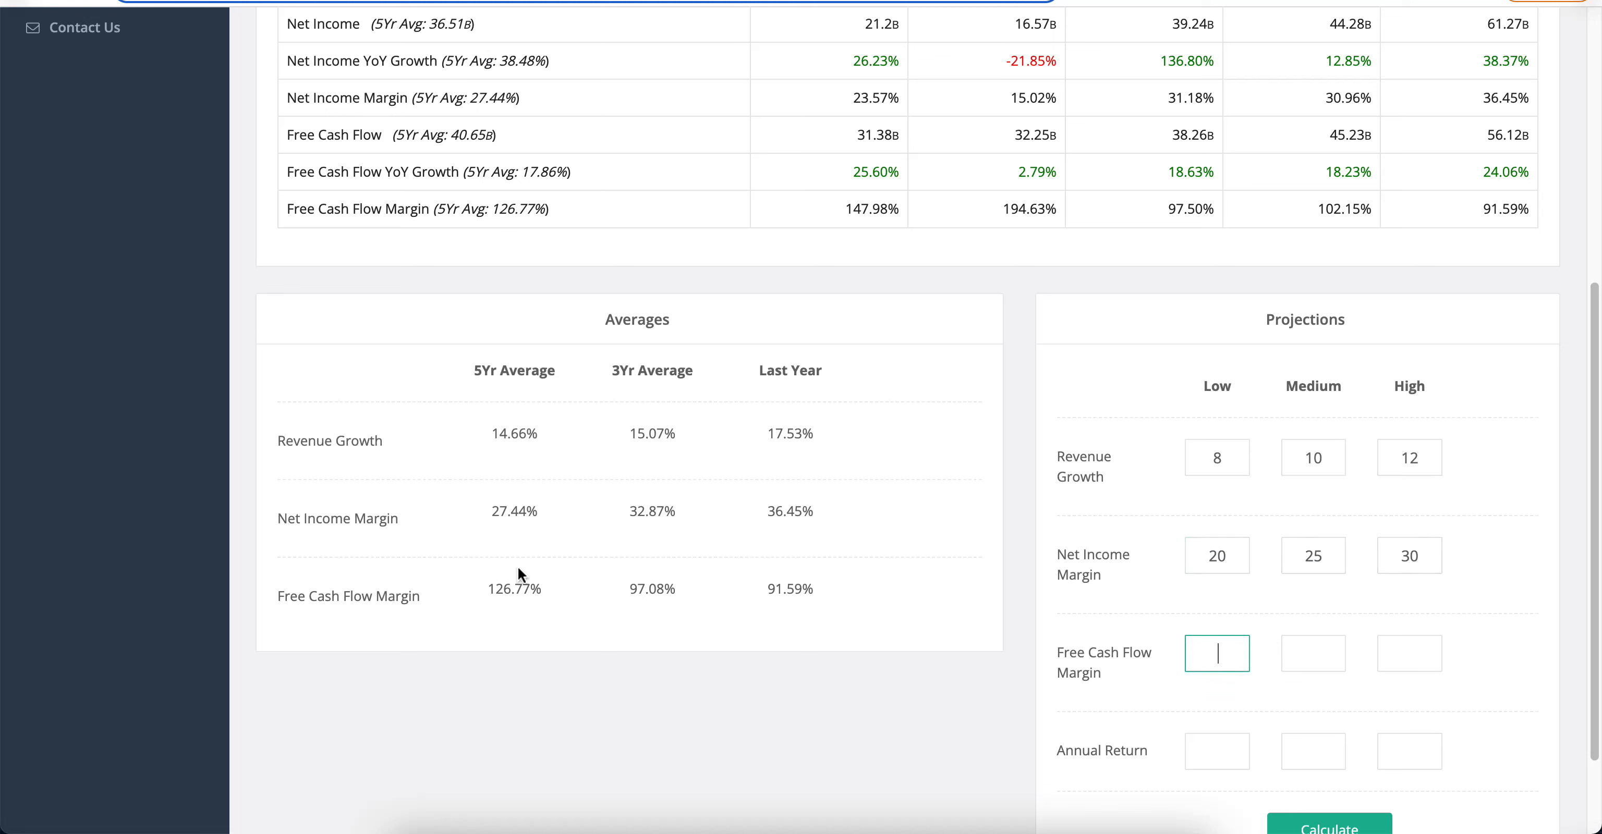
{"action": "mouse_move", "coordinate": [1333, 210]}
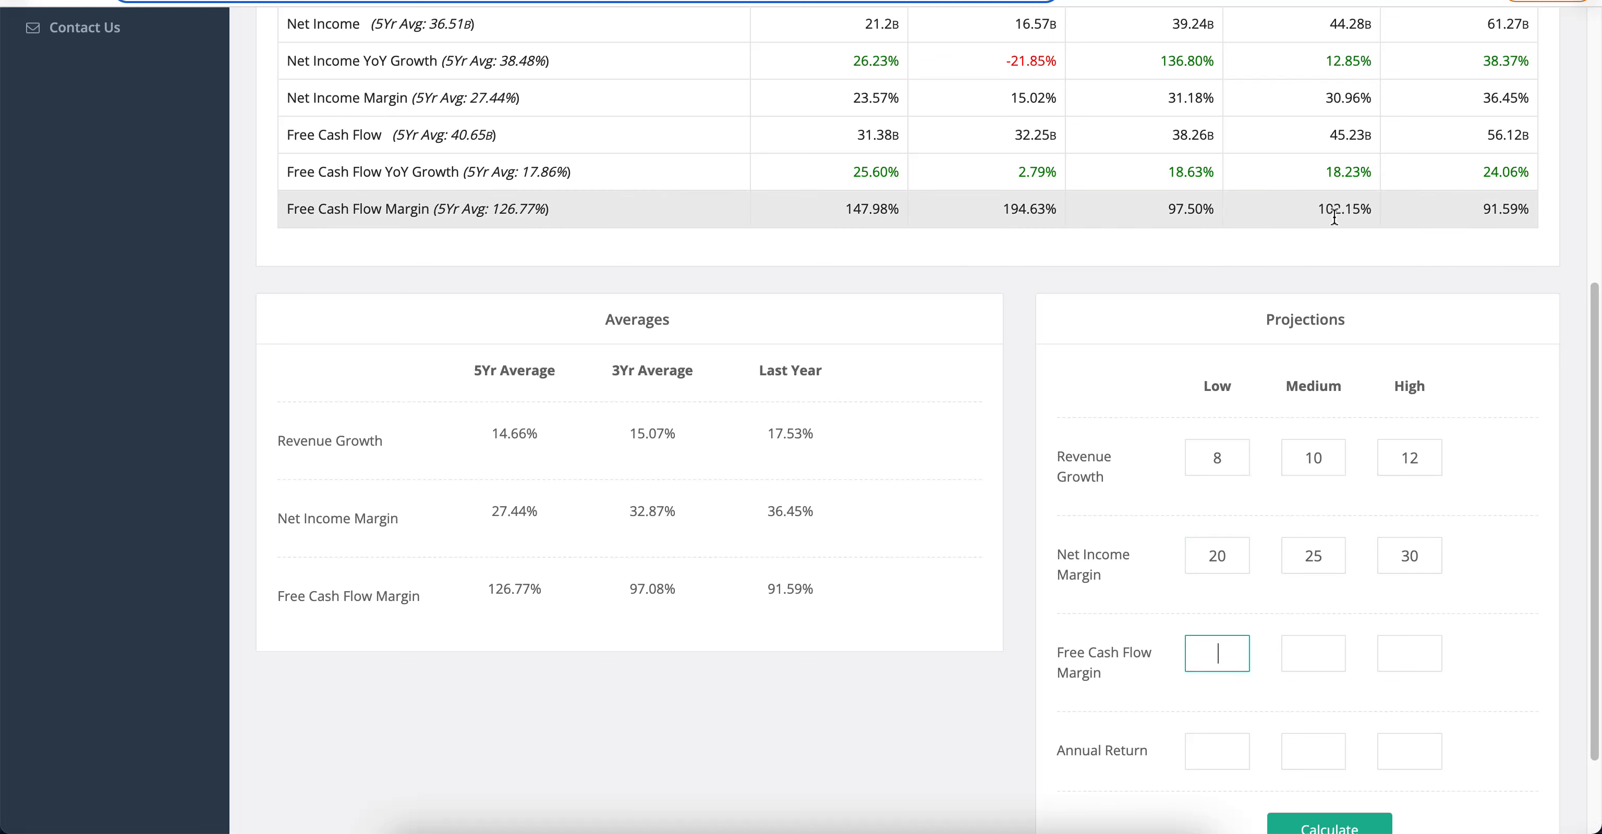
{"action": "mouse_move", "coordinate": [1141, 587]}
{"action": "type", "text": "90"}
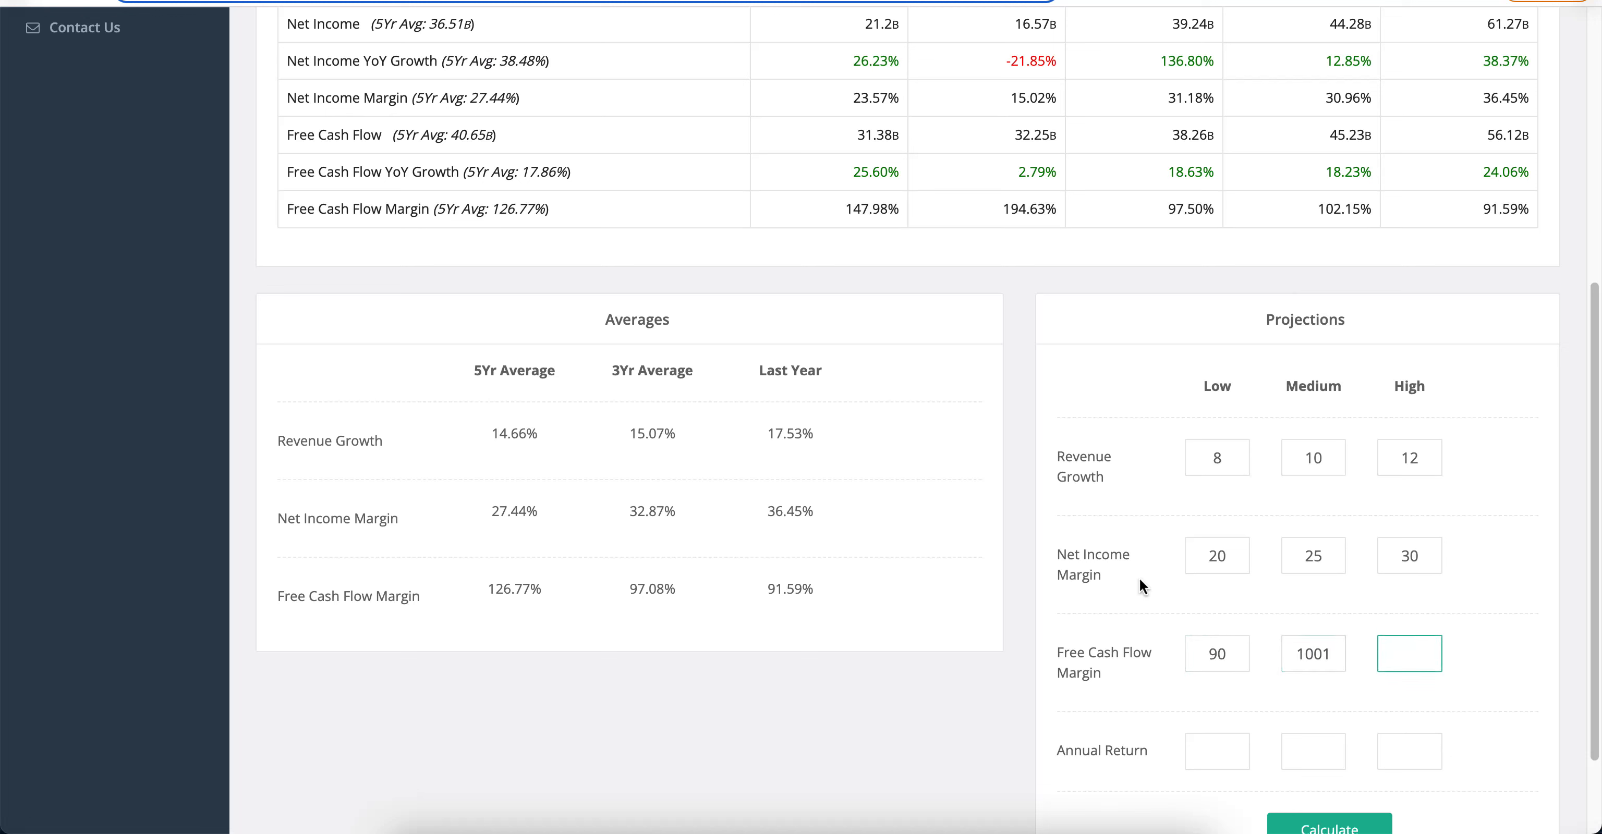
{"action": "type", "text": "110"}
{"action": "left_click", "coordinate": [1409, 751]}
{"action": "type", "text": "13"}
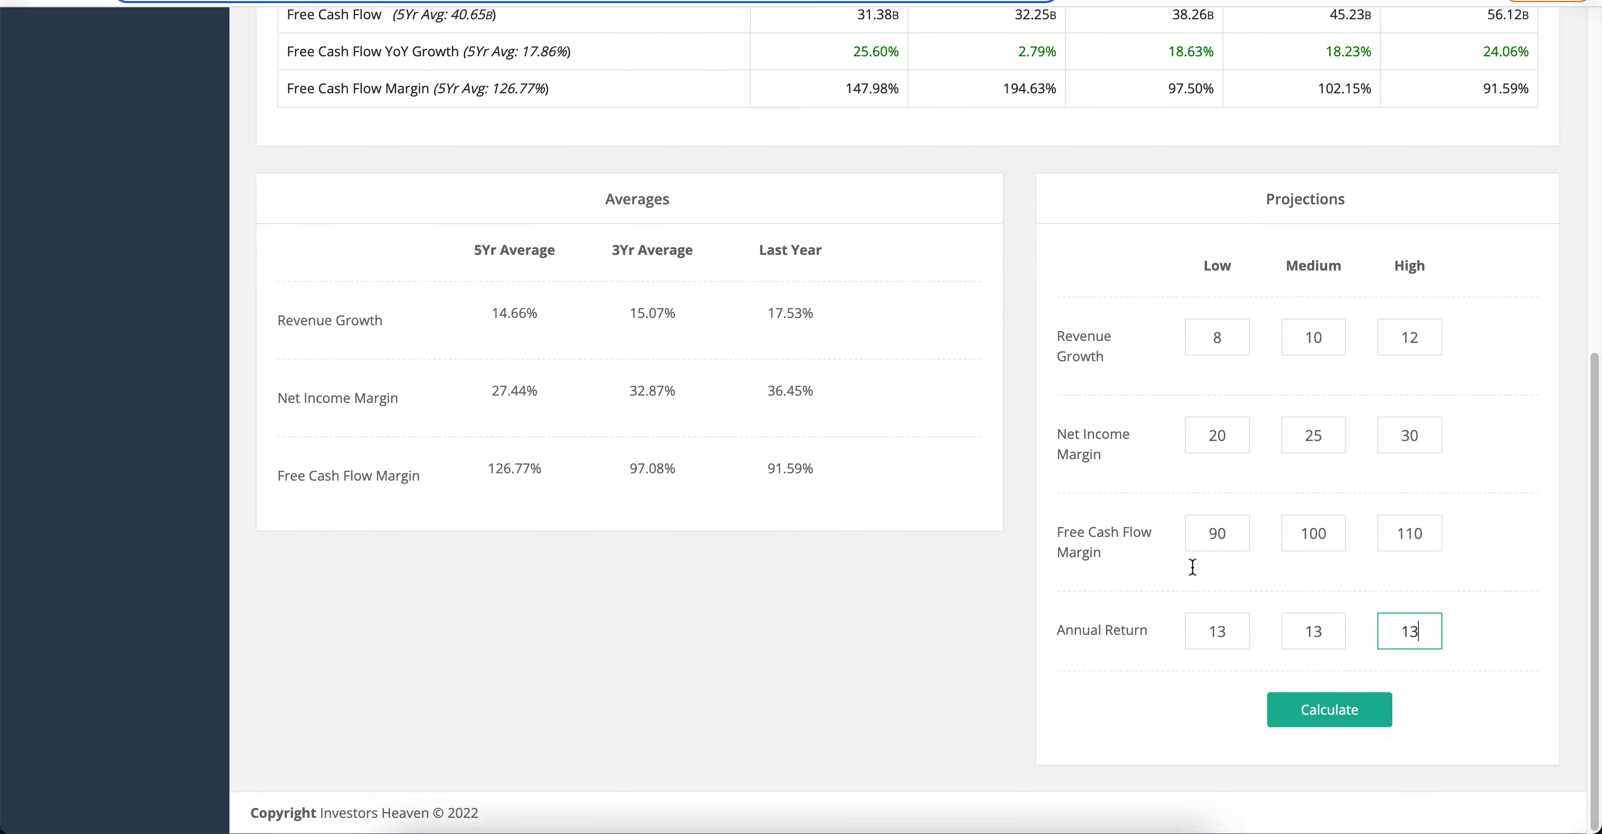
{"action": "mouse_move", "coordinate": [1195, 573]}
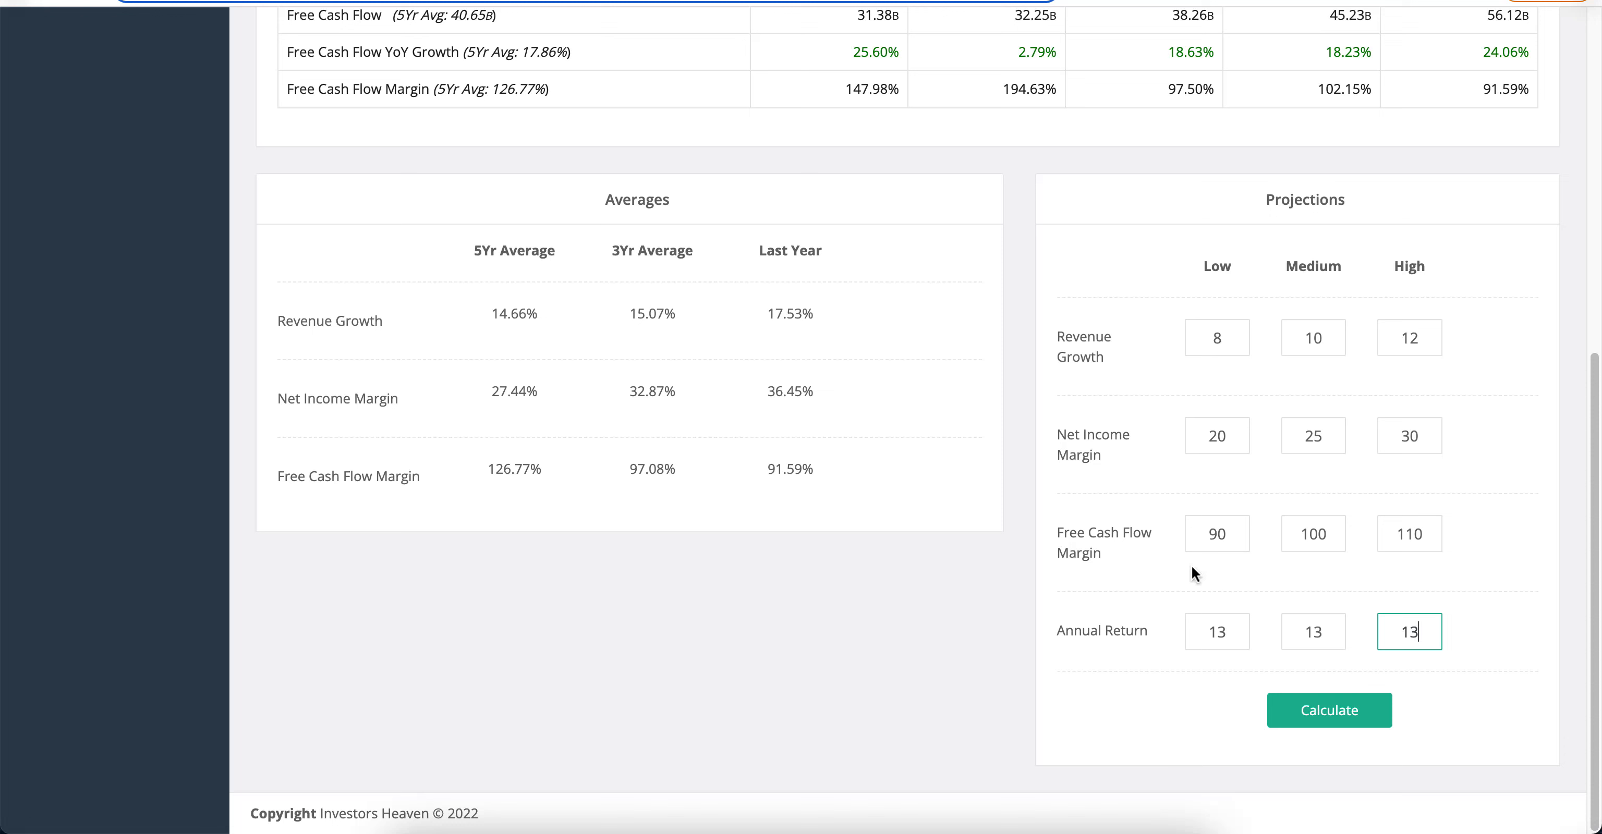
{"action": "mouse_move", "coordinate": [1254, 613]}
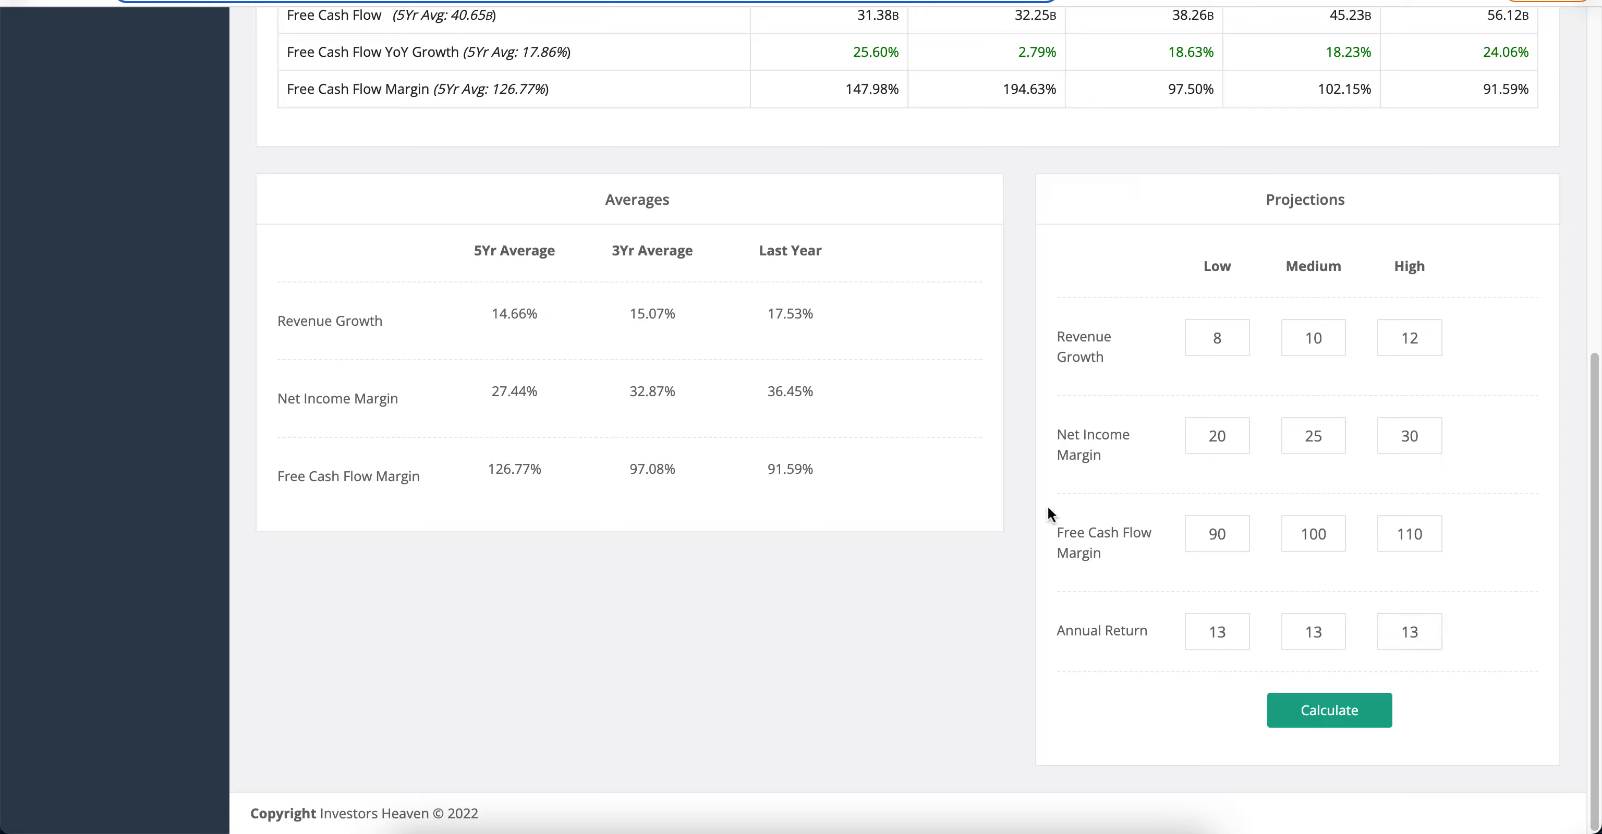
- Calculate max prices to pay of $75.54, $114.00 and $163.31 against the $289.80 current price
{"action": "left_click", "coordinate": [1327, 710]}
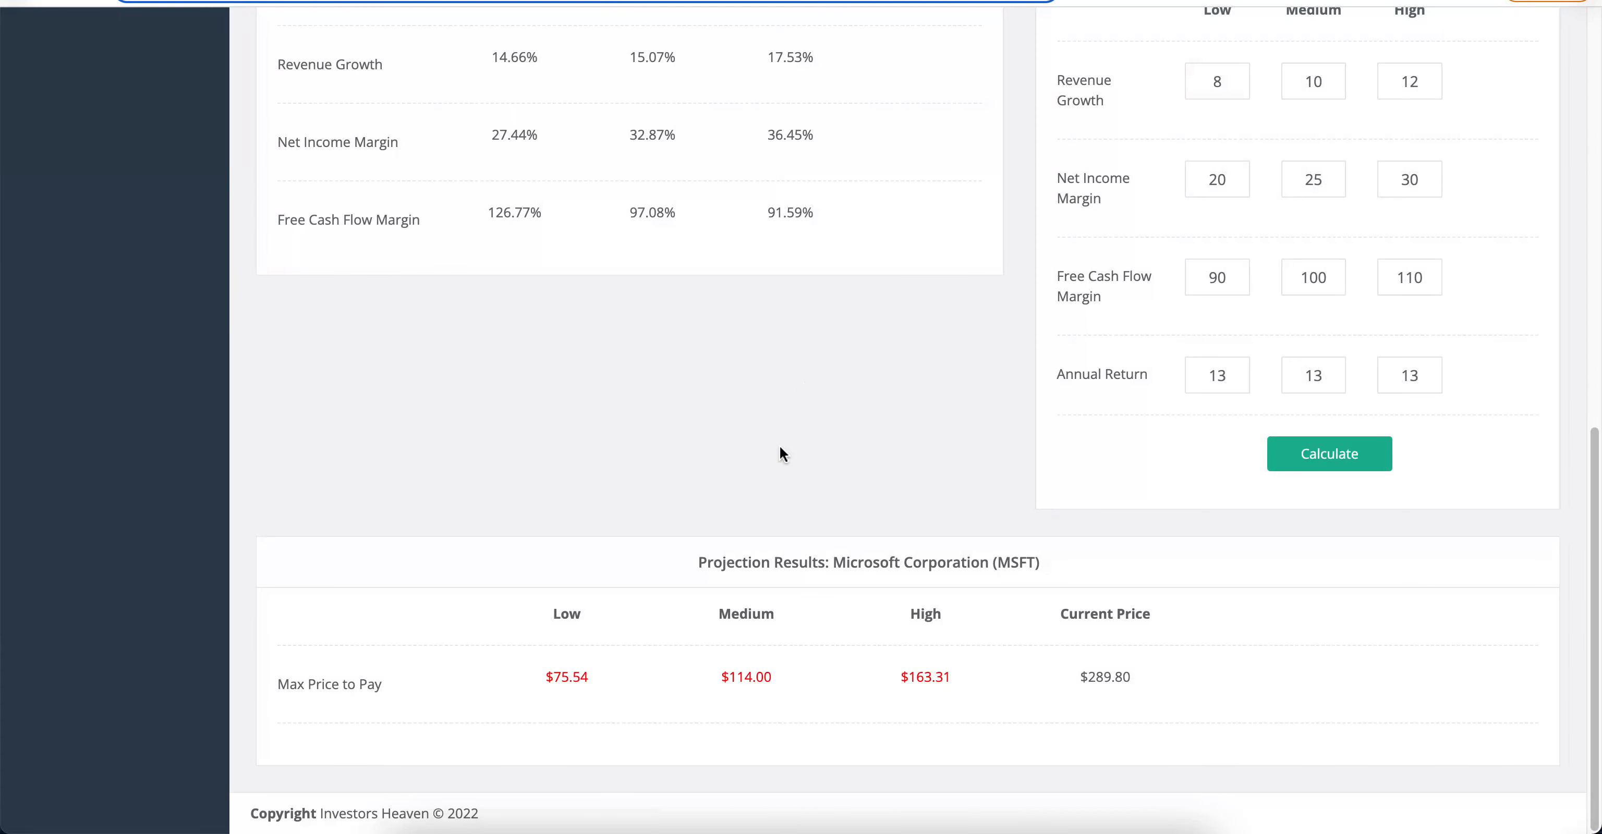
{"action": "mouse_move", "coordinate": [727, 664]}
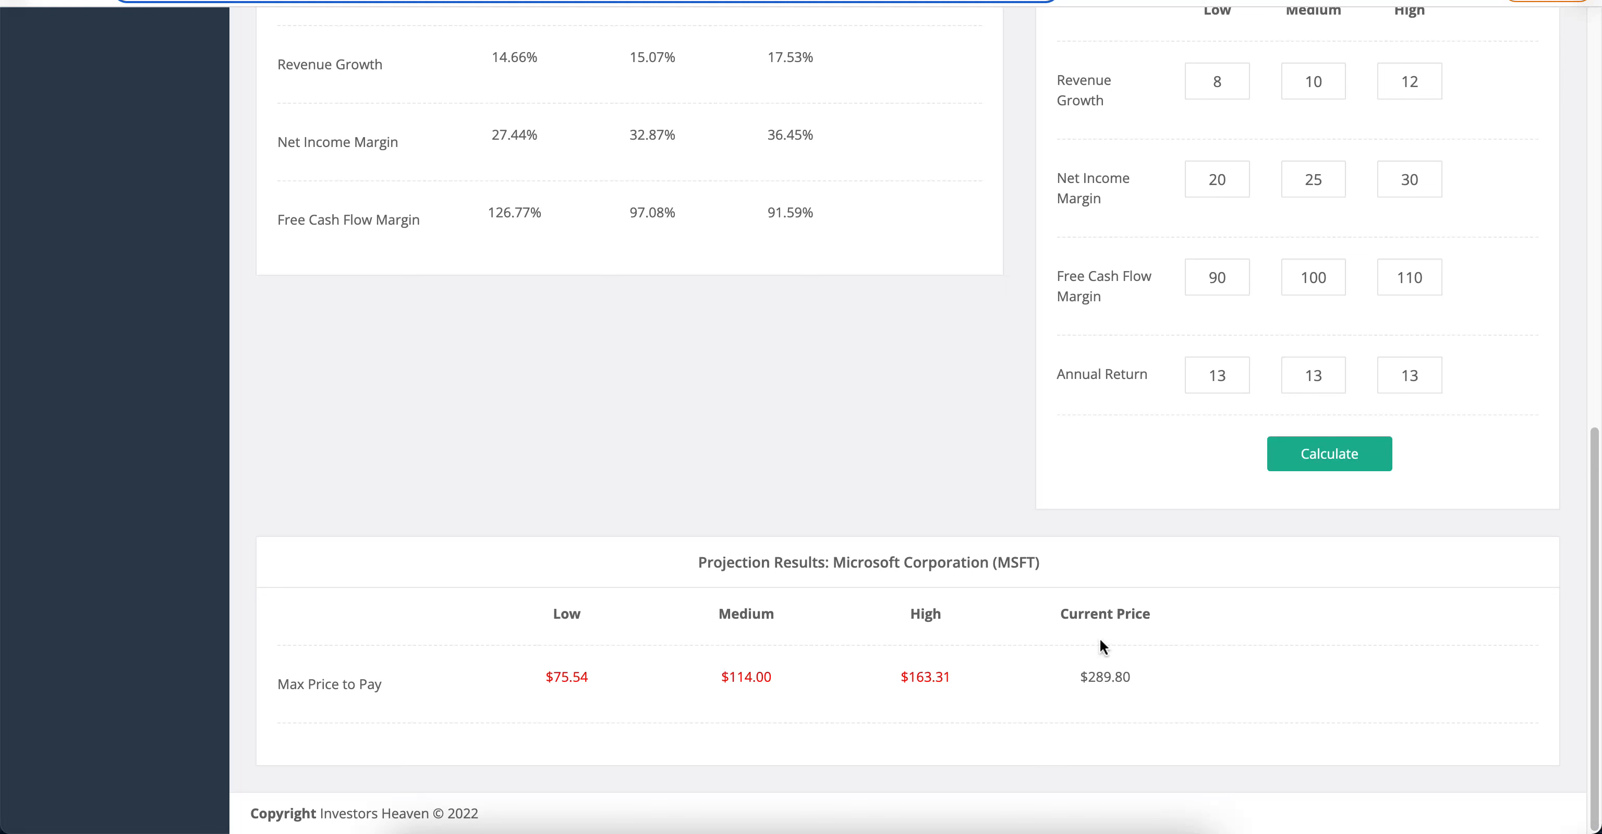
{"action": "mouse_move", "coordinate": [373, 677]}
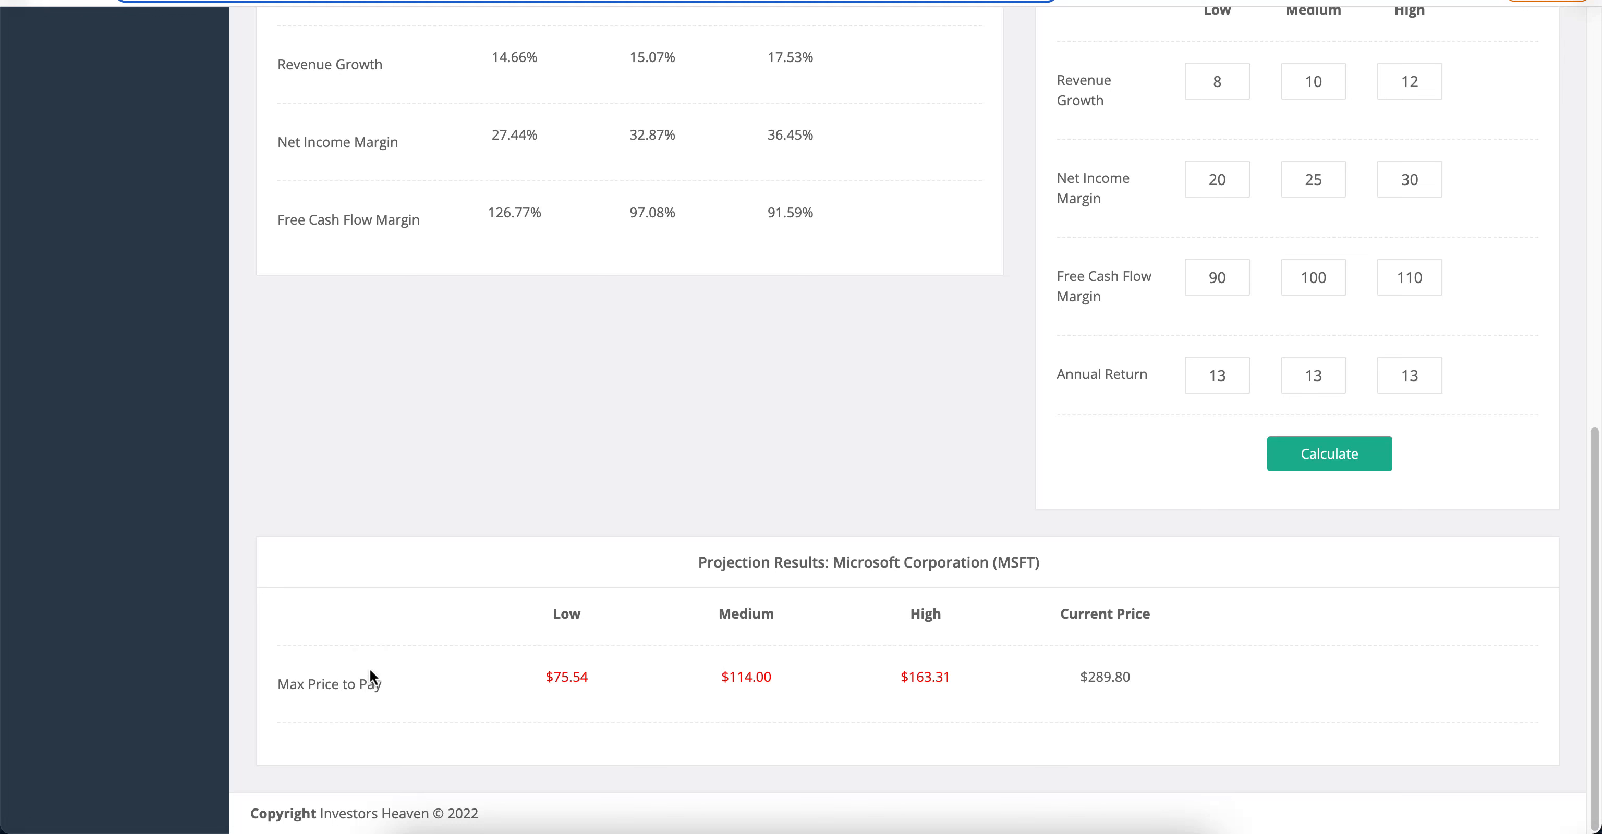
{"action": "mouse_move", "coordinate": [1027, 400]}
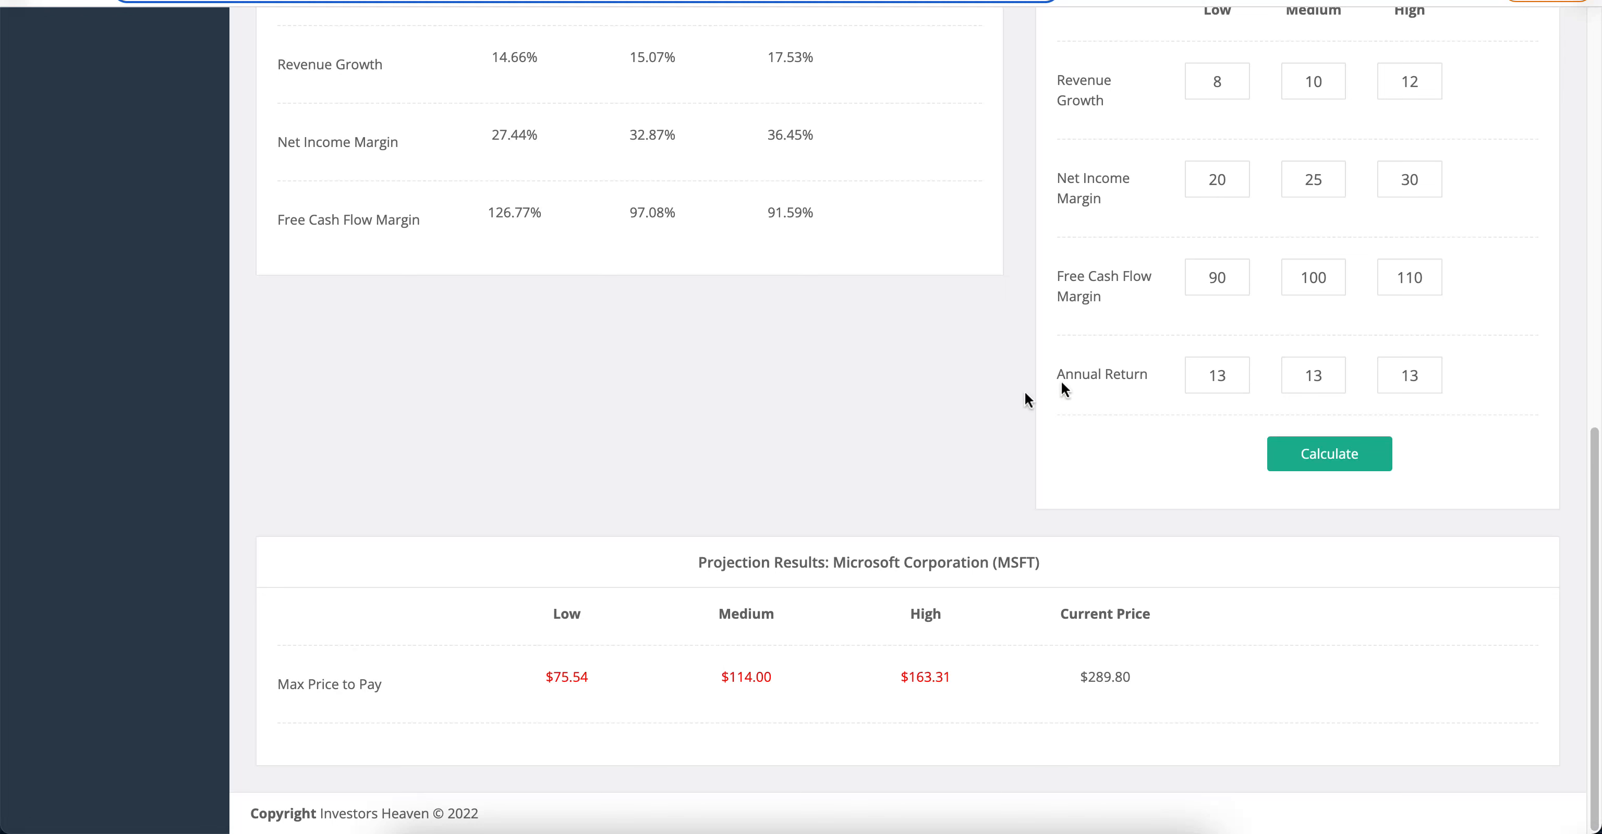
{"action": "mouse_move", "coordinate": [1055, 403]}
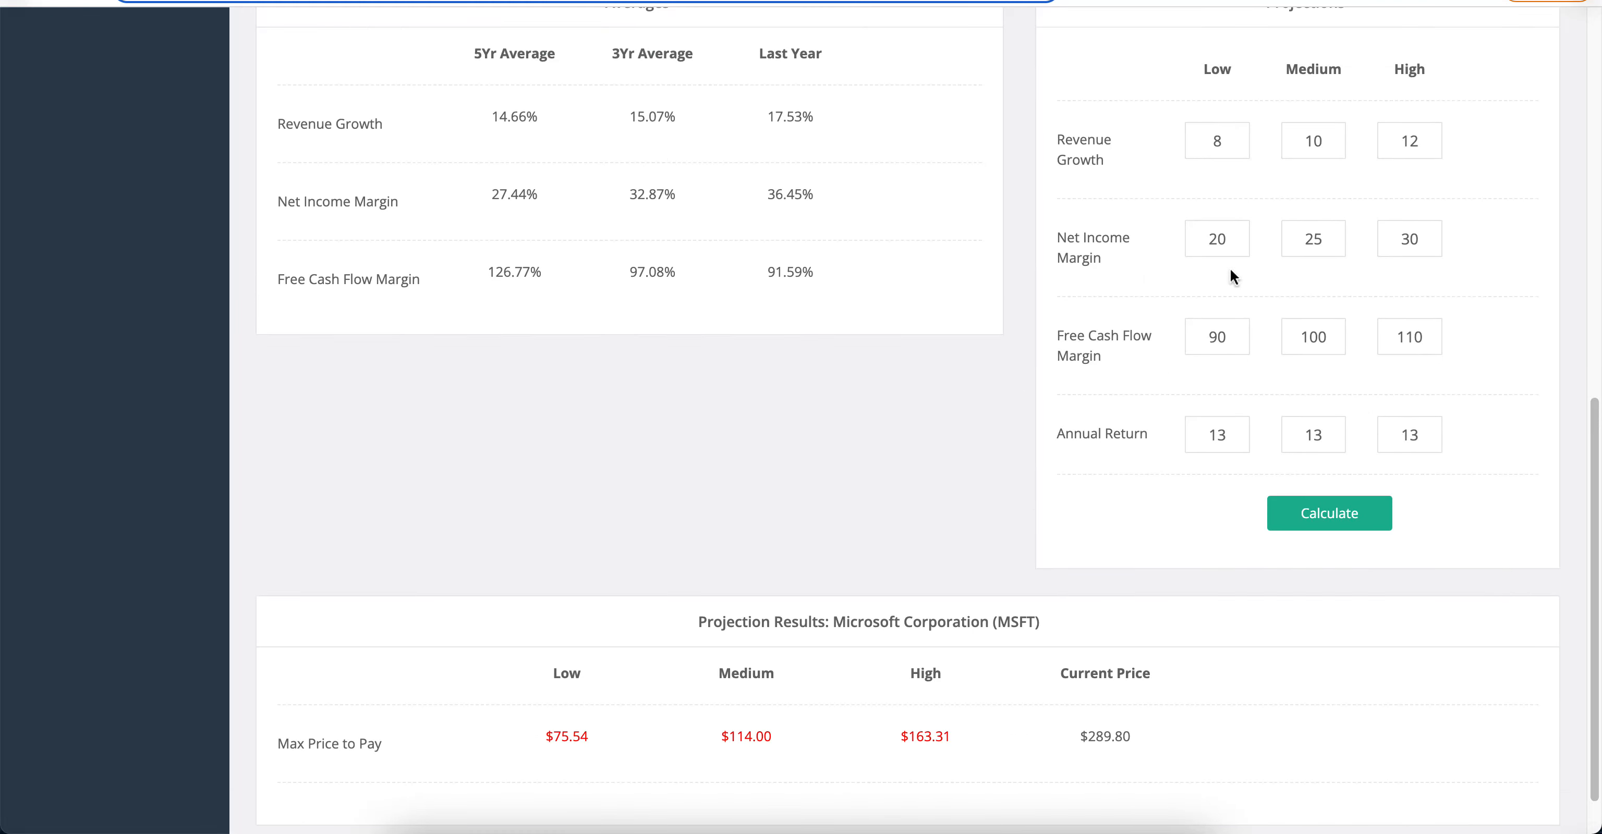
{"action": "scroll", "scroll_direction": "down", "scroll_amount": 3}
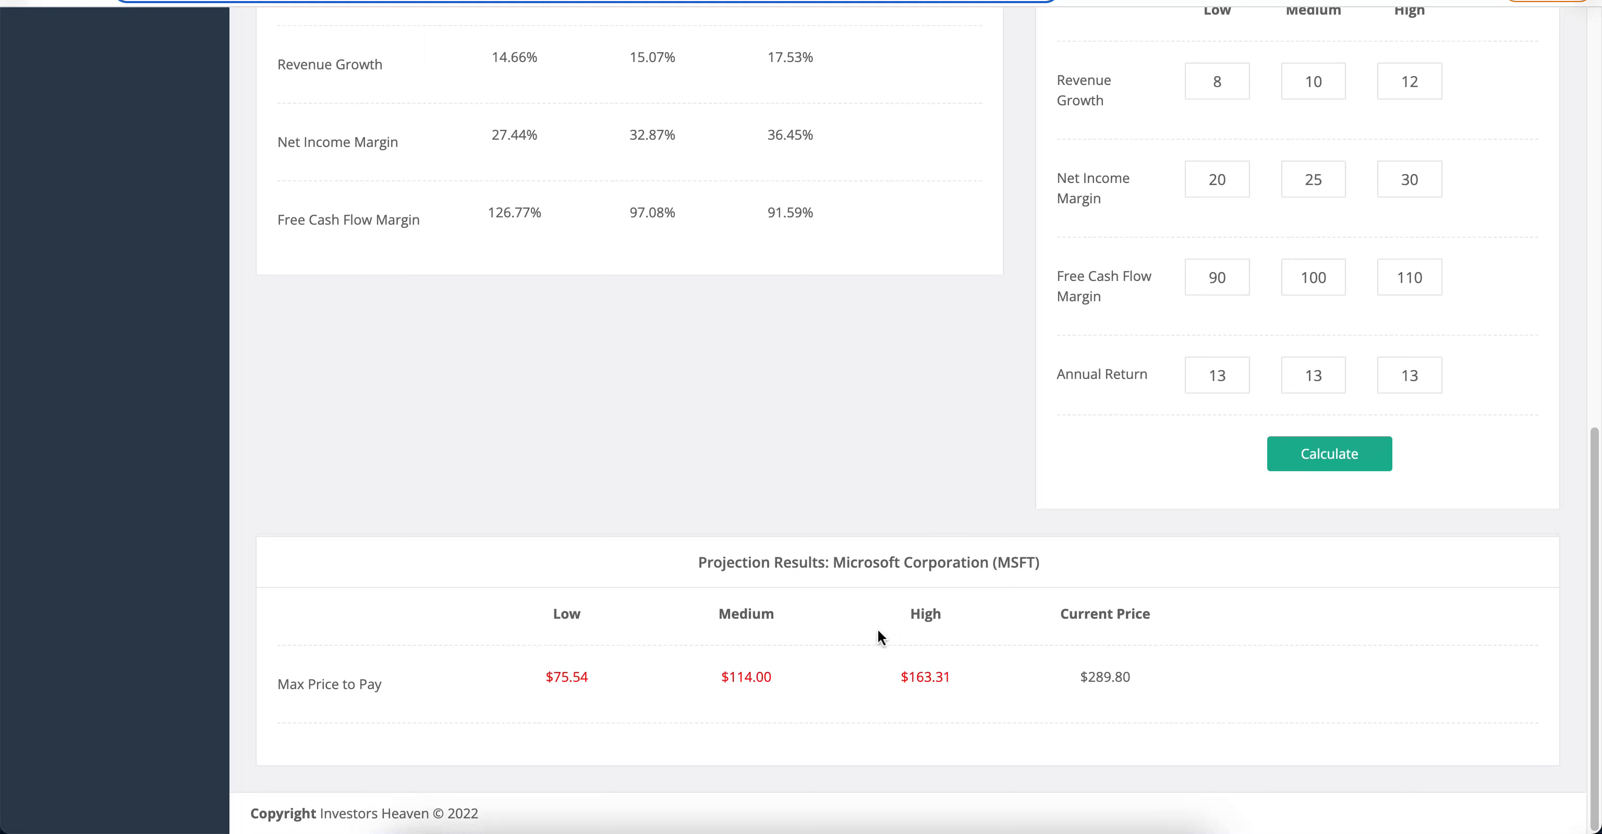
{"action": "mouse_move", "coordinate": [1126, 609]}
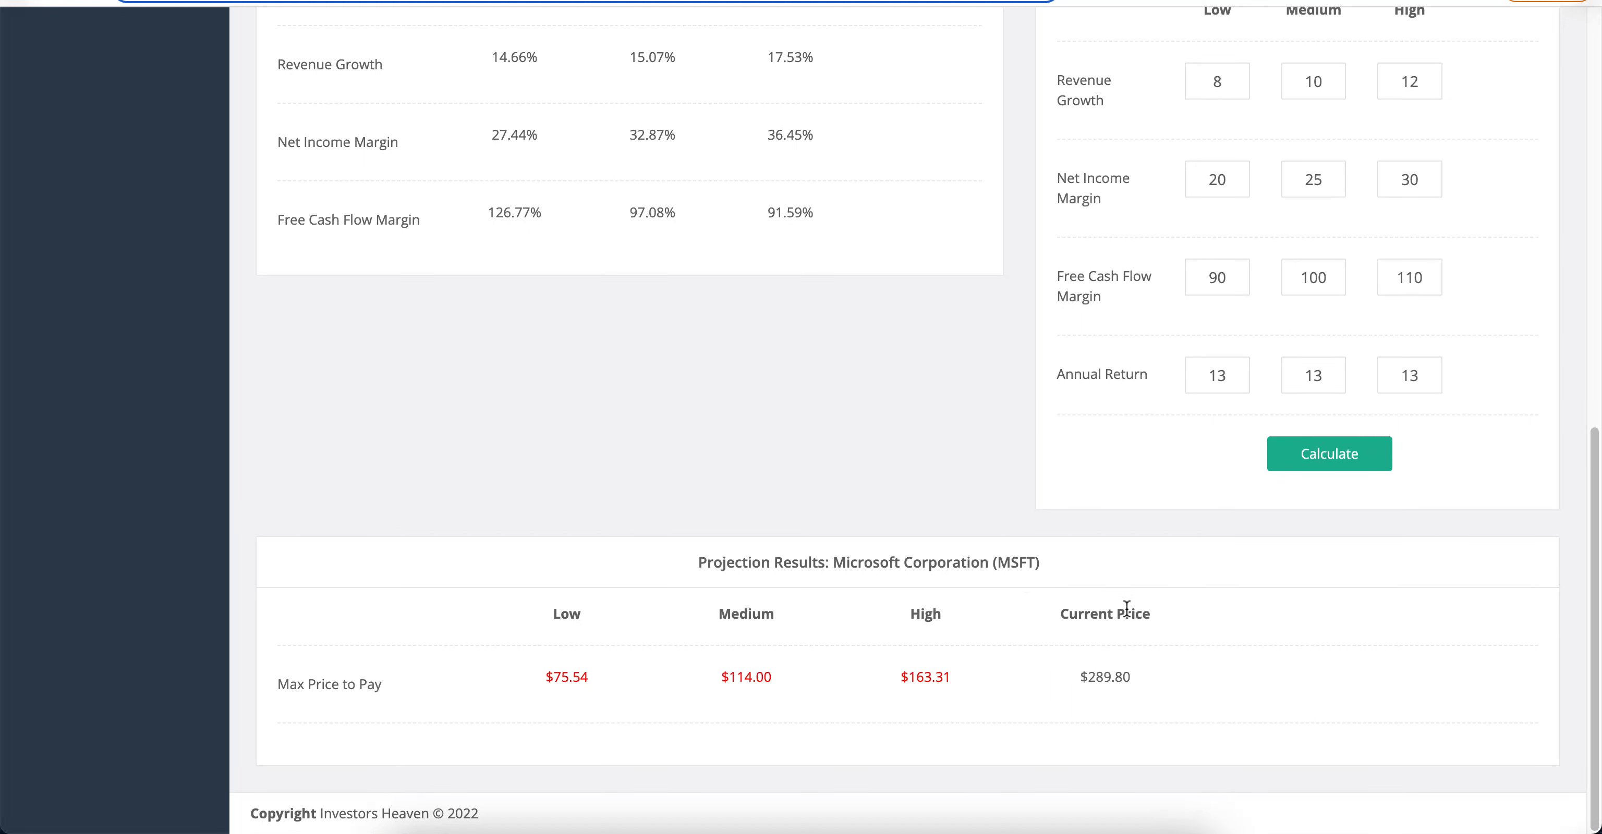
{"action": "mouse_move", "coordinate": [1177, 672]}
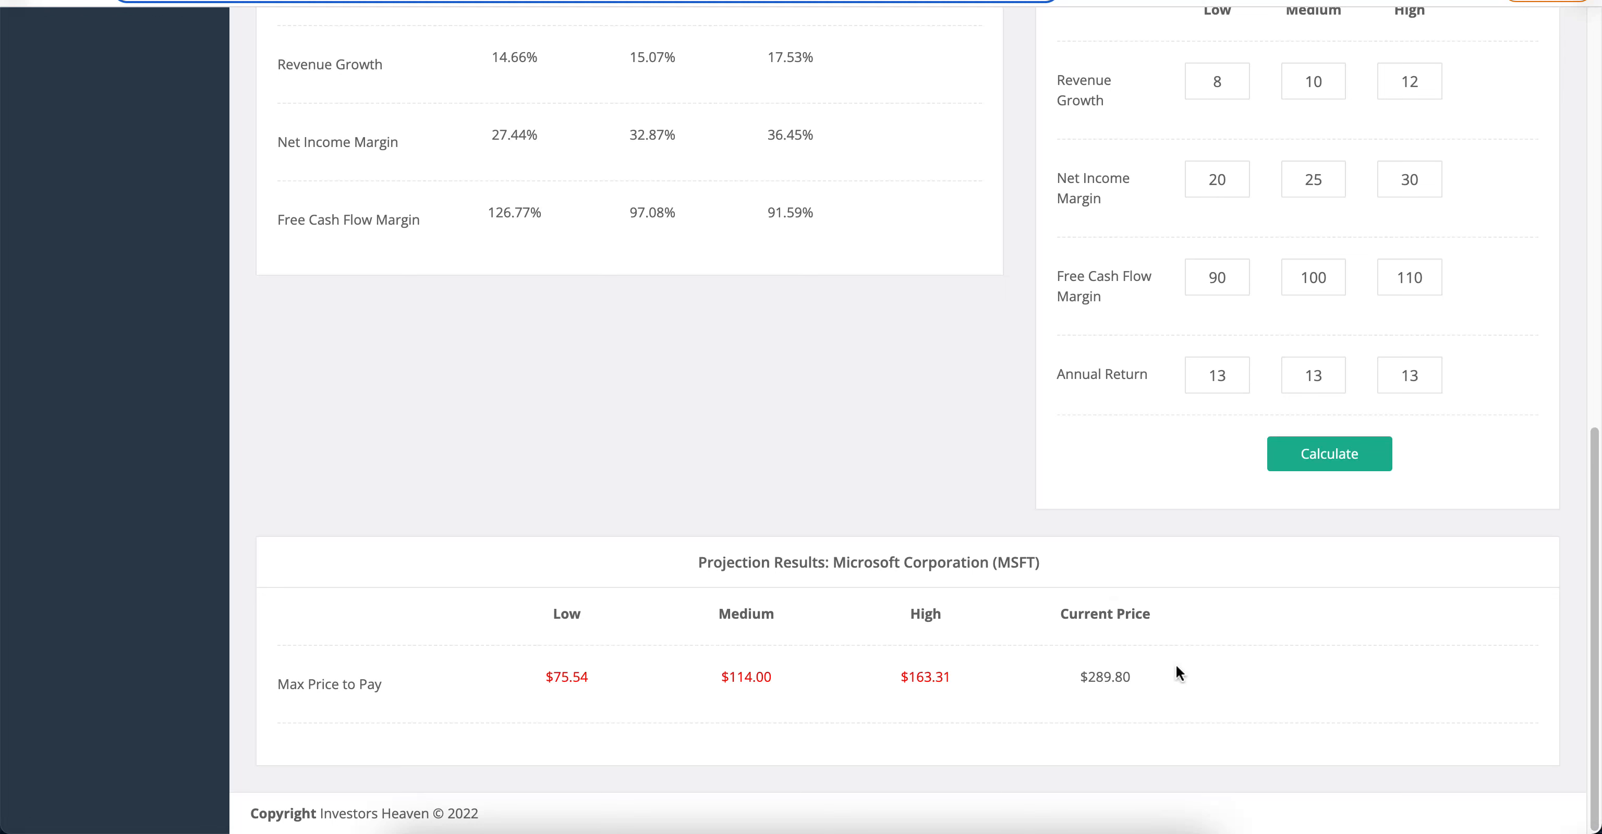
{"action": "mouse_move", "coordinate": [1026, 701]}
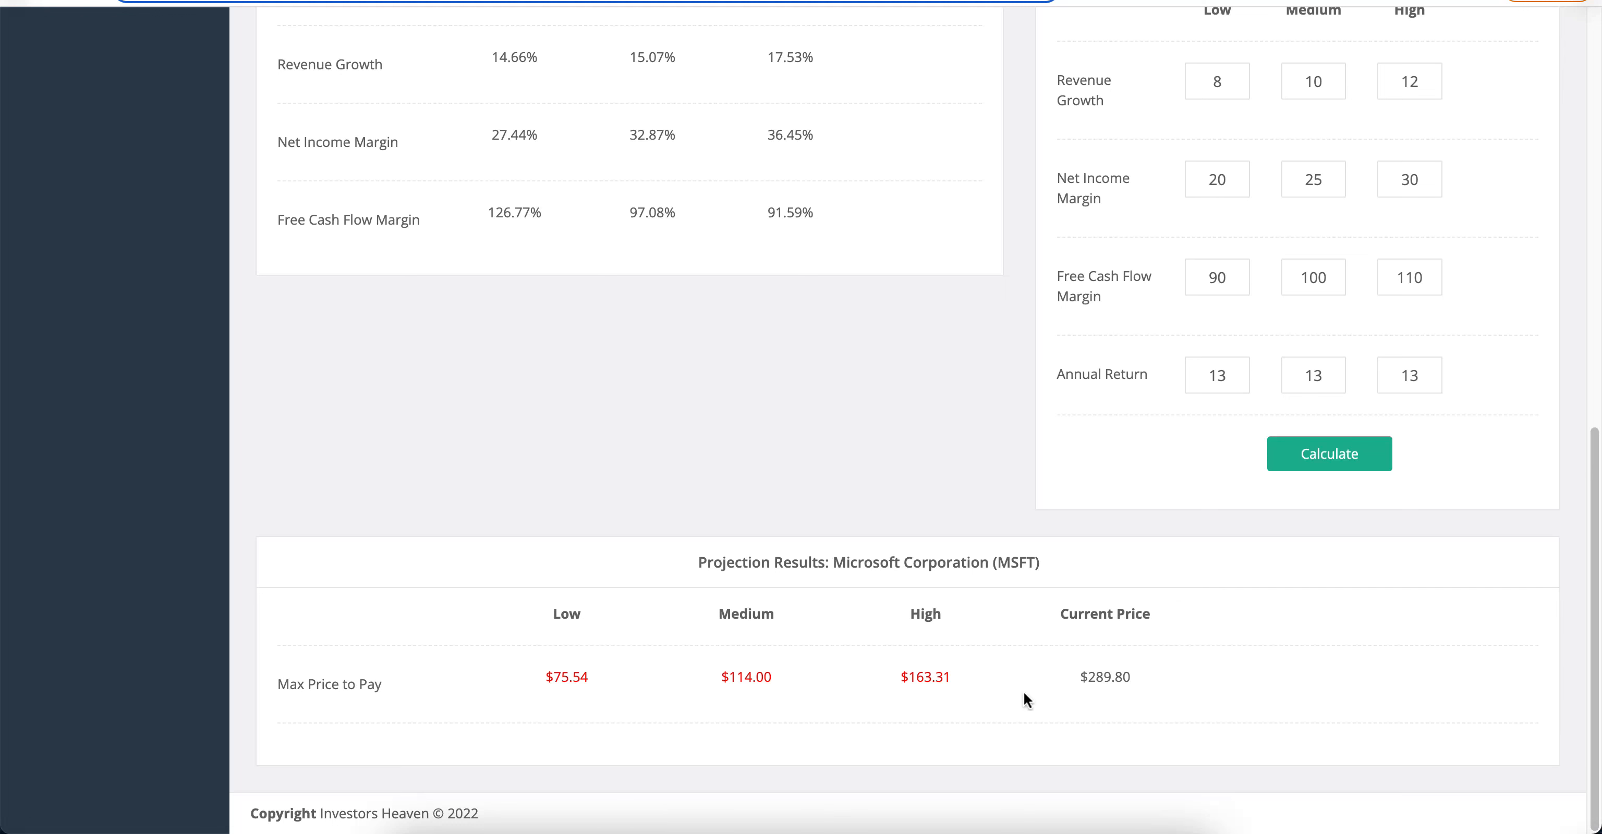
{"action": "mouse_move", "coordinate": [1137, 674]}
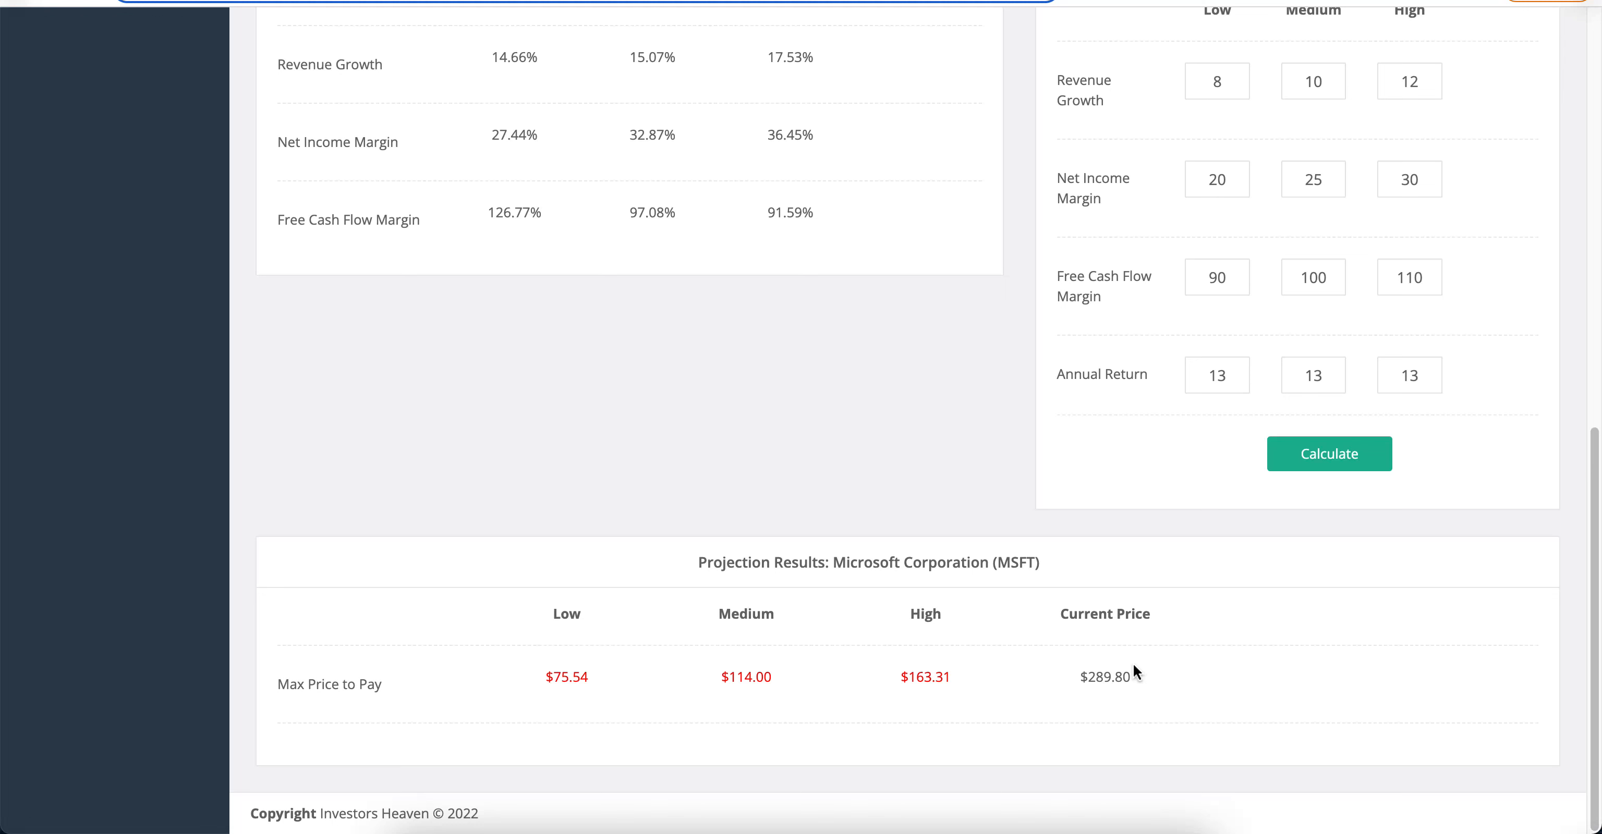
{"action": "mouse_move", "coordinate": [789, 616]}
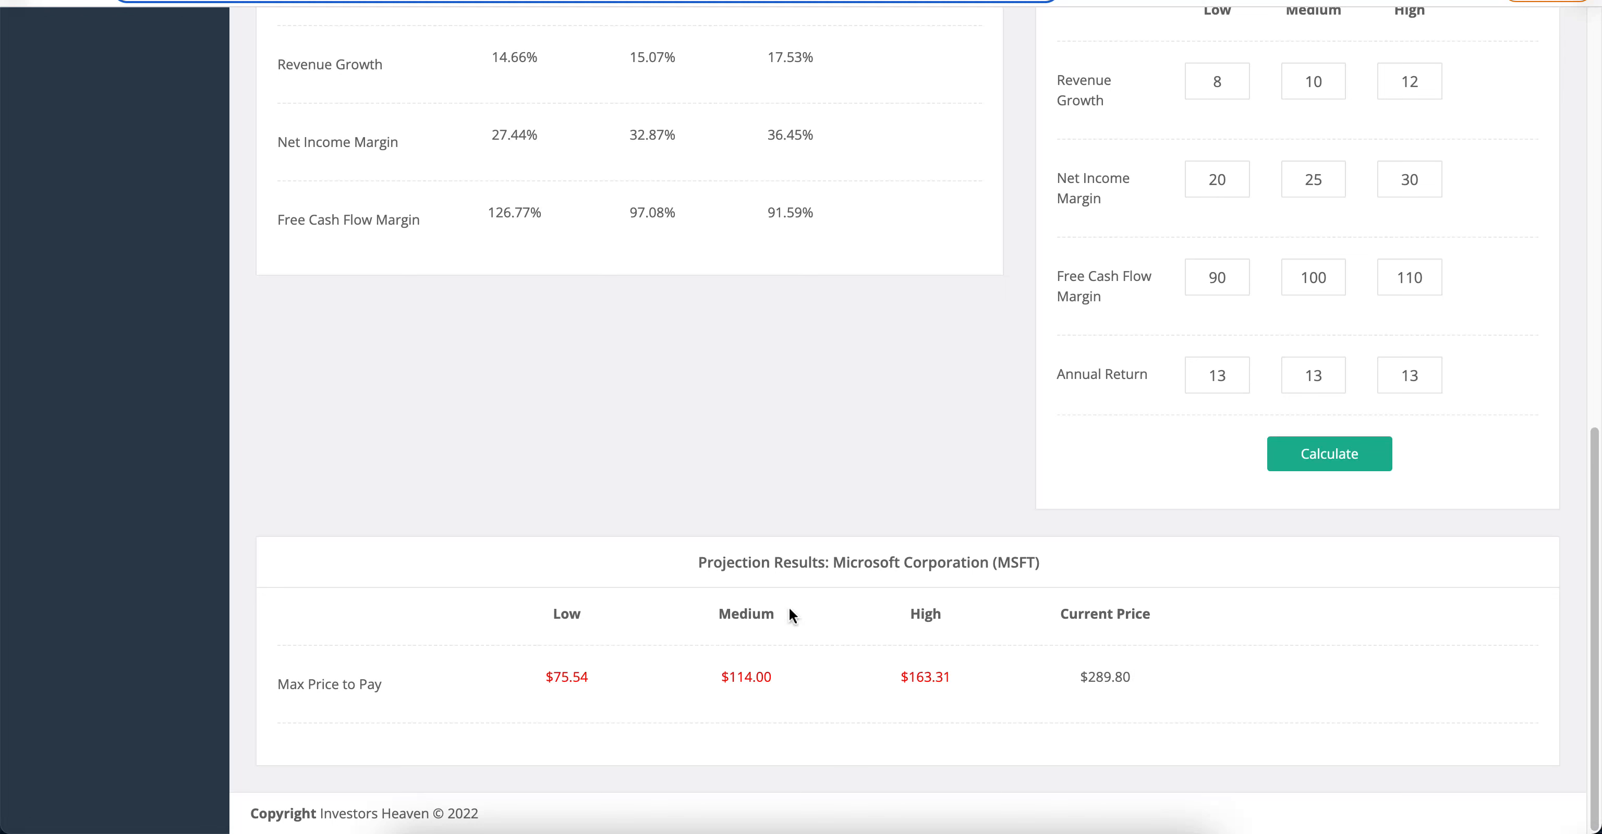
{"action": "mouse_move", "coordinate": [745, 608]}
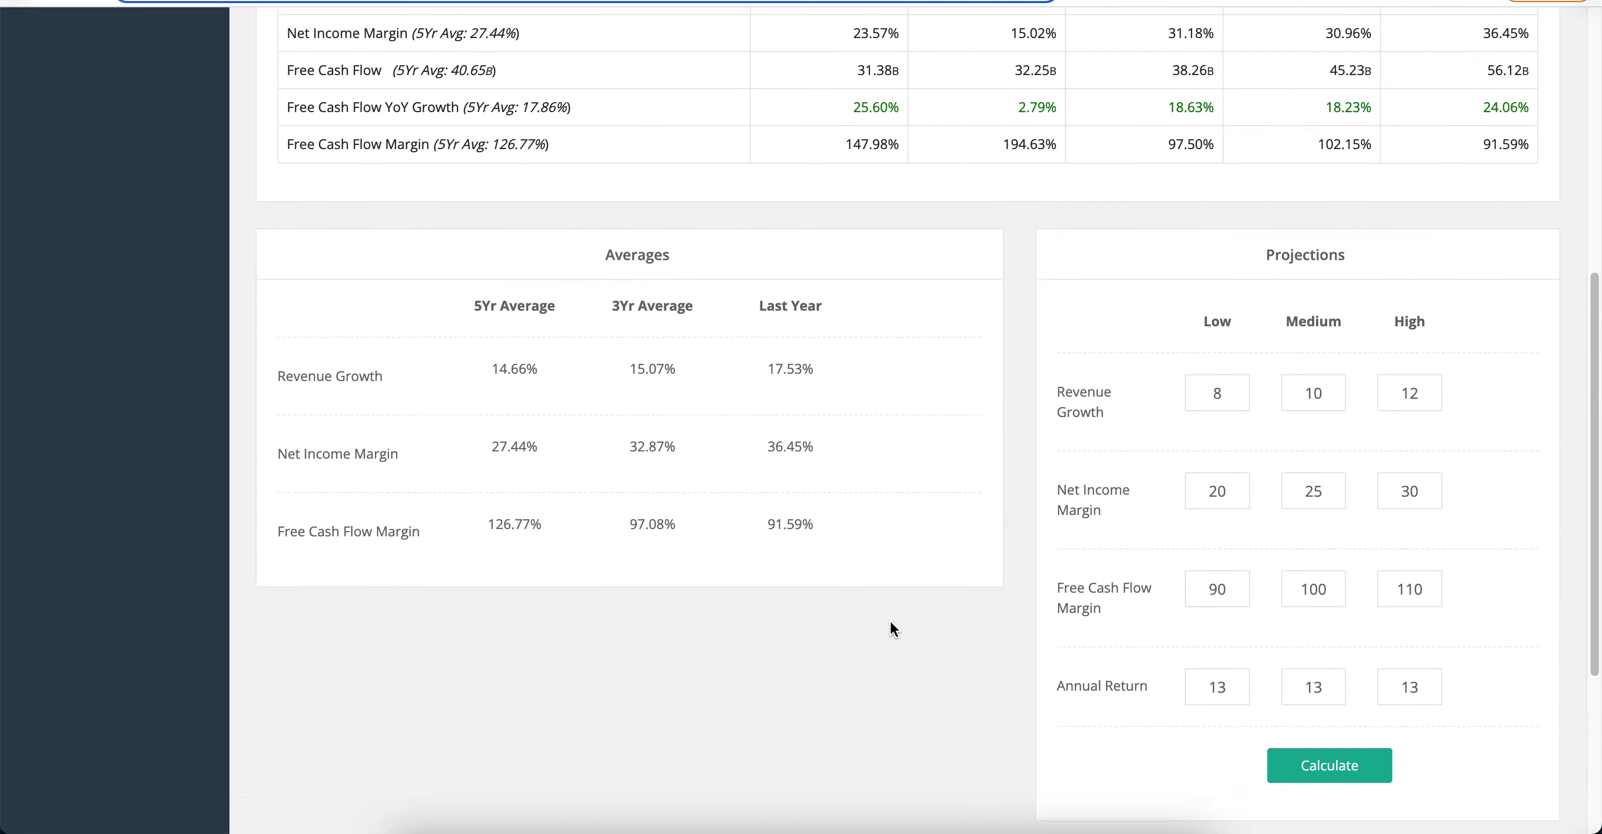
{"action": "left_click", "coordinate": [1327, 765]}
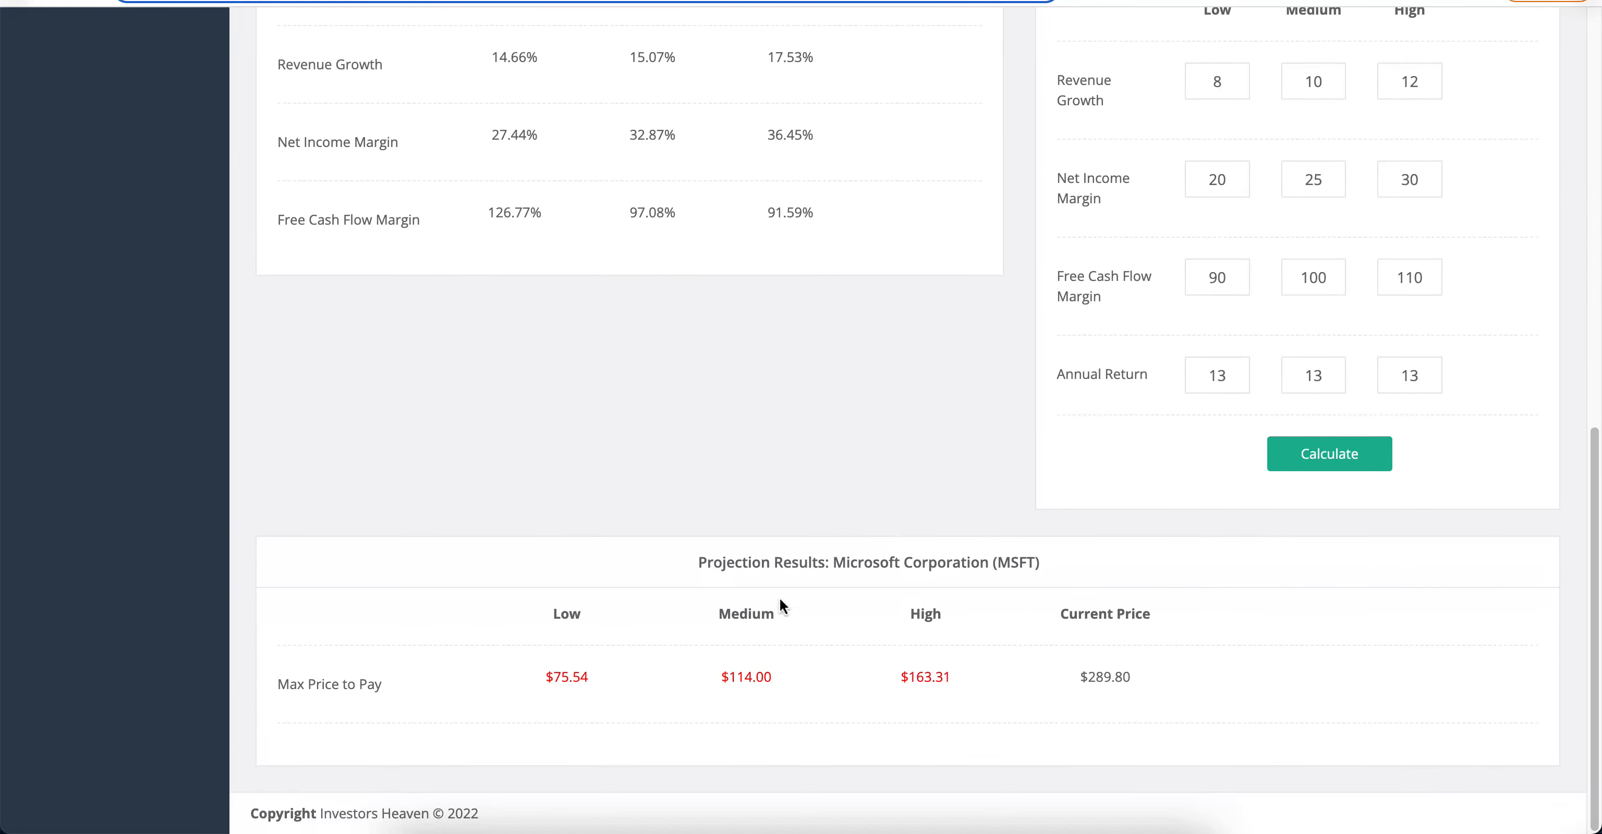
{"action": "mouse_move", "coordinate": [839, 521]}
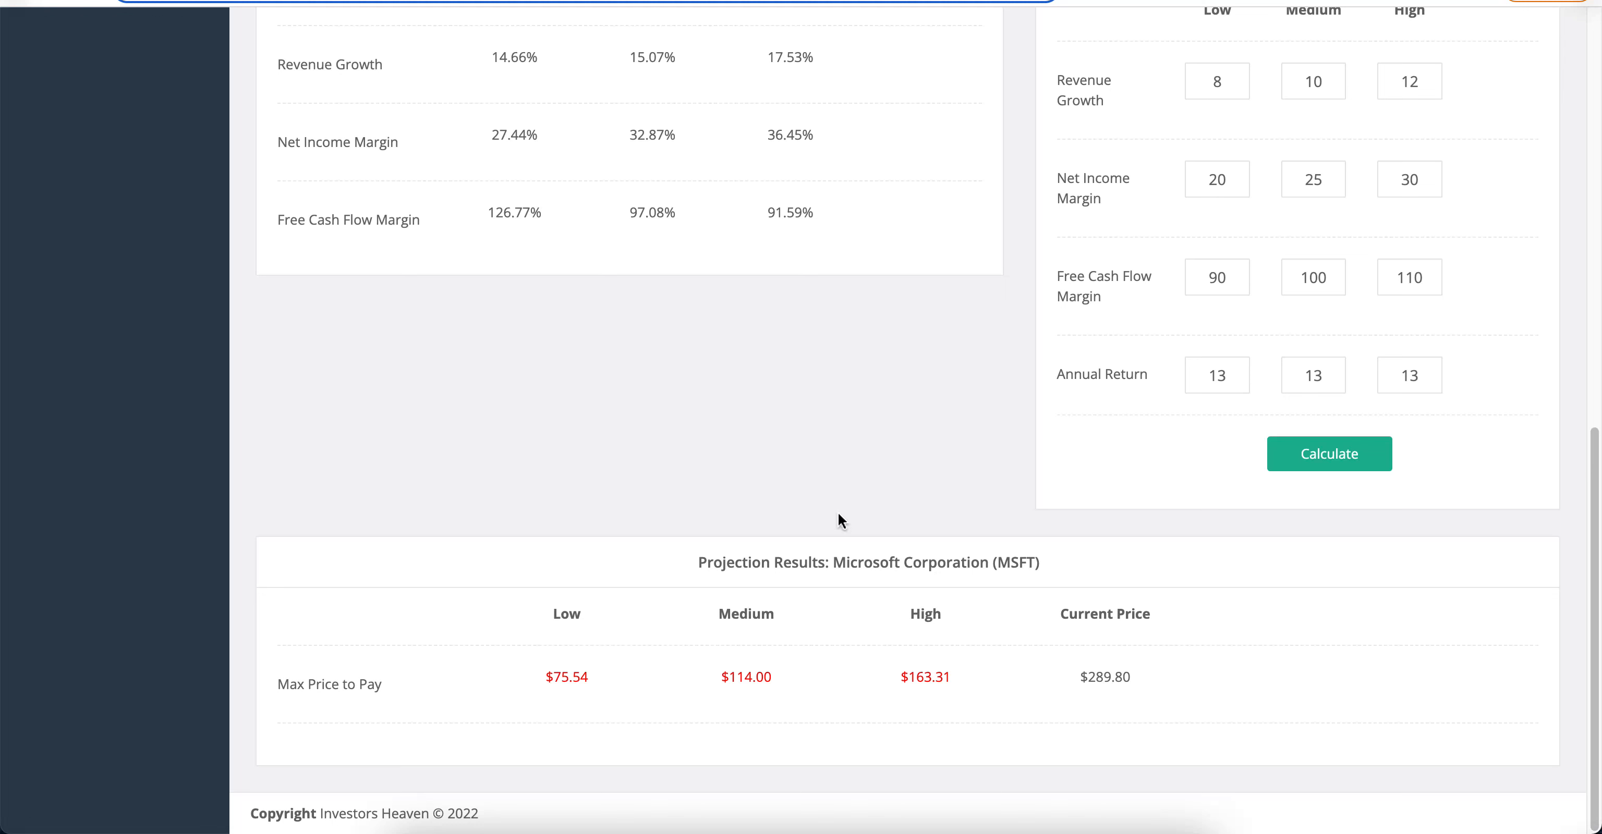
{"action": "mouse_move", "coordinate": [770, 612]}
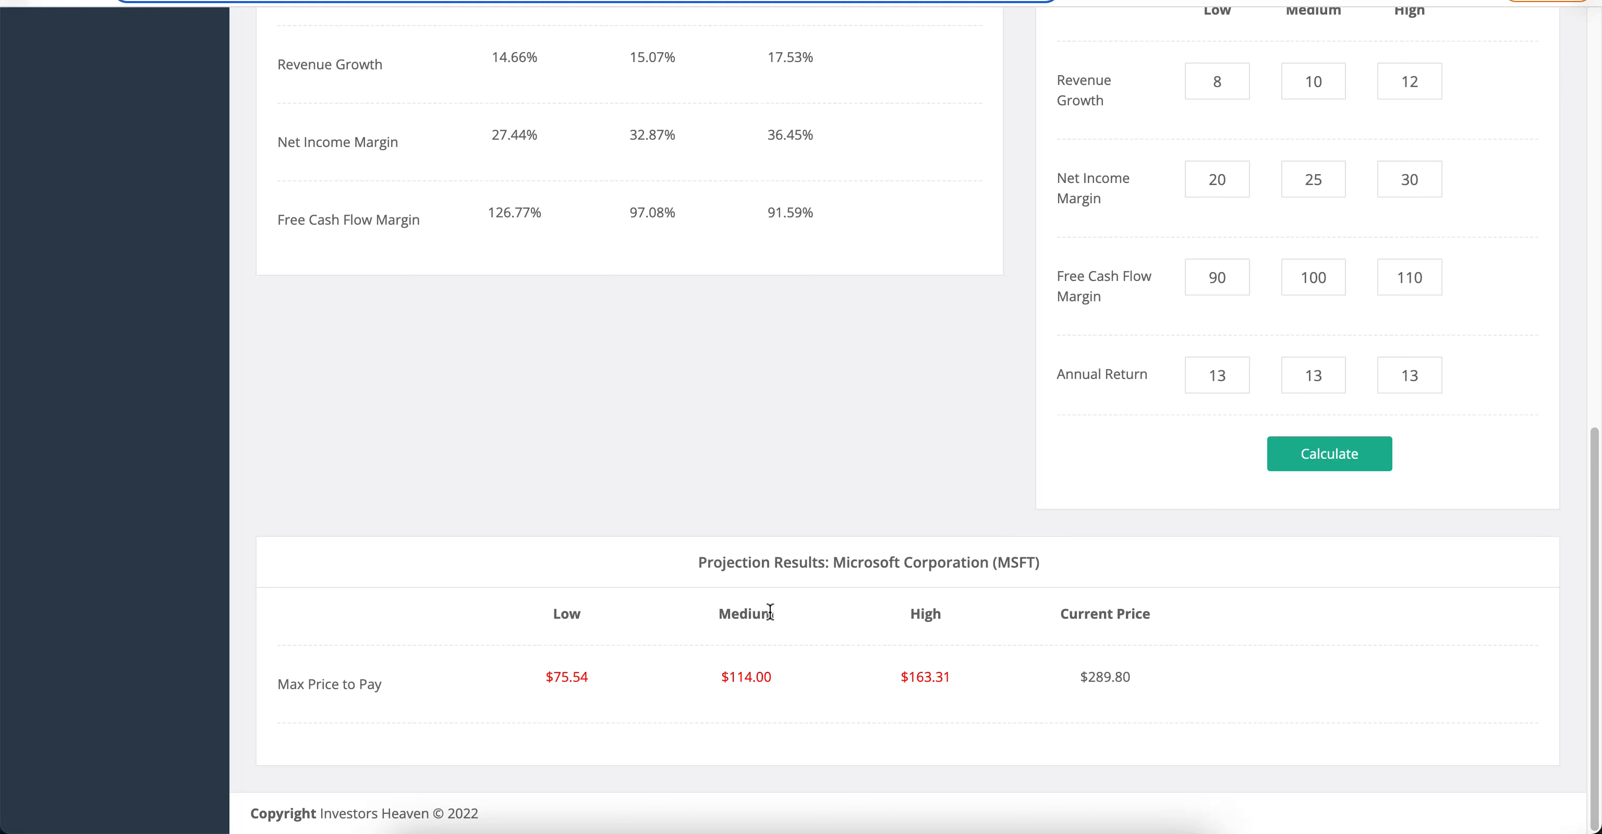
{"action": "mouse_move", "coordinate": [803, 622]}
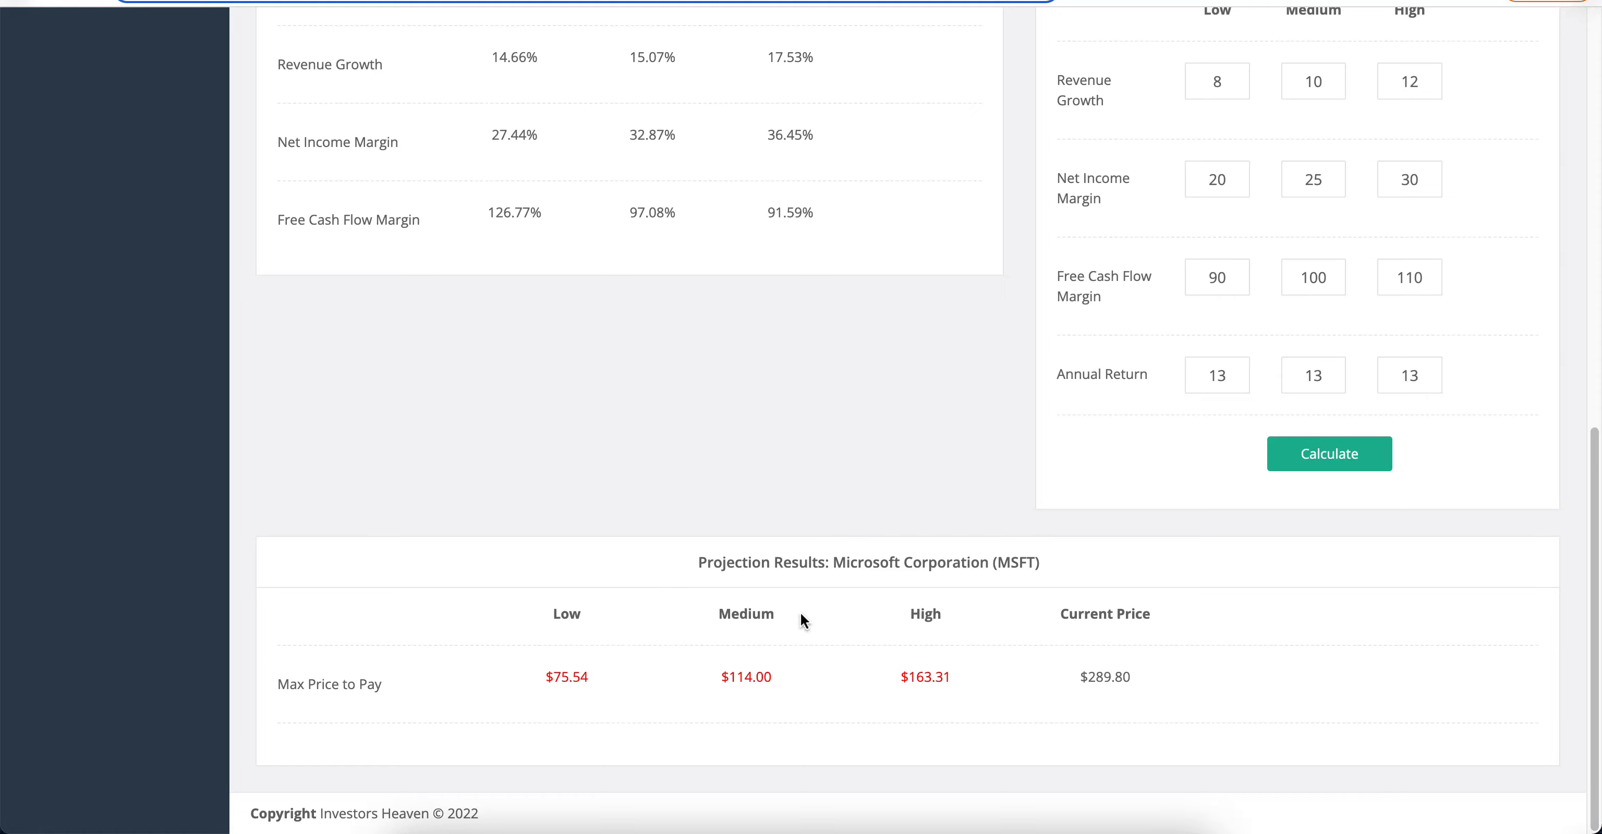
{"action": "scroll", "scroll_direction": "up", "scroll_amount": 3}
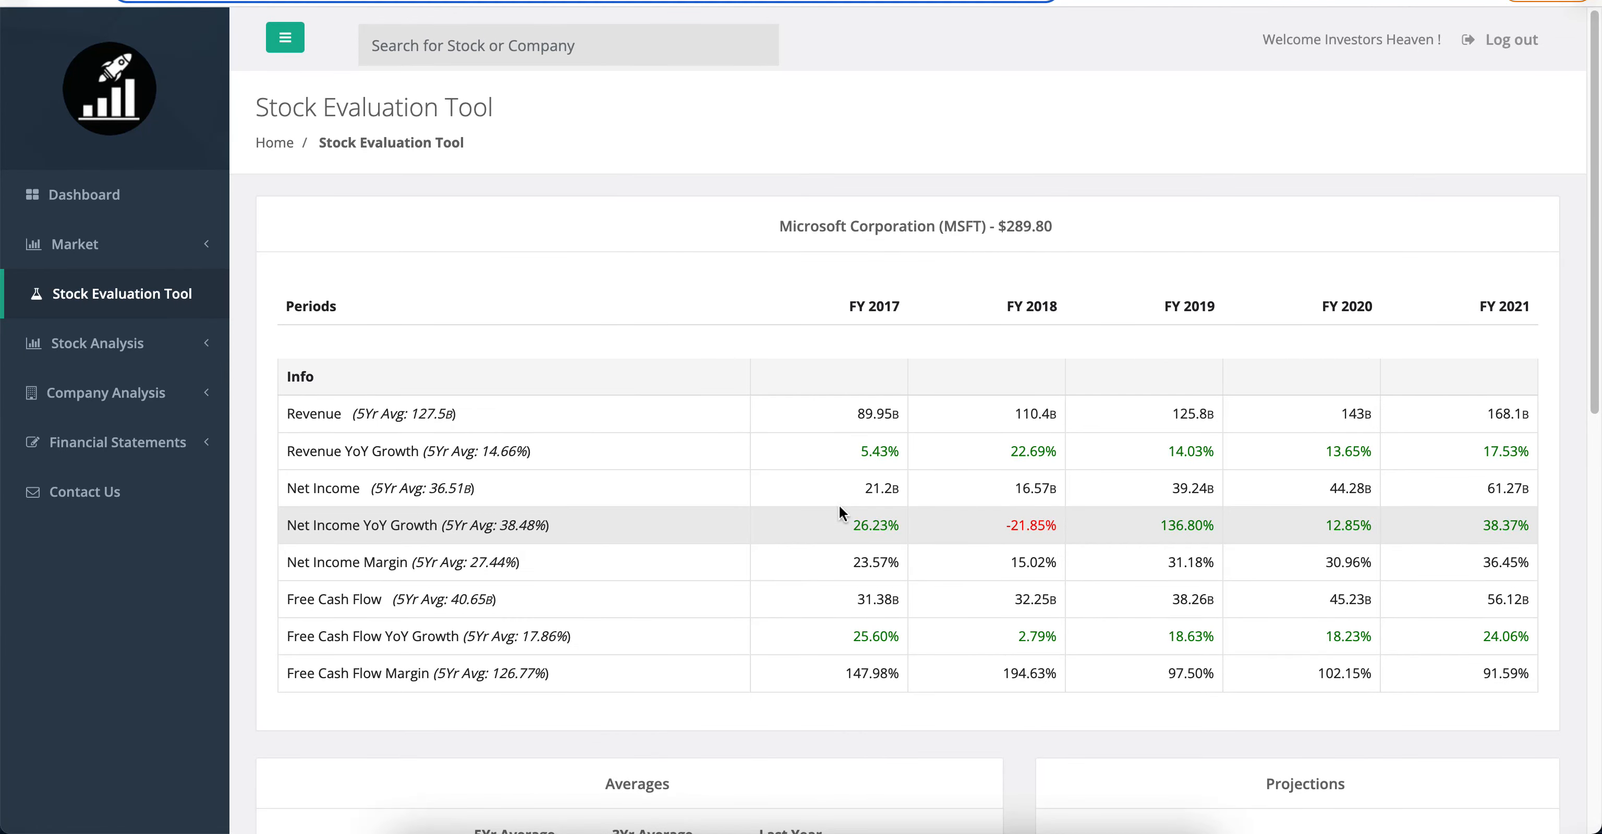
{"action": "scroll", "scroll_direction": "down", "scroll_amount": 3}
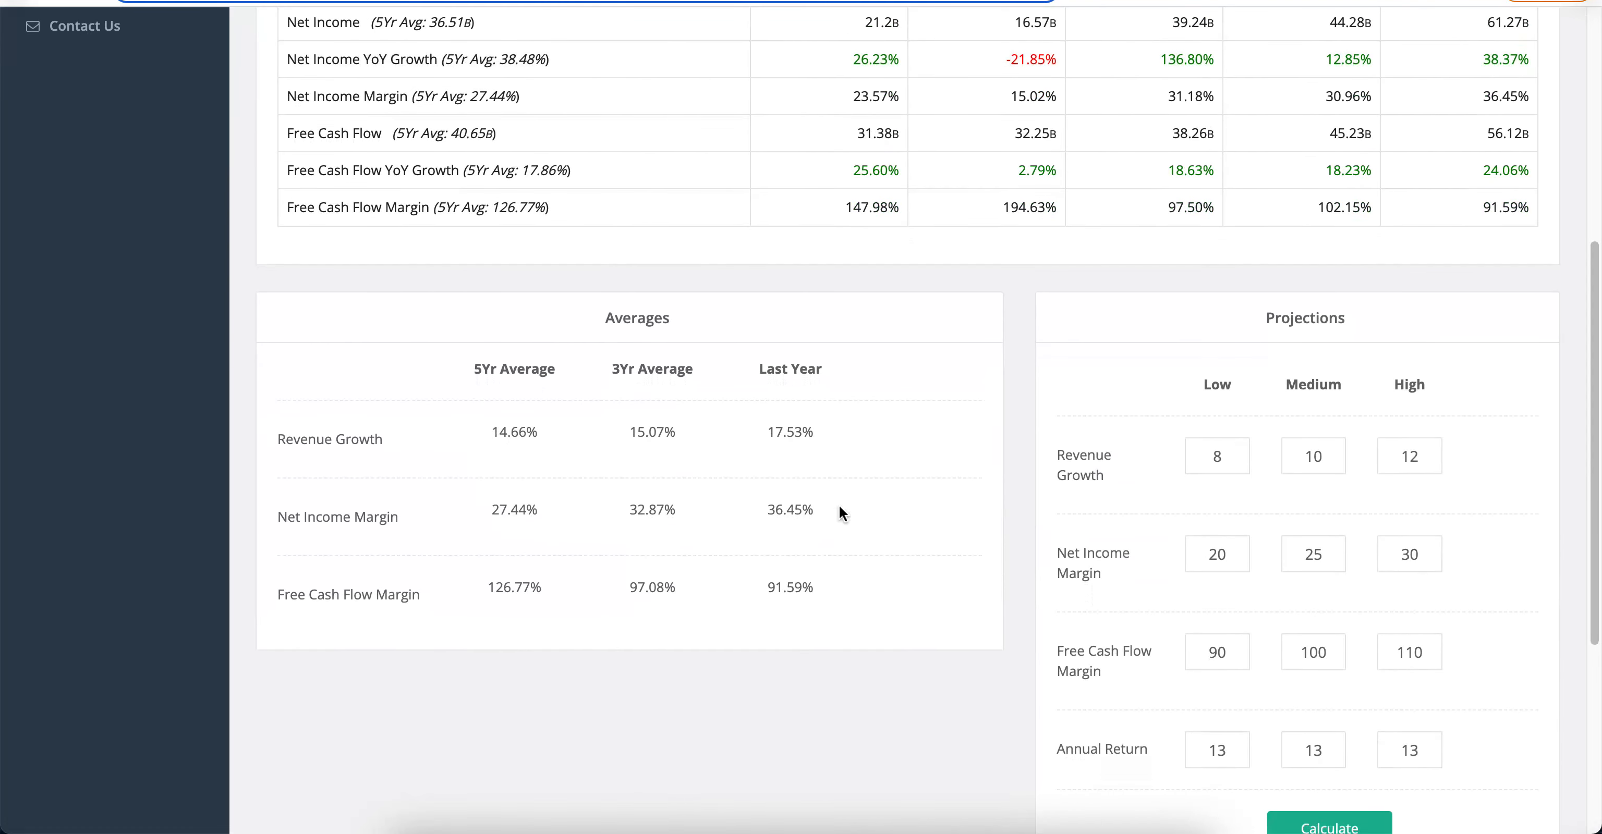
{"action": "mouse_move", "coordinate": [982, 519]}
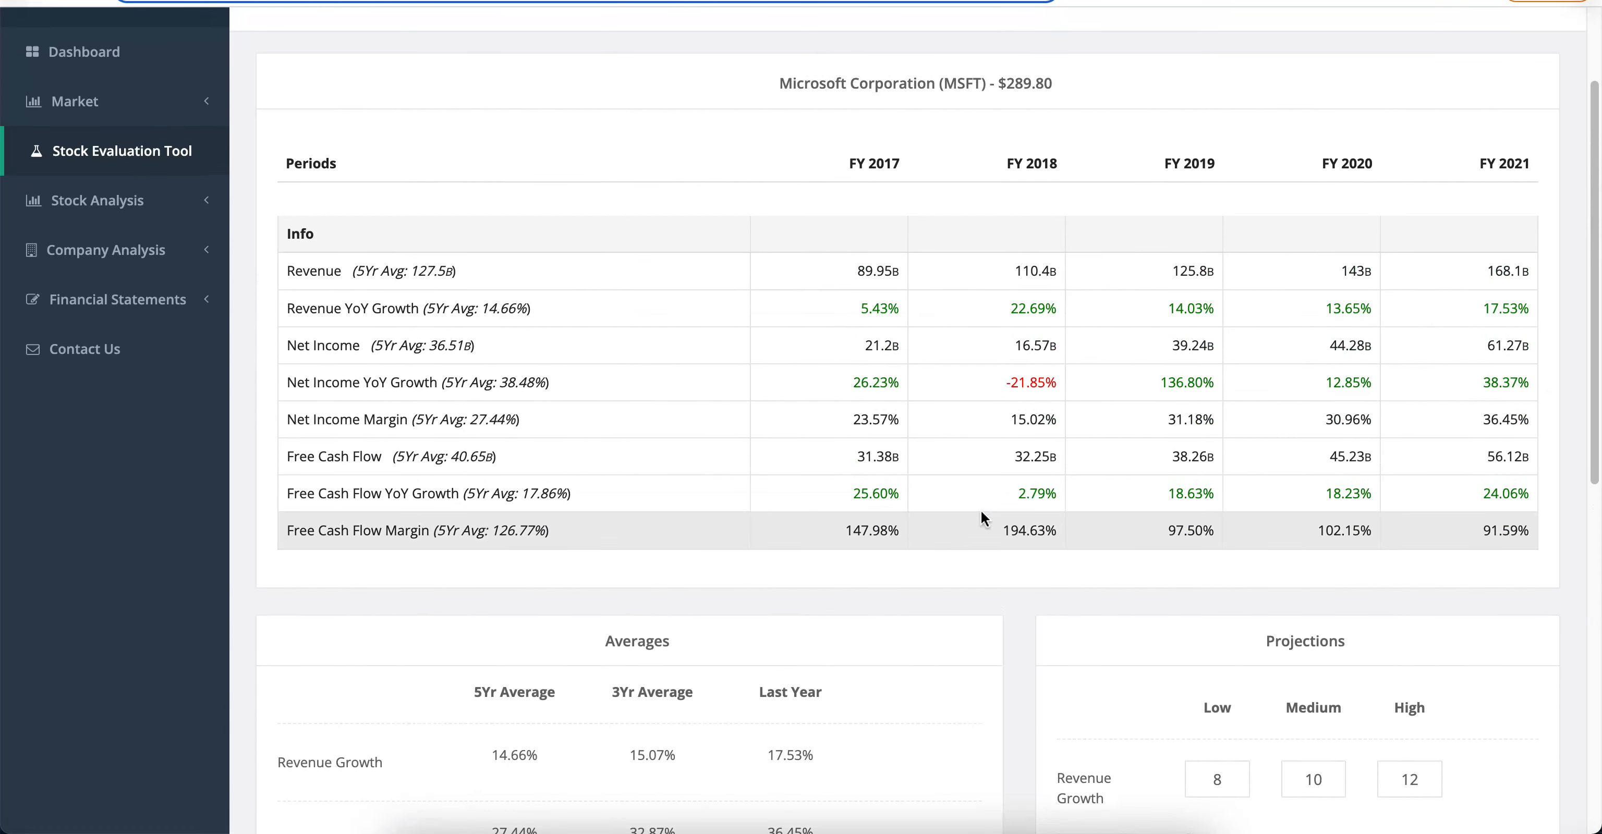
{"action": "scroll", "scroll_direction": "down", "scroll_amount": 3}
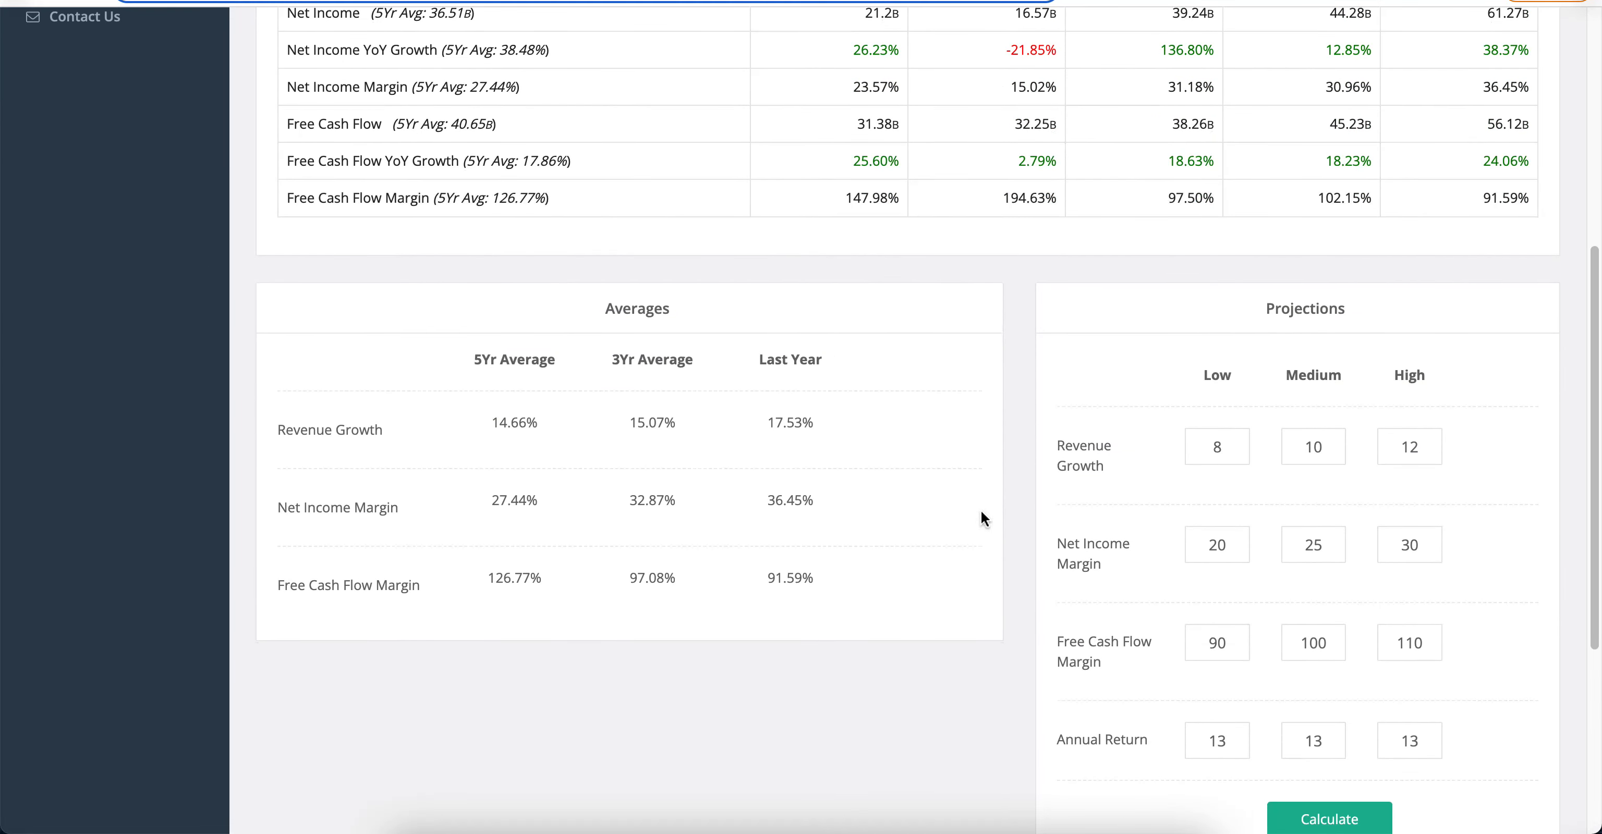